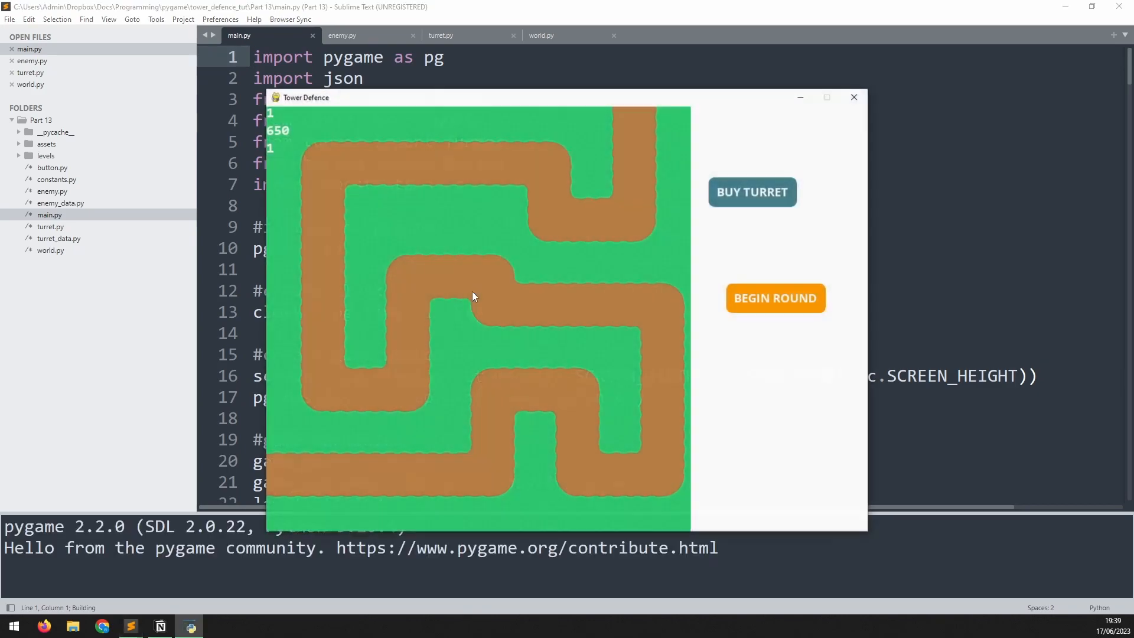
Close the running Tower Defence game window to return to main.py.
{"action": "left_click", "coordinate": [751, 192]}
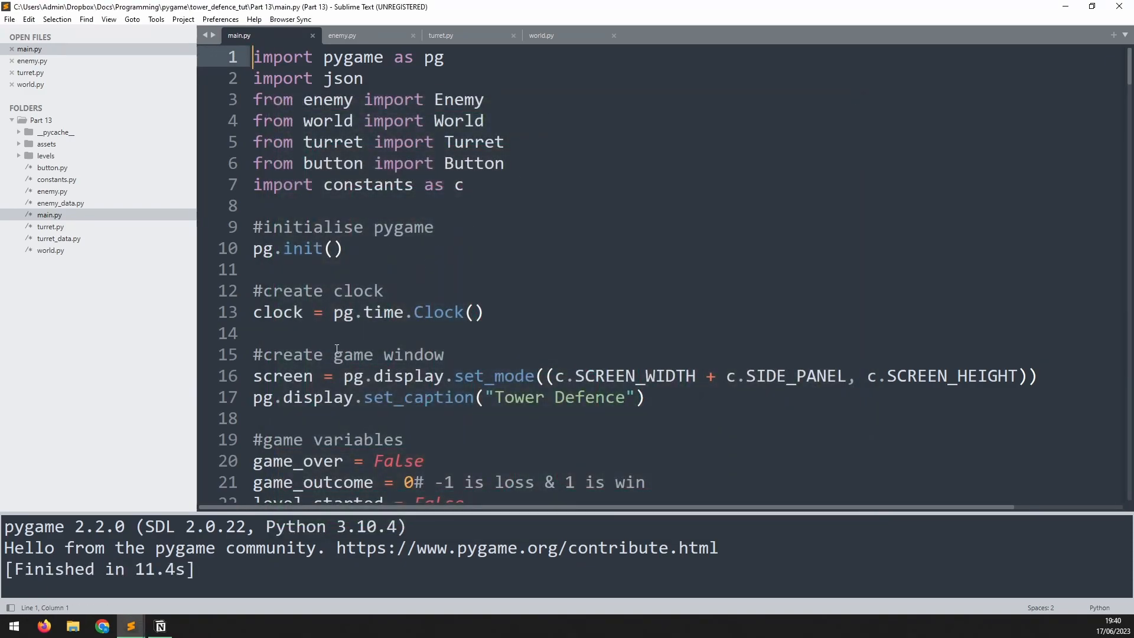
Duplicate the restart image line and rename it to fast_forward_image loading fast_forward.png.
{"action": "scroll", "scroll_direction": "down", "scroll_amount": 3}
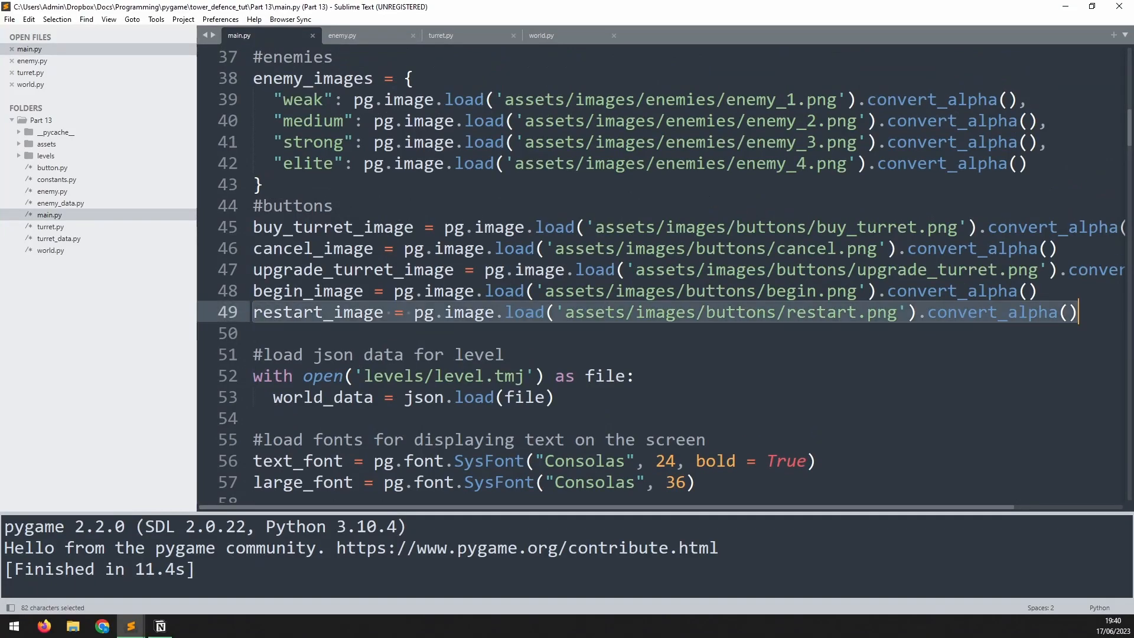
{"action": "key", "text": "ctrl+v"}
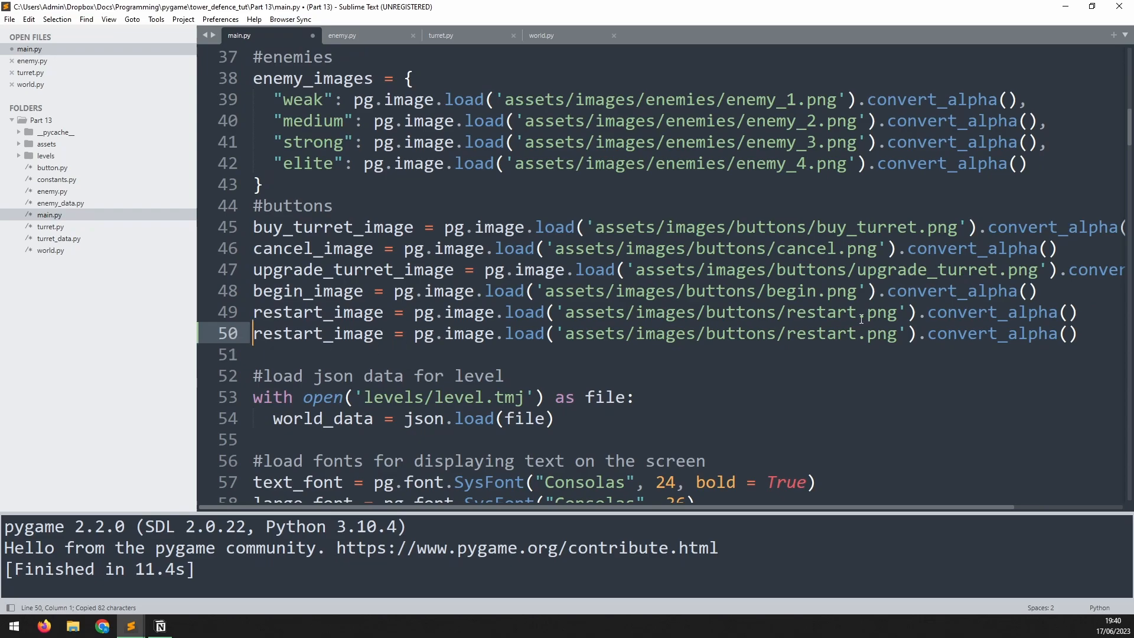
{"action": "left_click", "coordinate": [785, 333]}
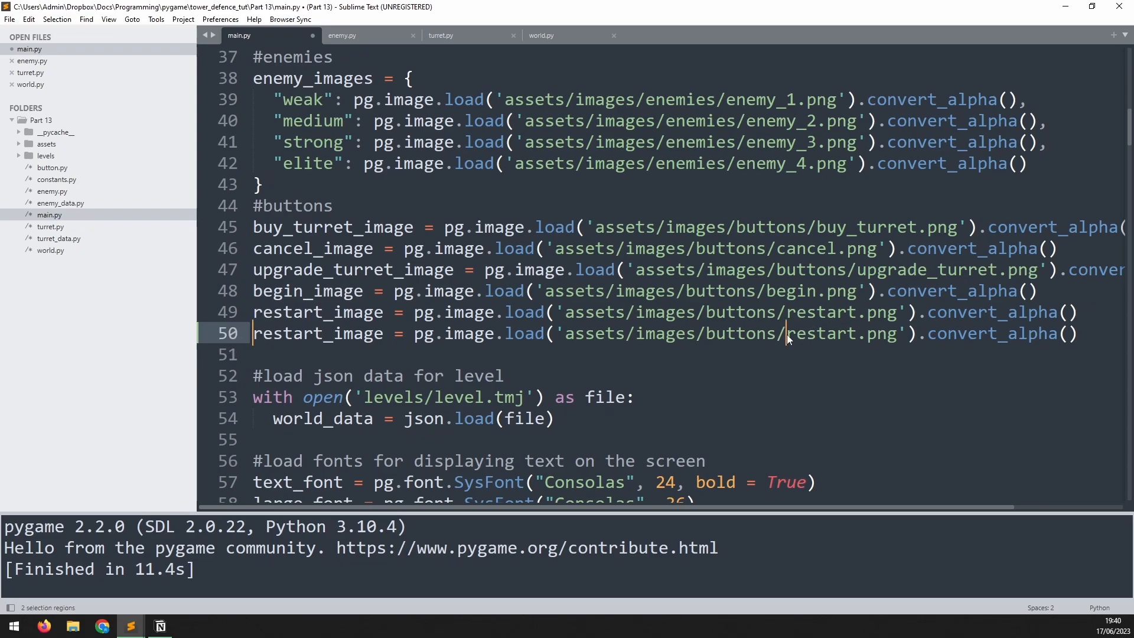
{"action": "type", "text": "f"}
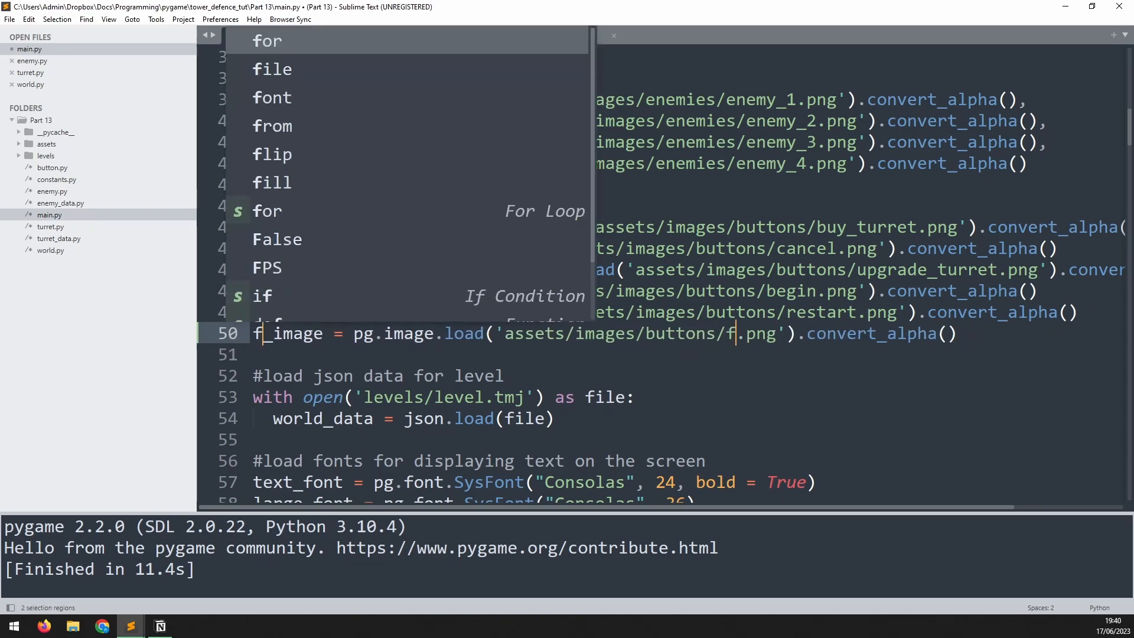
{"action": "type", "text": "ast_forward"}
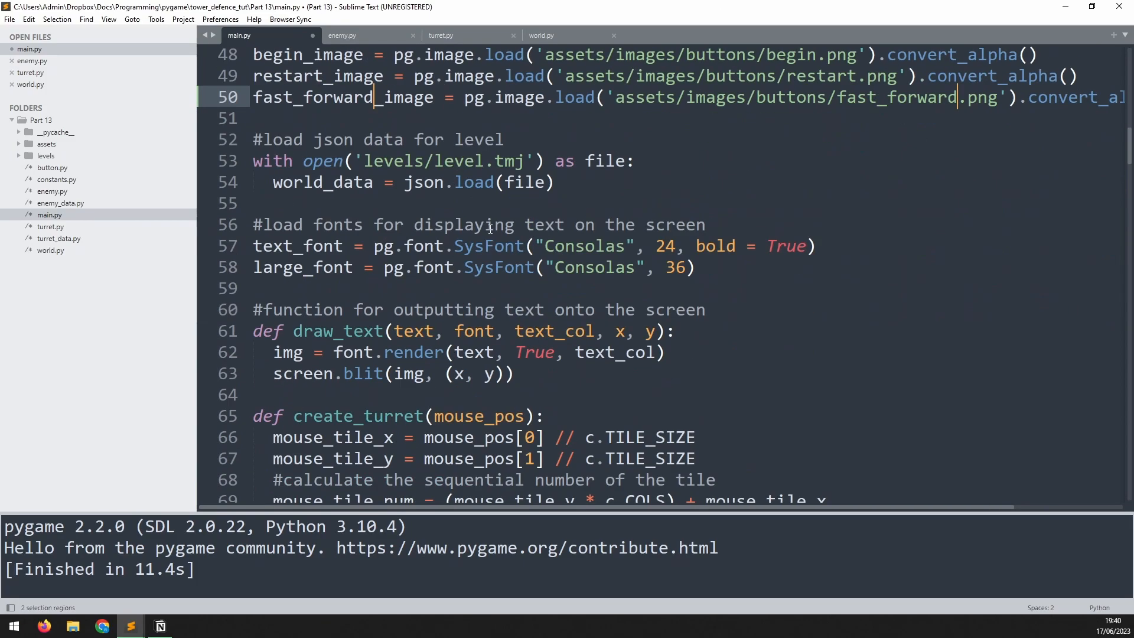
{"action": "scroll", "scroll_direction": "down", "scroll_amount": 3}
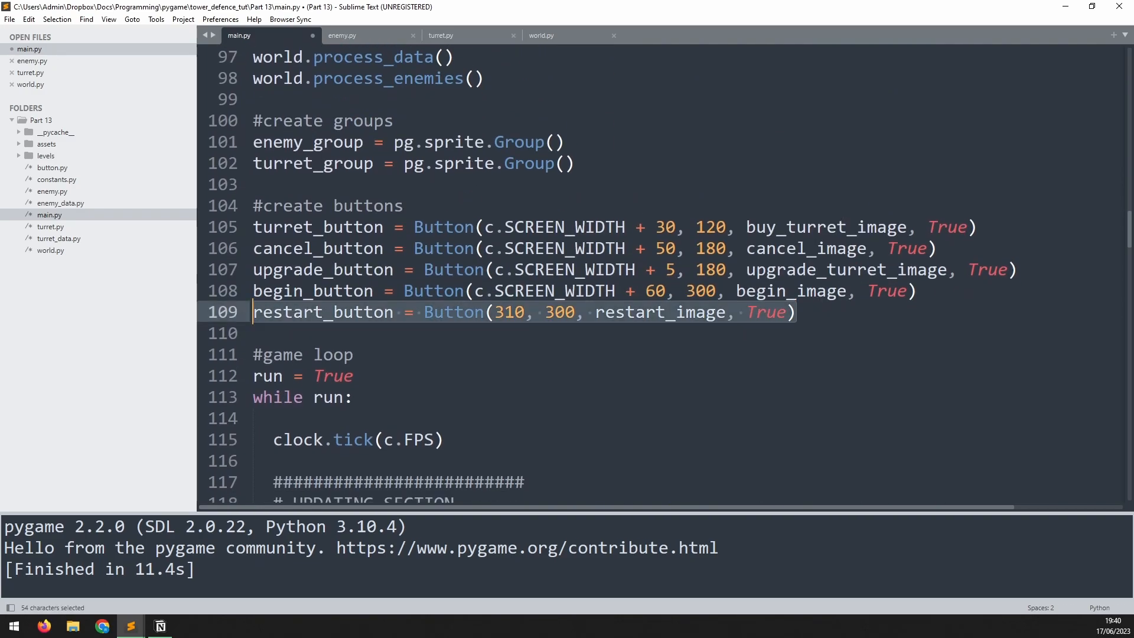
Copy the begin_button line into fast_forward_button at SCREEN_WIDTH + 50, 300, ending with False.
{"action": "key", "text": "ctrl+c"}
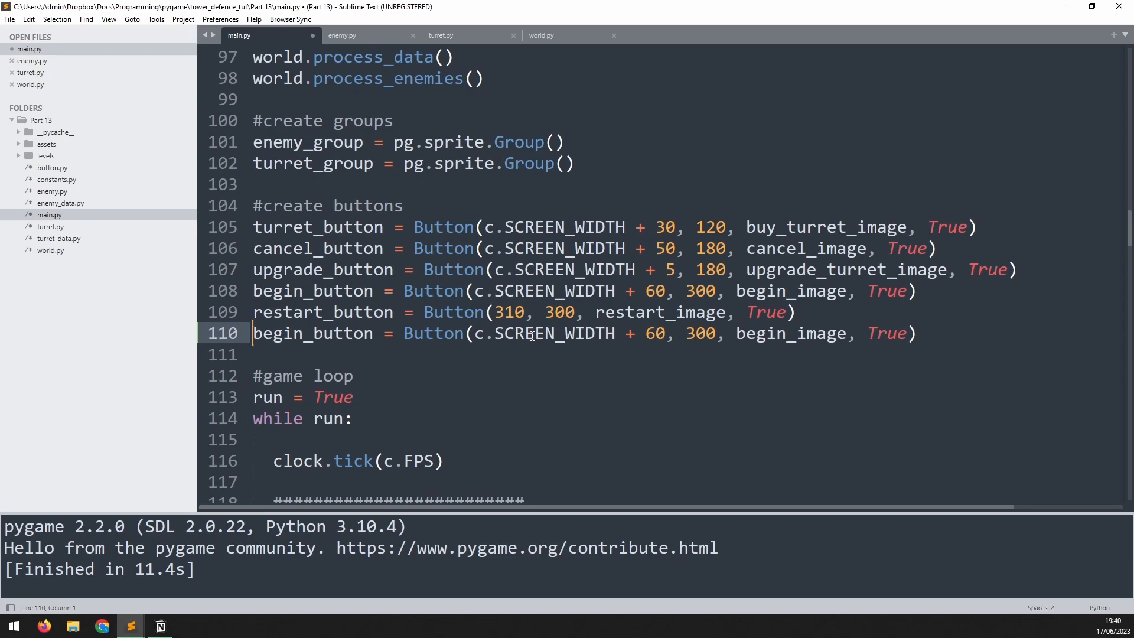
{"action": "left_click", "coordinate": [737, 333]}
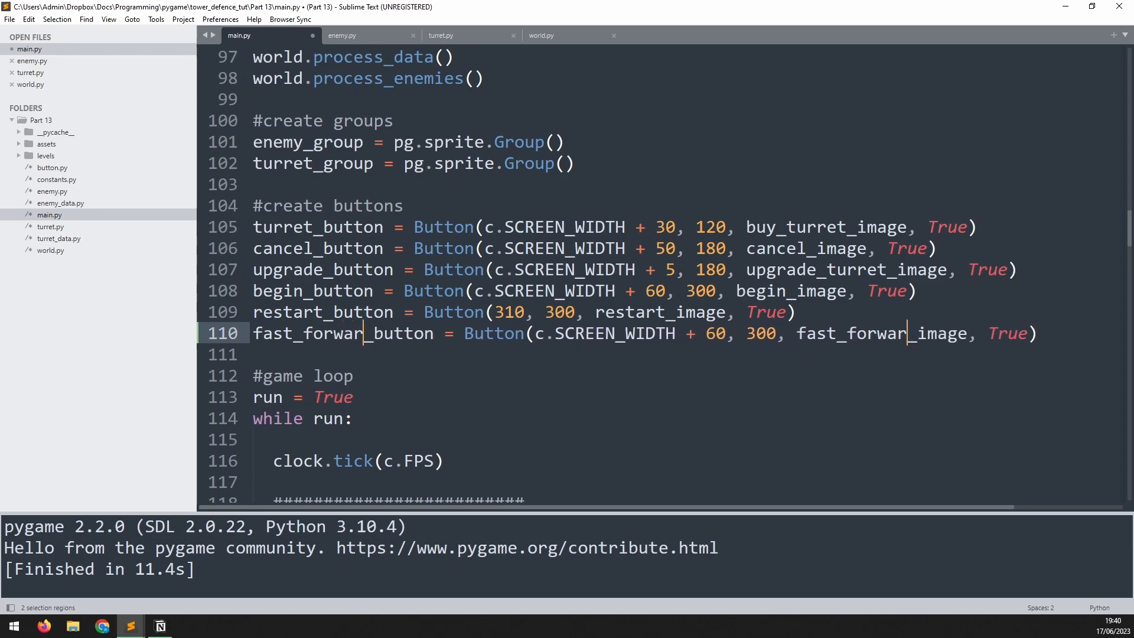
{"action": "type", "text": "d"}
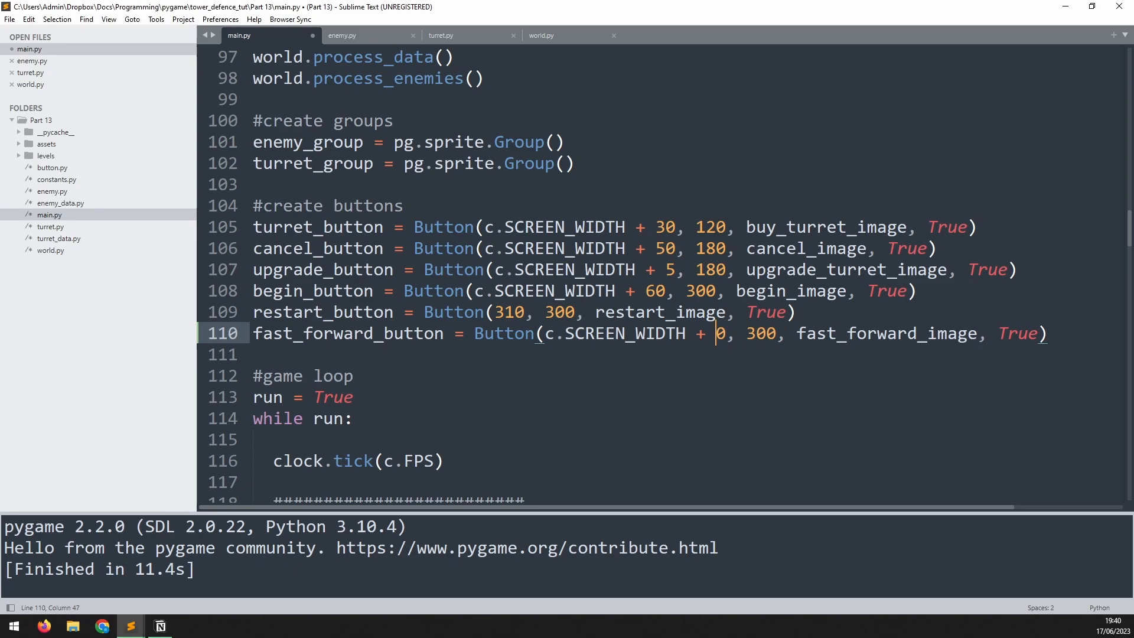
{"action": "type", "text": "5"}
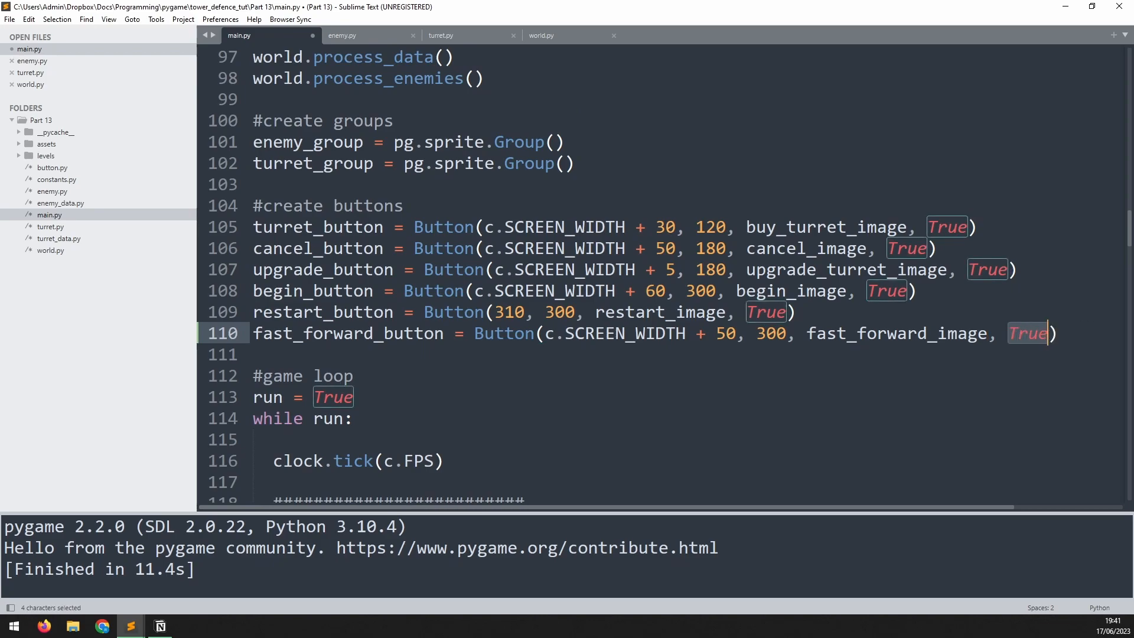
{"action": "type", "text": "False"}
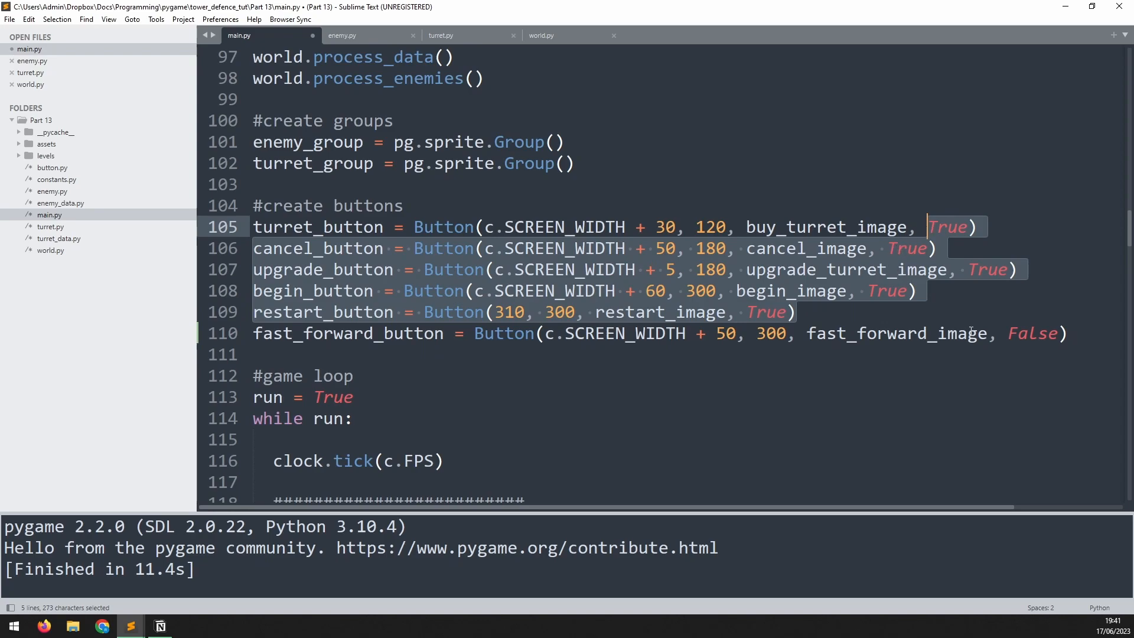
{"action": "double_click", "coordinate": [1031, 333]}
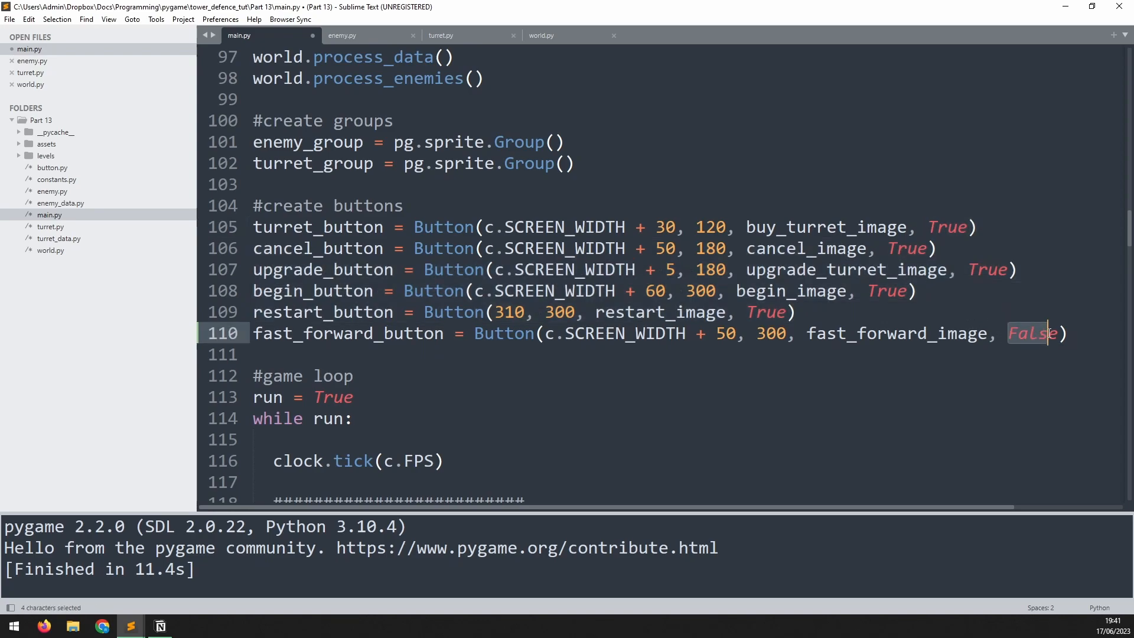
{"action": "left_click", "coordinate": [1059, 333]}
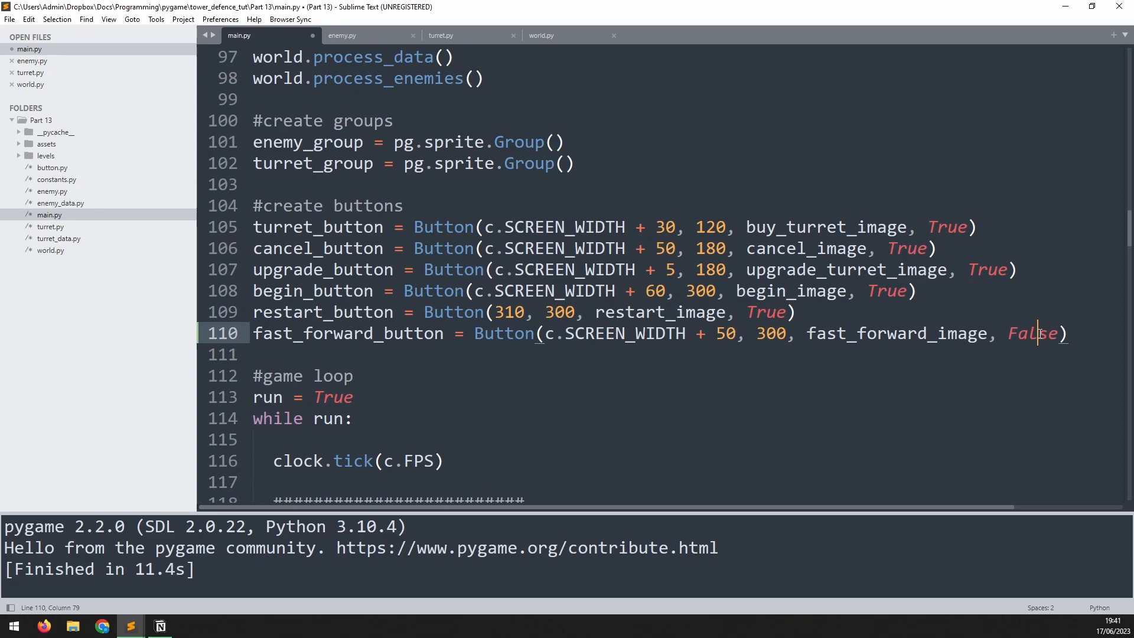
{"action": "mouse_move", "coordinate": [553, 52]}
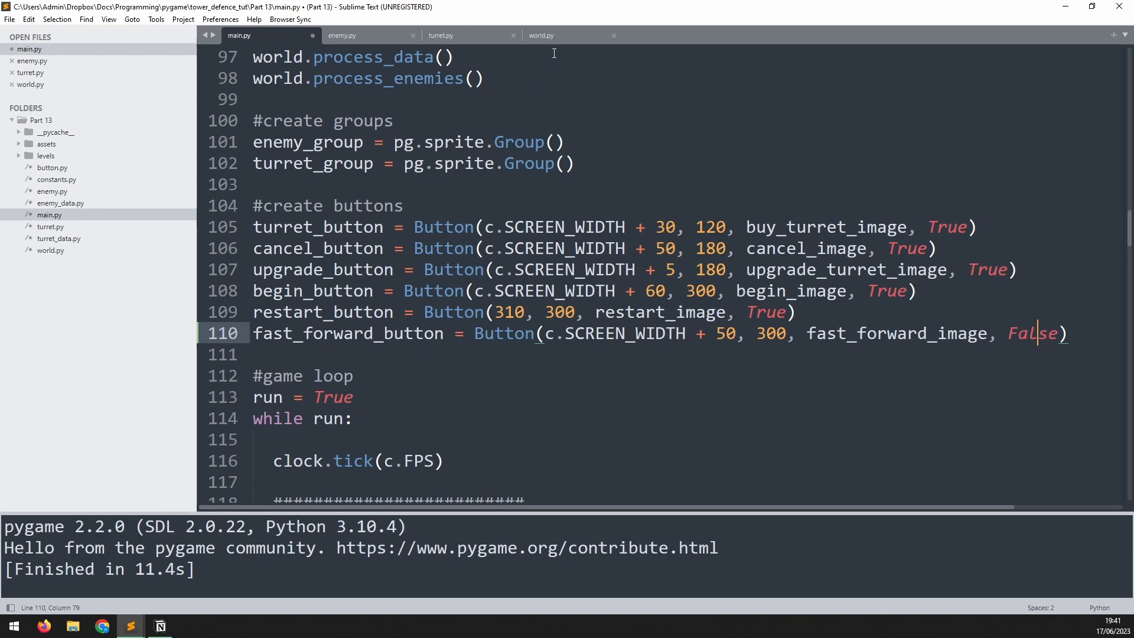
In world.py, add self.game_speed = 1 after the World's self.level line.
{"action": "left_click", "coordinate": [541, 35]}
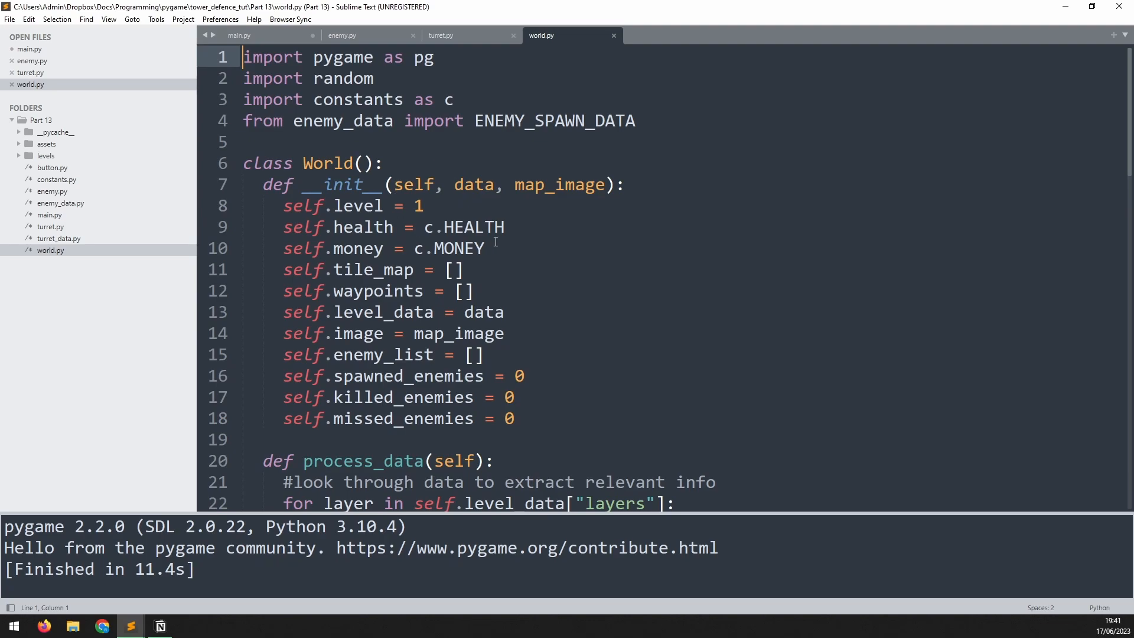
{"action": "left_click", "coordinate": [424, 205]}
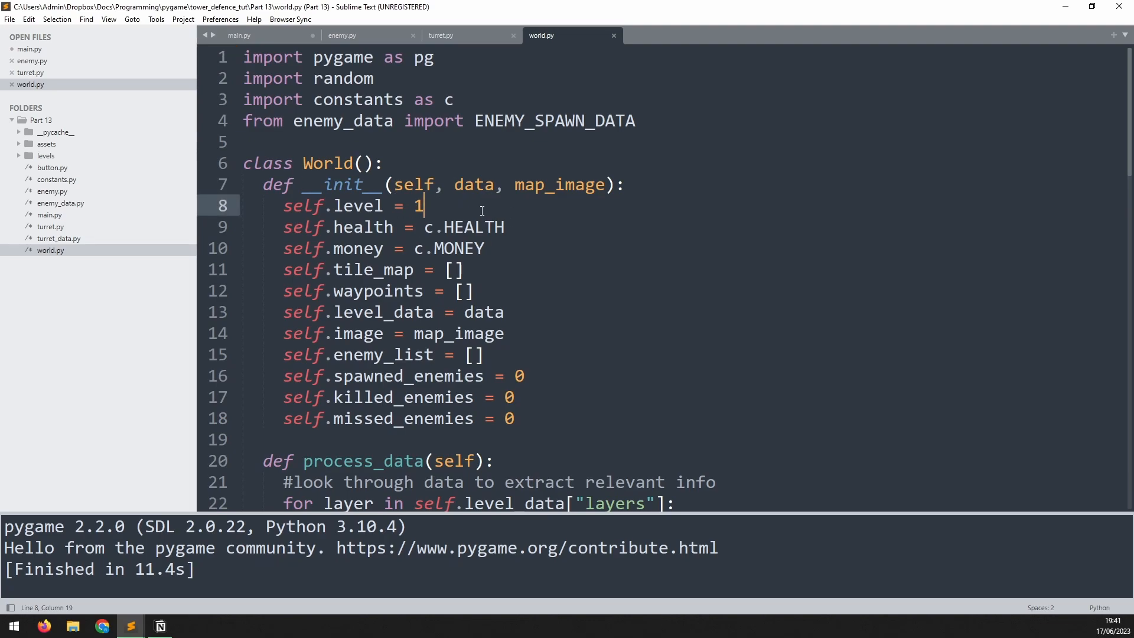
{"action": "type", "text": "self.-"}
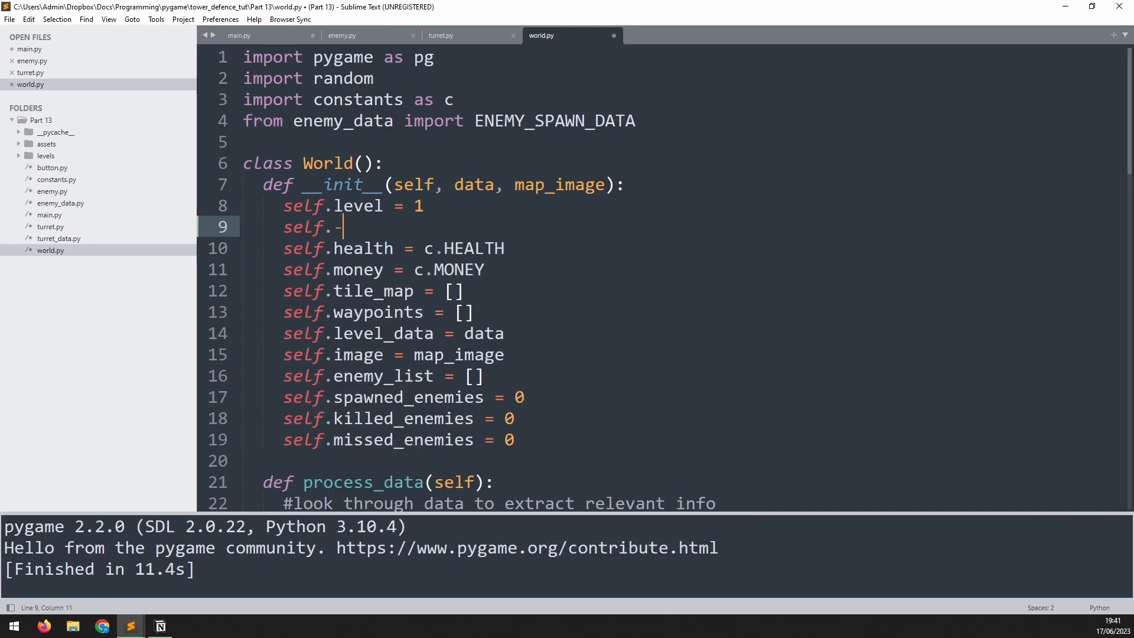
{"action": "type", "text": "game_speed ="}
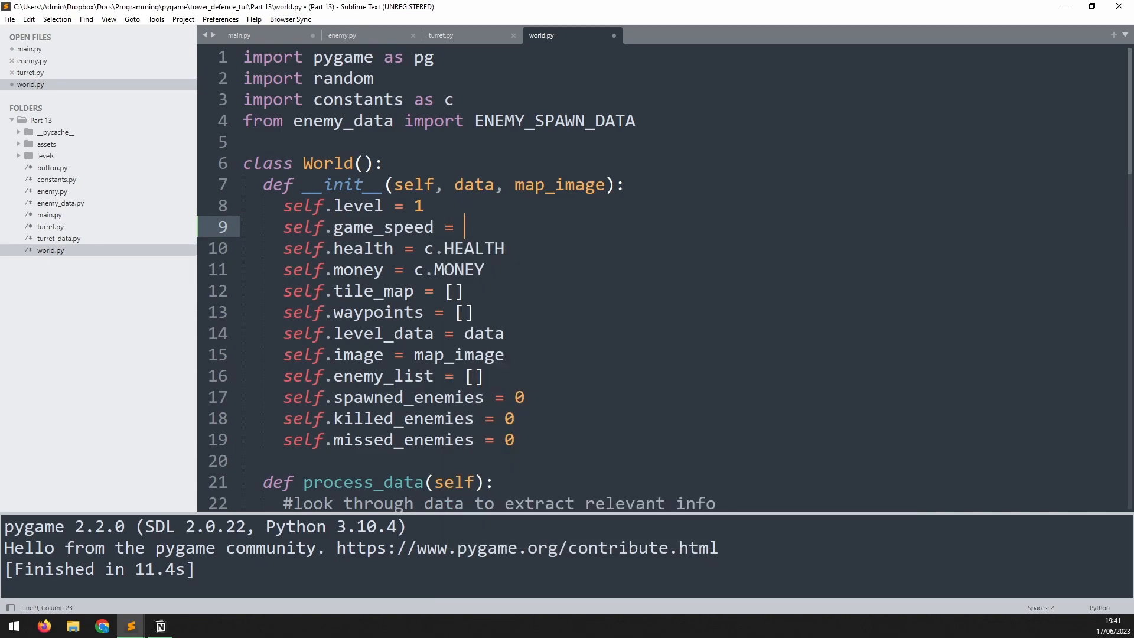
{"action": "type", "text": "1"}
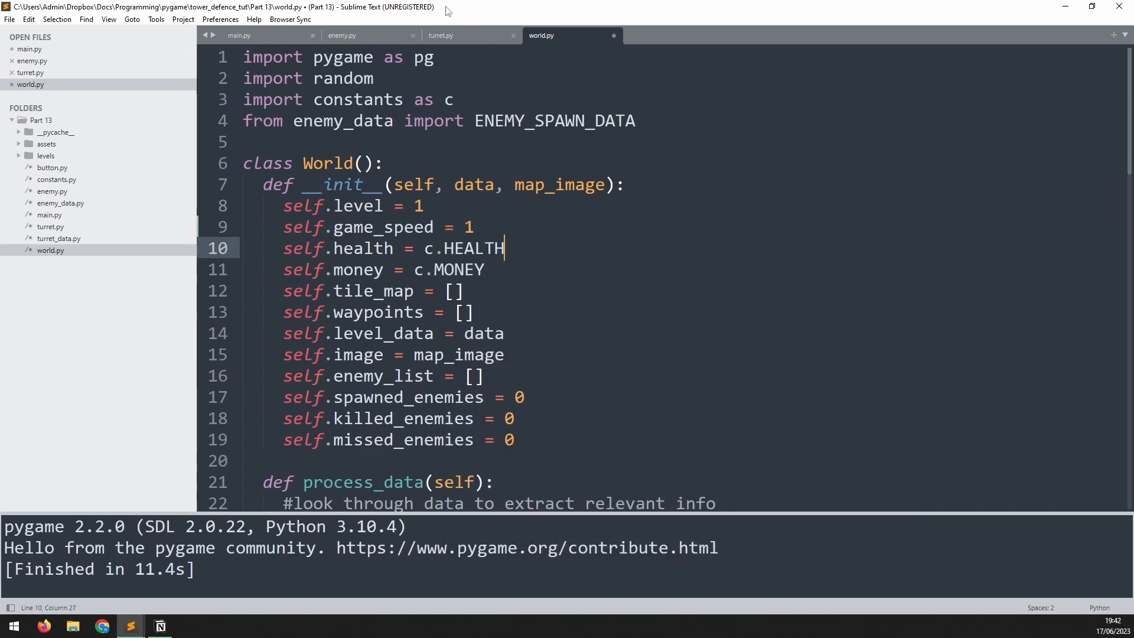
Add a '#fast forward' comment and world.game_speed = 1 before the enemy spawning code.
{"action": "left_click", "coordinate": [239, 35]}
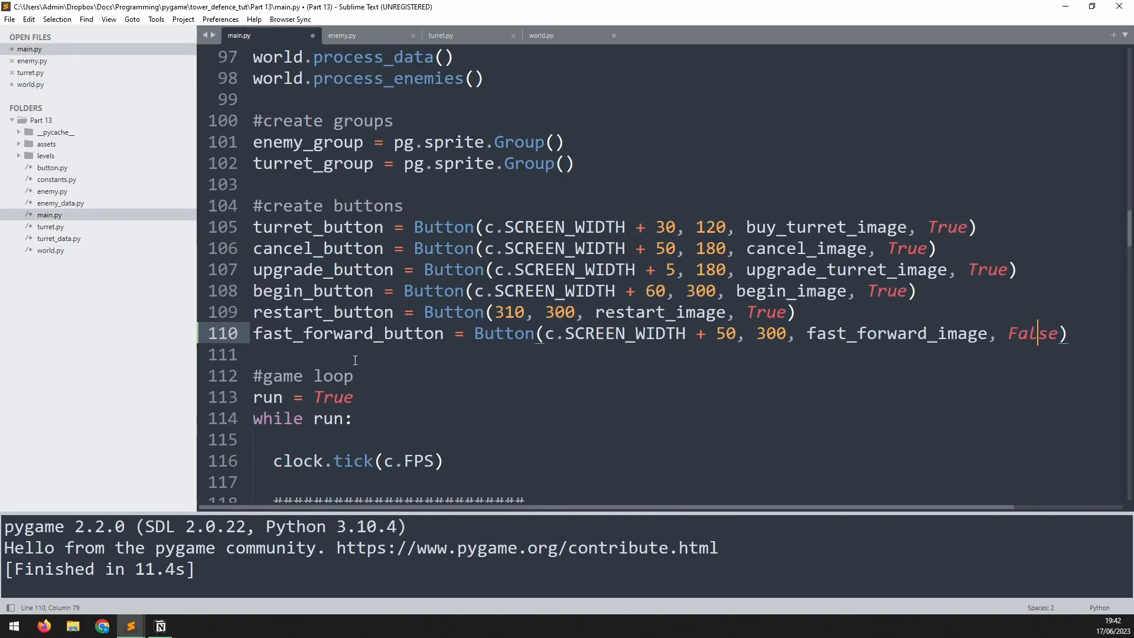
{"action": "scroll", "scroll_direction": "down", "scroll_amount": 3}
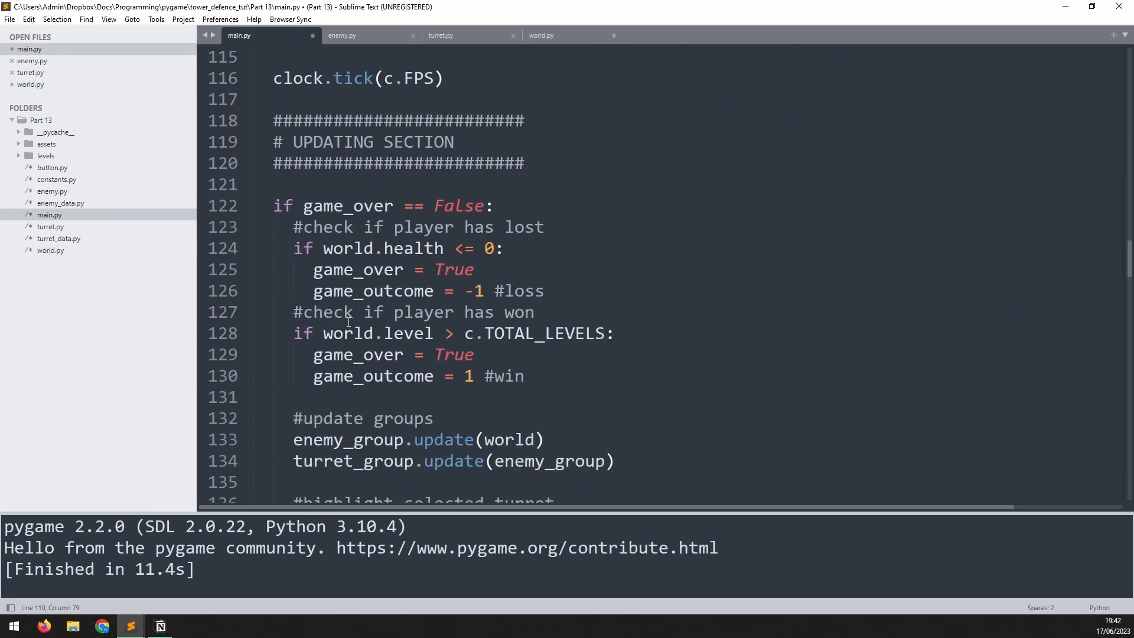
{"action": "scroll", "scroll_direction": "down", "scroll_amount": 3}
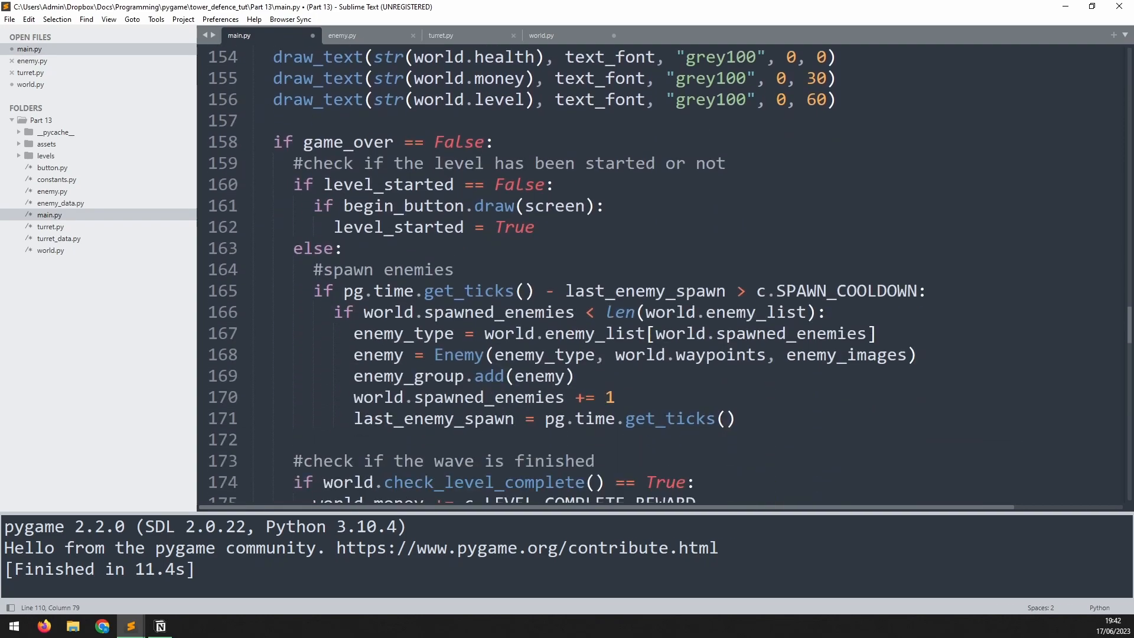
{"action": "scroll", "scroll_direction": "up", "scroll_amount": 3}
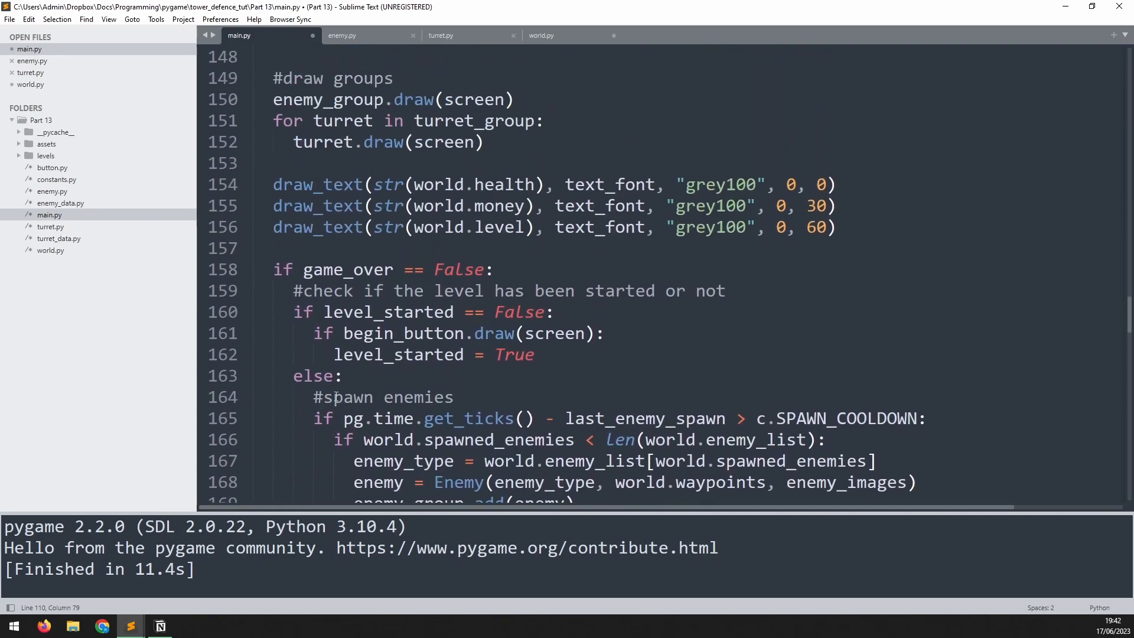
{"action": "left_click", "coordinate": [345, 376]}
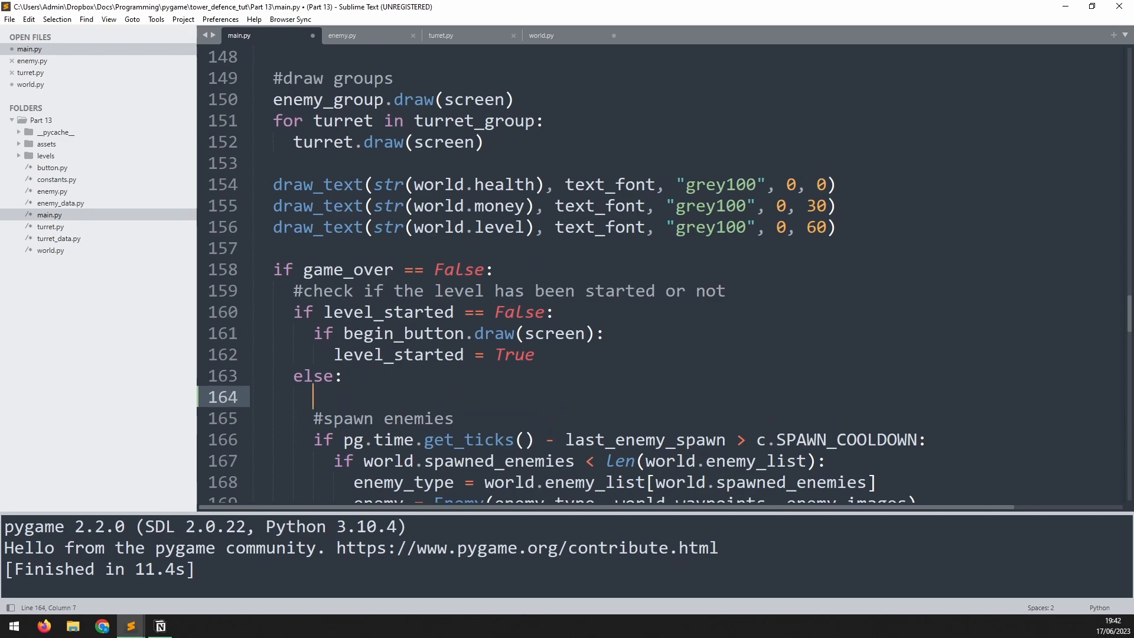
{"action": "type", "text": "#fast"}
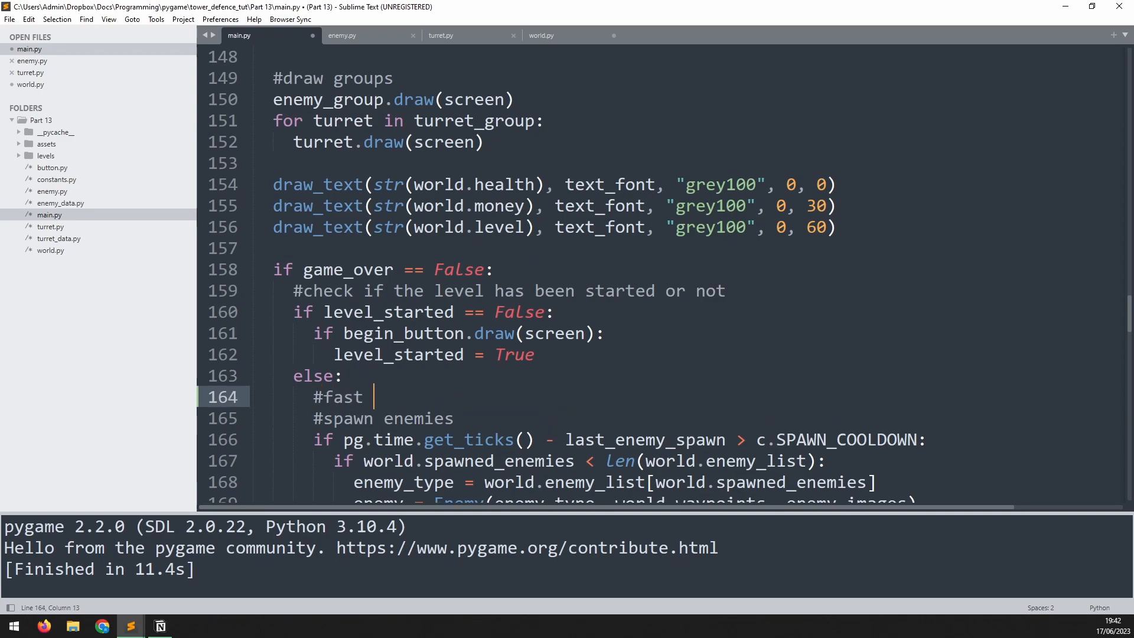
{"action": "type", "text": "forward option"}
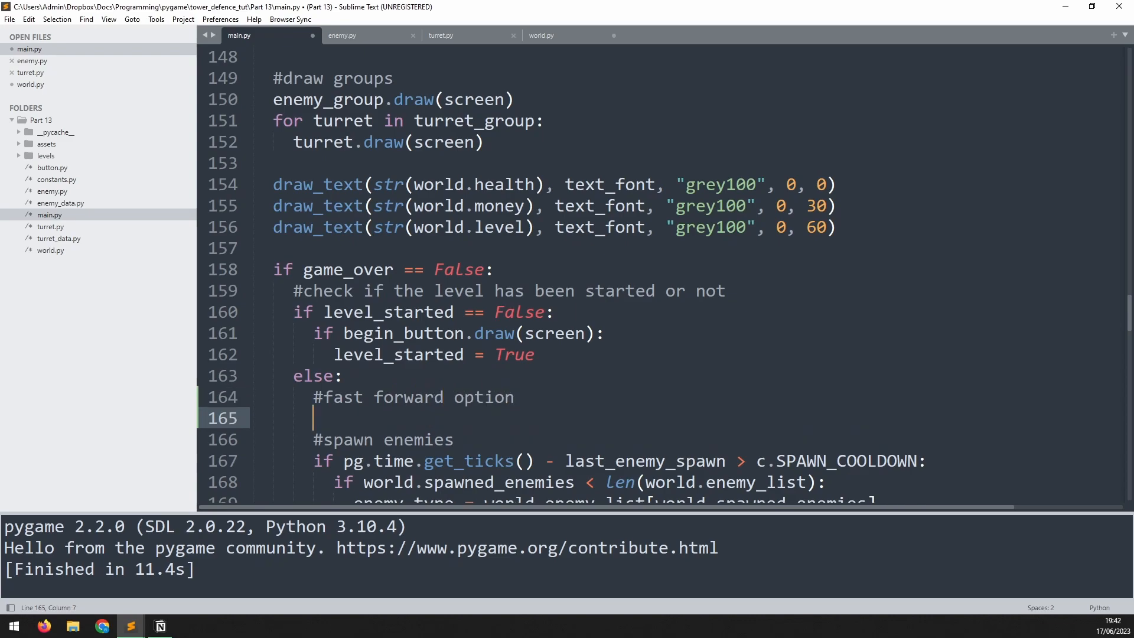
{"action": "type", "text": "world."}
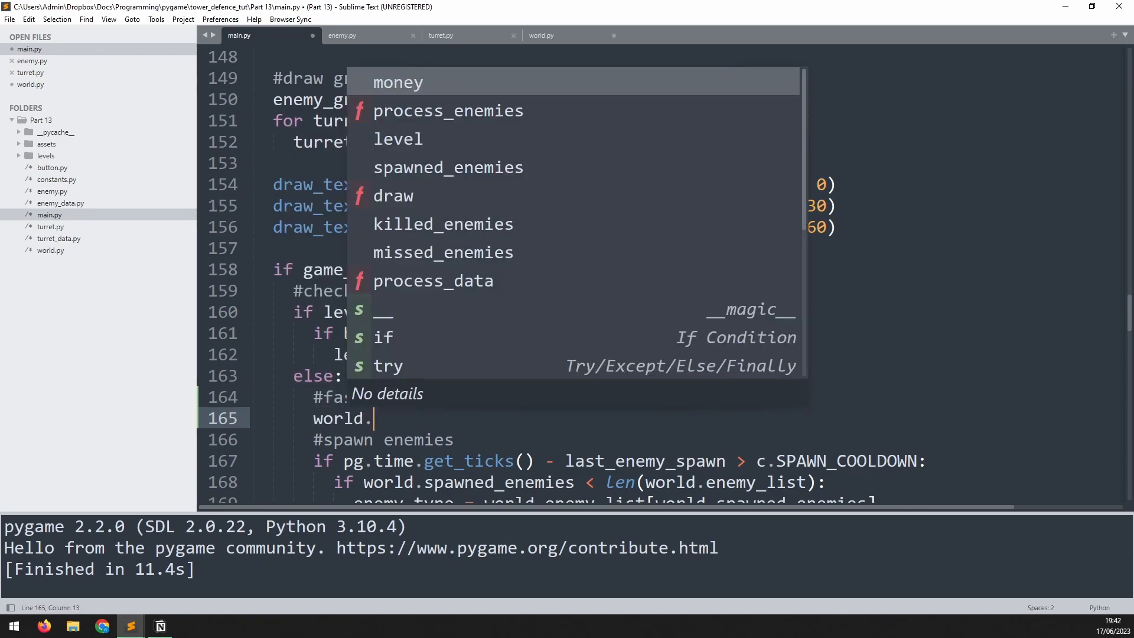
{"action": "type", "text": "game_soeed"}
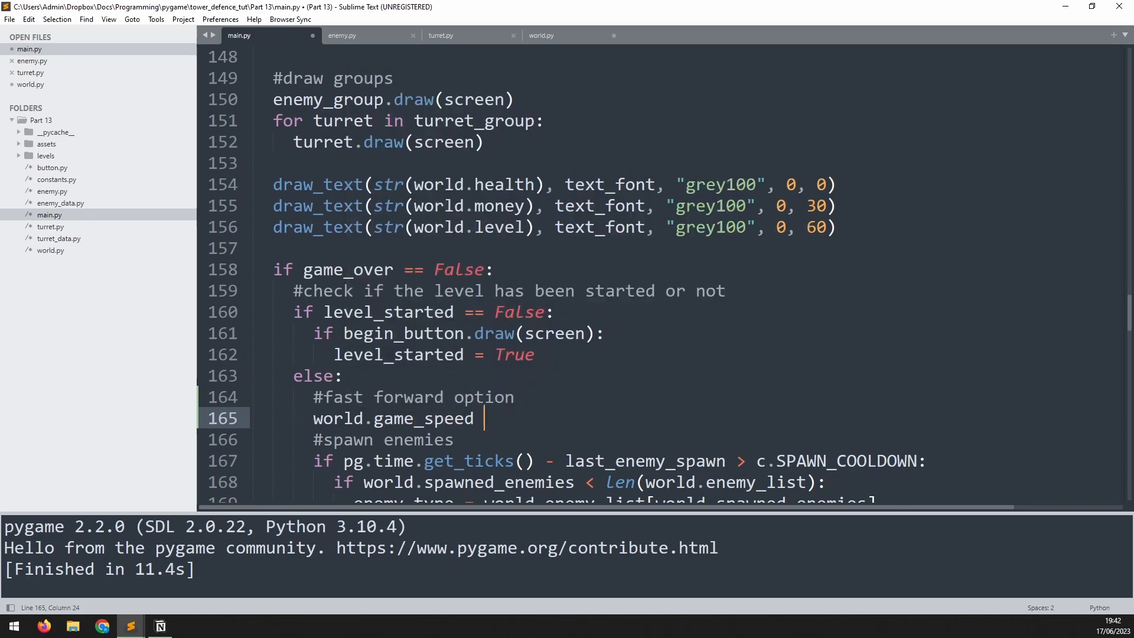
{"action": "type", "text": "= 1"}
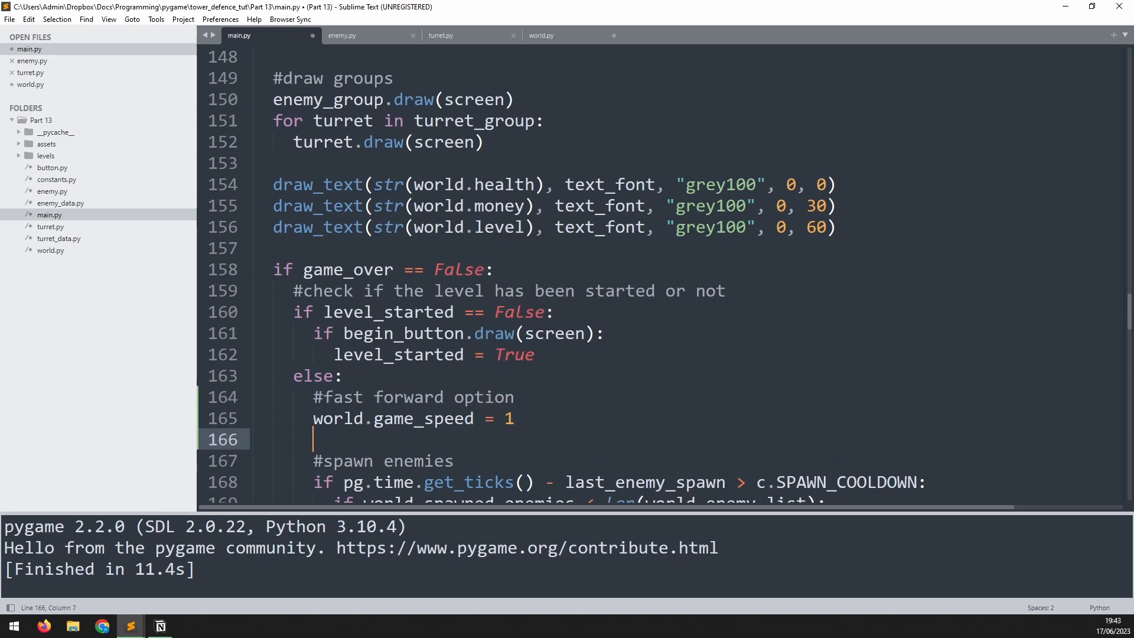
Set world.game_speed = 2 when fast_forward_button.draw(screen) is pressed, and print the speed.
{"action": "type", "text": "if fast_forward_button.draw("}
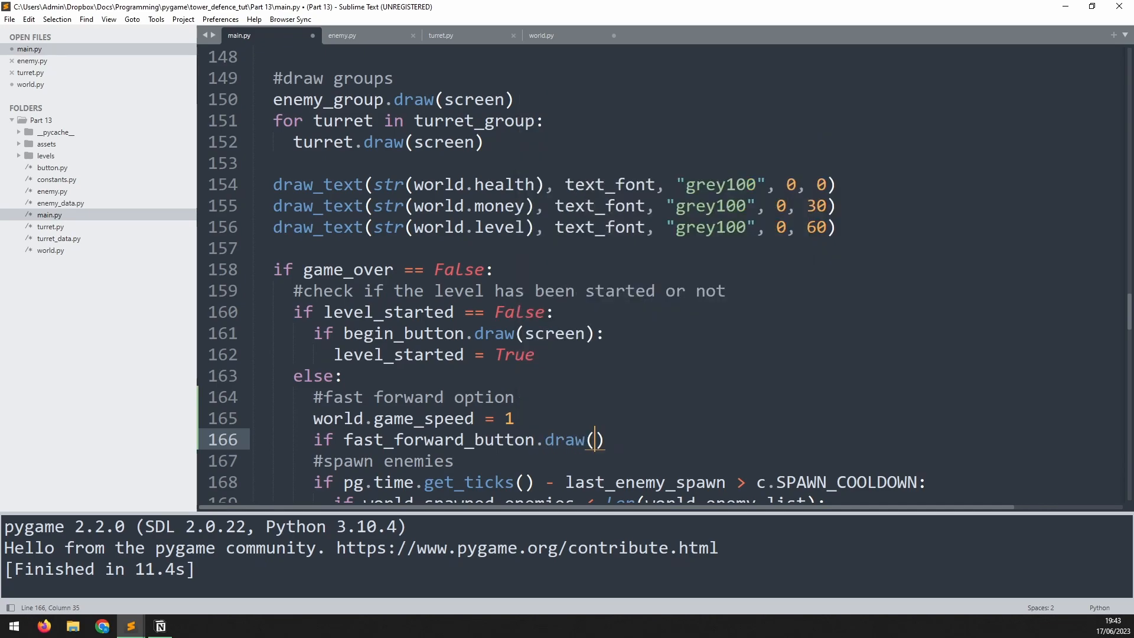
{"action": "type", "text": "screen"}
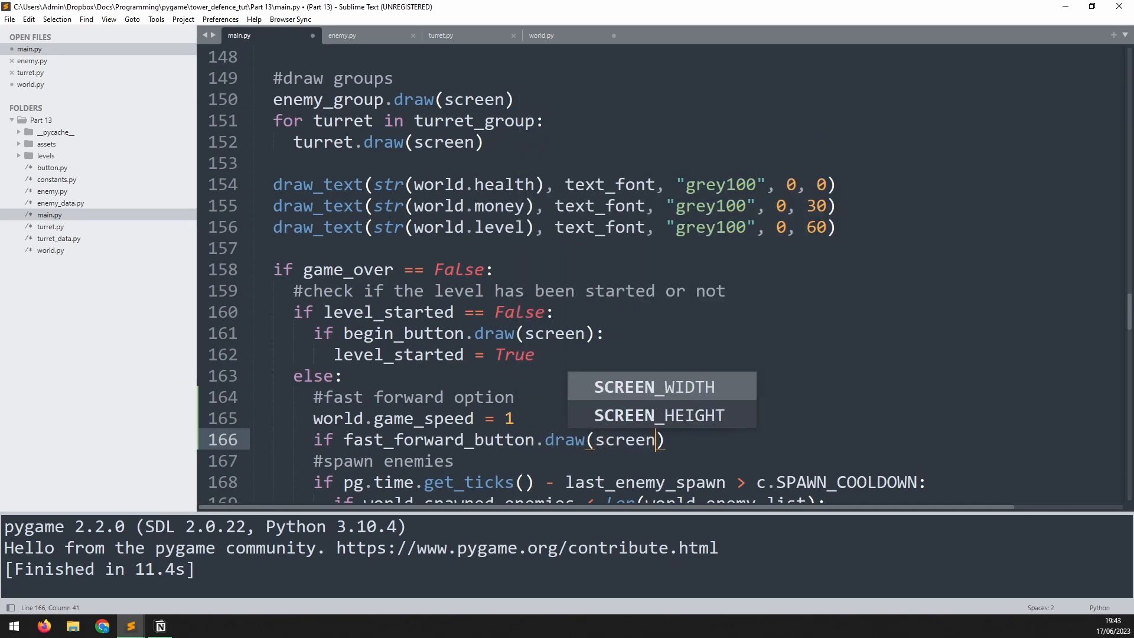
{"action": "type", "text": "LEVEL_COMPLETE_REWARD"}
{"action": "type", "text": ":"}
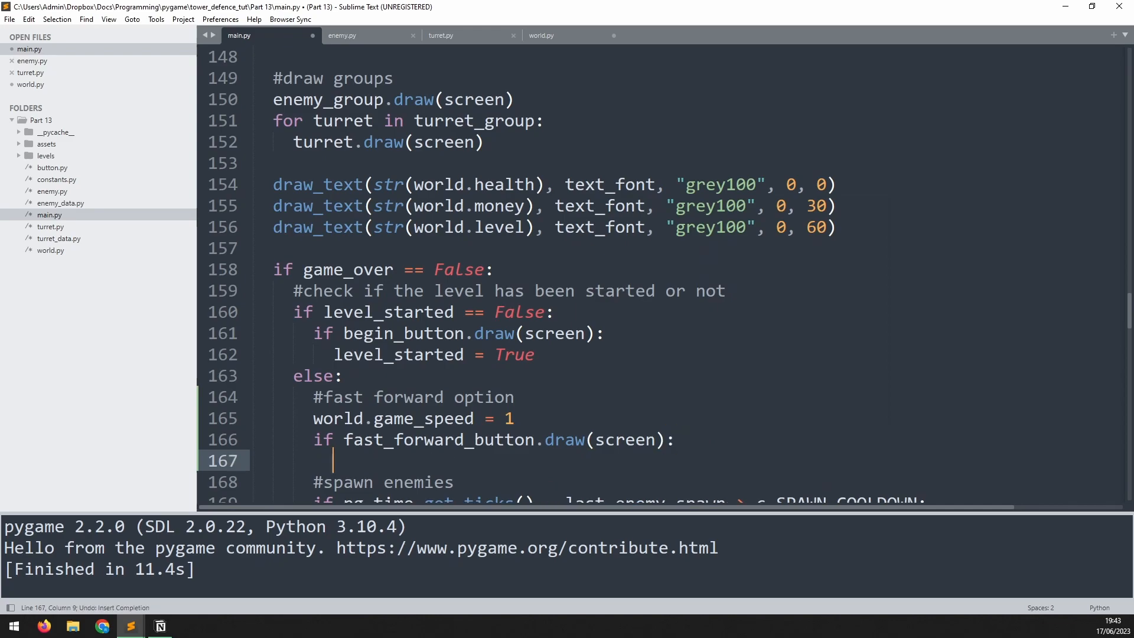
{"action": "type", "text": "world.game_speed"}
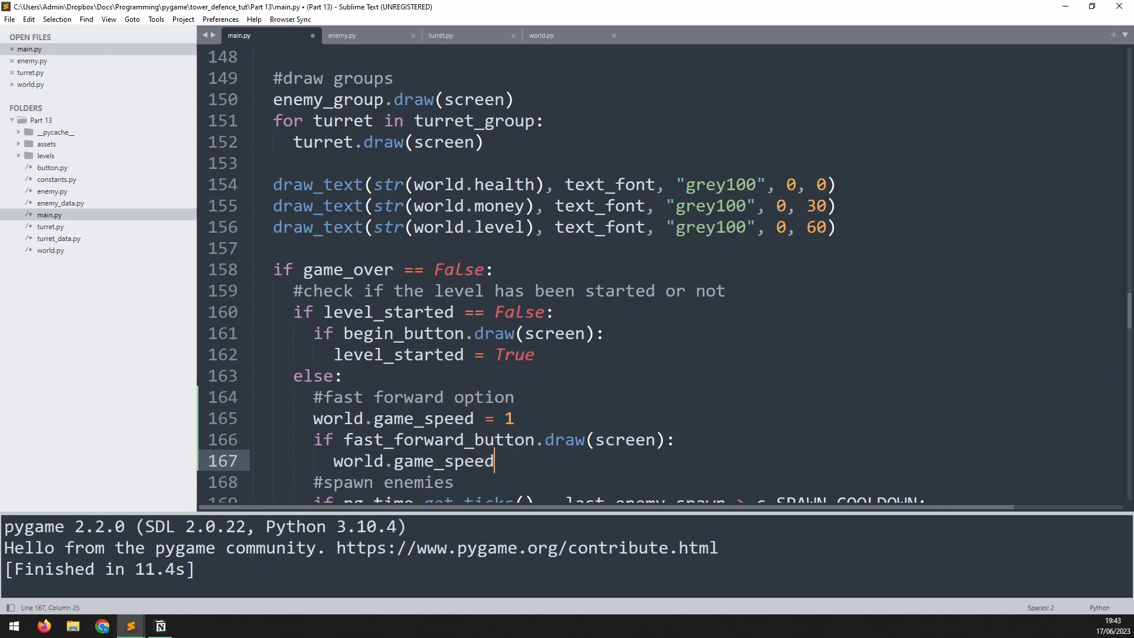
{"action": "type", "text": "= 2"}
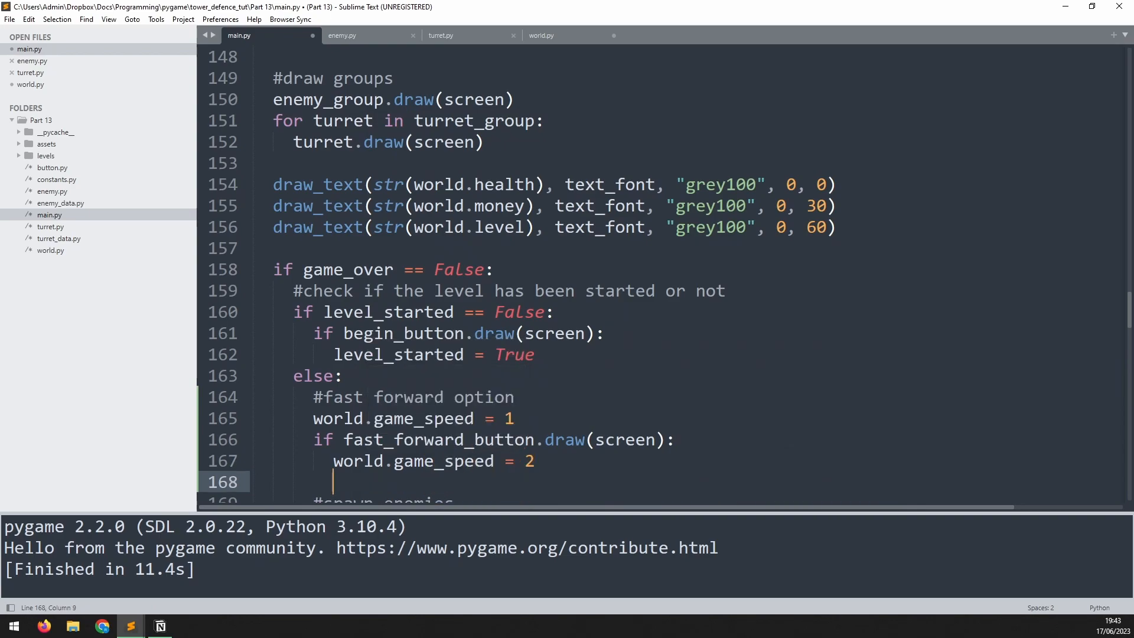
{"action": "type", "text": "print()"}
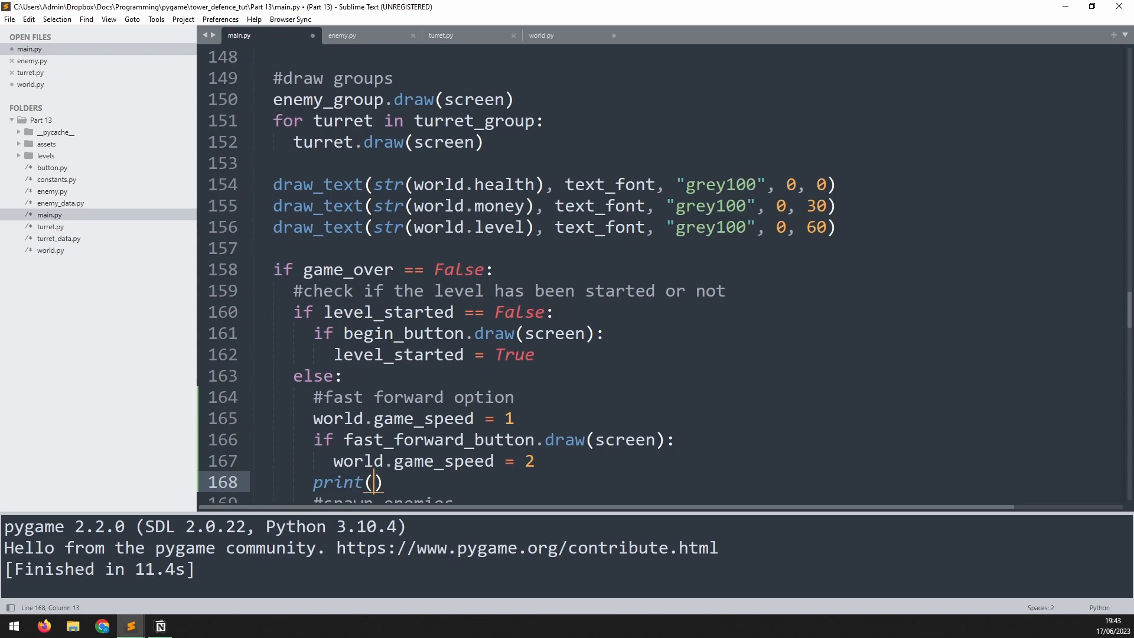
{"action": "type", "text": "world."}
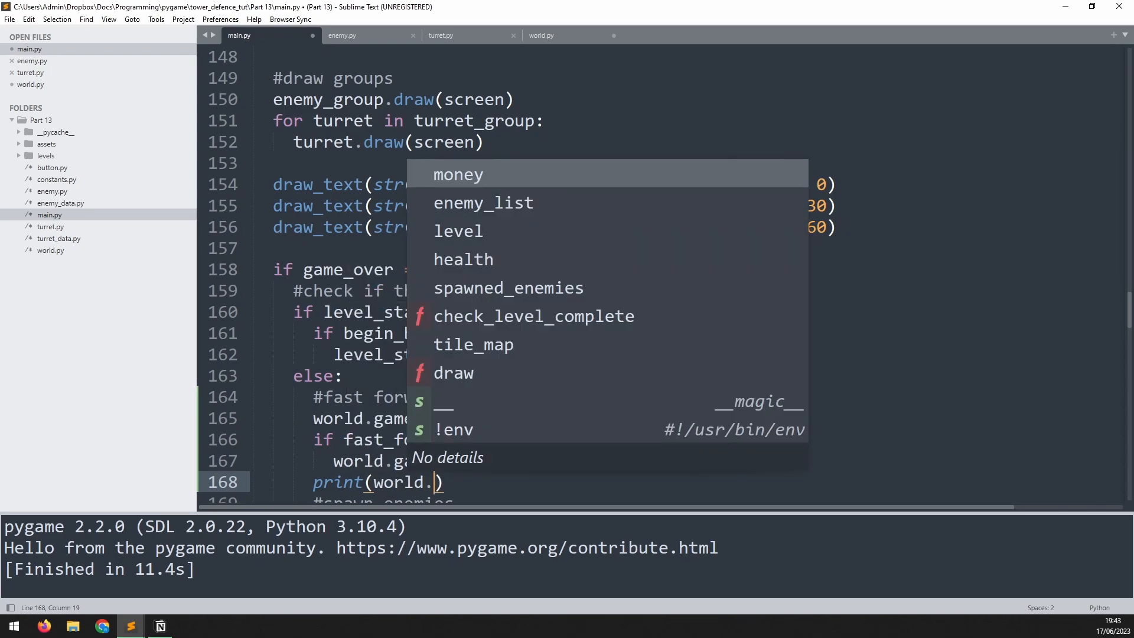
{"action": "type", "text": "game"}
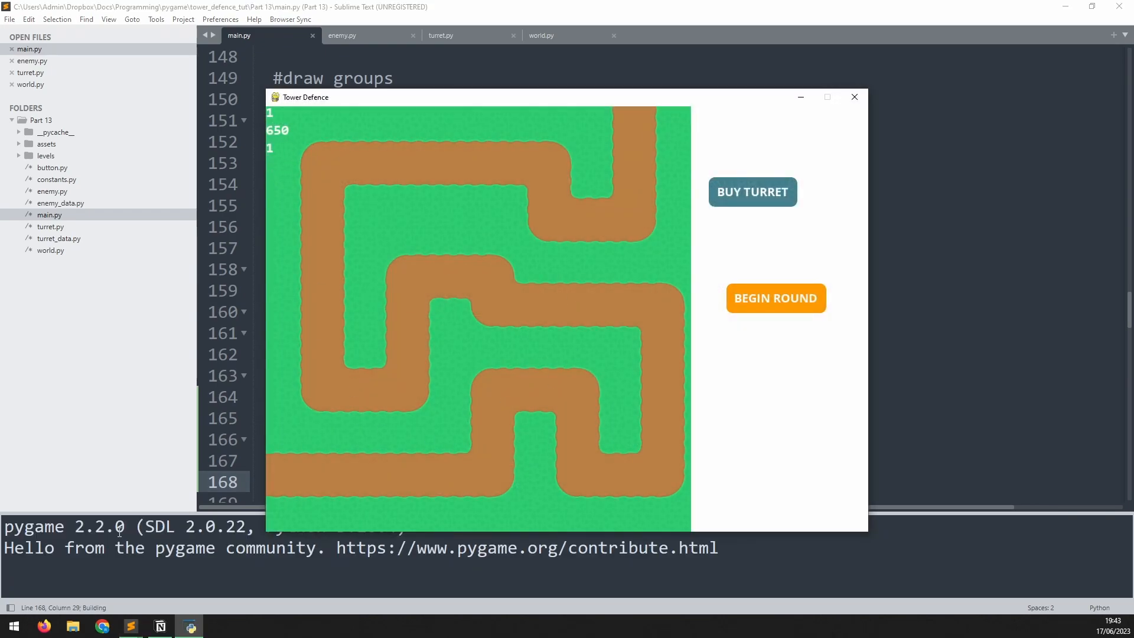
Start the first round in the relaunched game, then quit it.
{"action": "left_click", "coordinate": [776, 297]}
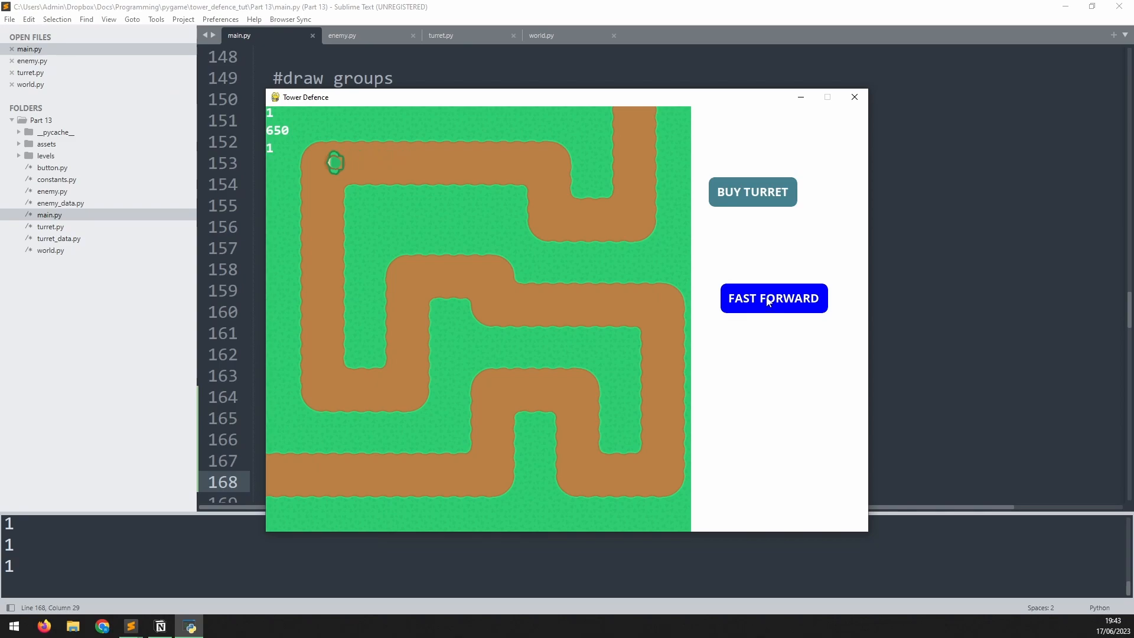
{"action": "left_click", "coordinate": [852, 97]}
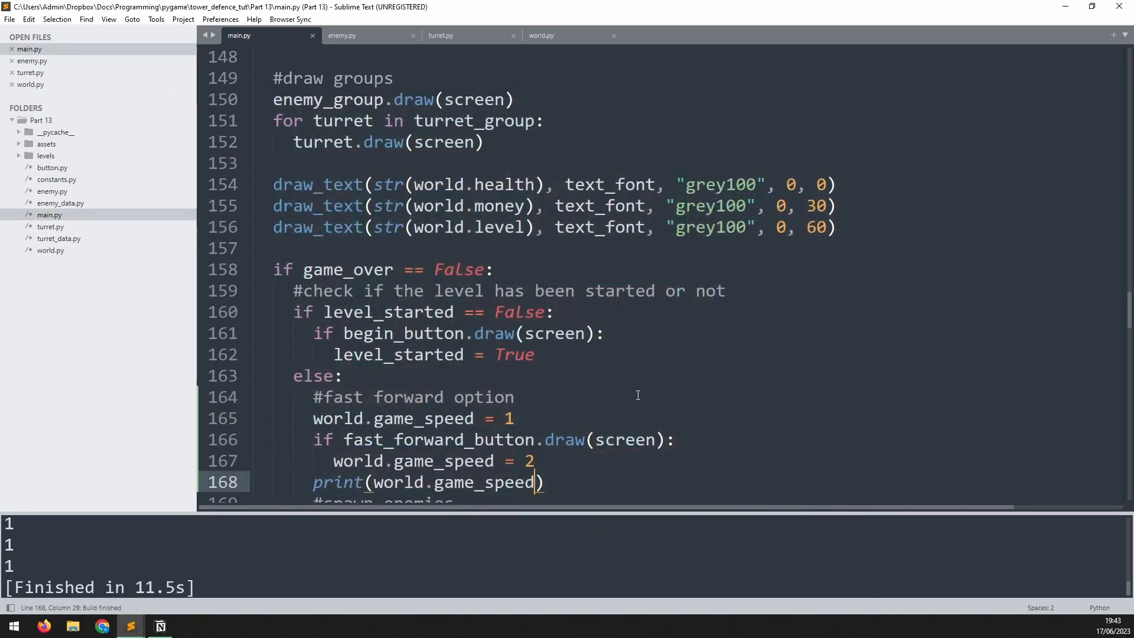
Delete the speed print line and make enemy.py's distance check use self.speed * world.game_speed.
{"action": "left_click", "coordinate": [550, 482]}
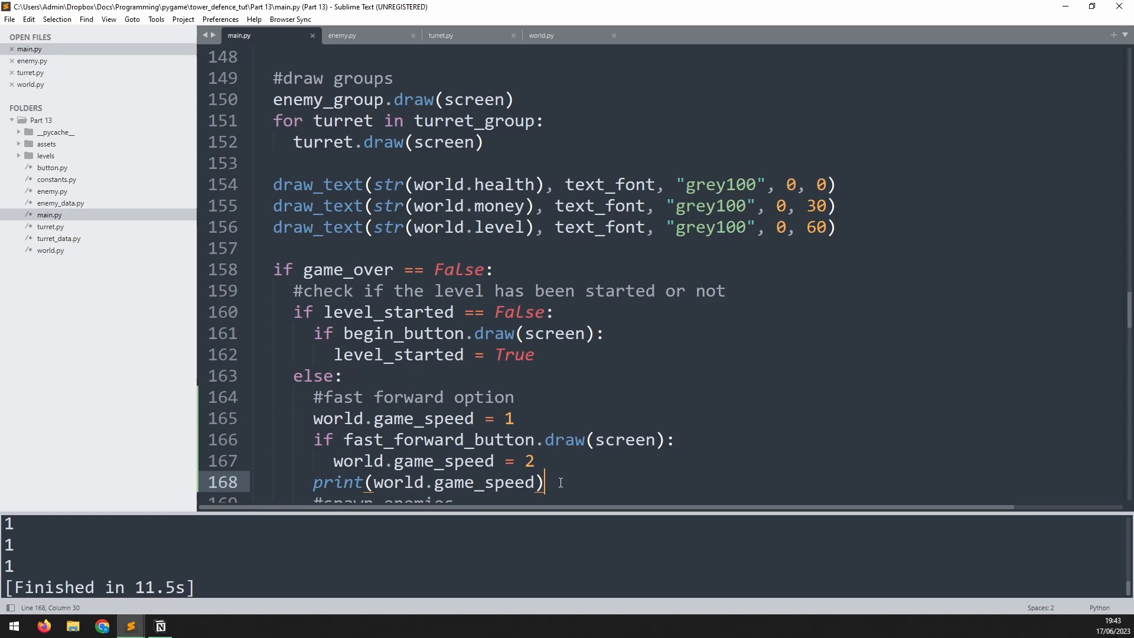
{"action": "key", "text": "ctrl+shift+k"}
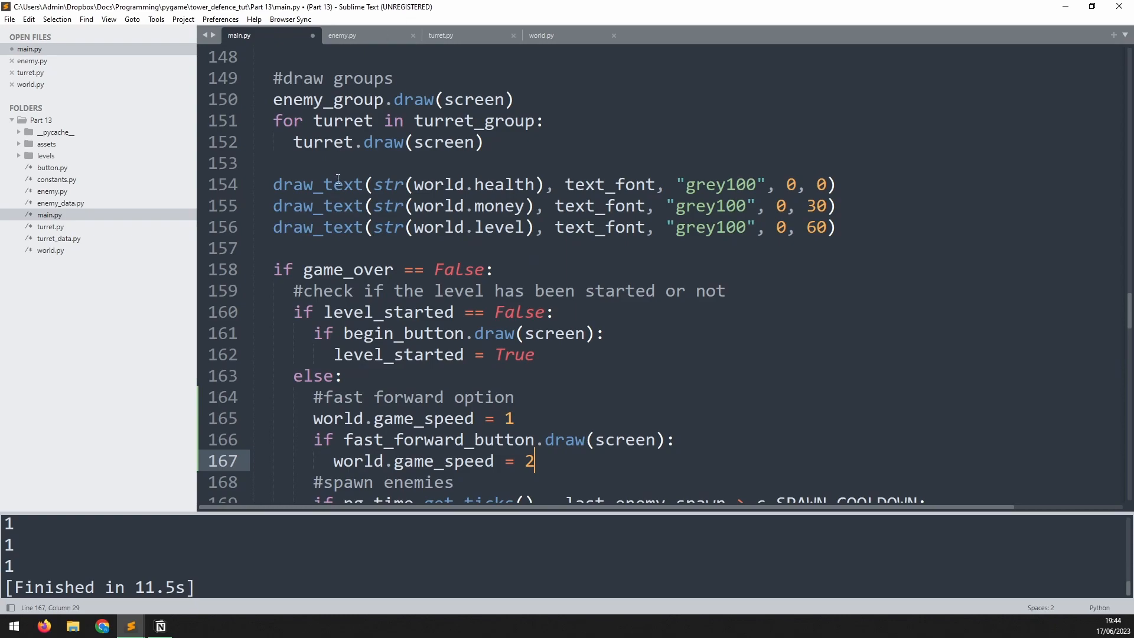
{"action": "left_click", "coordinate": [341, 35]}
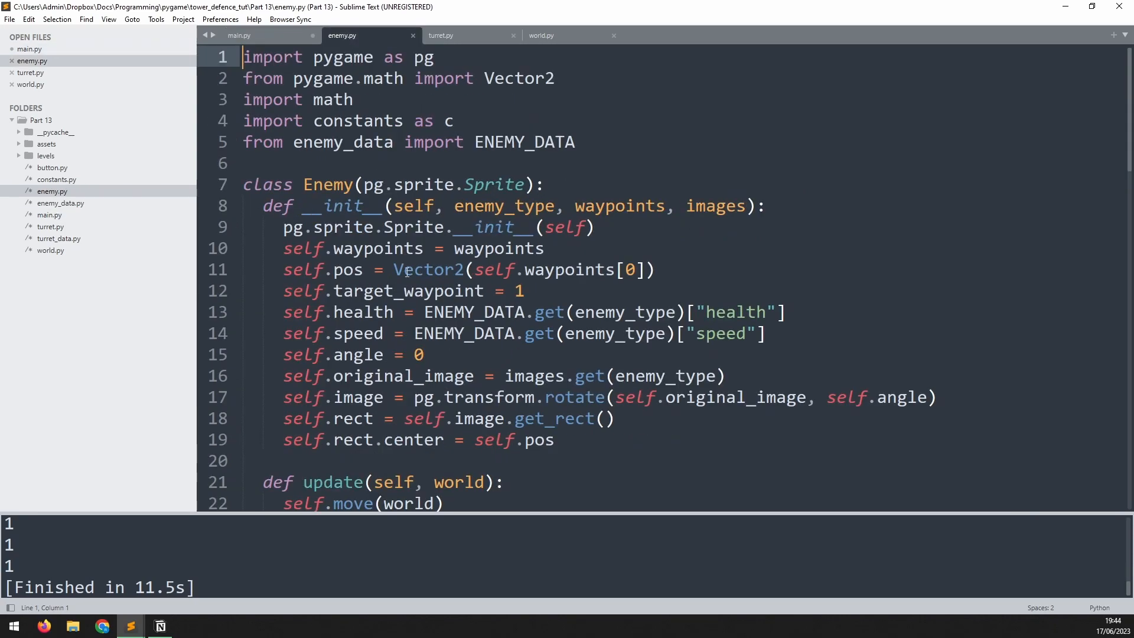
{"action": "scroll", "scroll_direction": "down", "scroll_amount": 3}
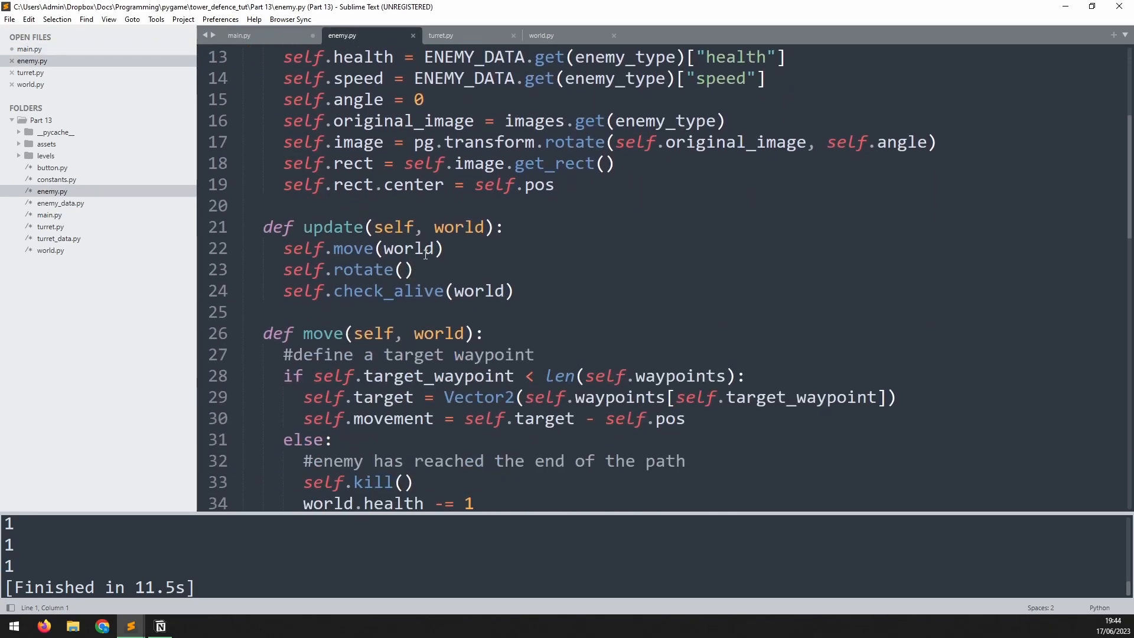
{"action": "scroll", "scroll_direction": "down", "scroll_amount": 3}
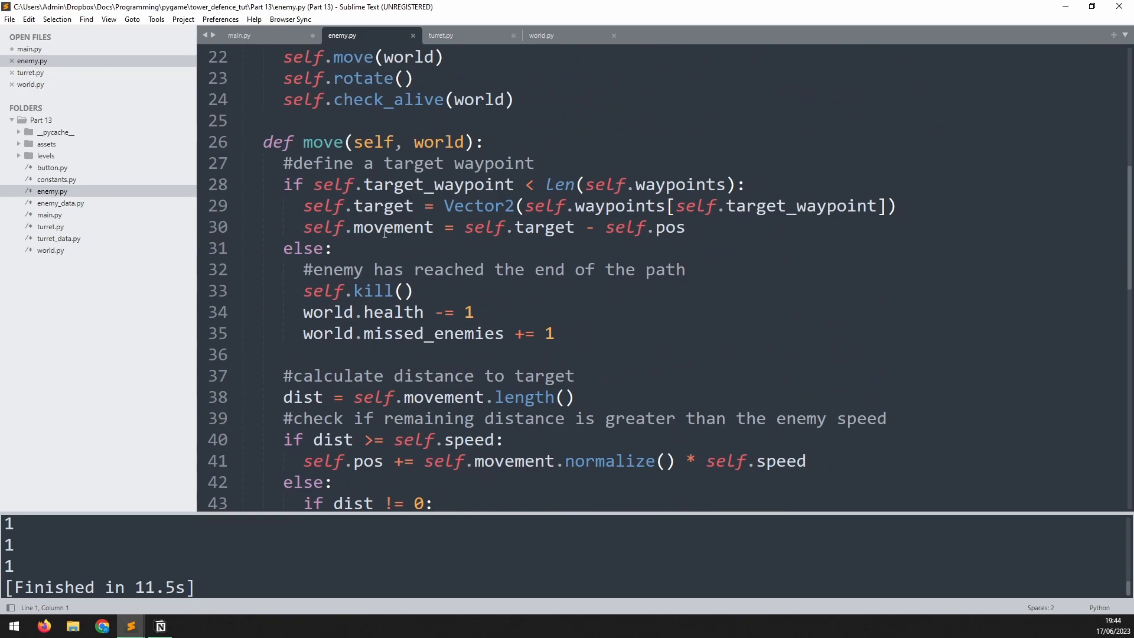
{"action": "scroll", "scroll_direction": "down", "scroll_amount": 3}
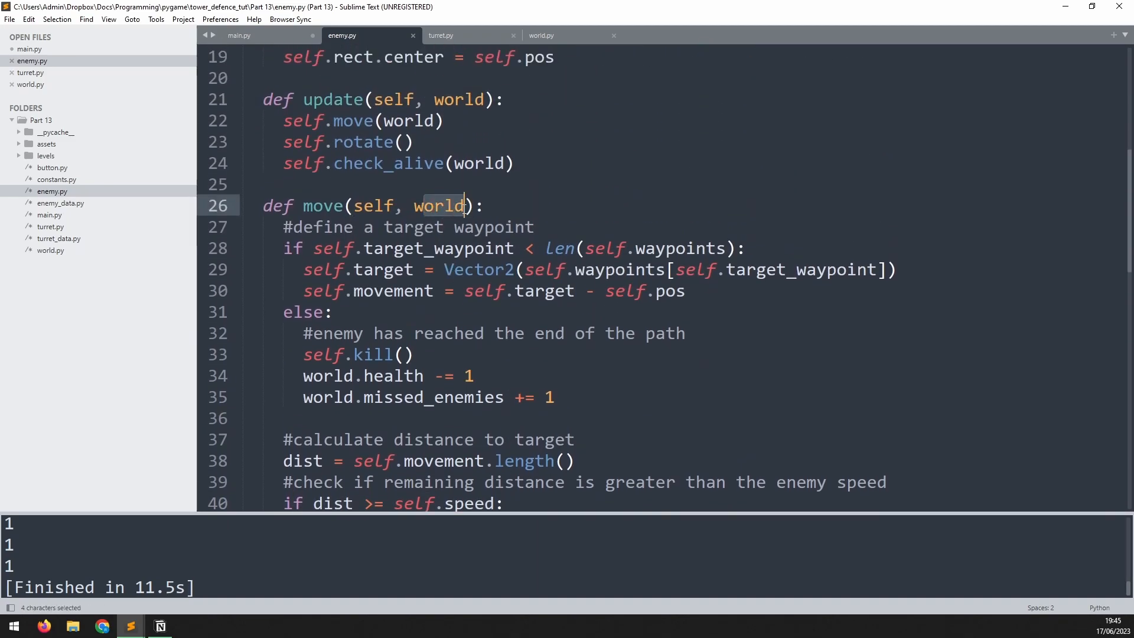
{"action": "scroll", "scroll_direction": "down", "scroll_amount": 3}
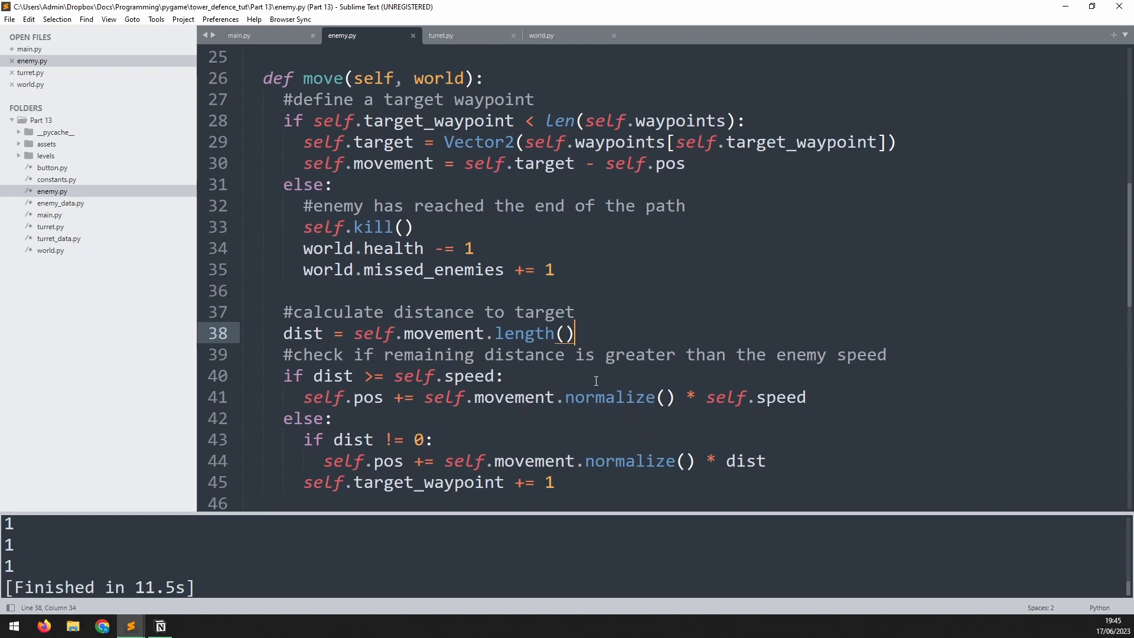
{"action": "scroll", "scroll_direction": "down", "scroll_amount": 3}
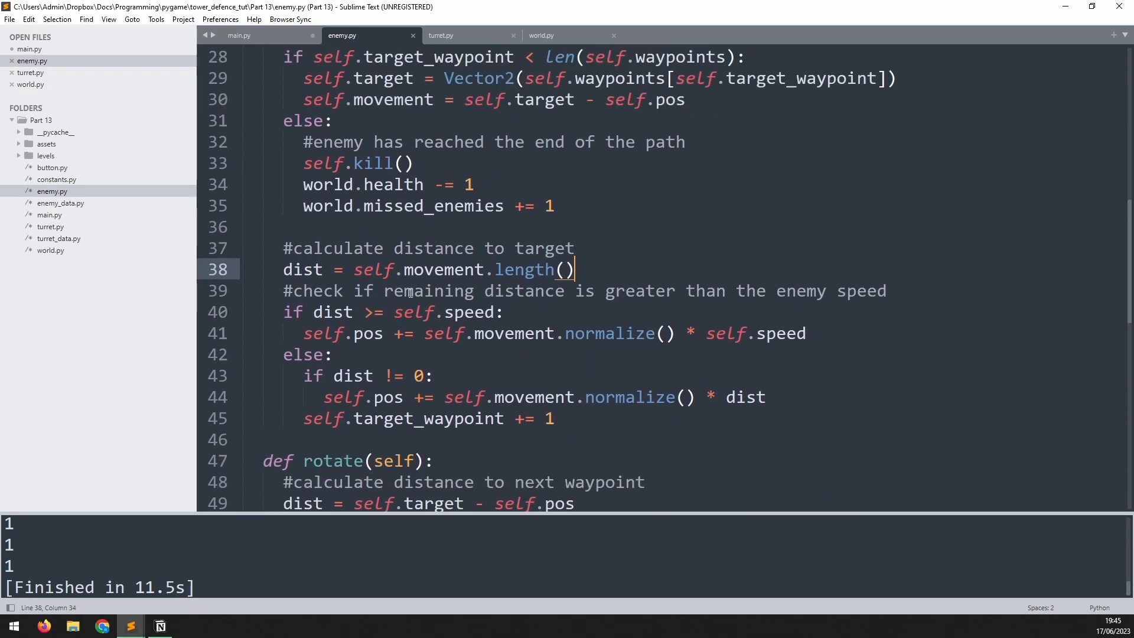
{"action": "double_click", "coordinate": [415, 312]}
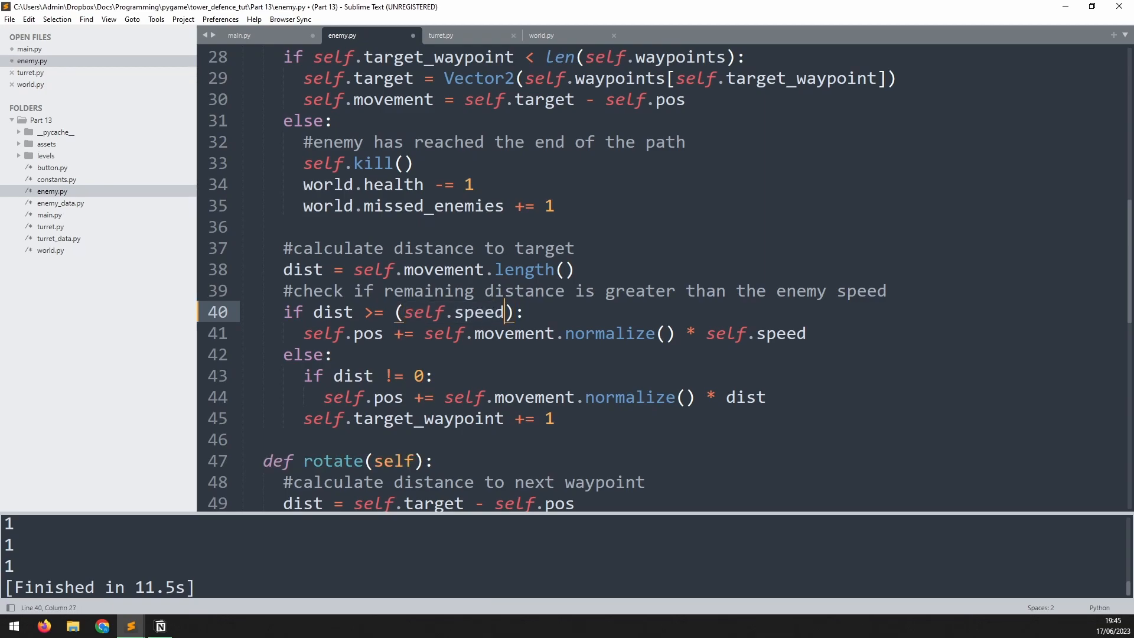
{"action": "type", "text": "* world."}
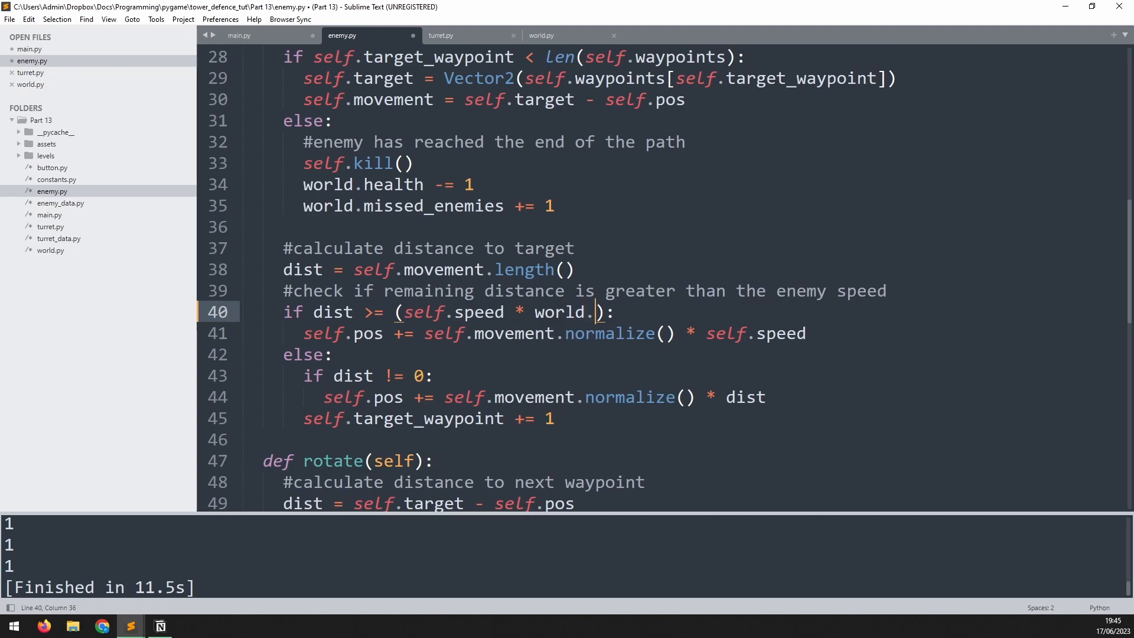
{"action": "type", "text": "game_speed"}
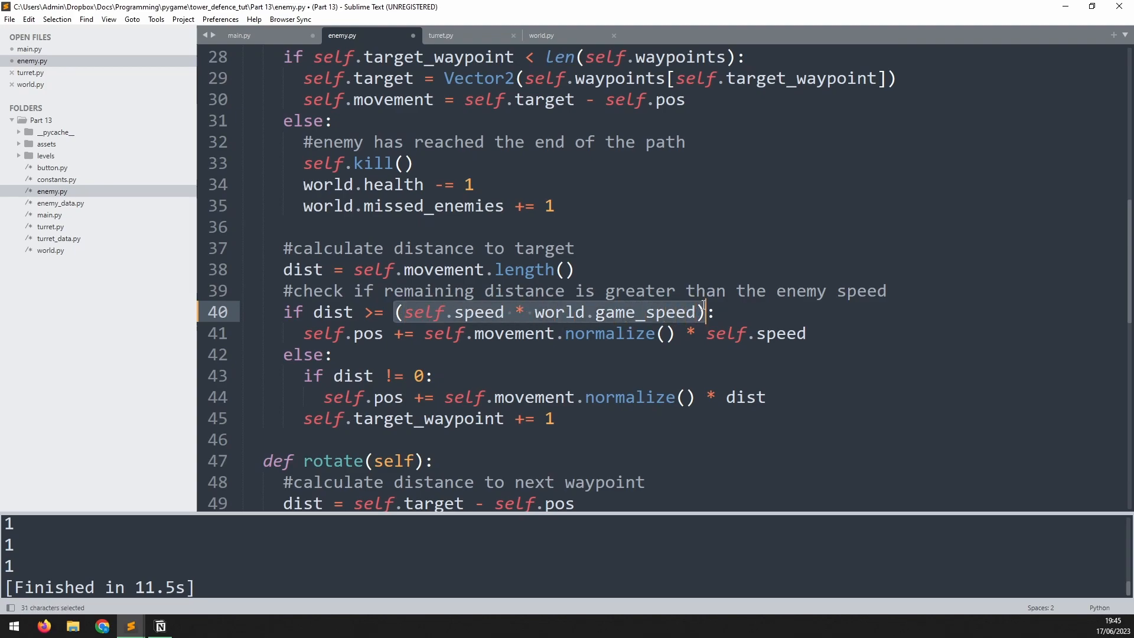
{"action": "key", "text": "ctrl+v"}
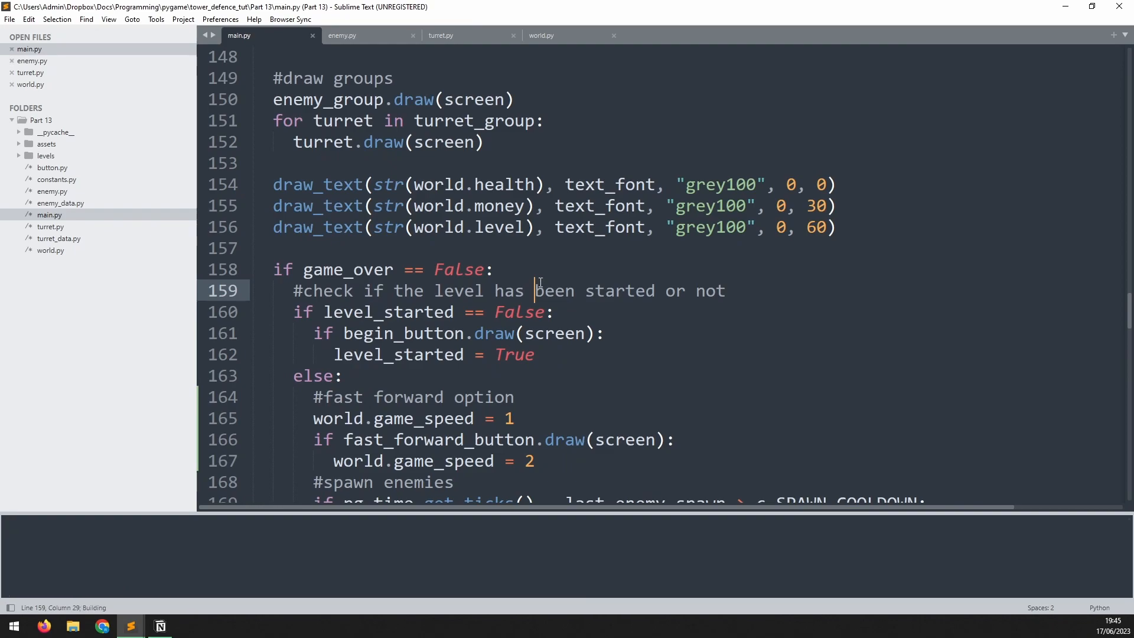
Run the game to watch an enemy move along the path, then close it.
{"action": "key", "text": "ctrl+b"}
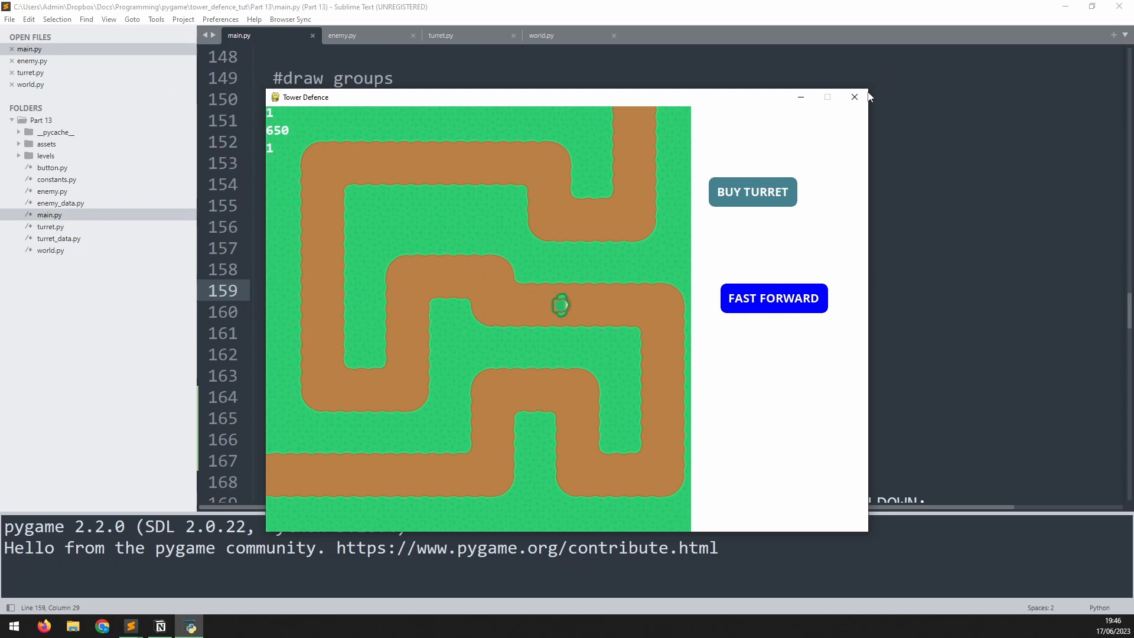
{"action": "left_click", "coordinate": [853, 97]}
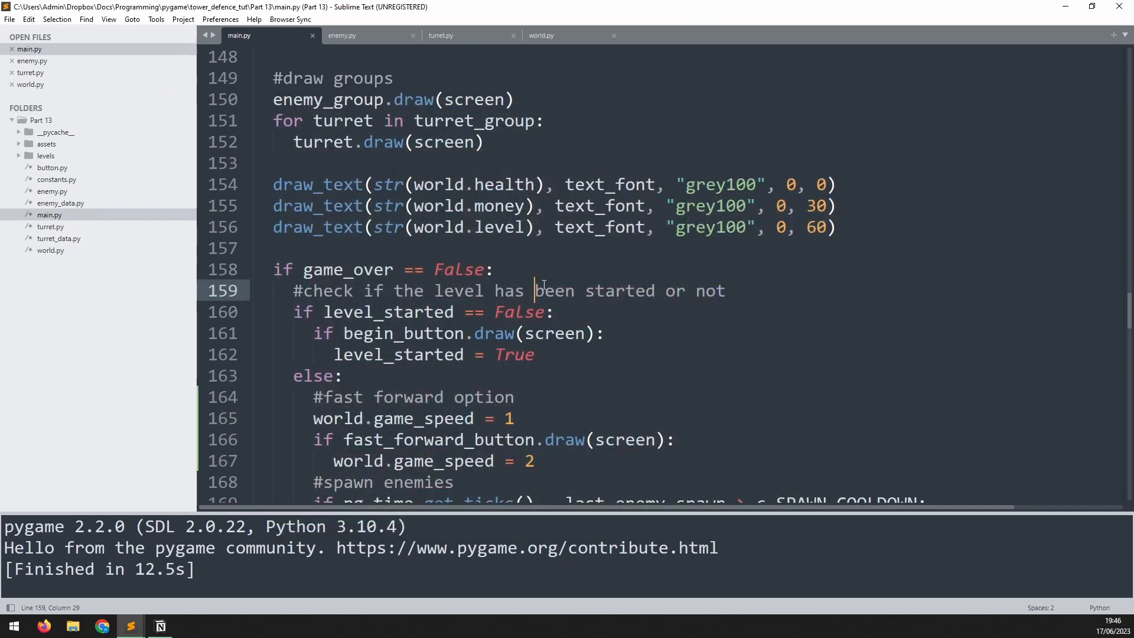
Change main.py's turret_group.update(enemy_group) call to also pass world.
{"action": "scroll", "scroll_direction": "up", "scroll_amount": 3}
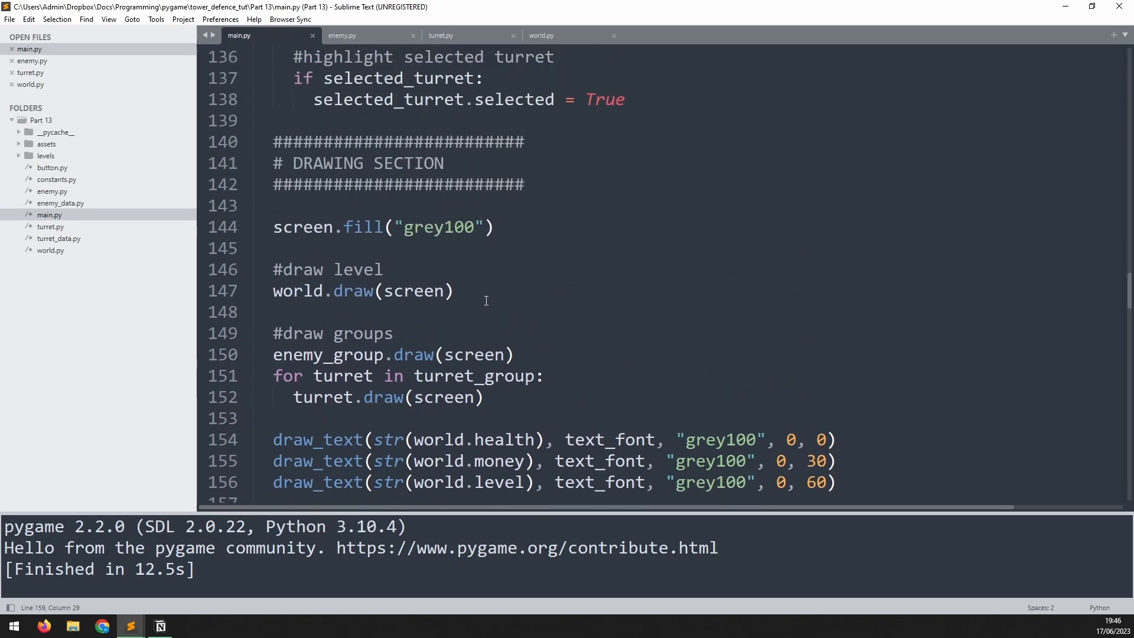
{"action": "scroll", "scroll_direction": "up", "scroll_amount": 3}
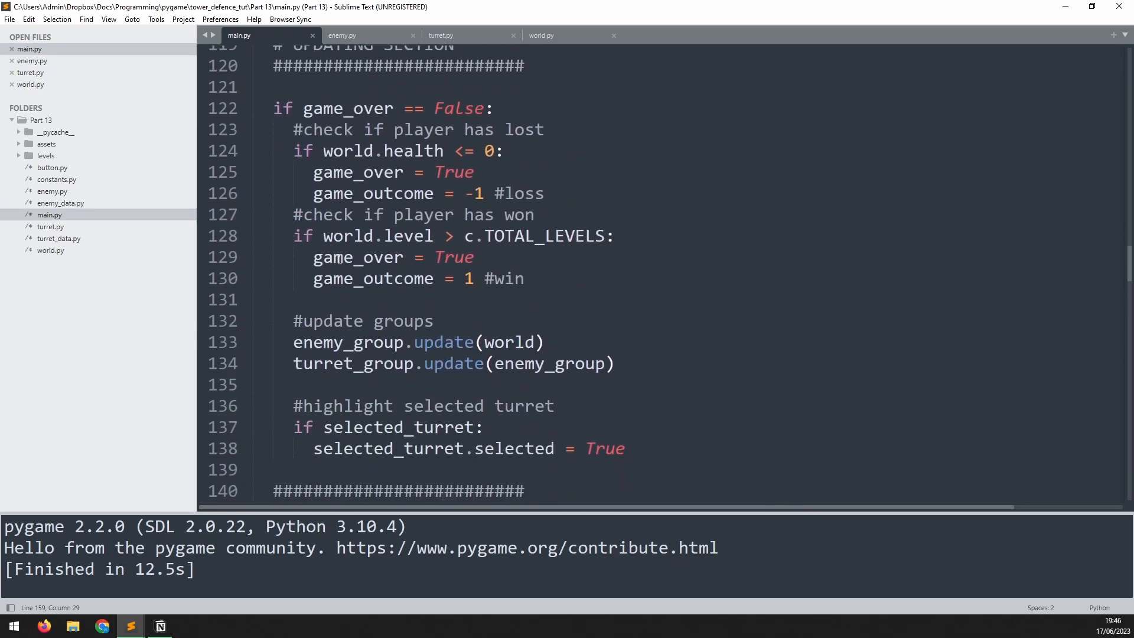
{"action": "scroll", "scroll_direction": "down", "scroll_amount": 3}
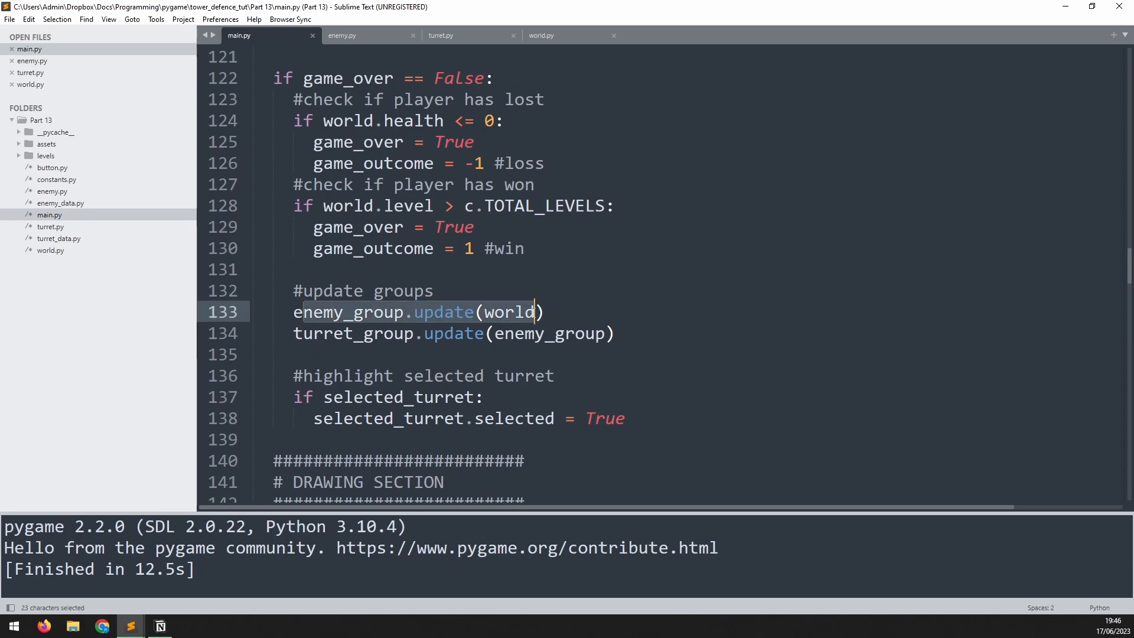
{"action": "left_click", "coordinate": [482, 312]}
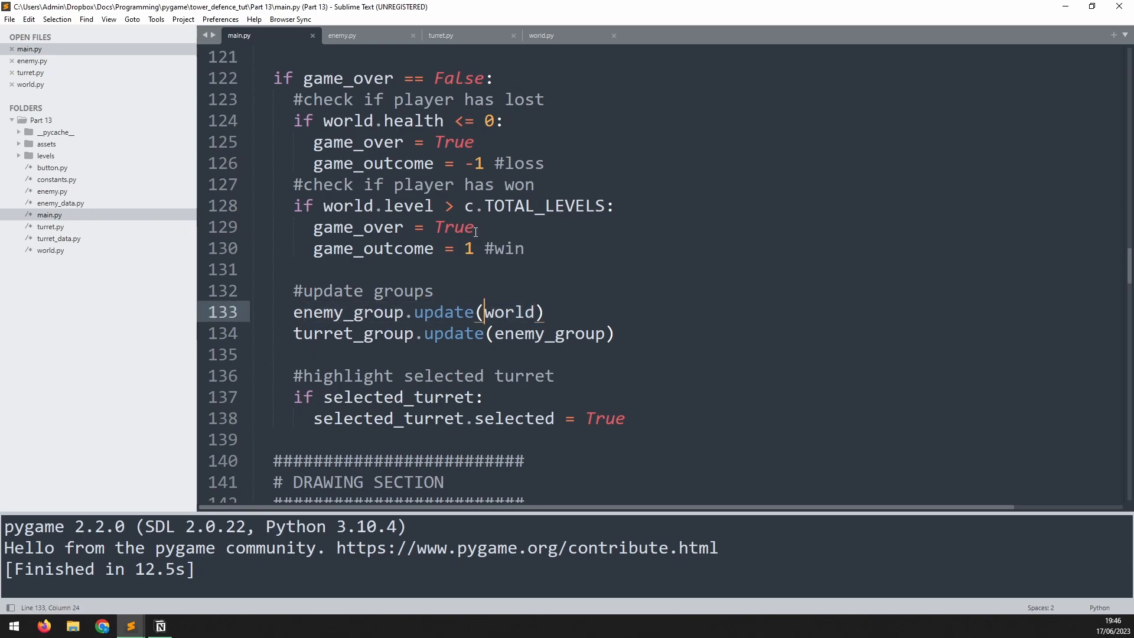
{"action": "mouse_move", "coordinate": [336, 332]}
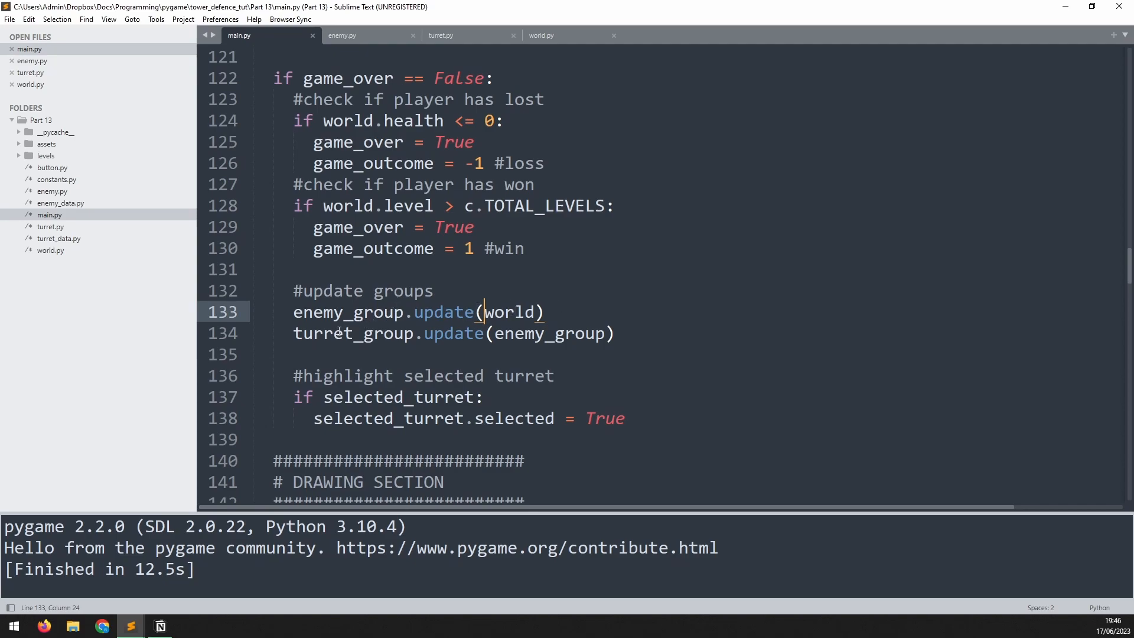
{"action": "left_click", "coordinate": [505, 333]}
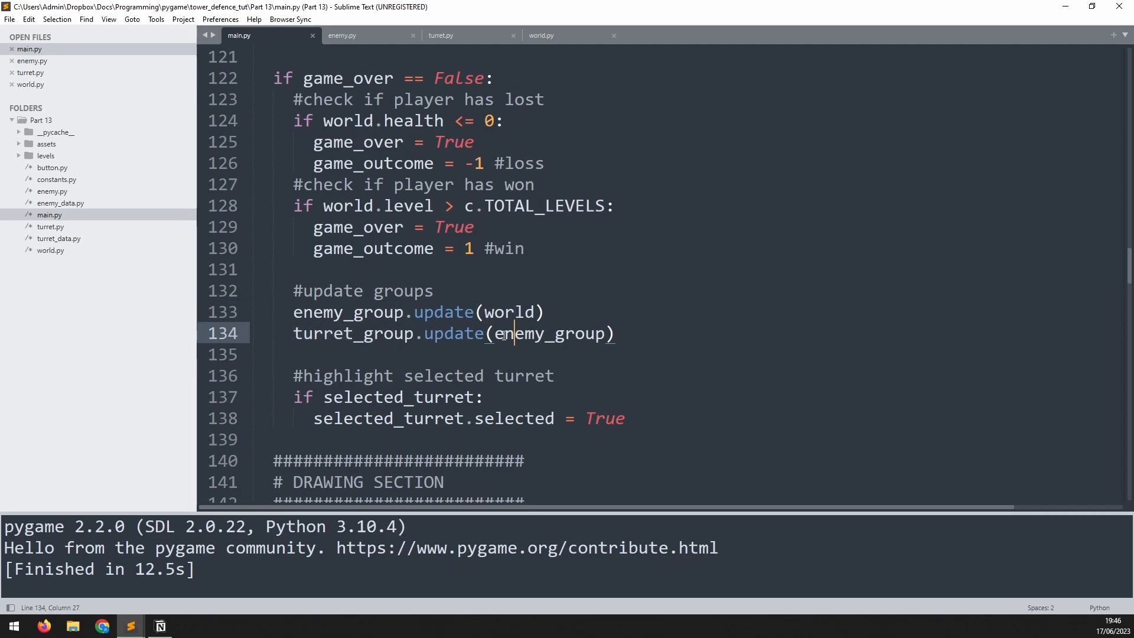
{"action": "left_click", "coordinate": [606, 333]}
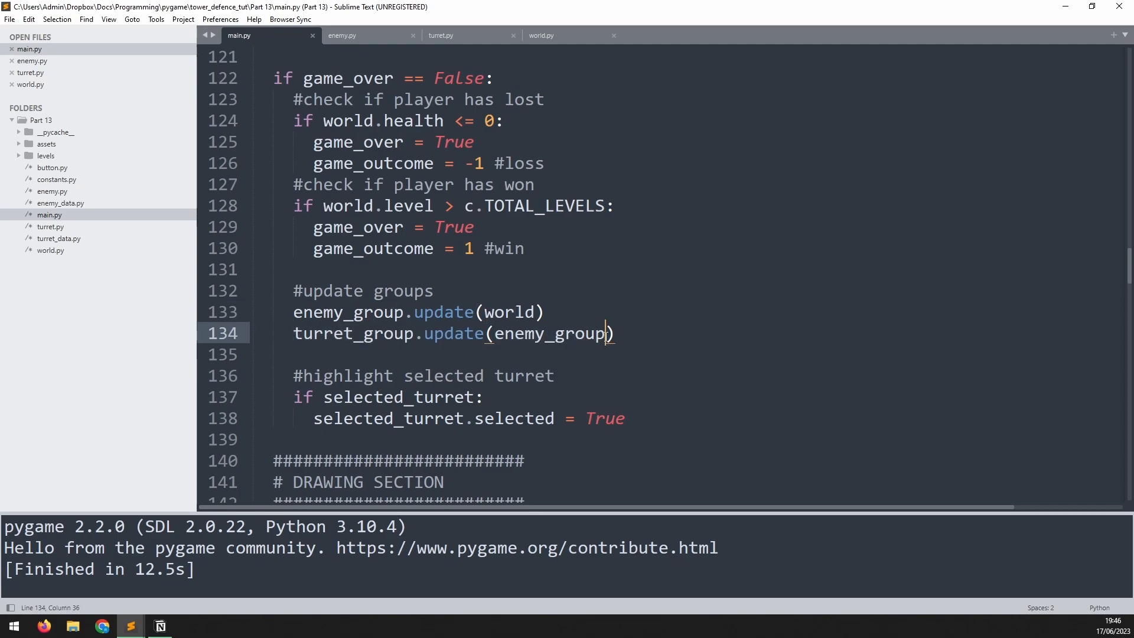
{"action": "type", "text": ", world"}
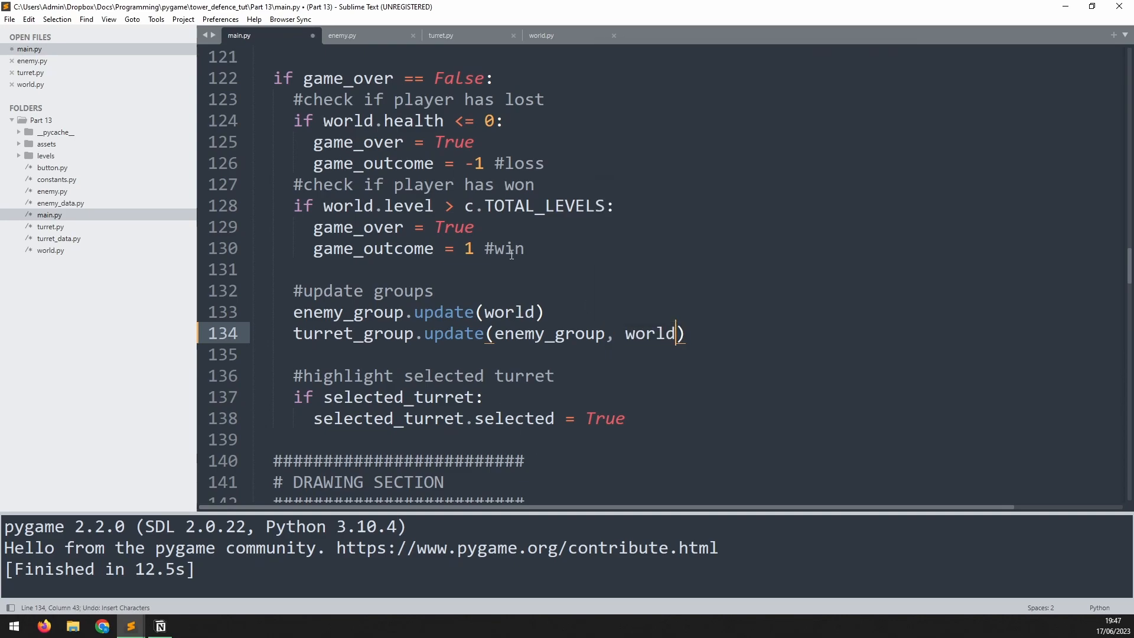
Add world as a parameter of the turret's update method in turret.py.
{"action": "left_click", "coordinate": [439, 35]}
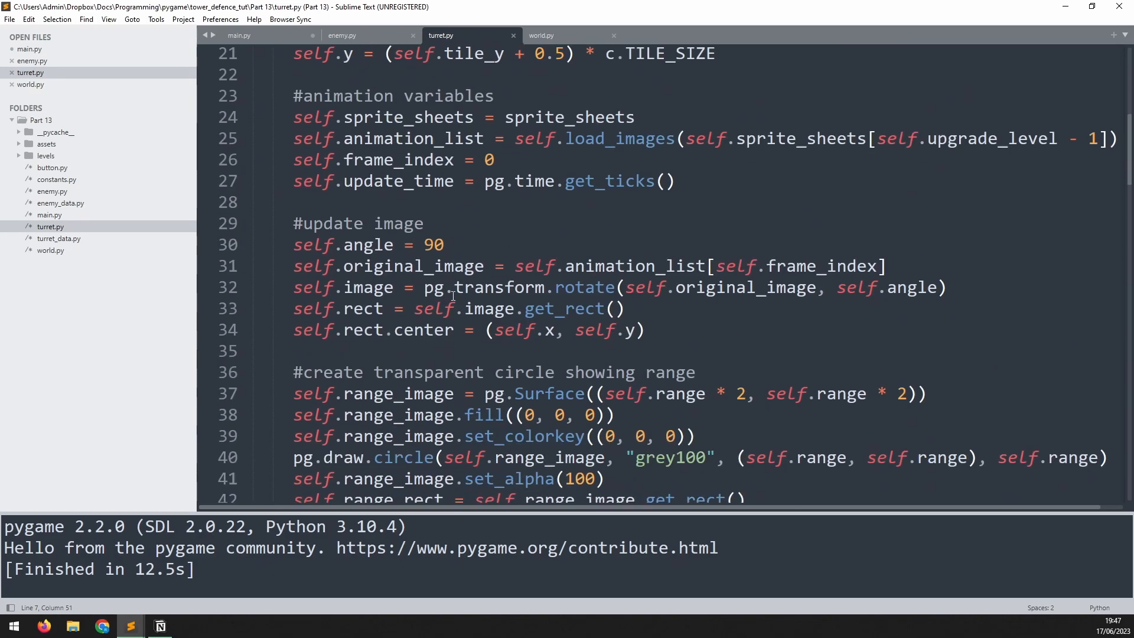
{"action": "scroll", "scroll_direction": "down", "scroll_amount": 3}
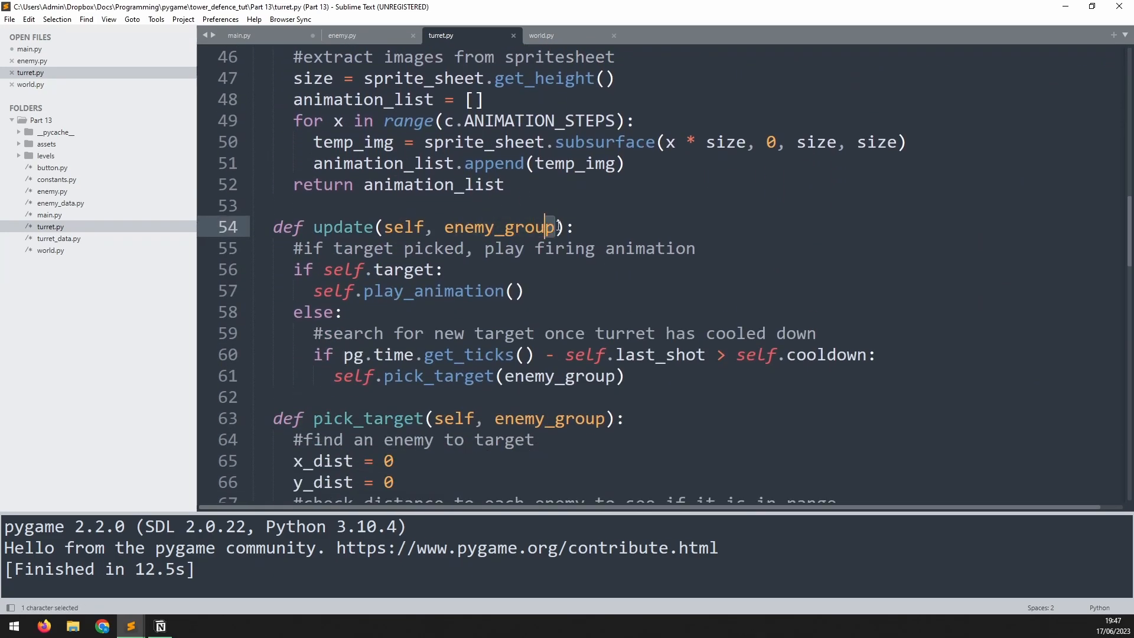
{"action": "type", "text": ", world"}
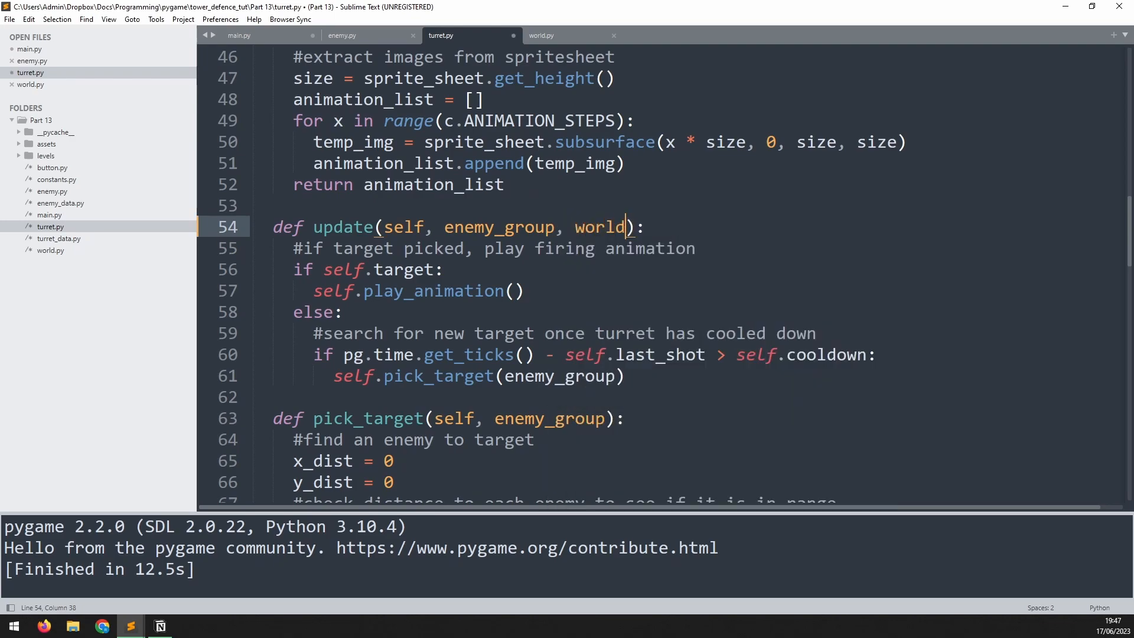
{"action": "mouse_move", "coordinate": [487, 5]}
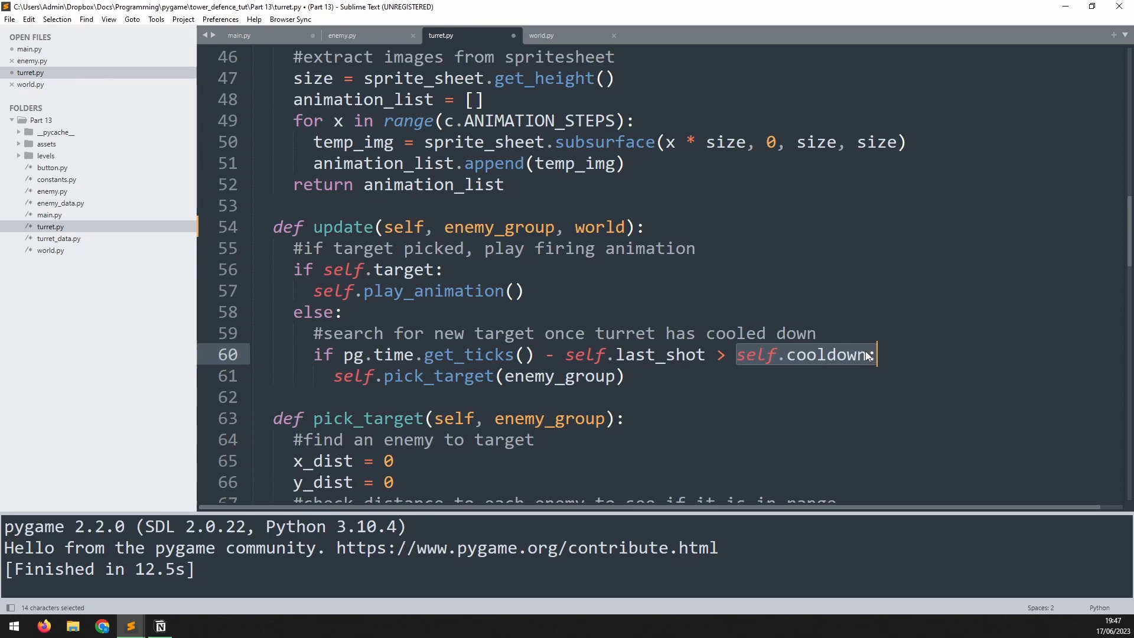
Change the turret firing condition to compare against (self.cooldown / world.game_speed).
{"action": "left_click", "coordinate": [737, 354]}
{"action": "type", "text": "("}
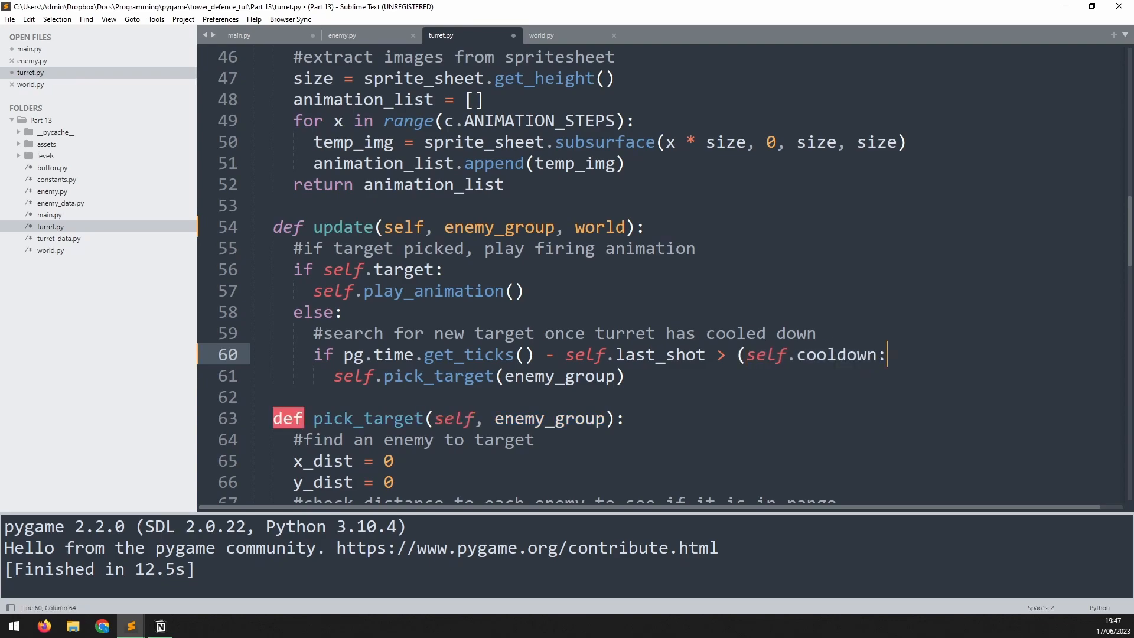
{"action": "key", "text": "Left"}
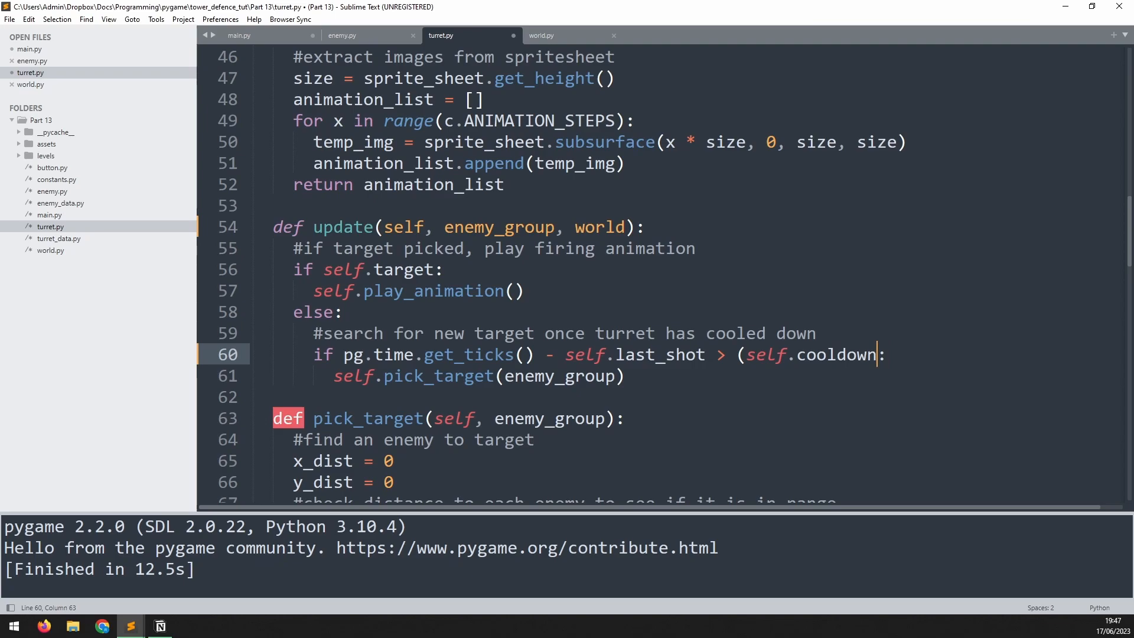
{"action": "type", "text": ")"}
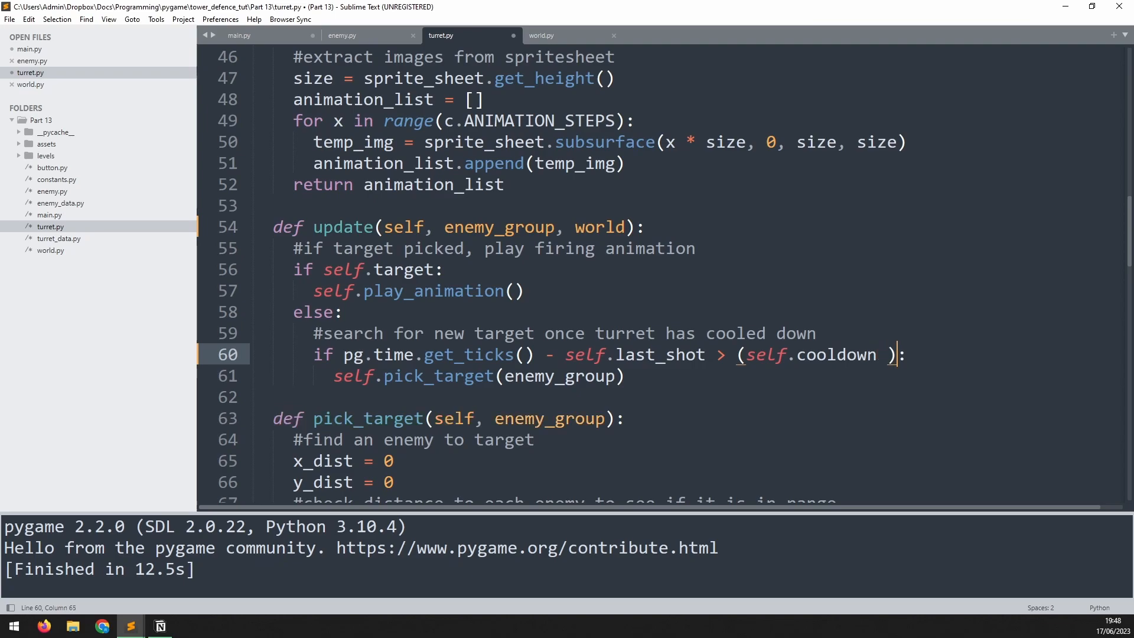
{"action": "type", "text": "/"}
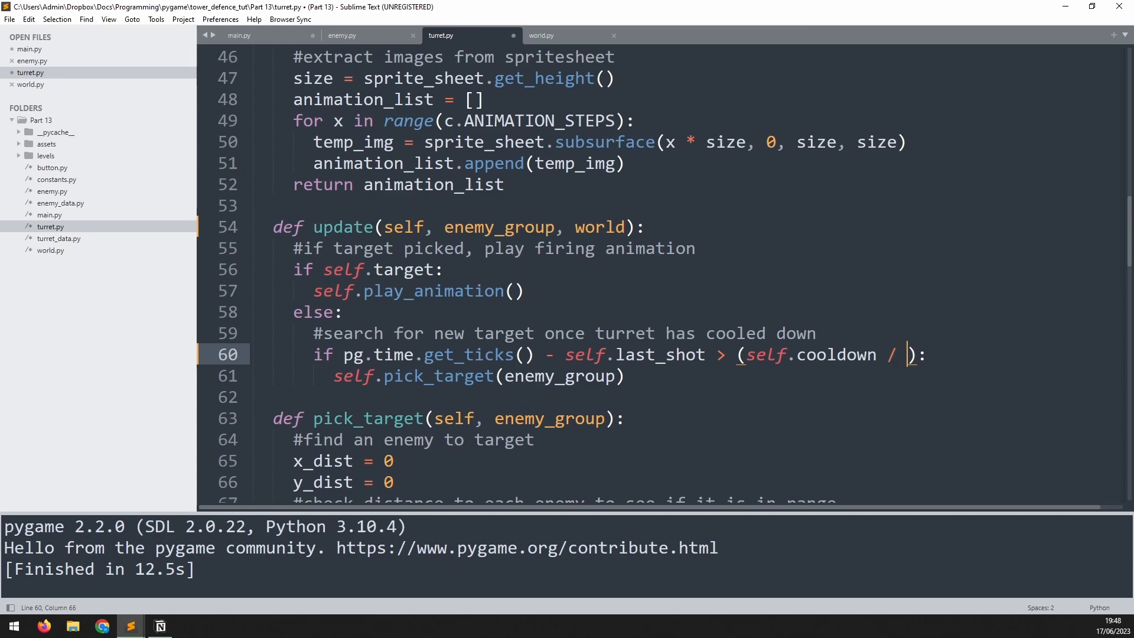
{"action": "type", "text": "worl"}
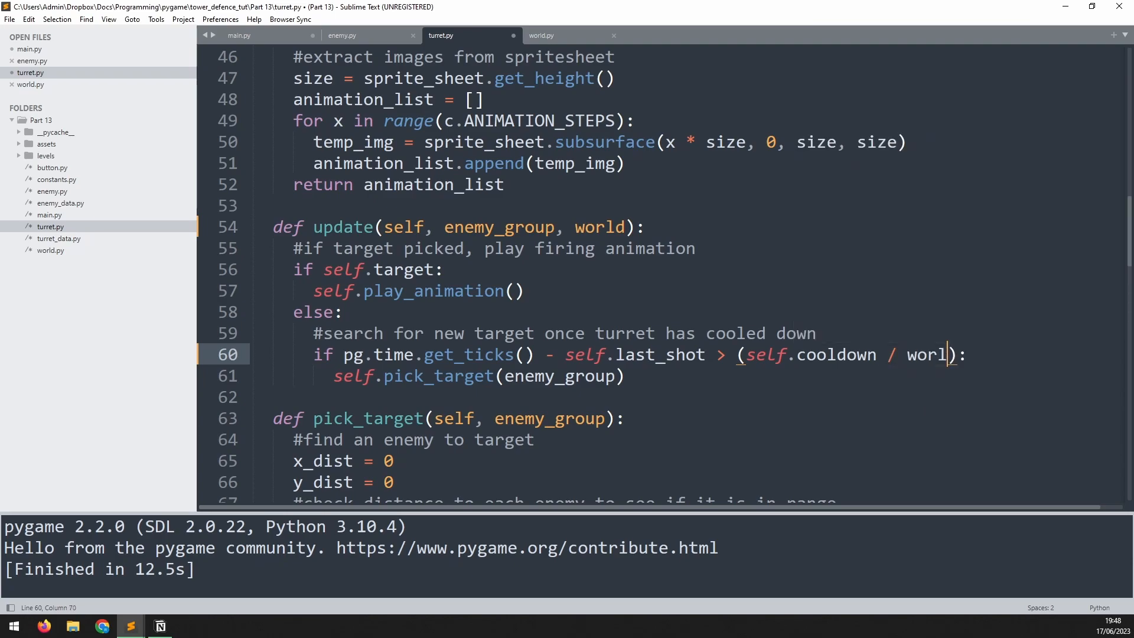
{"action": "type", "text": "d.game_speed"}
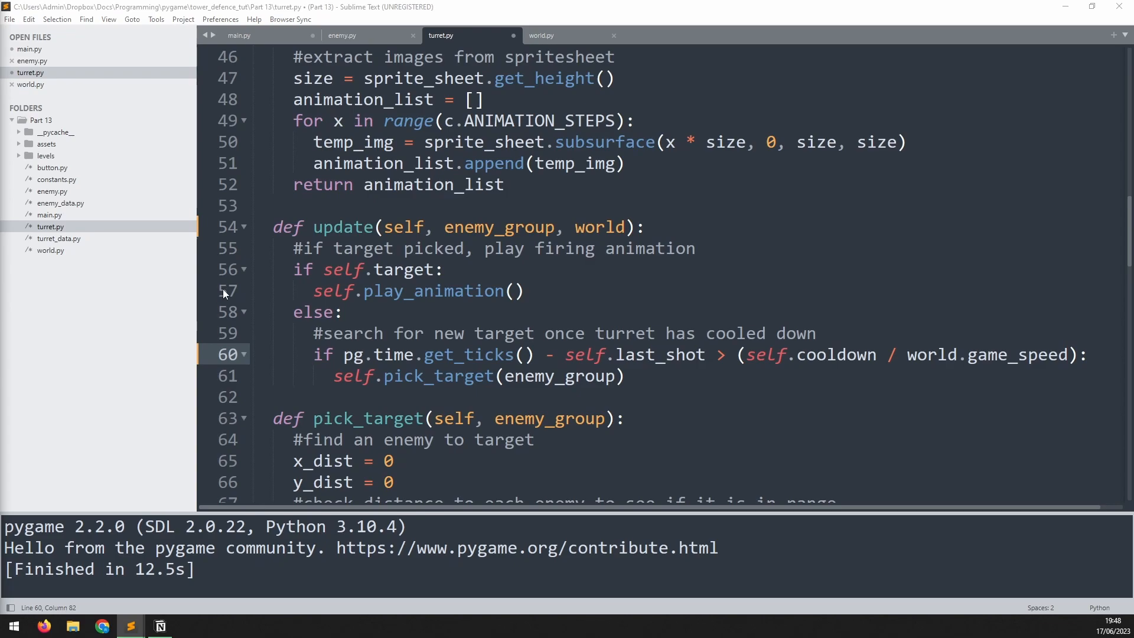
{"action": "mouse_move", "coordinate": [58, 207]}
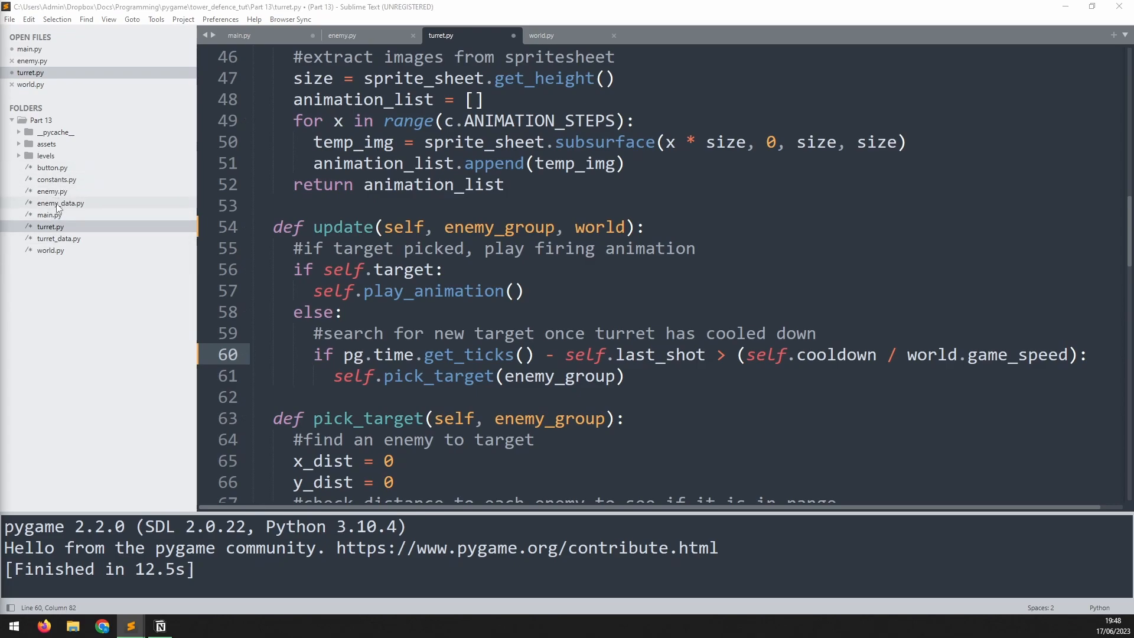
In enemy_data.py, change the first wave's weak enemy count from 1 to 15.
{"action": "left_click", "coordinate": [60, 203]}
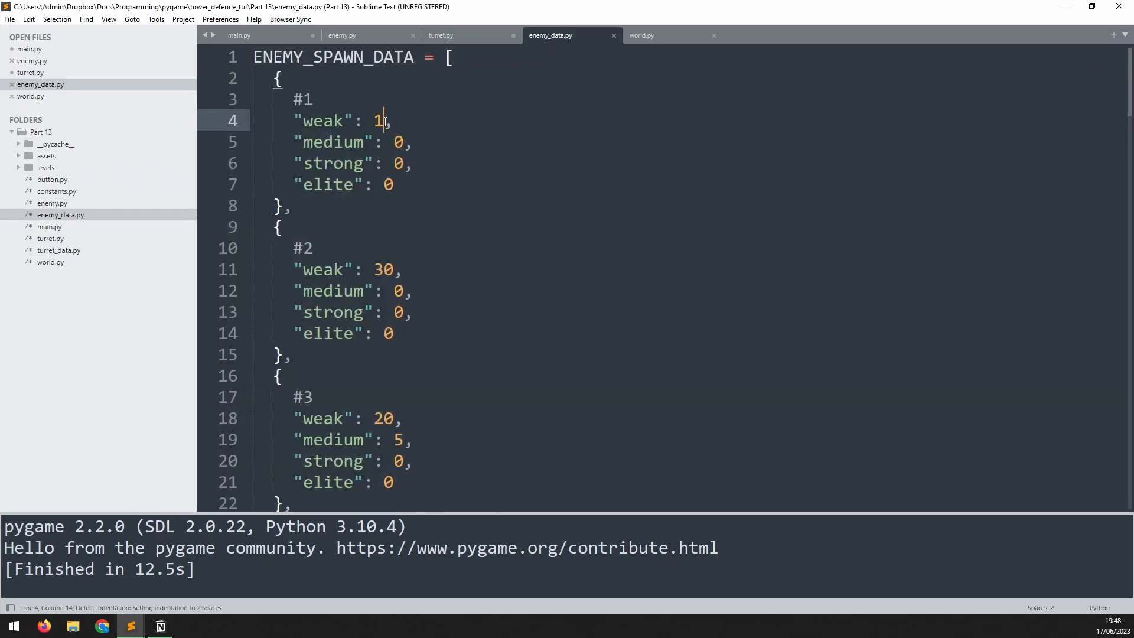
{"action": "type", "text": "5"}
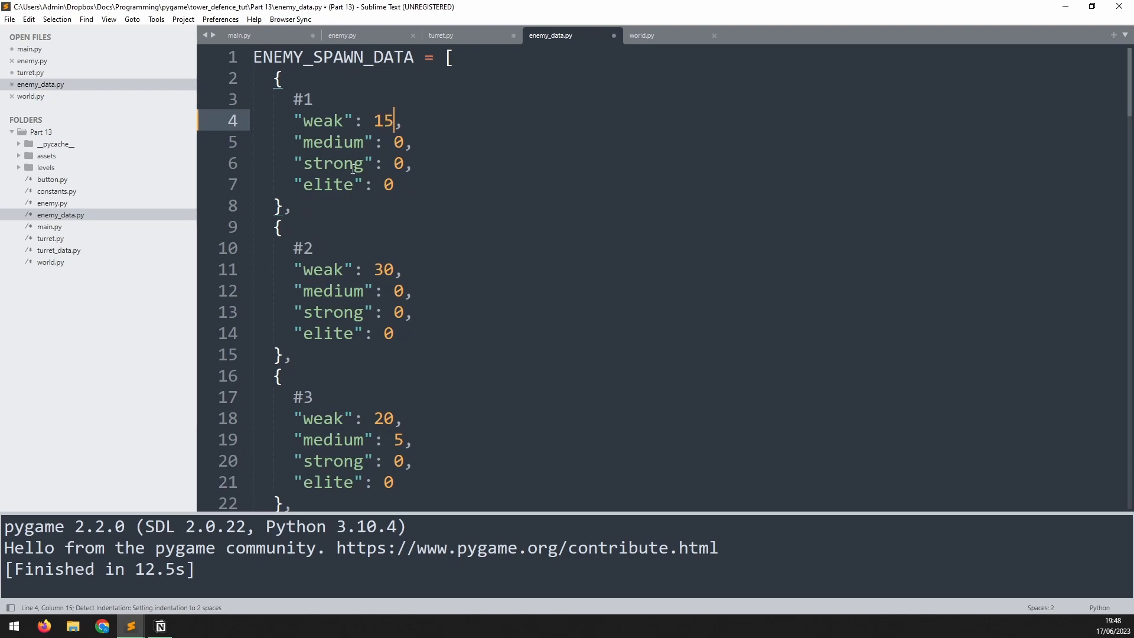
{"action": "left_click", "coordinate": [238, 35]}
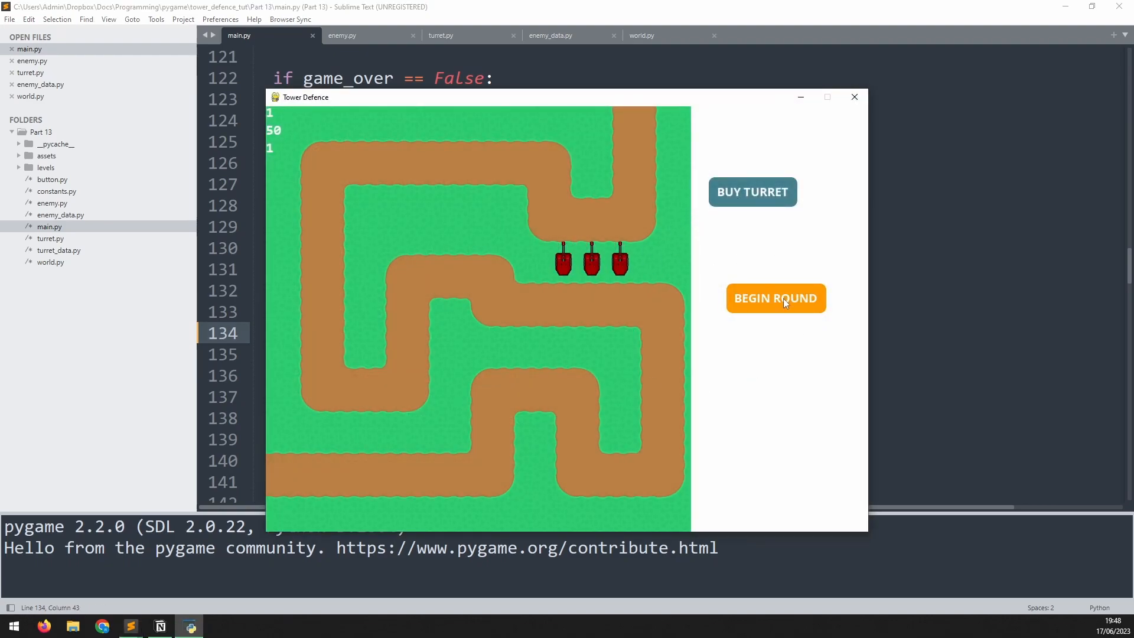
Begin round 1 and watch the enemy wave travel the path as money climbs to 650.
{"action": "left_click", "coordinate": [775, 297]}
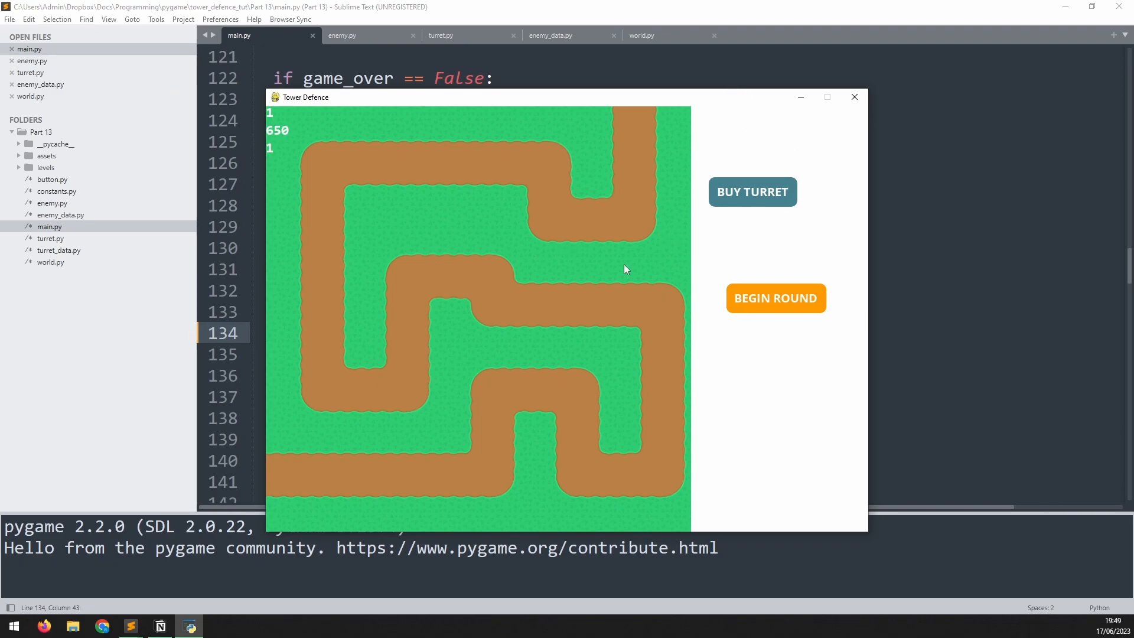
{"action": "mouse_move", "coordinate": [267, 116]}
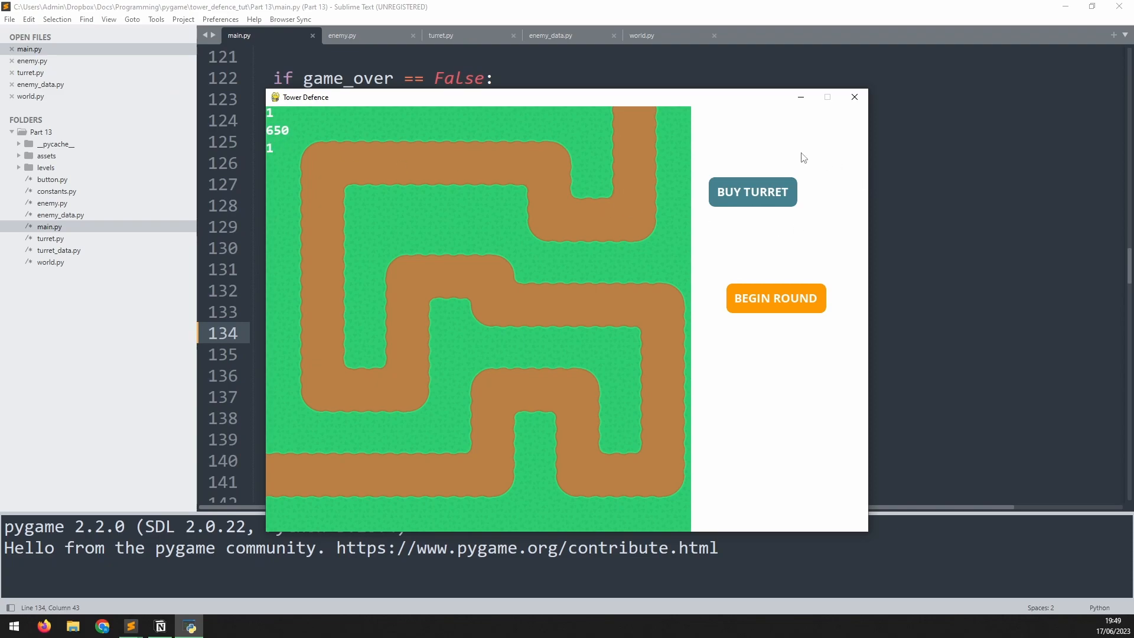
{"action": "mouse_move", "coordinate": [740, 217]}
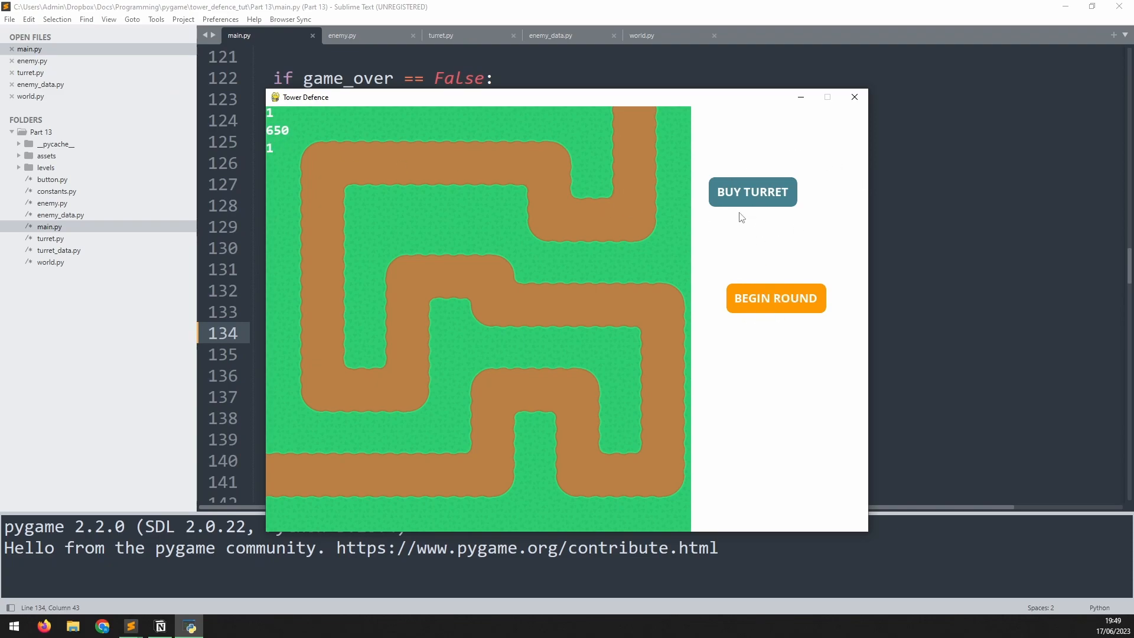
{"action": "mouse_move", "coordinate": [854, 97]}
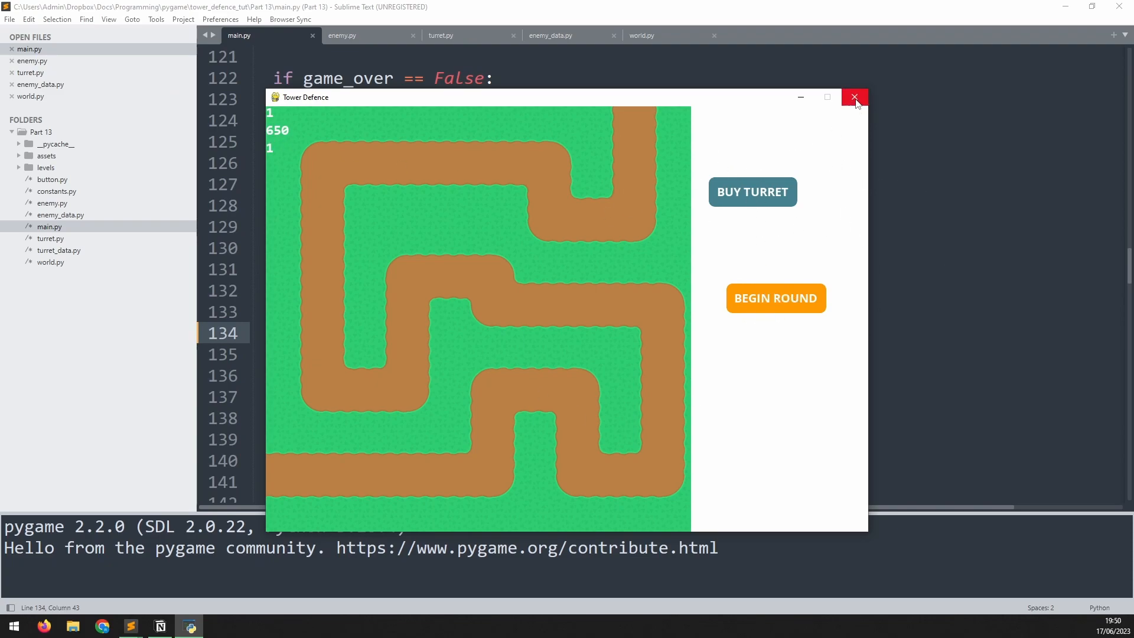
Close the game and start a new display_data() function in main.py.
{"action": "left_click", "coordinate": [853, 98]}
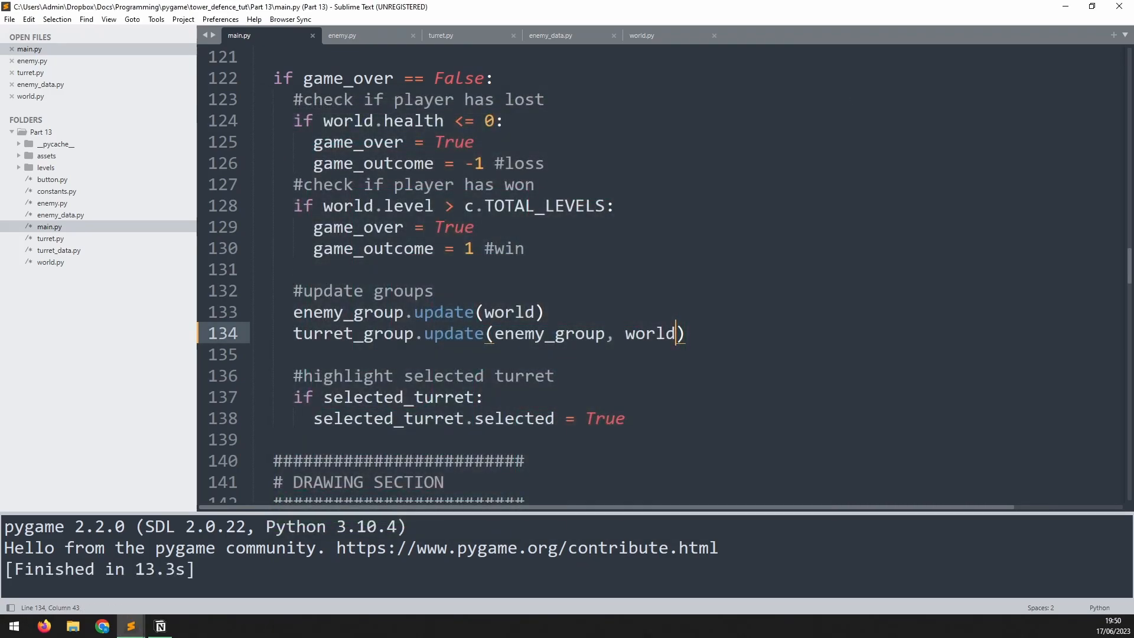
{"action": "scroll", "scroll_direction": "up", "scroll_amount": 3}
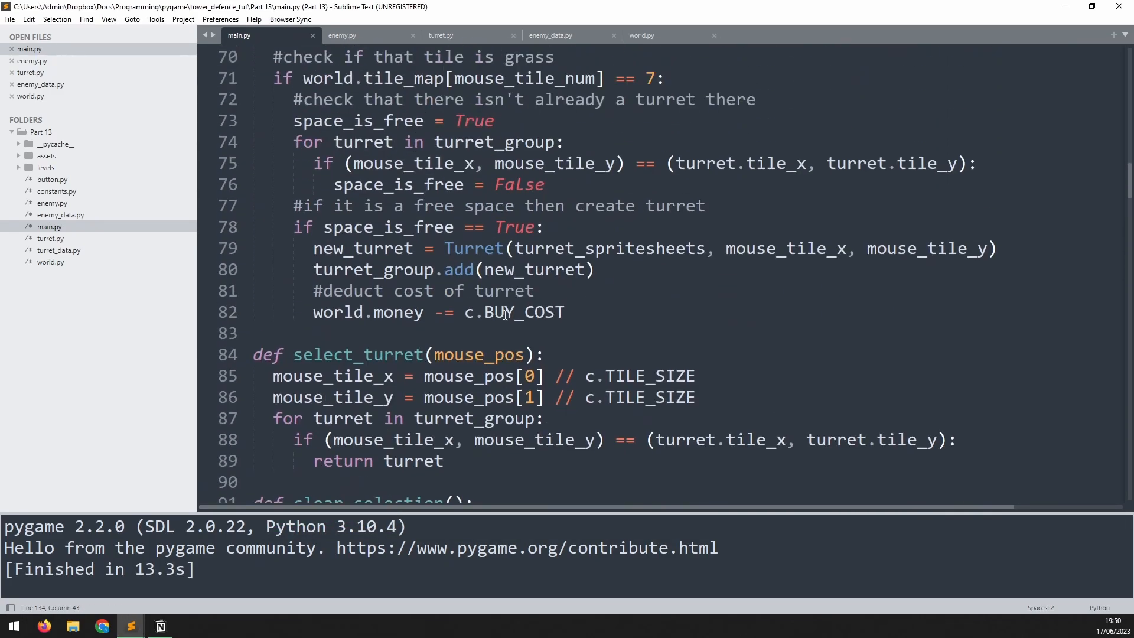
{"action": "scroll", "scroll_direction": "up", "scroll_amount": 3}
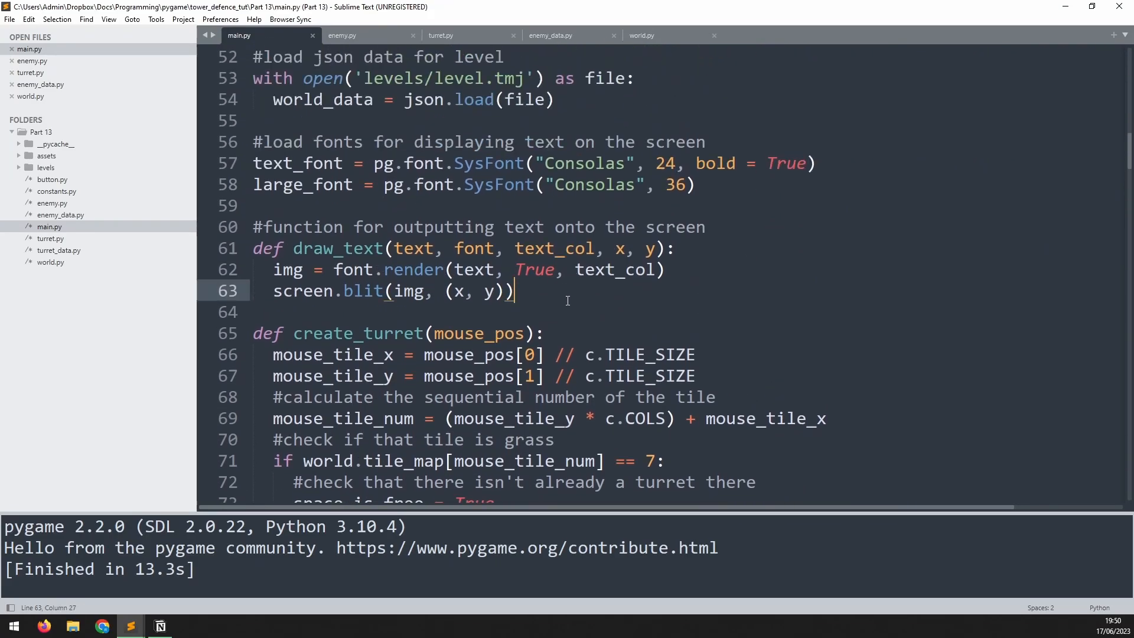
{"action": "key", "text": "enter"}
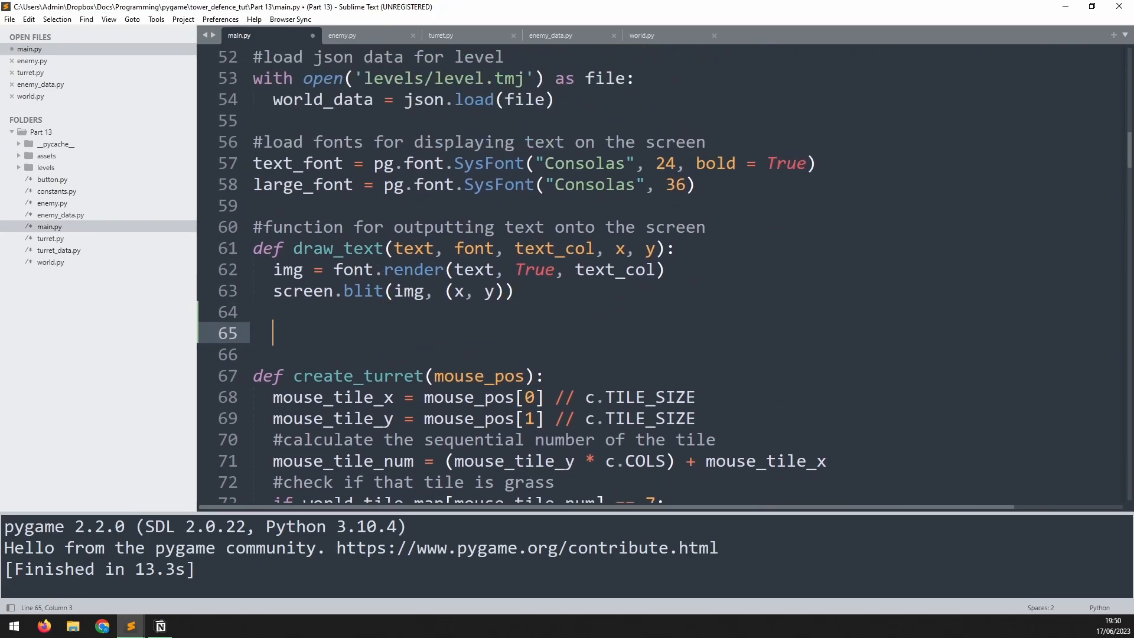
{"action": "type", "text": "def"}
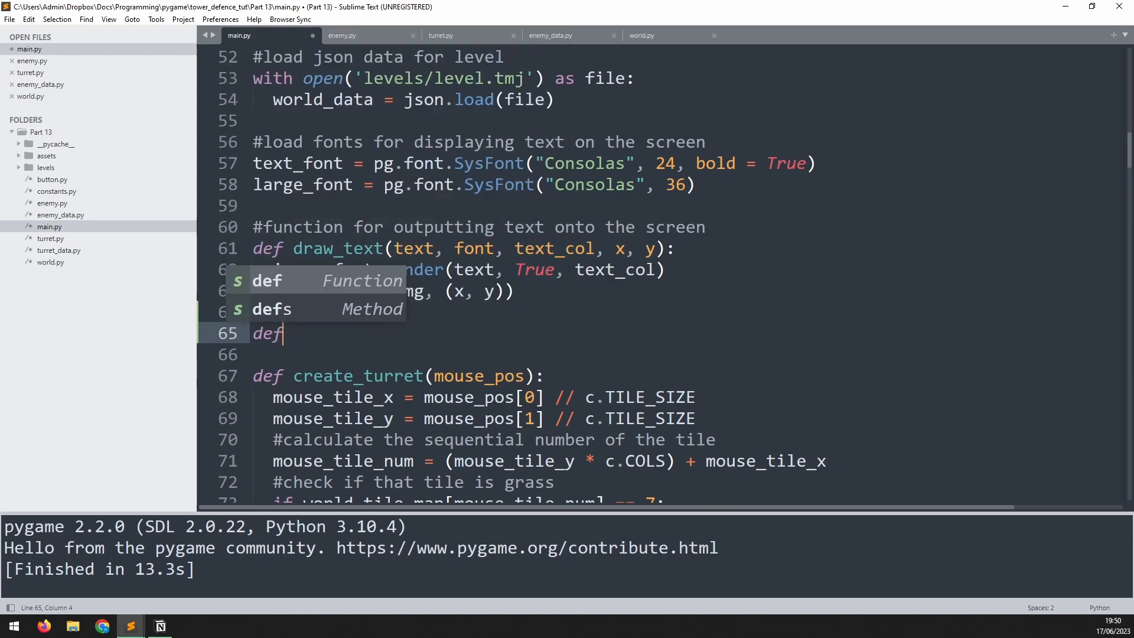
{"action": "type", "text": "display_"}
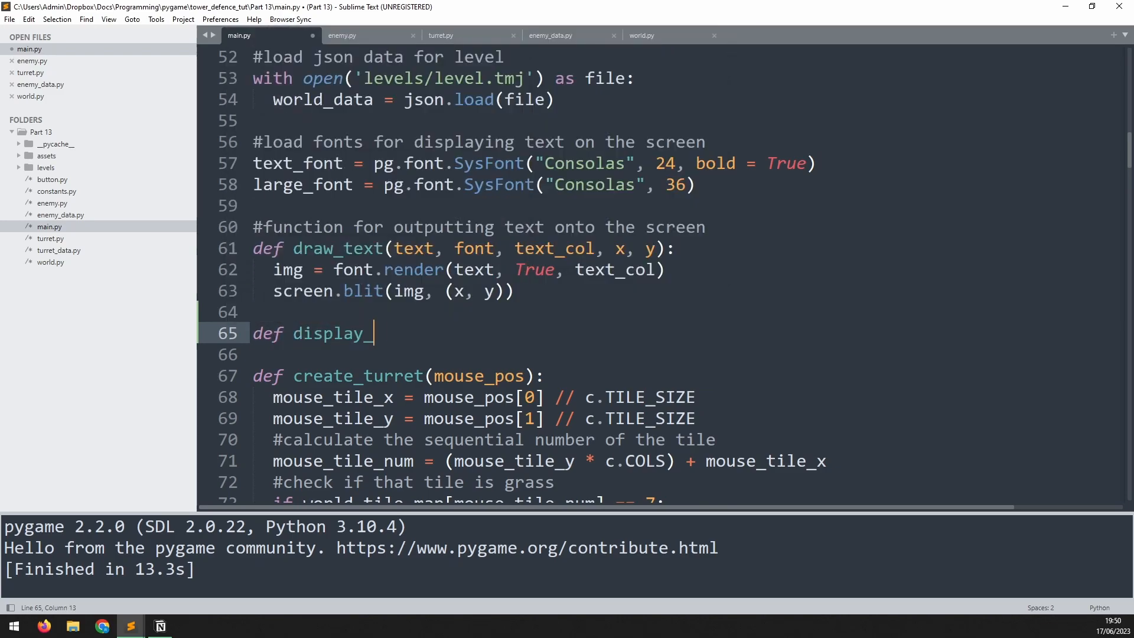
{"action": "type", "text": "data():"}
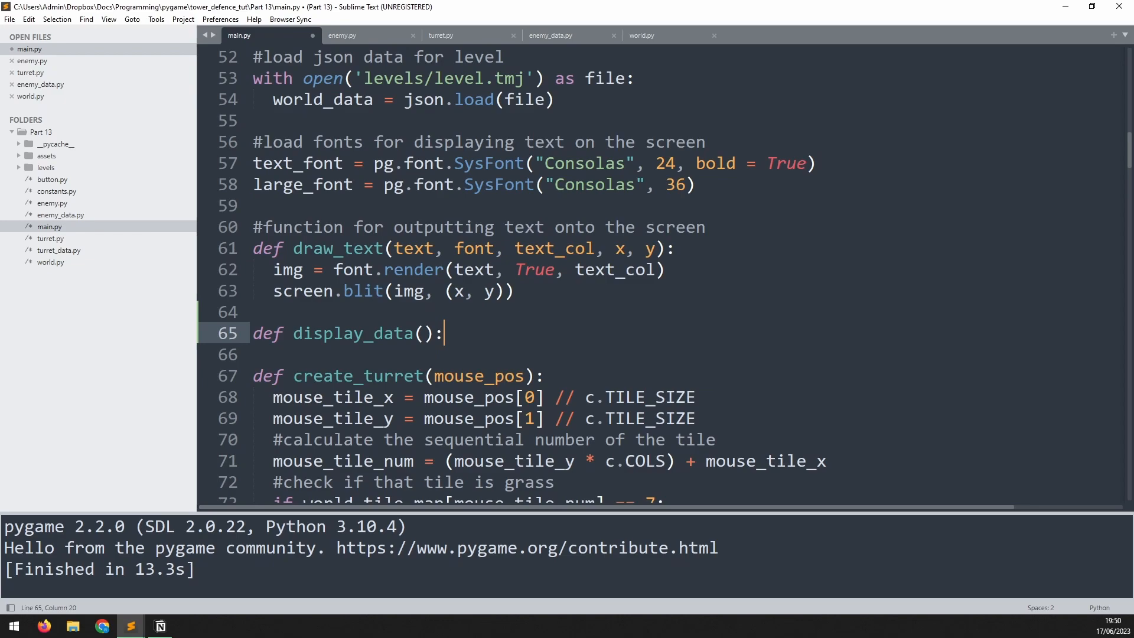
Draw a maroon rect at (c.SCREEN_WIDTH, 0, c.SIDE_PANEL, c.SCREEN_HEIGHT) inside it.
{"action": "type", "text": "#draw panel"}
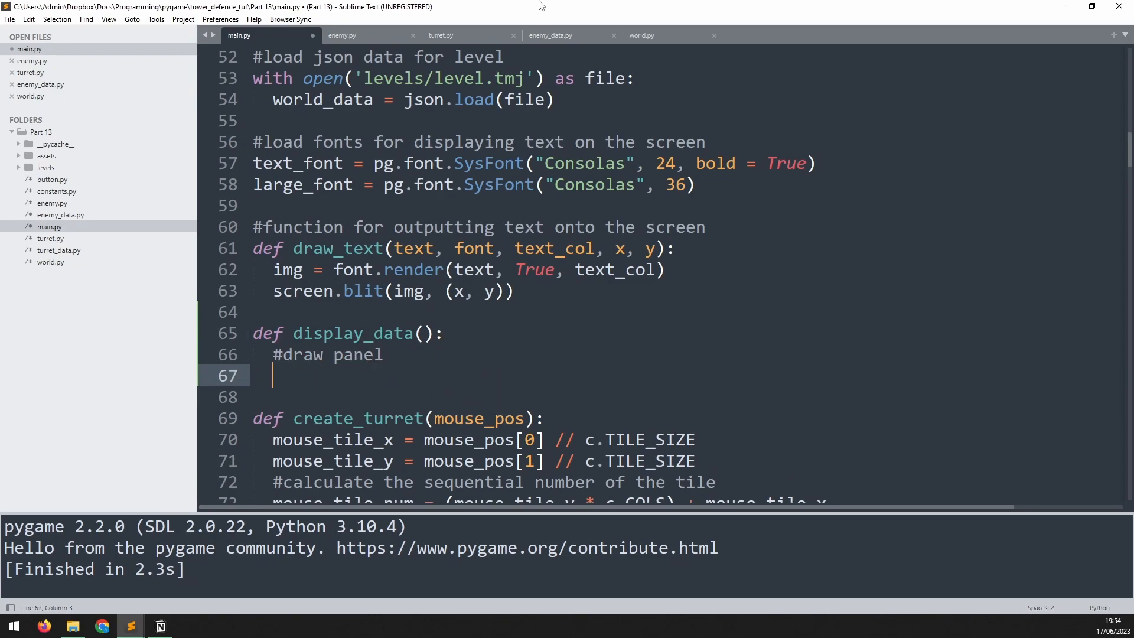
{"action": "type", "text": "pg.draw.rect("}
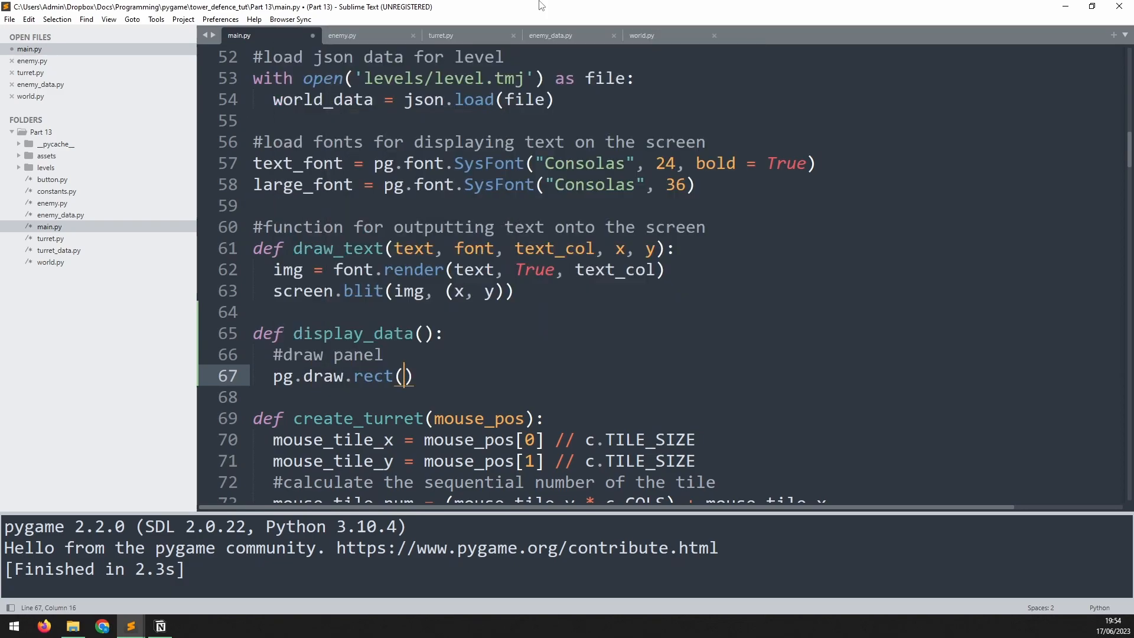
{"action": "type", "text": "screen, \"mar"}
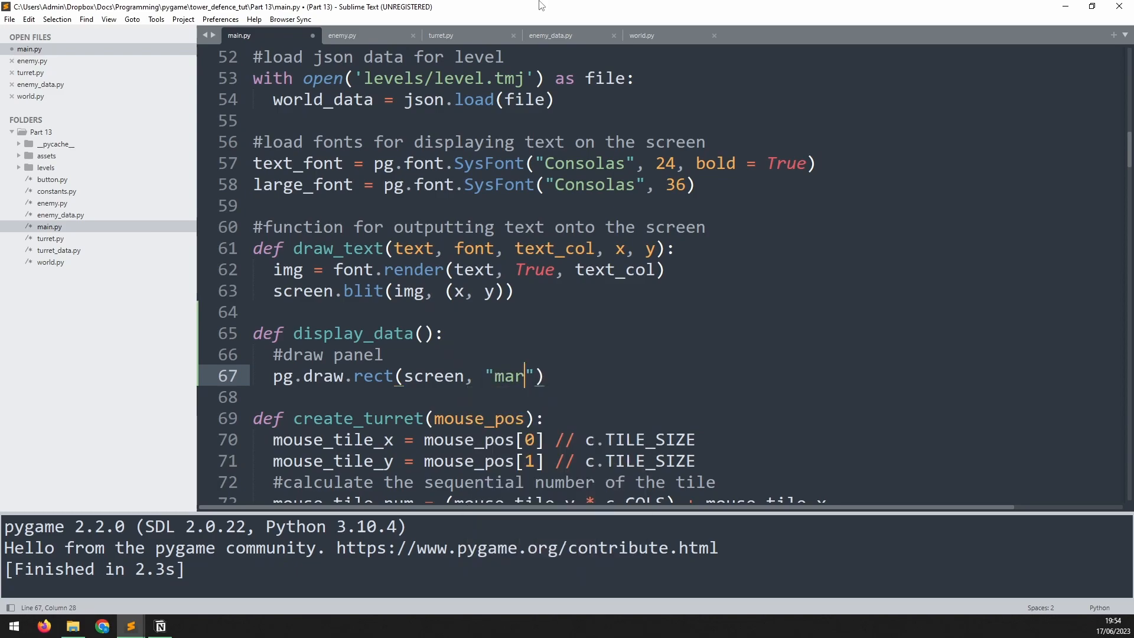
{"action": "type", "text": "oon\","}
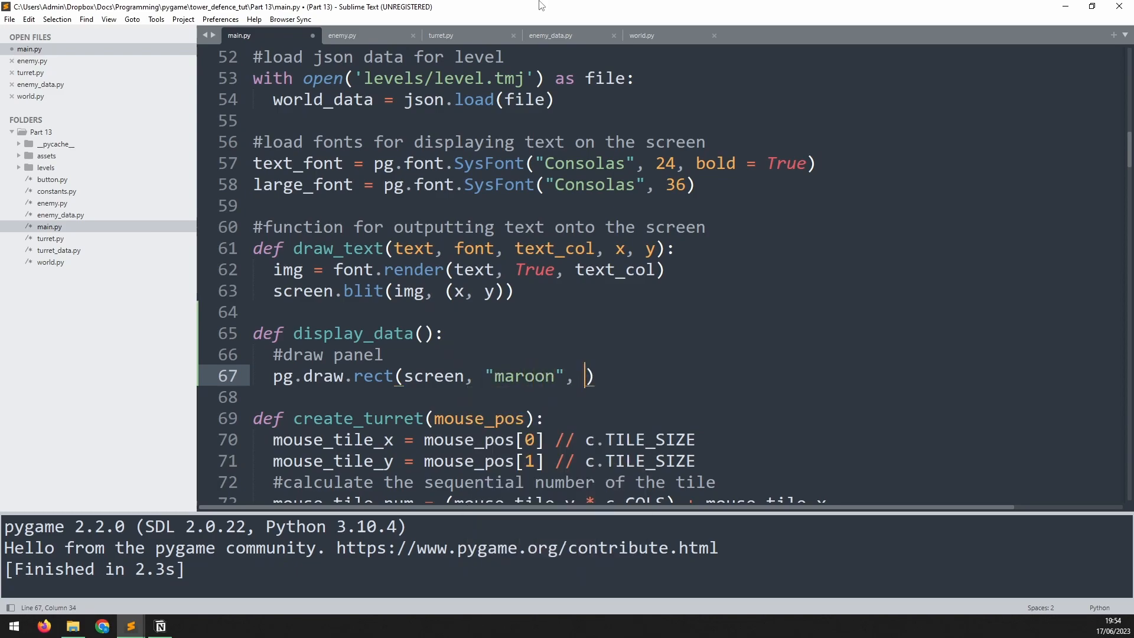
{"action": "type", "text": "(c."}
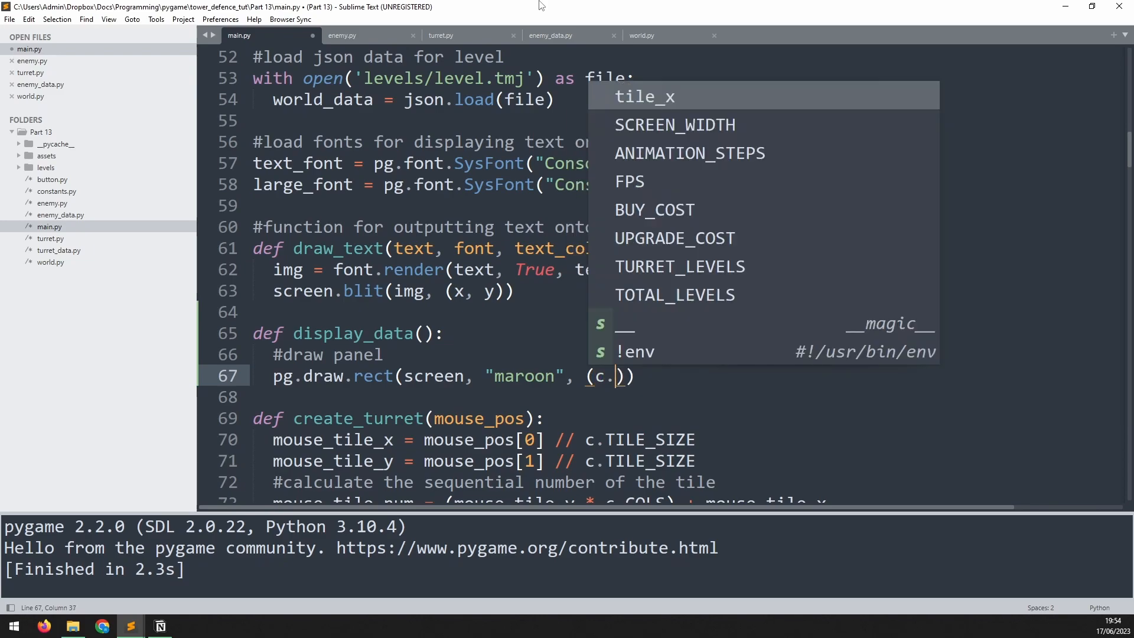
{"action": "type", "text": "SCREEN_WIDTH"}
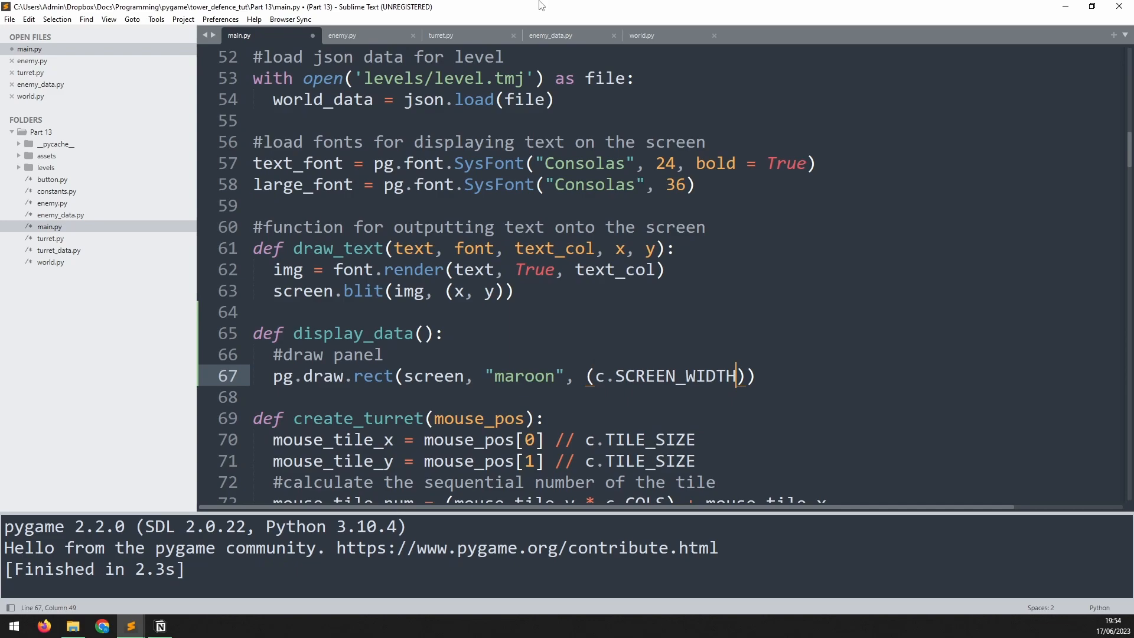
{"action": "type", "text": ", 0, c"}
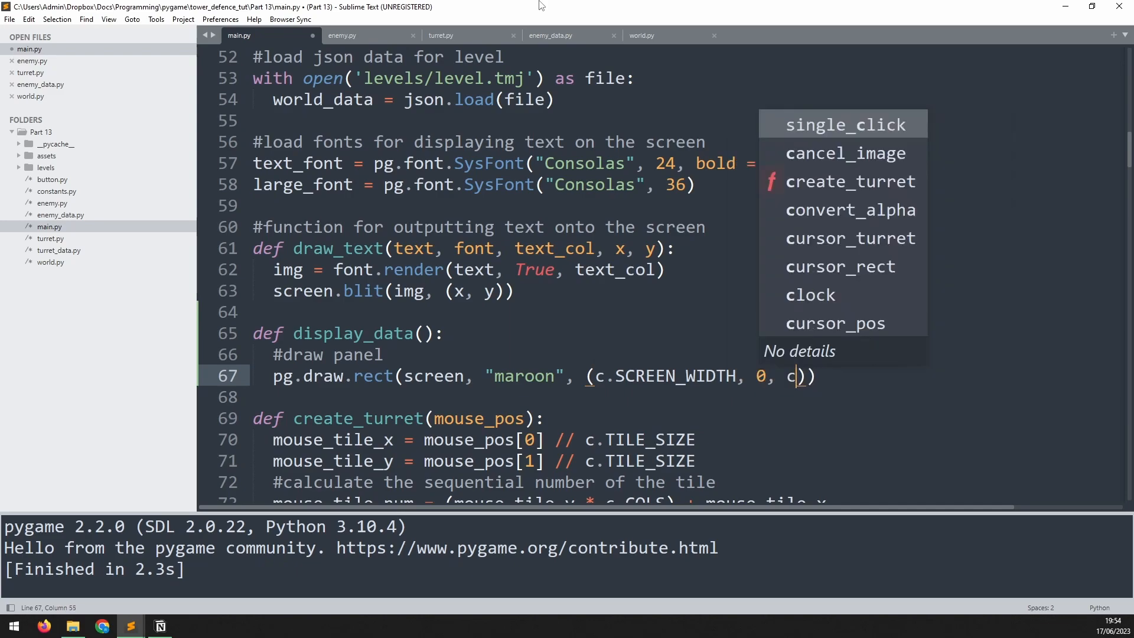
{"action": "type", "text": ".SIDE_PANEL, c"}
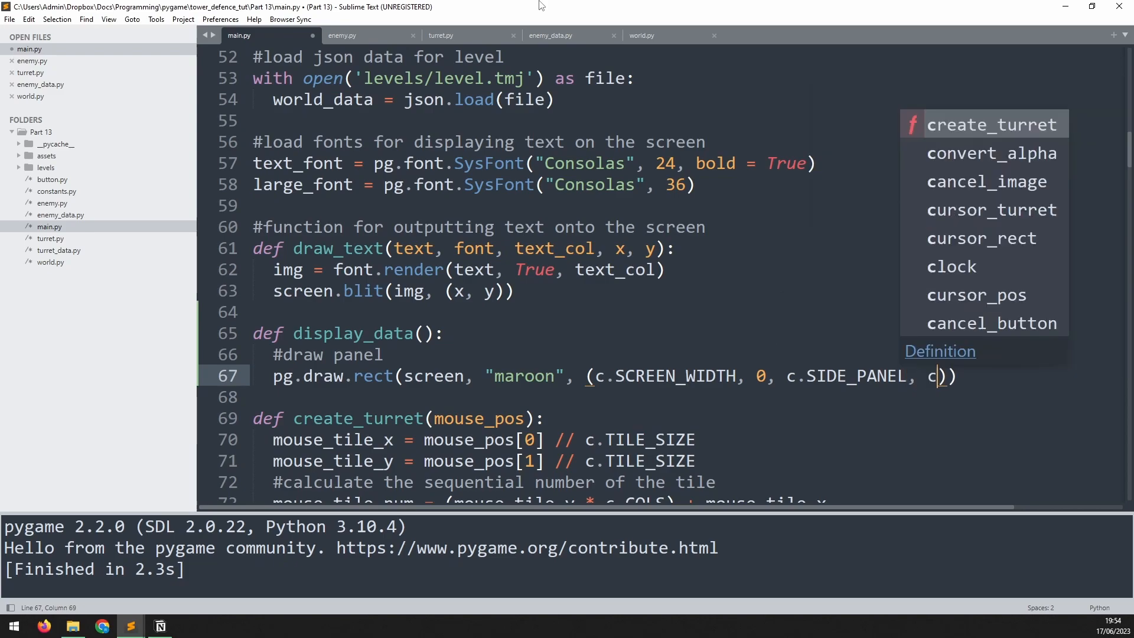
{"action": "type", "text": "."}
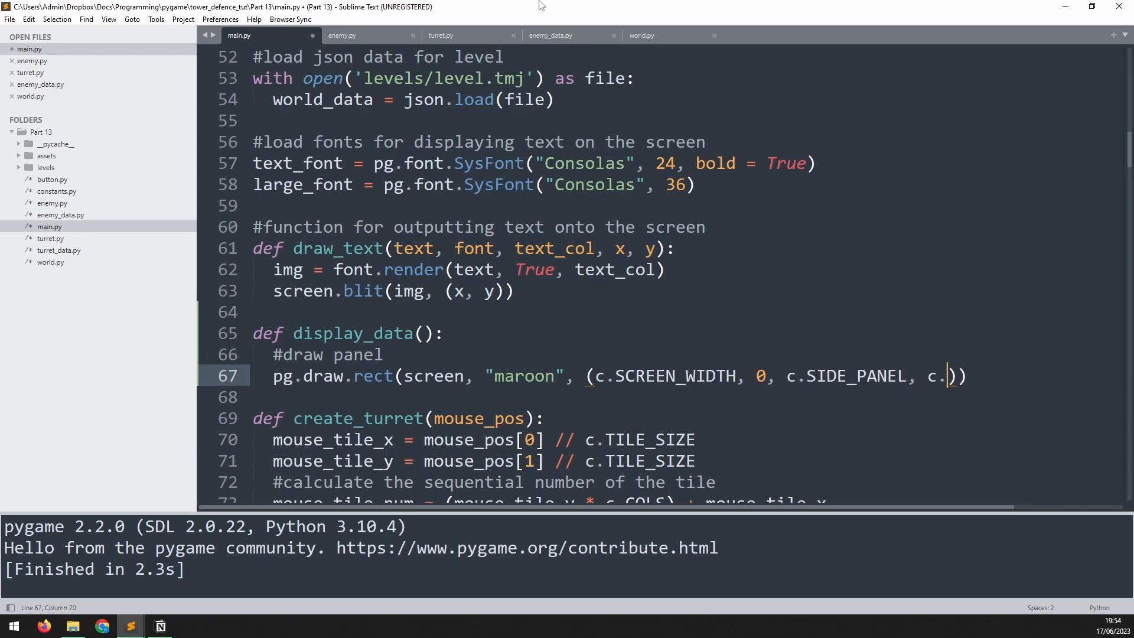
{"action": "type", "text": "SCREEN_HEIGHT"}
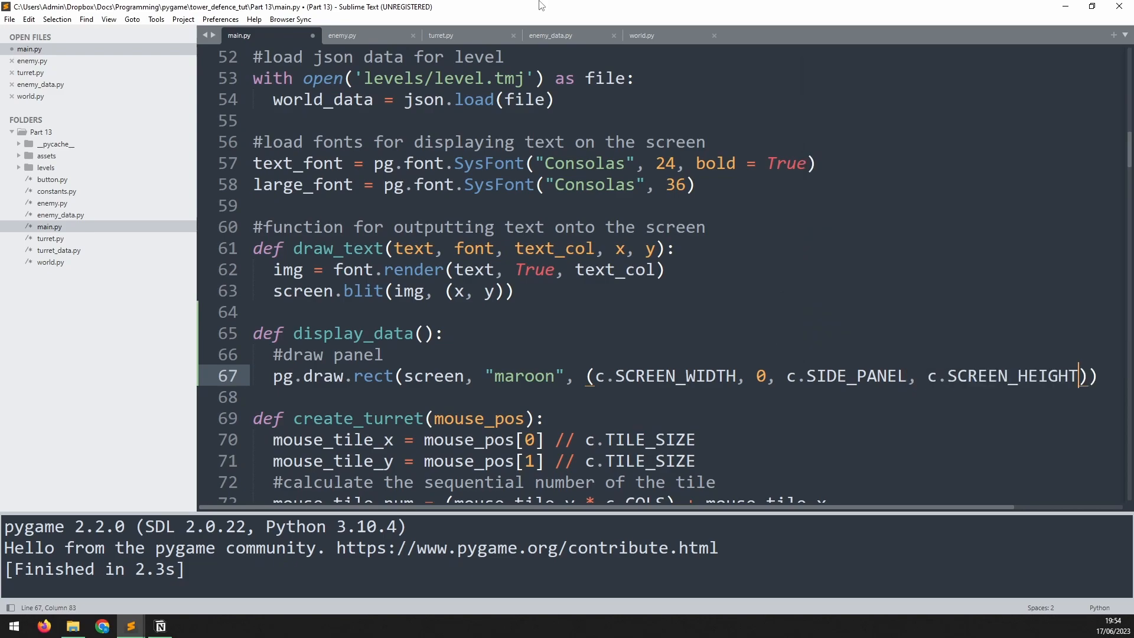
Call display_data() after the turret drawing loop, then run and close the game.
{"action": "scroll", "scroll_direction": "down", "scroll_amount": 3}
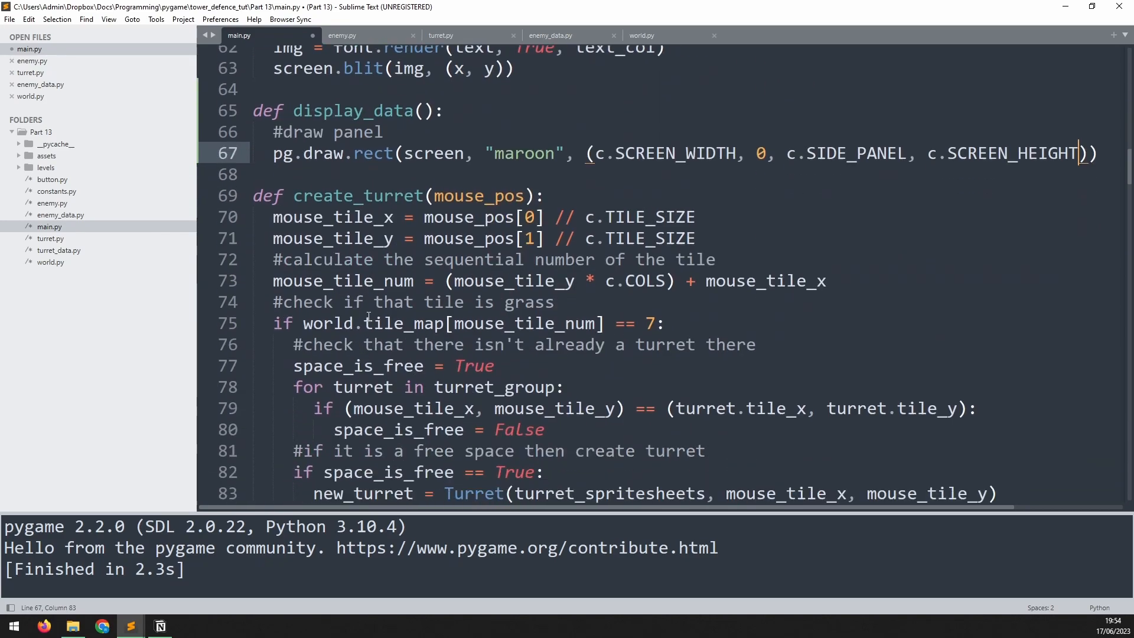
{"action": "scroll", "scroll_direction": "down", "scroll_amount": 3}
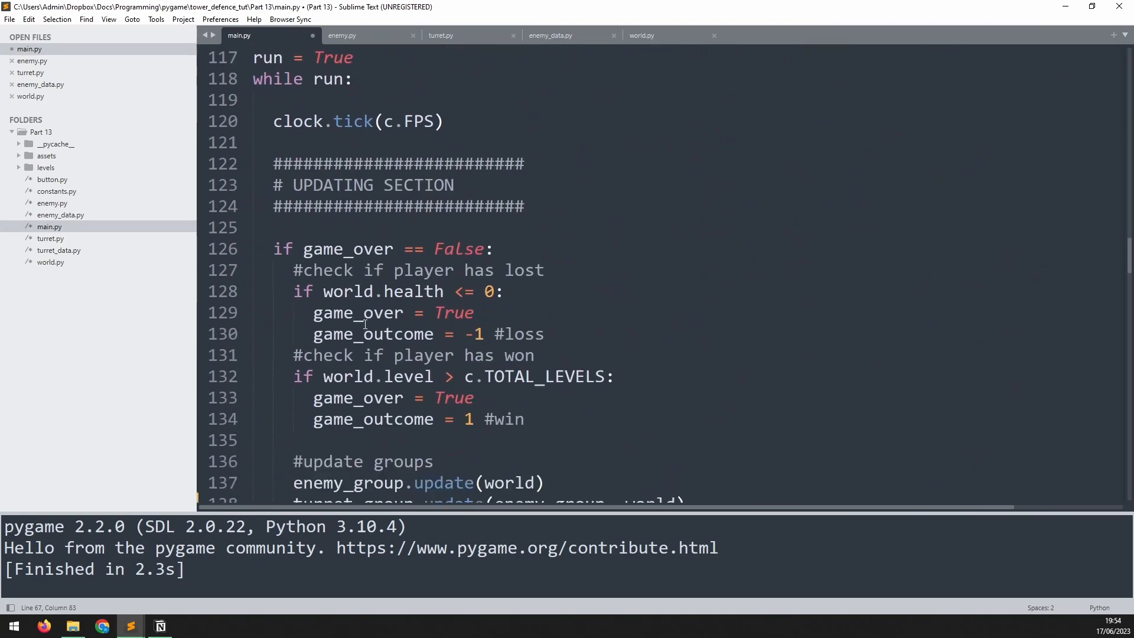
{"action": "scroll", "scroll_direction": "down", "scroll_amount": 3}
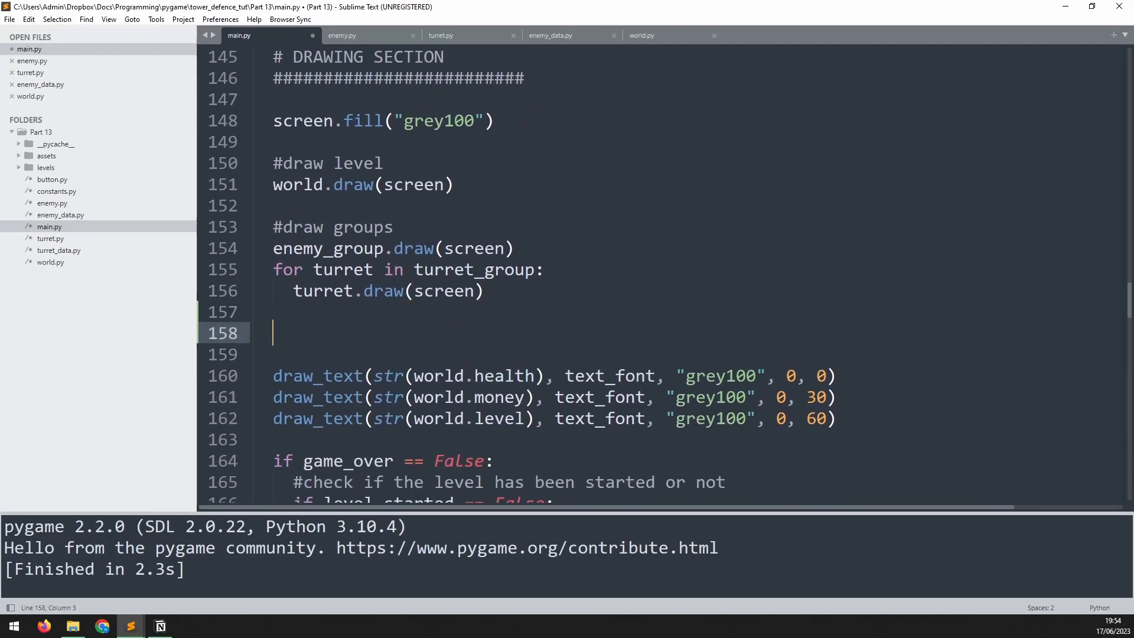
{"action": "type", "text": "dr"}
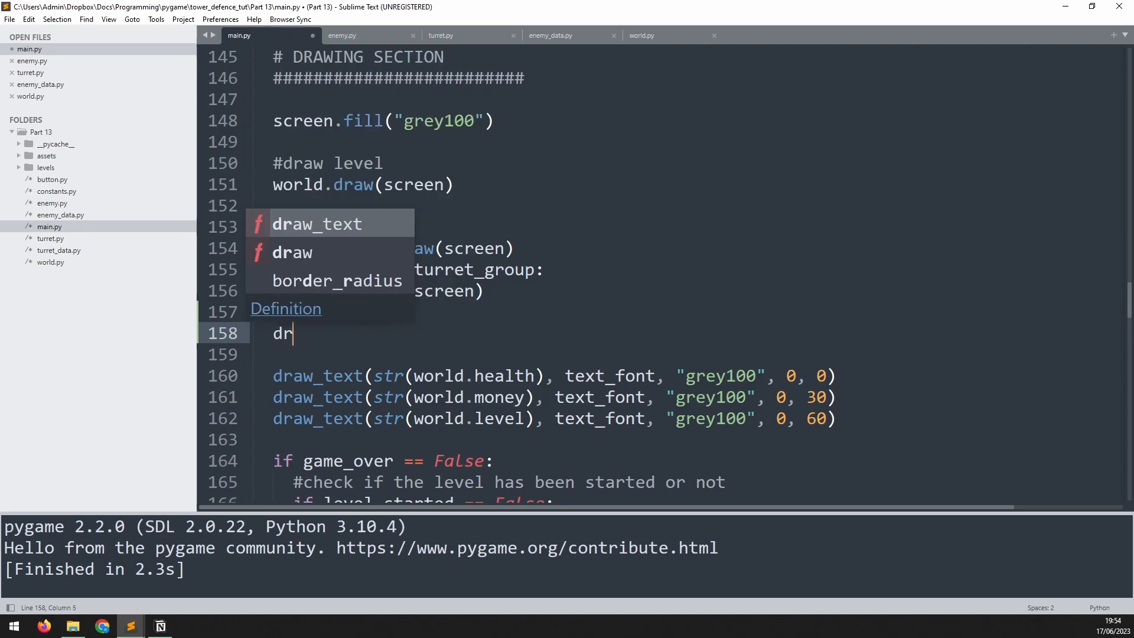
{"action": "type", "text": "isplay_"}
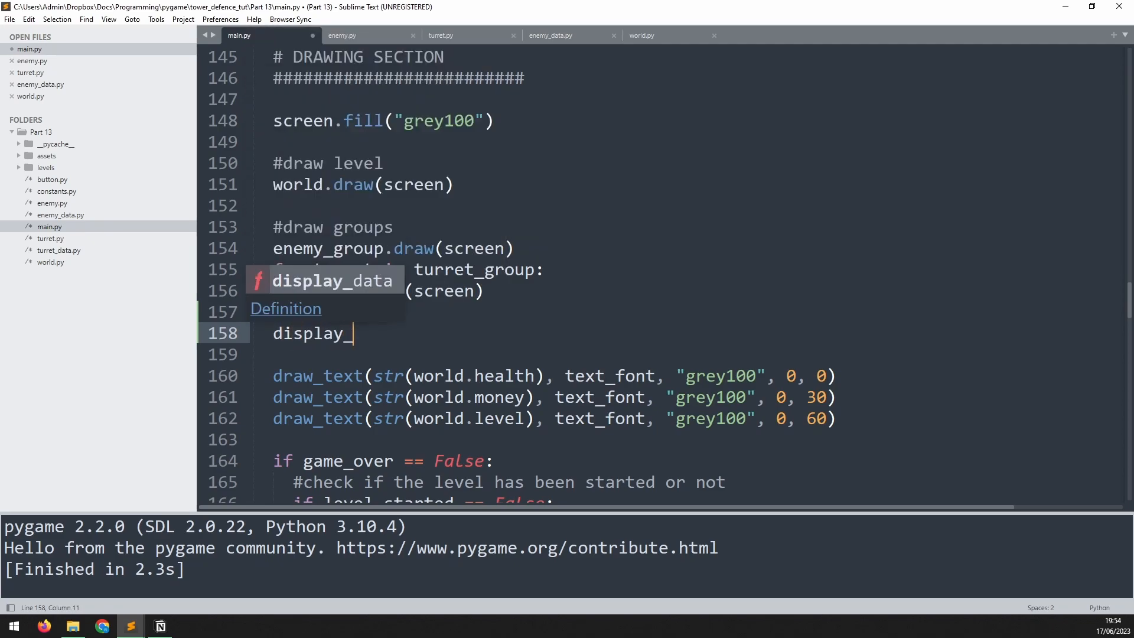
{"action": "key", "text": "ctrl+b"}
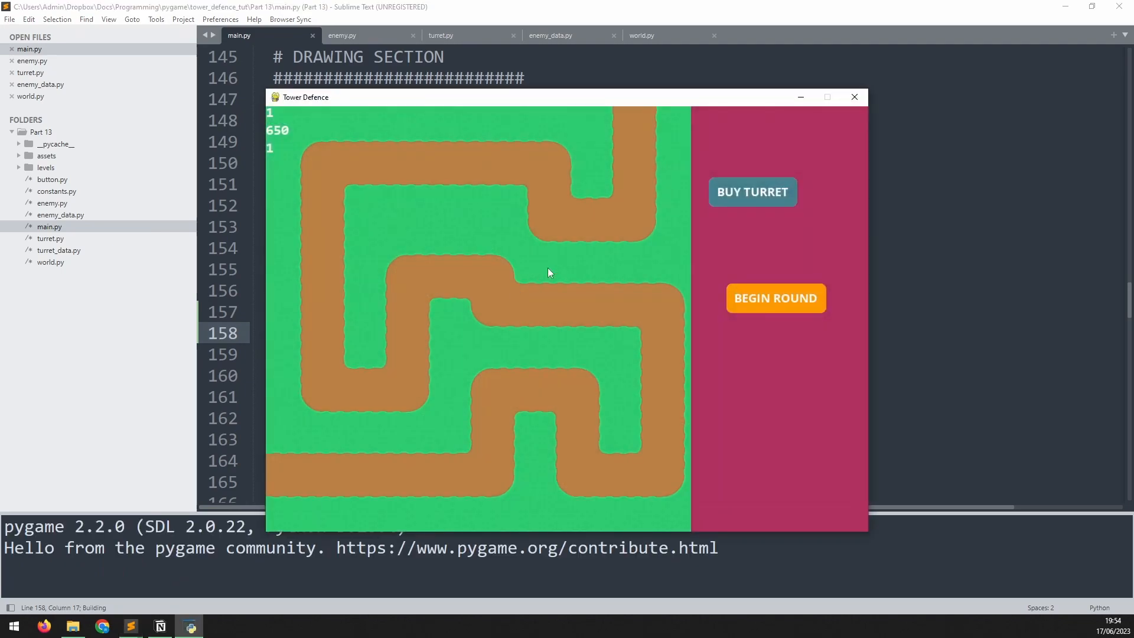
{"action": "mouse_move", "coordinate": [822, 135]}
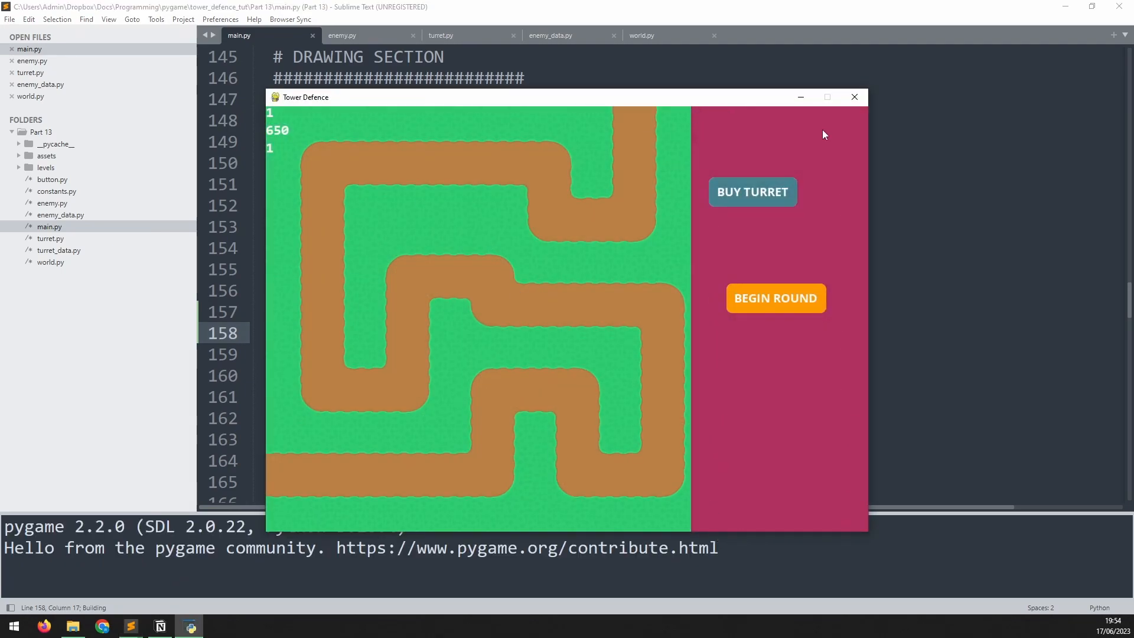
{"action": "left_click", "coordinate": [853, 96]}
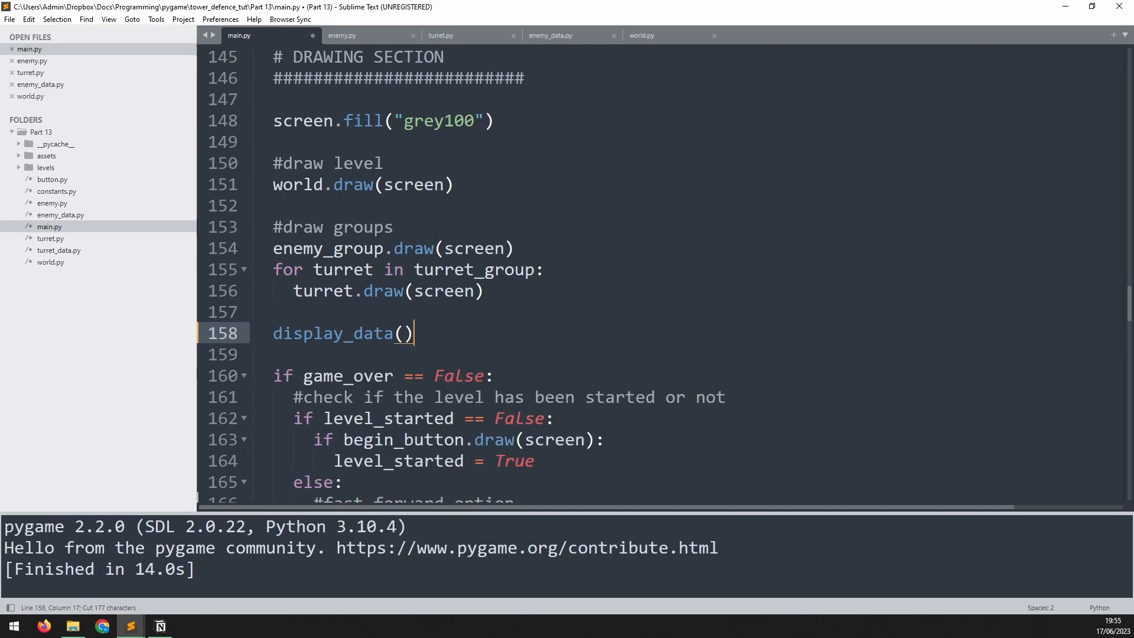
Move the health, money and level draw_text lines into display_data.
{"action": "scroll", "scroll_direction": "up", "scroll_amount": 3}
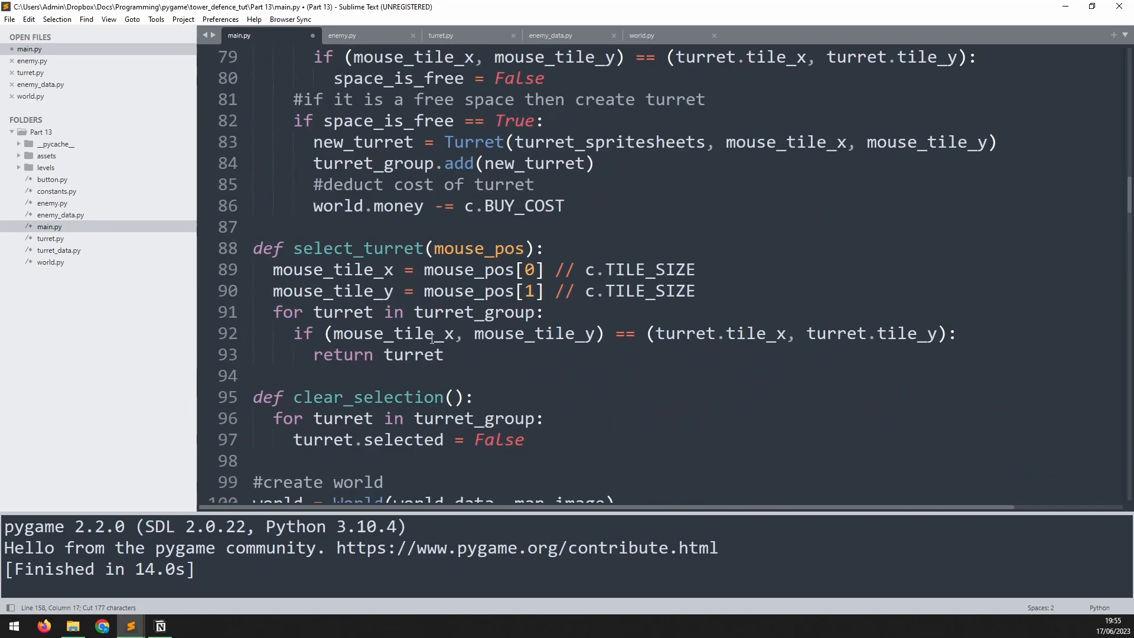
{"action": "scroll", "scroll_direction": "up", "scroll_amount": 3}
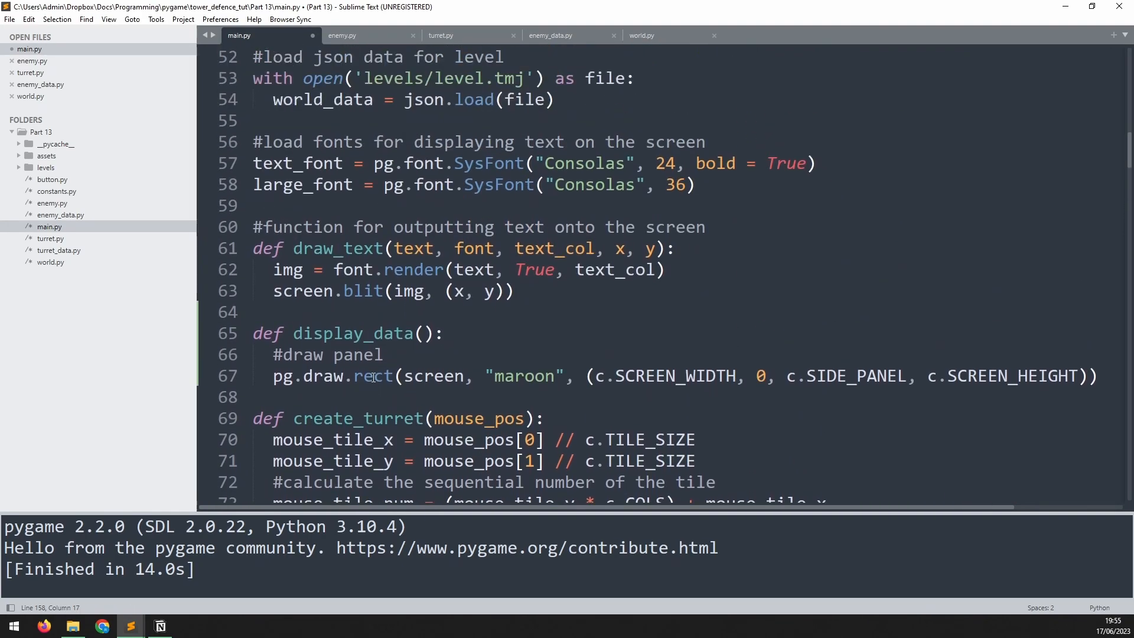
{"action": "type", "text": "draw_text(str(world.health), text_font, \"grey100\", 0, 0)"}
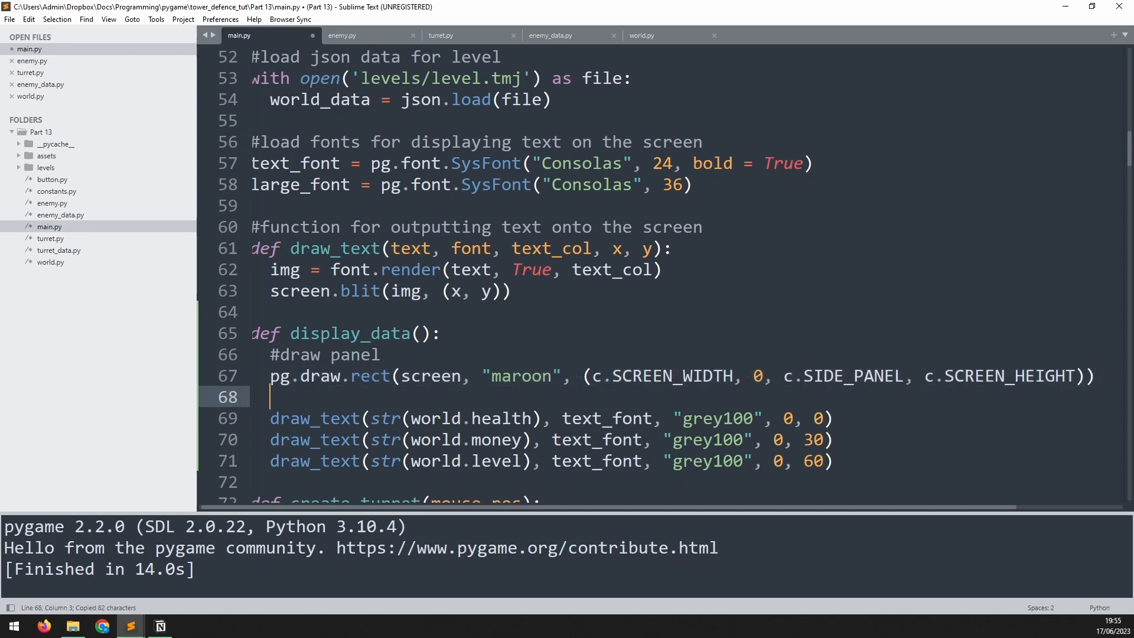
Add a grey0 rect outline (c.SCREEN_WIDTH, 0, c.SIDE_PANEL, 400), width 2, and run the game.
{"action": "key", "text": "ctrl+v"}
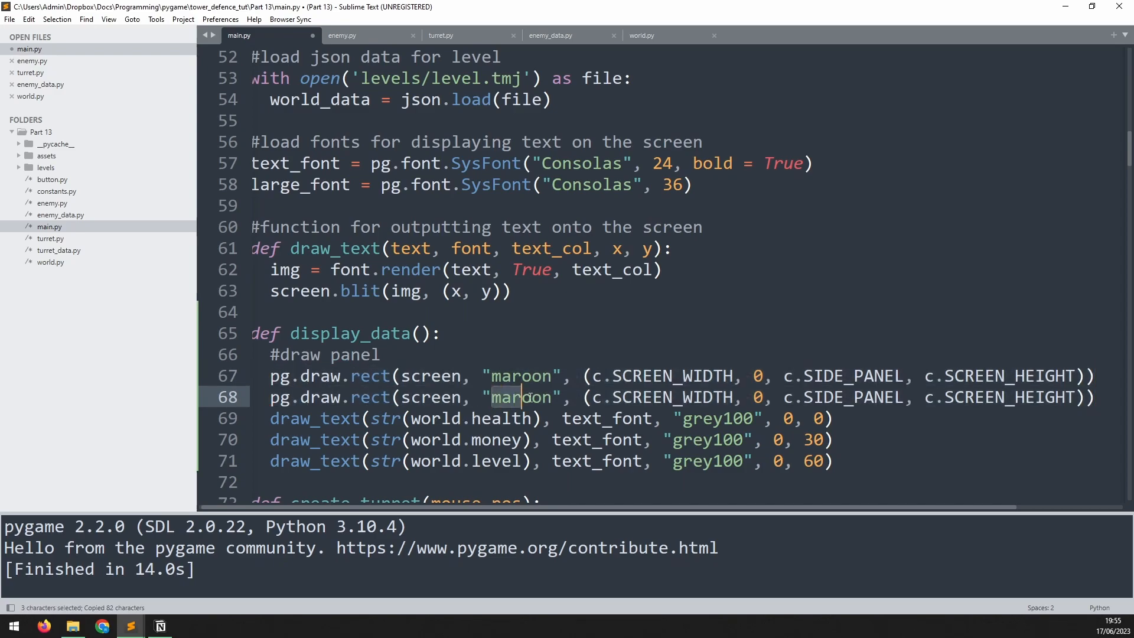
{"action": "type", "text": "gre"}
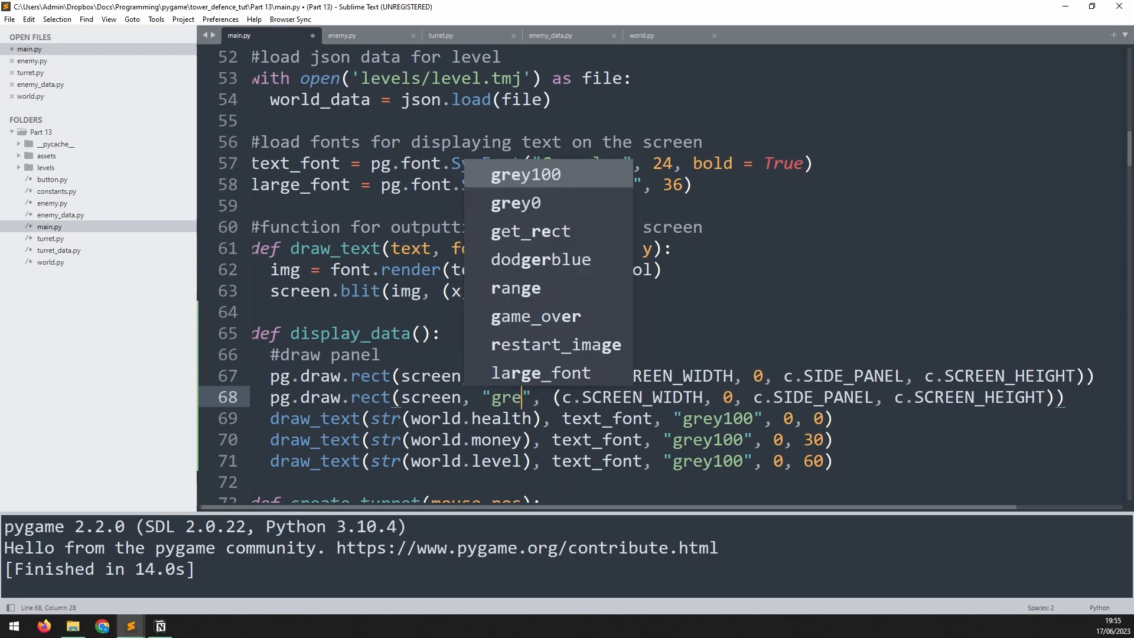
{"action": "left_click", "coordinate": [516, 203]}
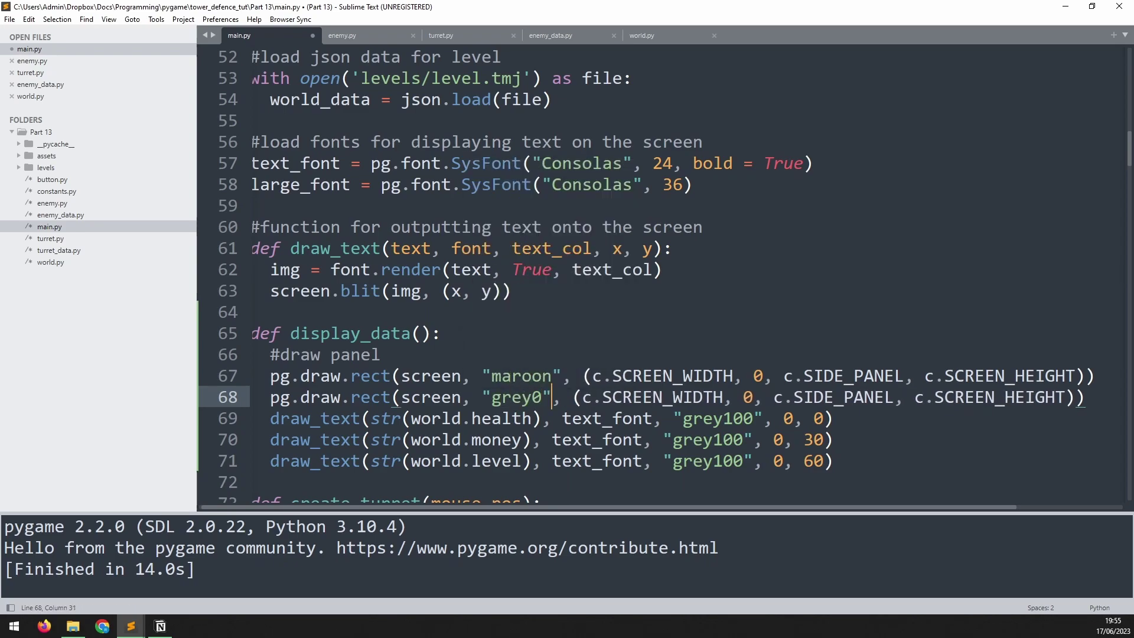
{"action": "double_click", "coordinate": [666, 397]}
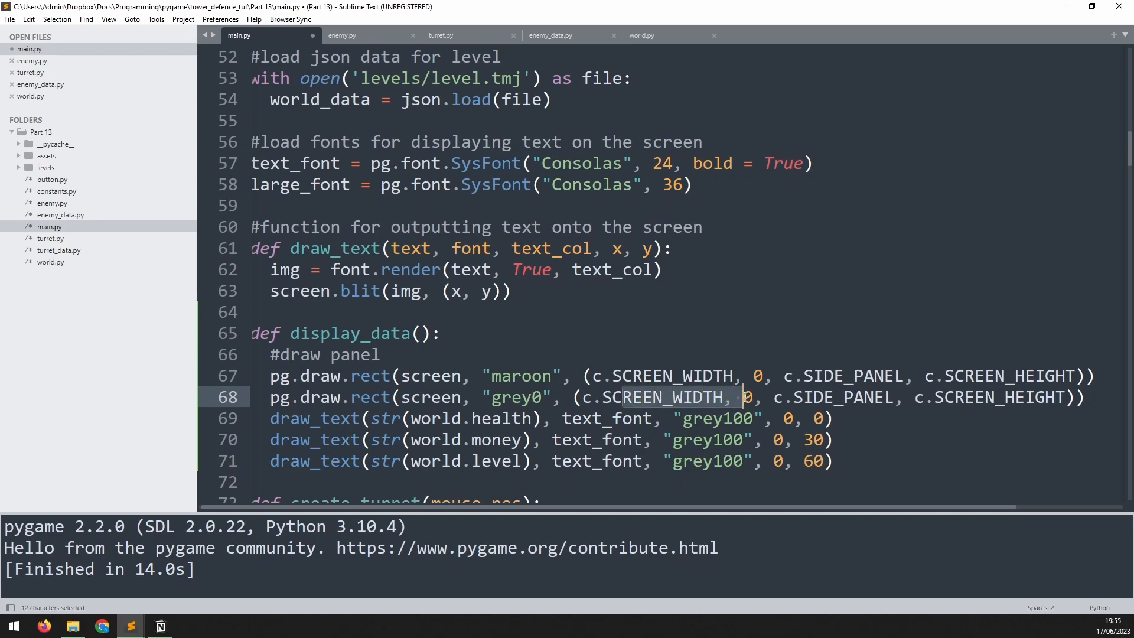
{"action": "left_click", "coordinate": [912, 397]}
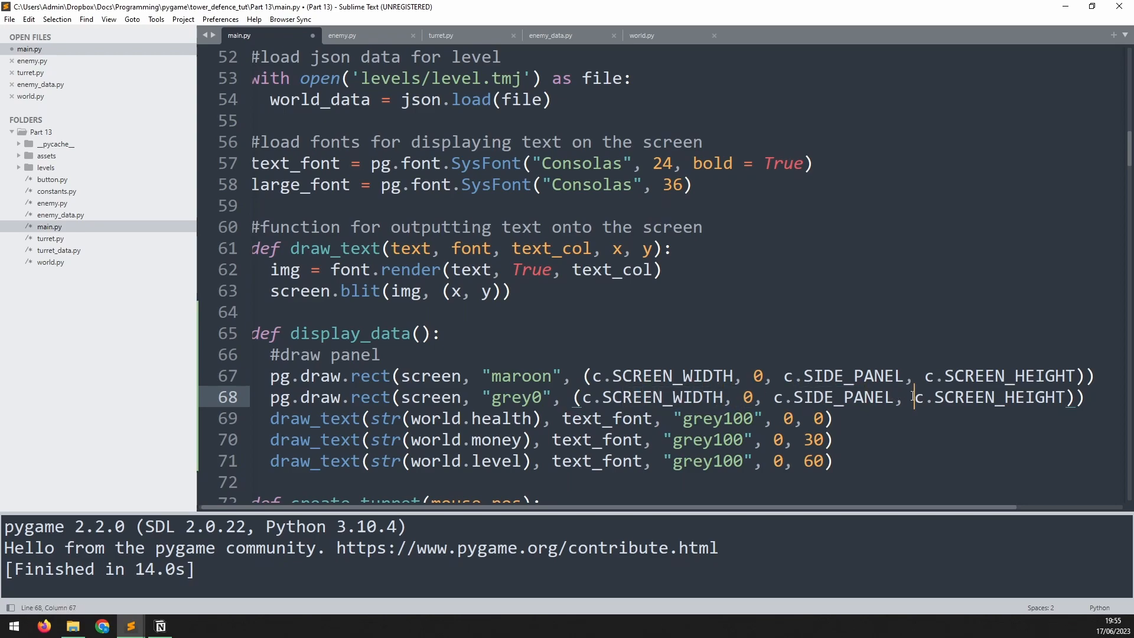
{"action": "type", "text": "4"}
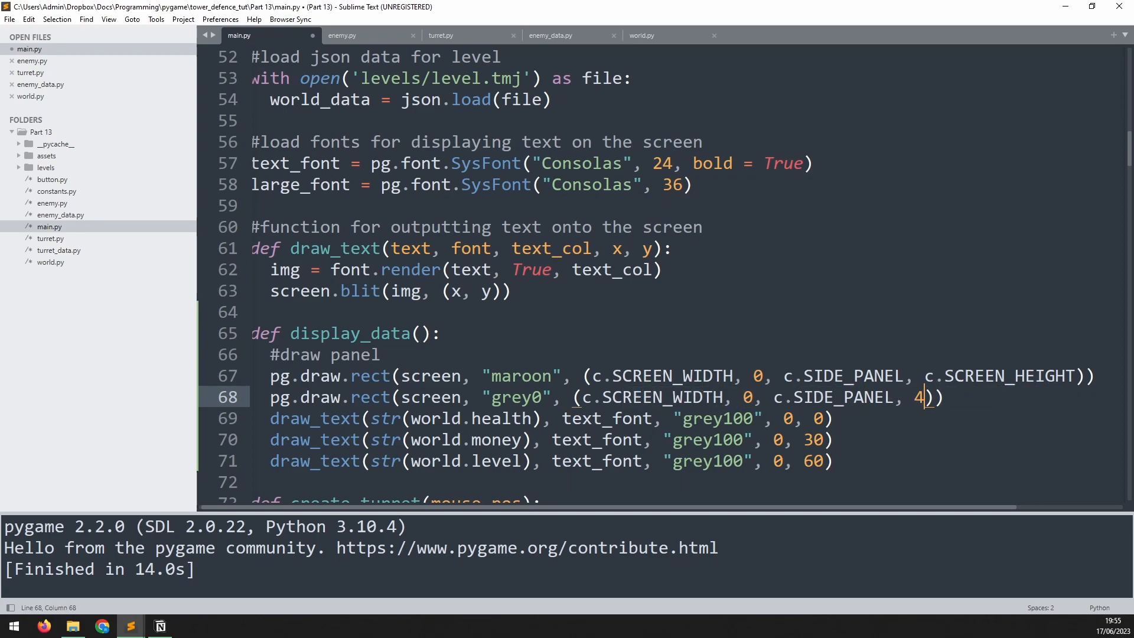
{"action": "type", "text": "00"}
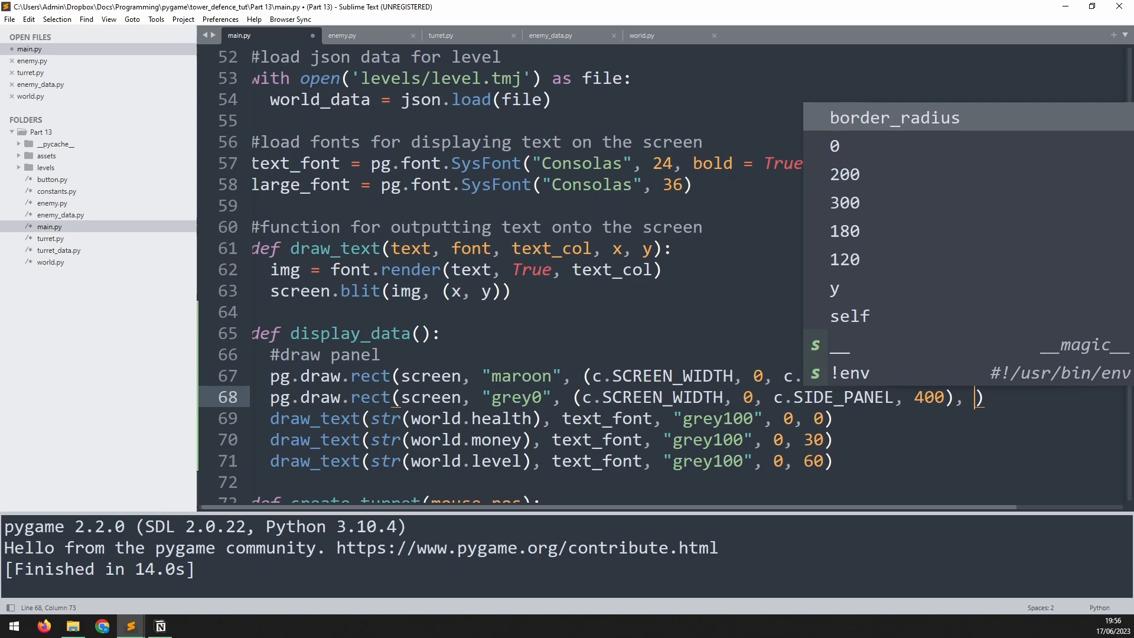
{"action": "type", "text": "2"}
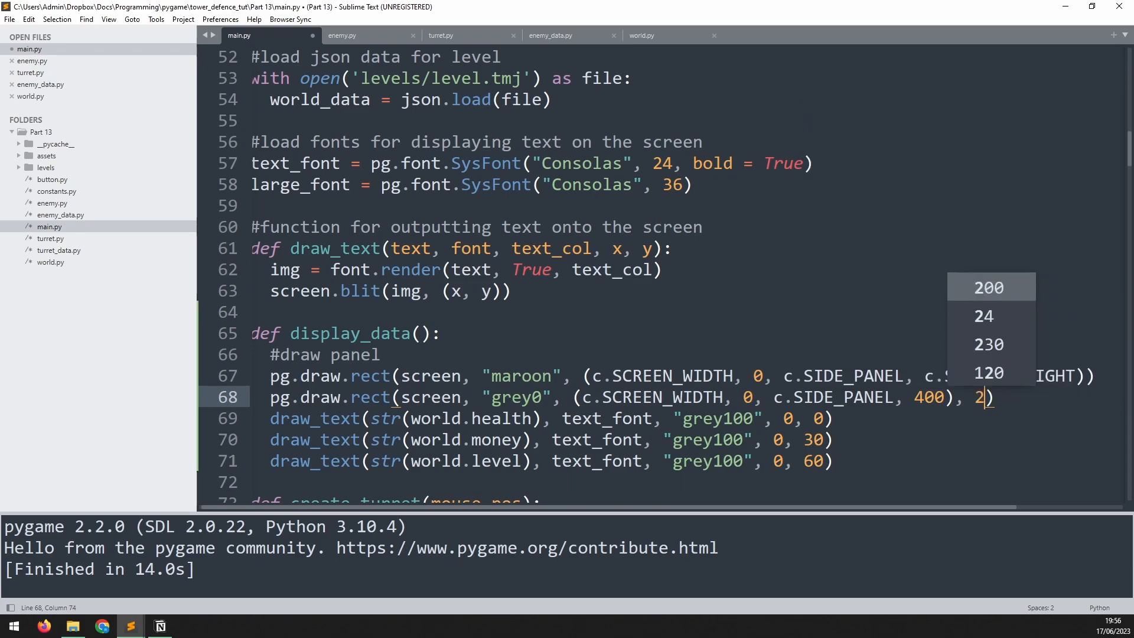
{"action": "key", "text": "ctrl+b"}
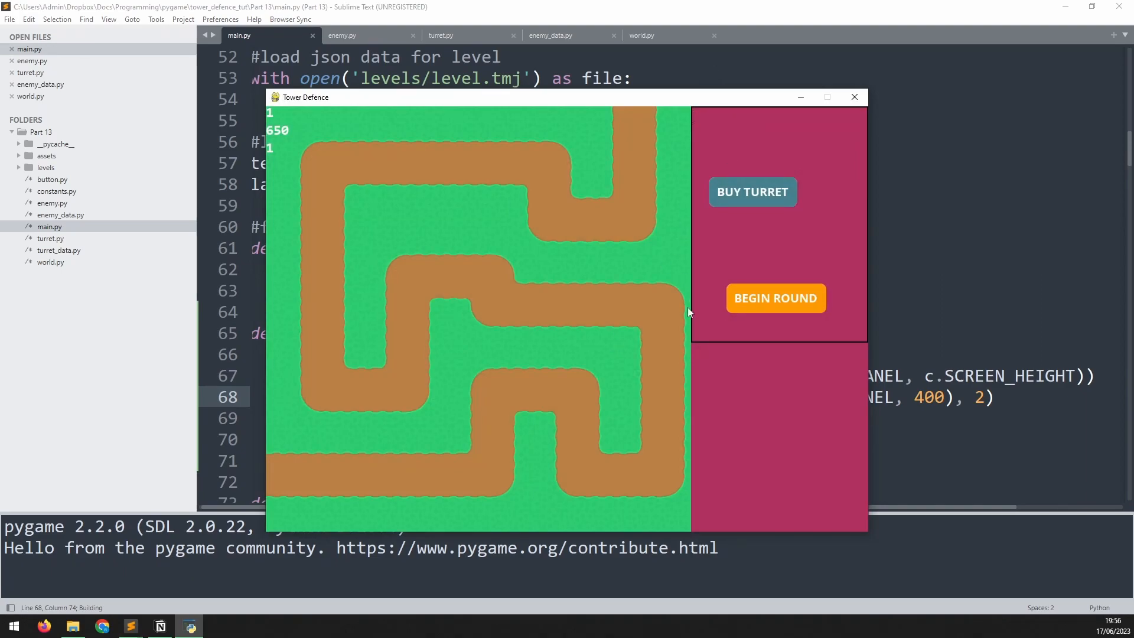
{"action": "mouse_move", "coordinate": [728, 329]}
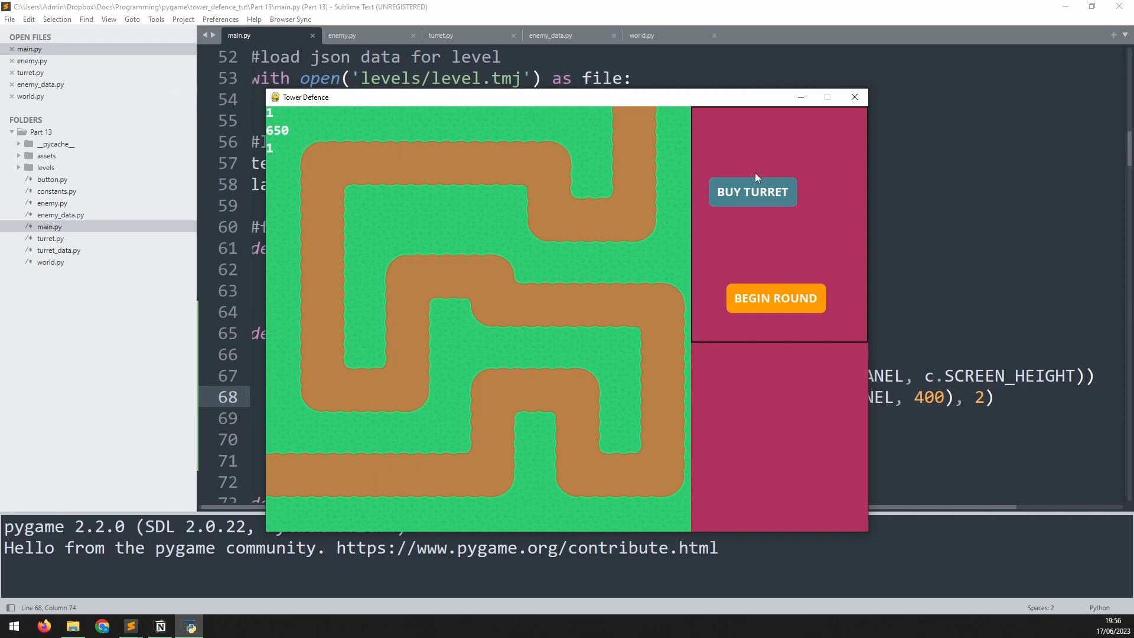
Close the game, check enemy_data.py, and remove screen.fill("grey100") from main.py's drawing section.
{"action": "left_click", "coordinate": [854, 97]}
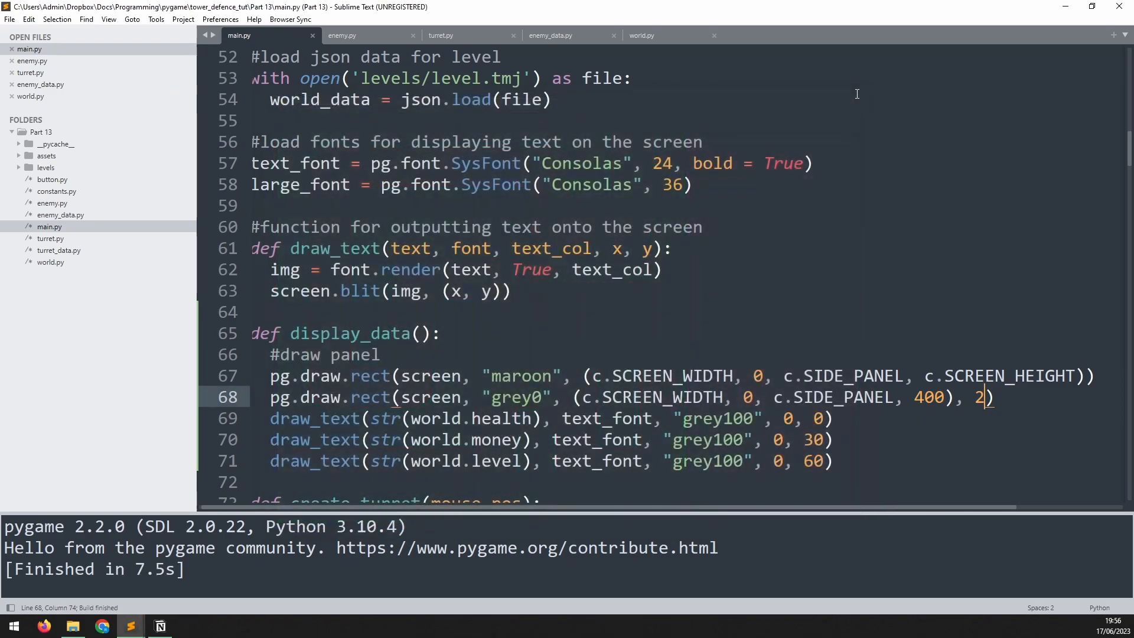
{"action": "scroll", "scroll_direction": "down", "scroll_amount": 3}
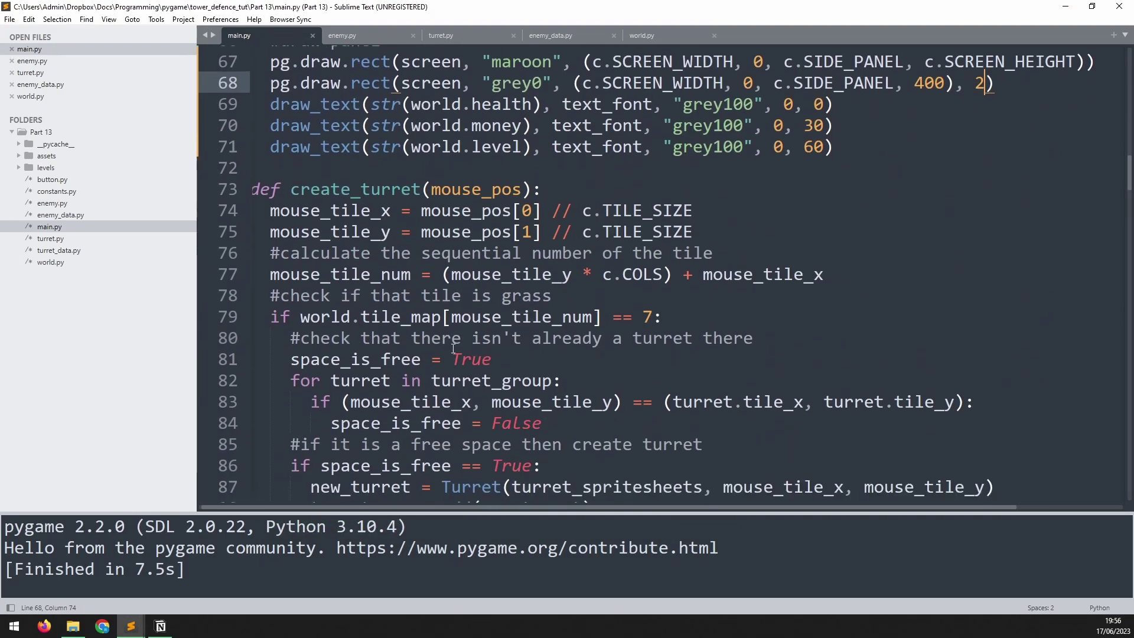
{"action": "scroll", "scroll_direction": "down", "scroll_amount": 3}
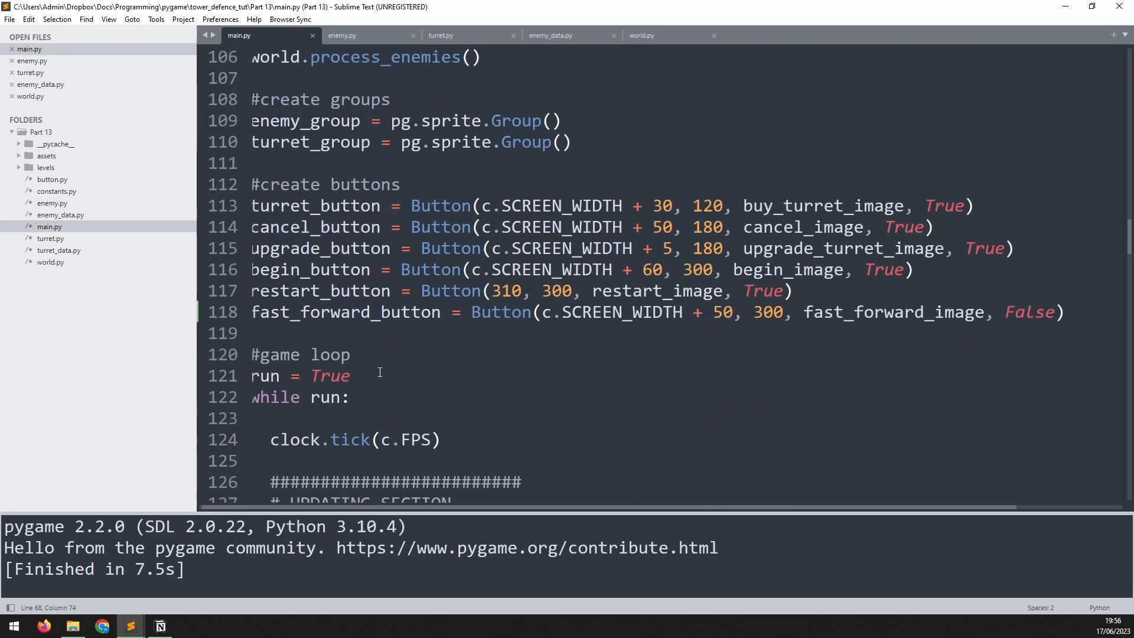
{"action": "scroll", "scroll_direction": "down", "scroll_amount": 3}
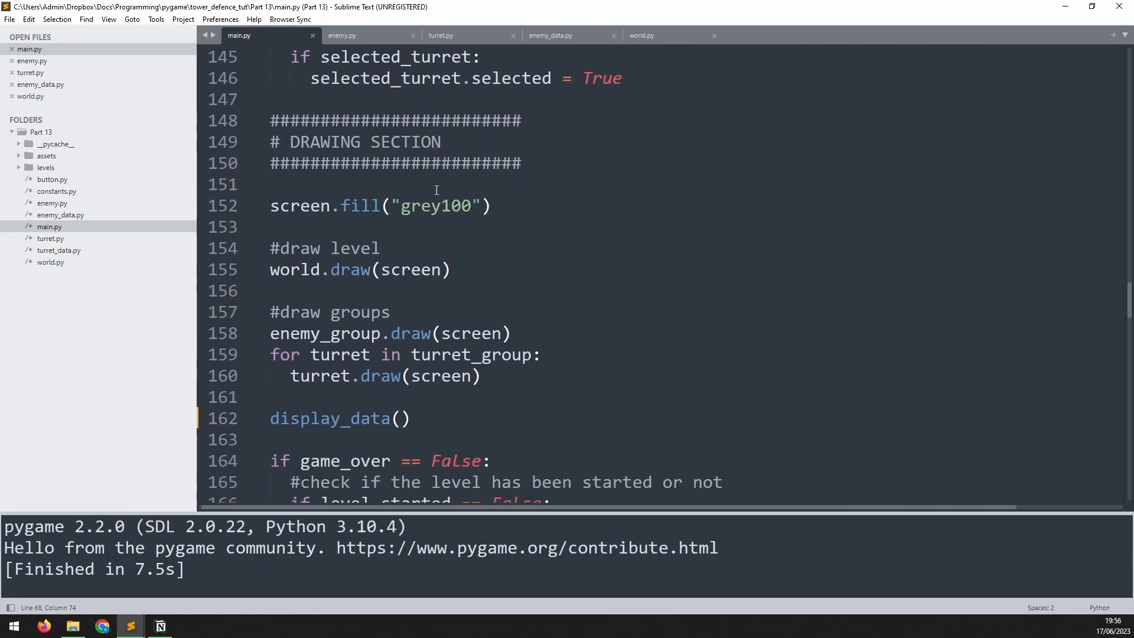
{"action": "left_click", "coordinate": [550, 35]}
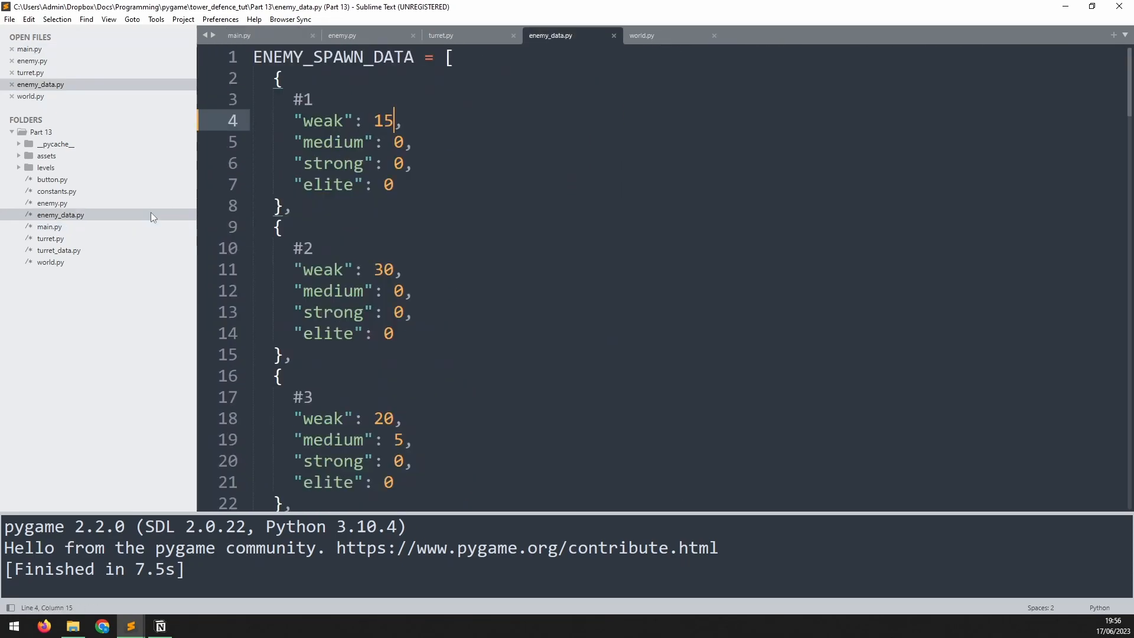
{"action": "left_click", "coordinate": [268, 35]}
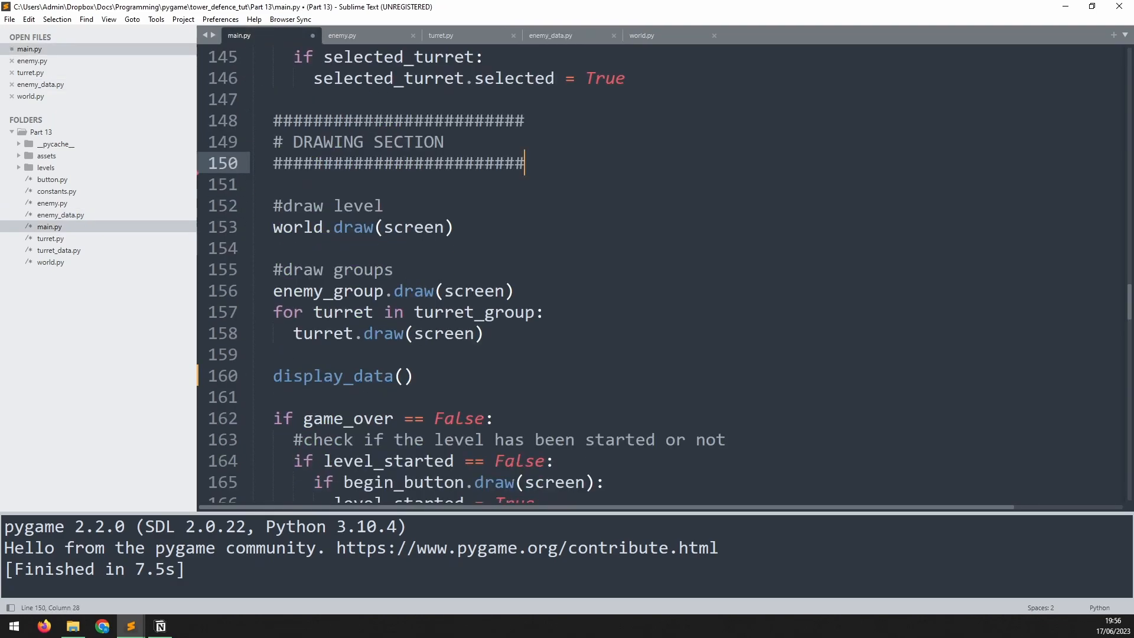
{"action": "scroll", "scroll_direction": "up", "scroll_amount": 3}
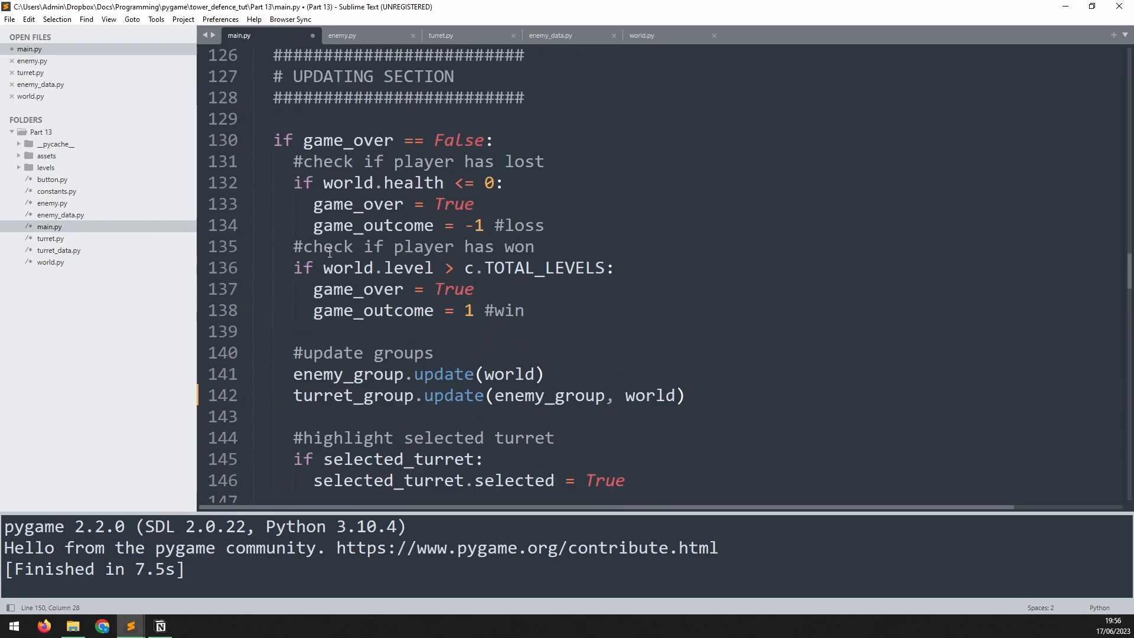
{"action": "scroll", "scroll_direction": "up", "scroll_amount": 3}
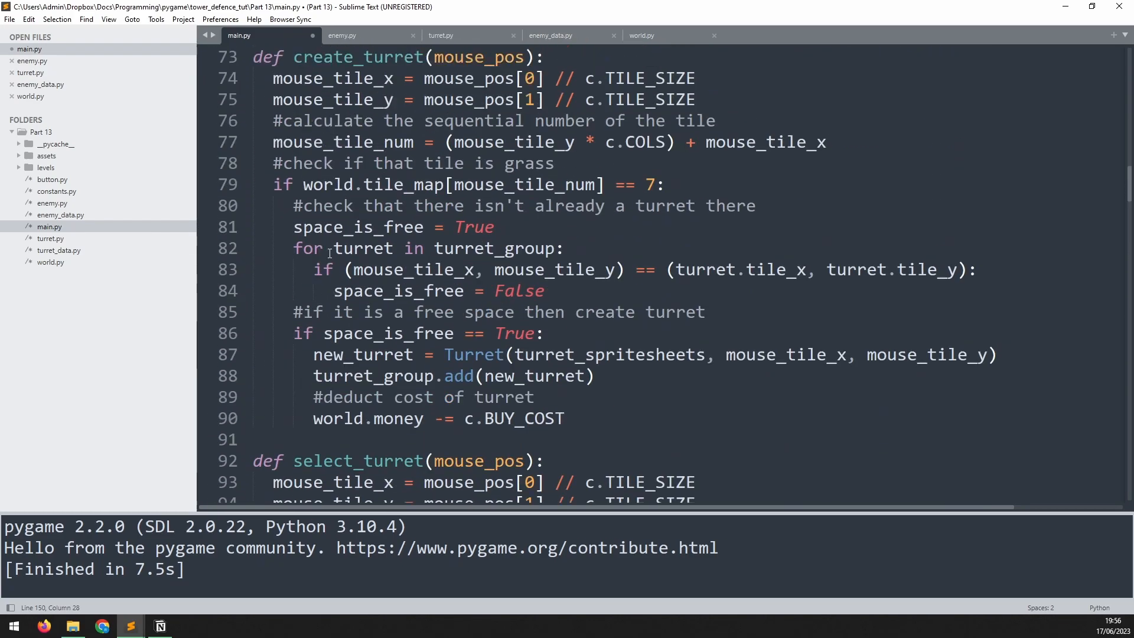
{"action": "scroll", "scroll_direction": "up", "scroll_amount": 3}
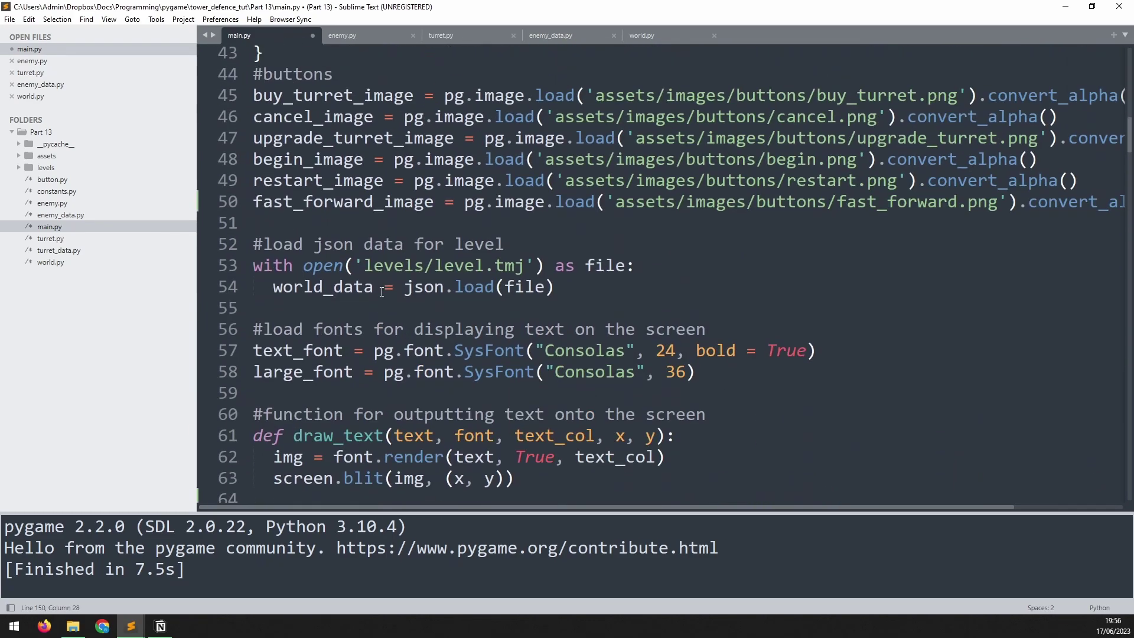
Add a #gui comment with pg.image.load lines for heart.png, coin.png and logo.png.
{"action": "scroll", "scroll_direction": "up", "scroll_amount": 3}
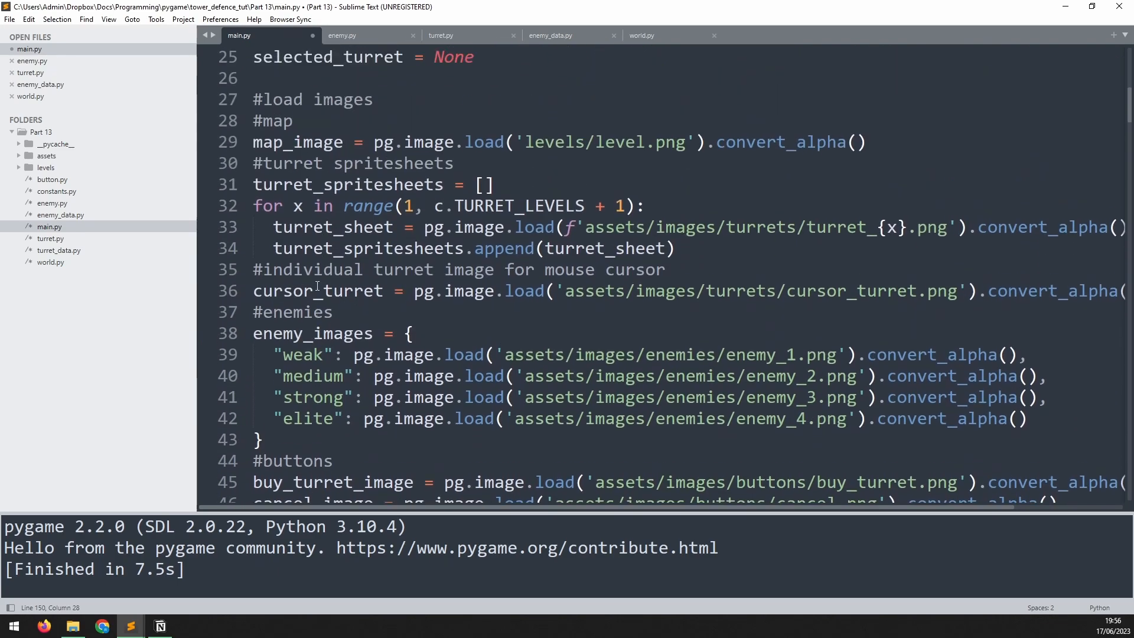
{"action": "scroll", "scroll_direction": "down", "scroll_amount": 3}
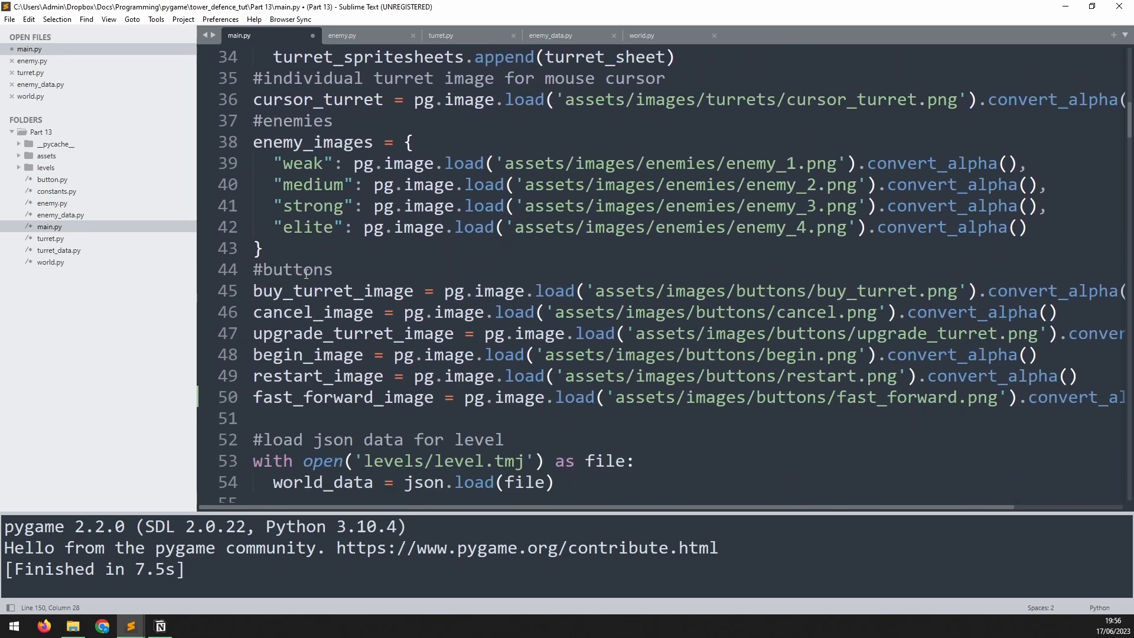
{"action": "left_click", "coordinate": [264, 248]}
{"action": "type", "text": "#"}
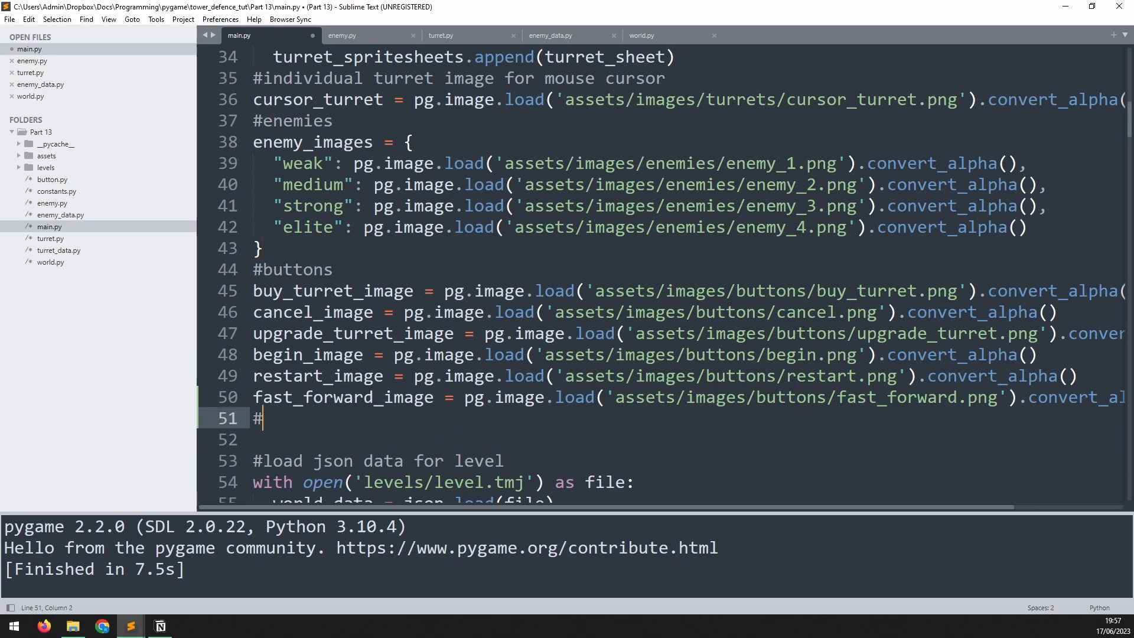
{"action": "type", "text": "gui"}
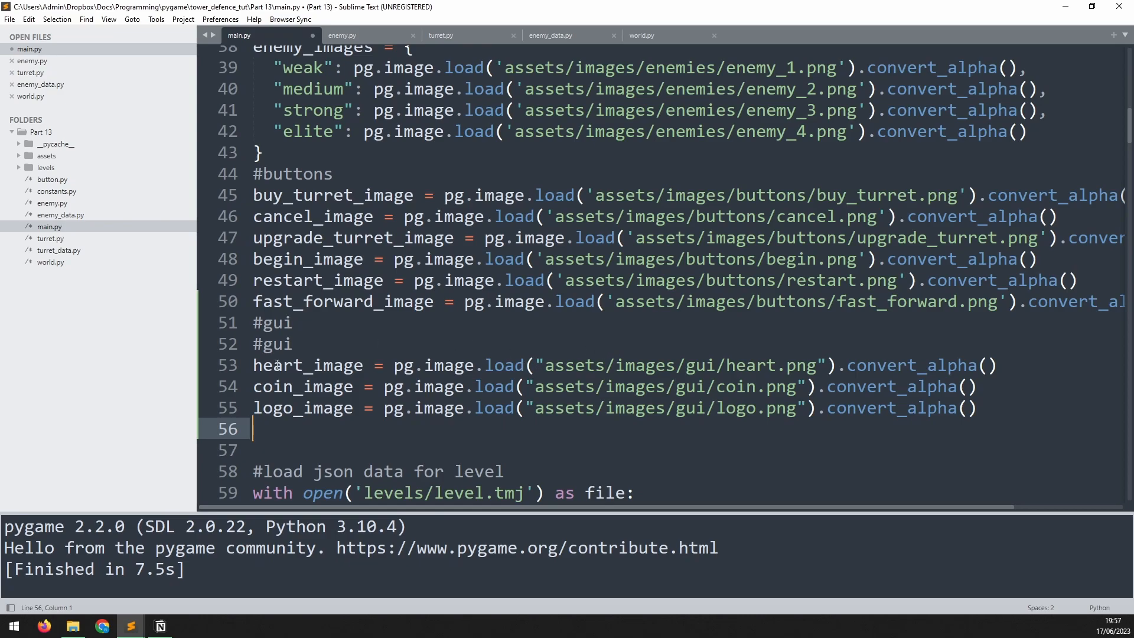
{"action": "double_click", "coordinate": [273, 344]}
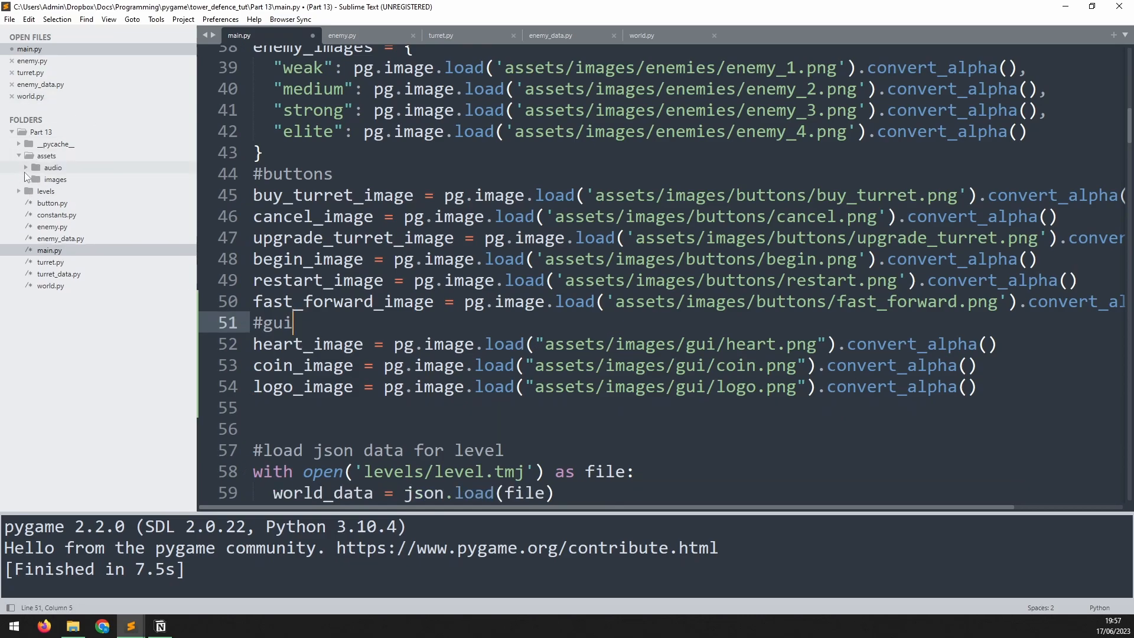
Check the gui images folder in the sidebar and return below the image loads.
{"action": "left_click", "coordinate": [54, 178]}
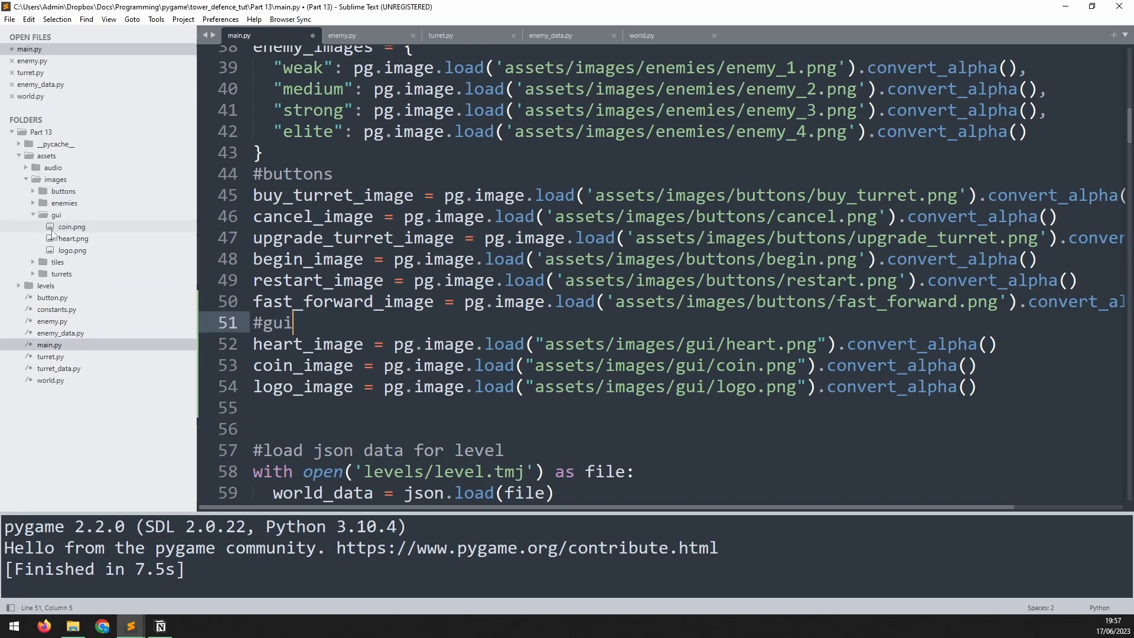
{"action": "mouse_move", "coordinate": [60, 240]}
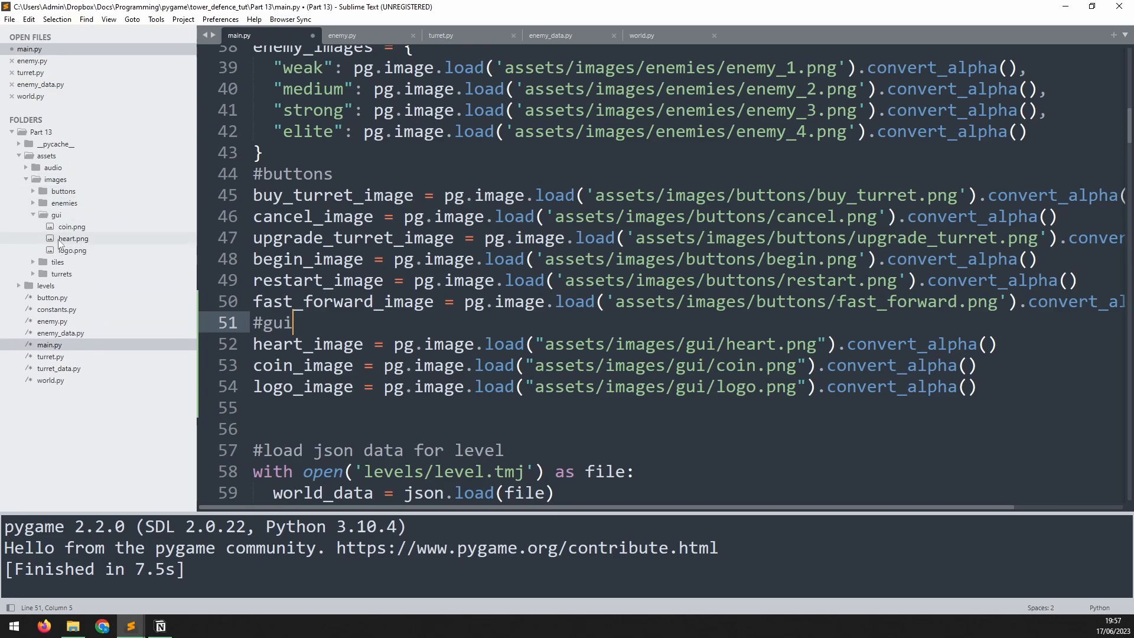
{"action": "left_click", "coordinate": [55, 215]}
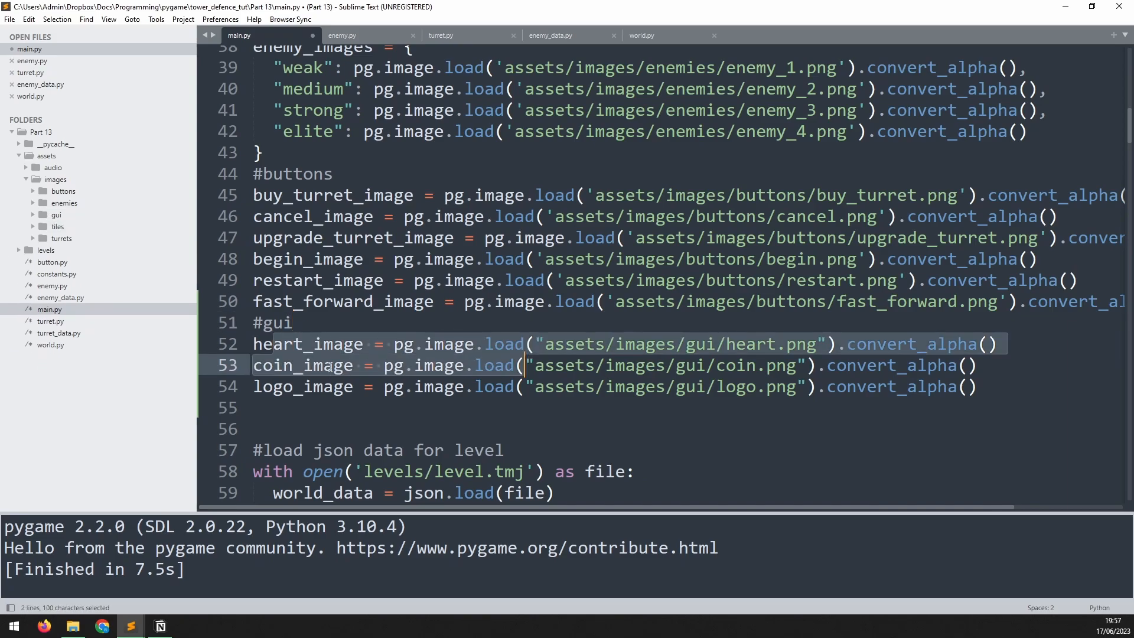
{"action": "left_click", "coordinate": [260, 369]}
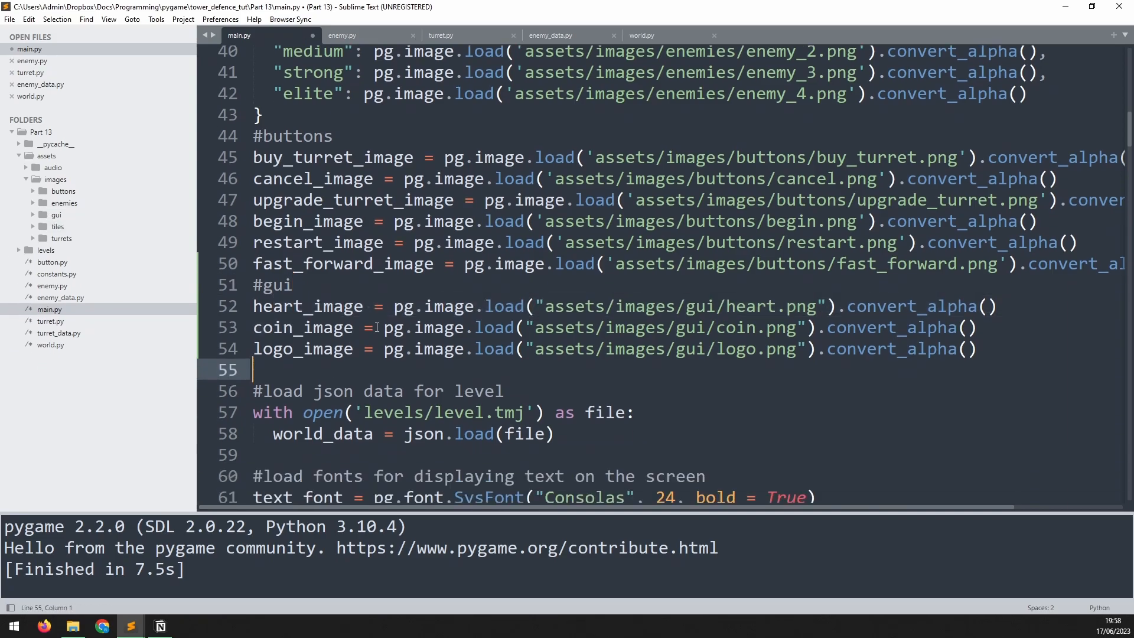
Add screen.blit(logo_image, (c.SCREEN_WIDTH, 400)) after the panel rectangles.
{"action": "scroll", "scroll_direction": "down", "scroll_amount": 3}
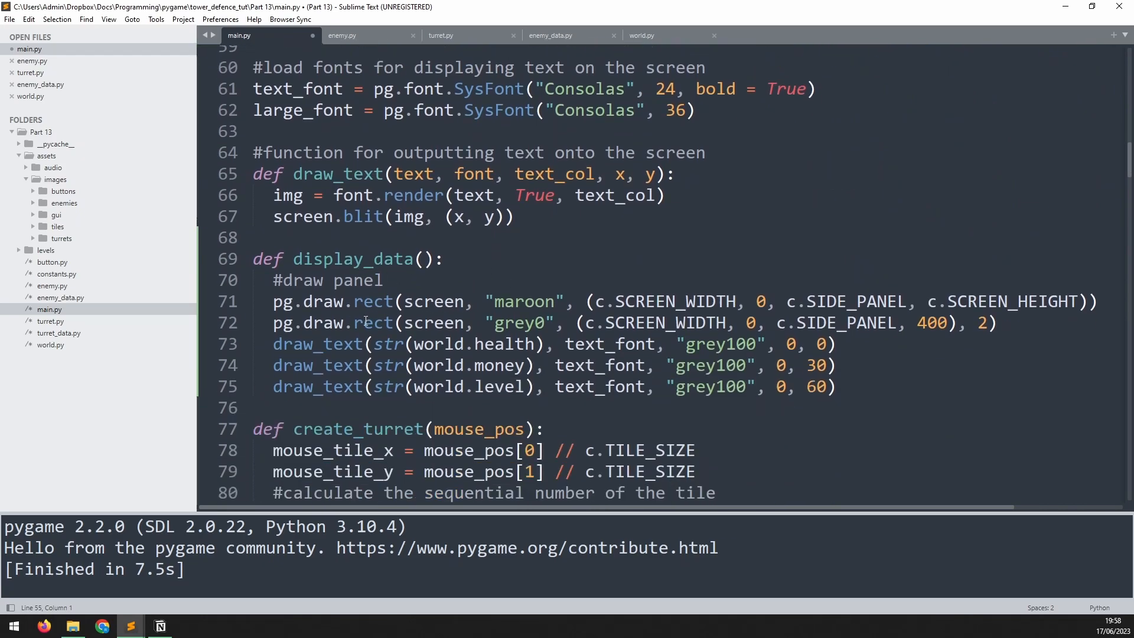
{"action": "type", "text": "screen.blit"}
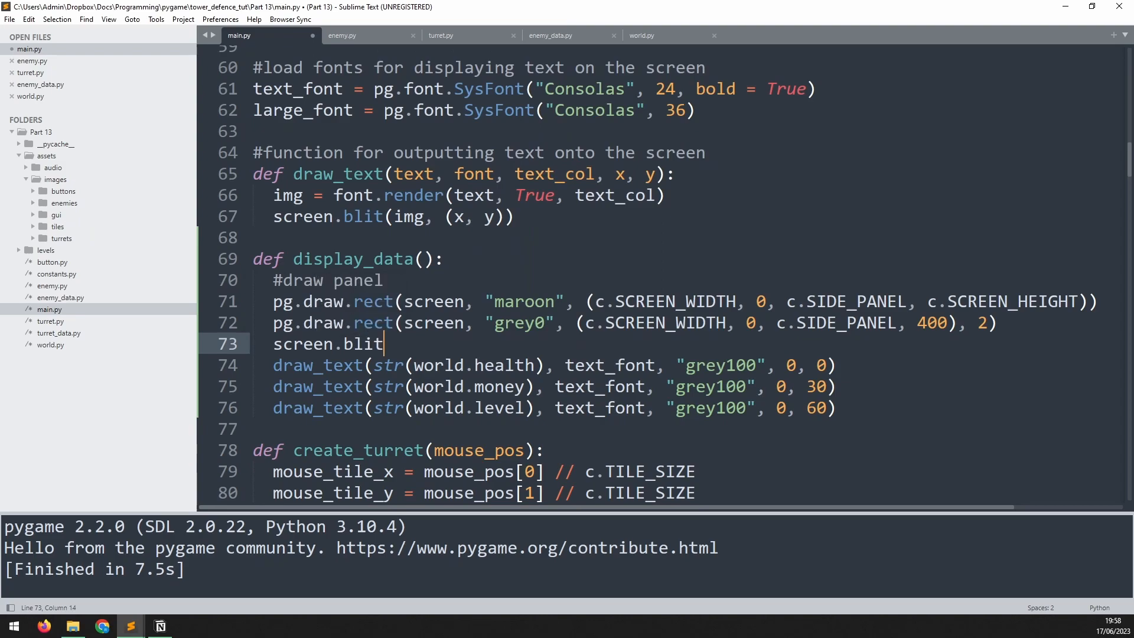
{"action": "type", "text": "(logo_image"}
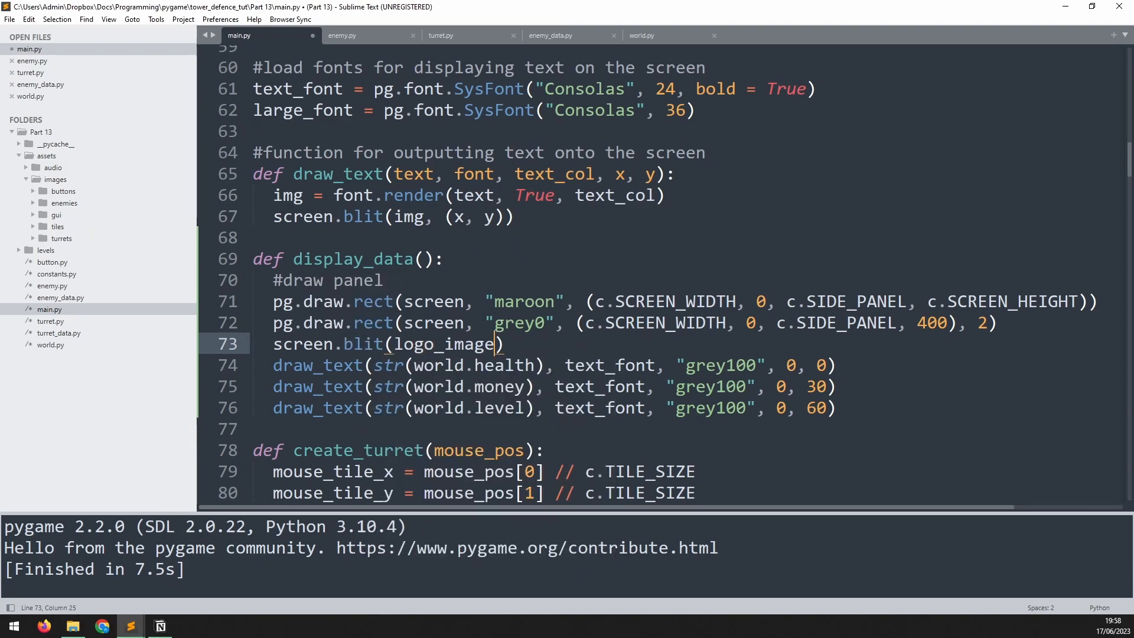
{"action": "type", "text": ", ("}
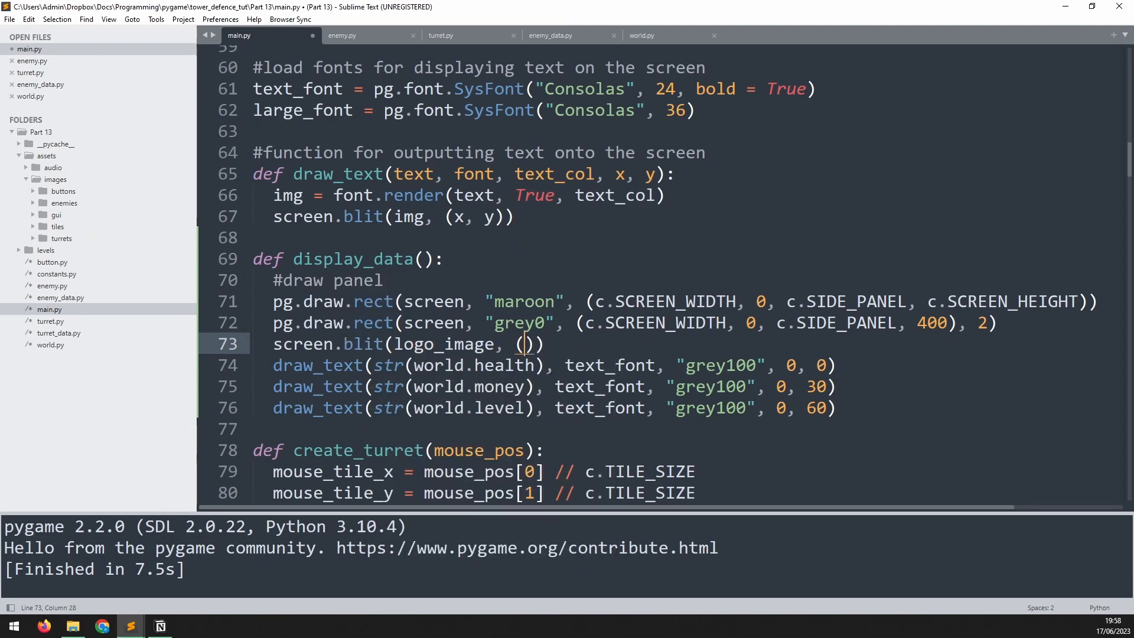
{"action": "type", "text": "c.SCREEN_WIDTH"}
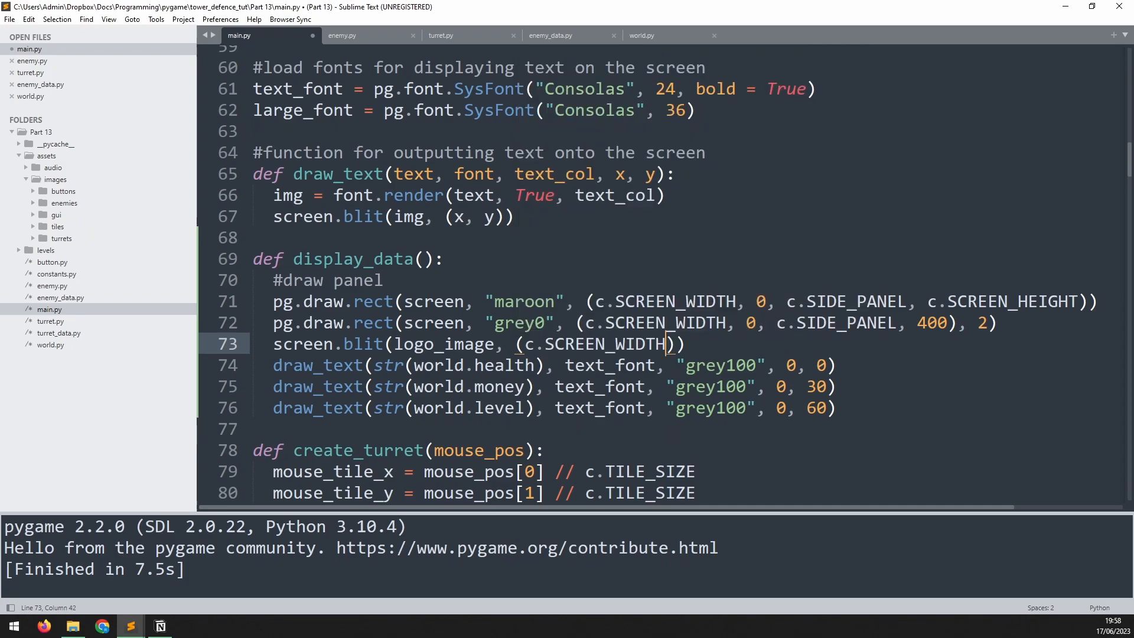
{"action": "type", "text": ", 400"}
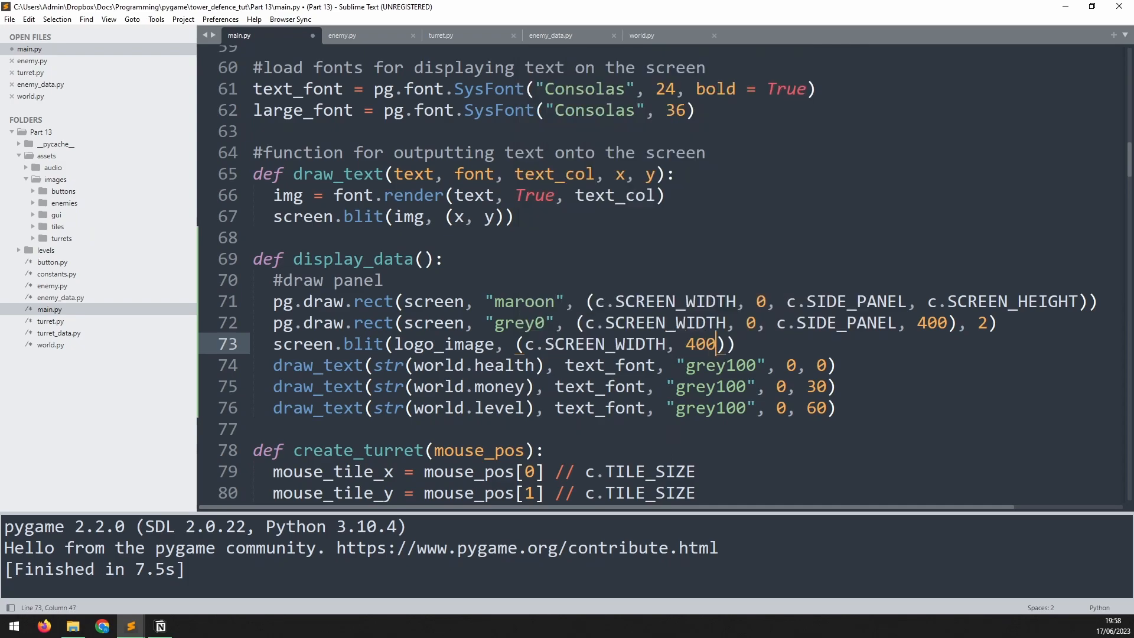
{"action": "key", "text": "ctrl+b"}
{"action": "type", "text": "#"}
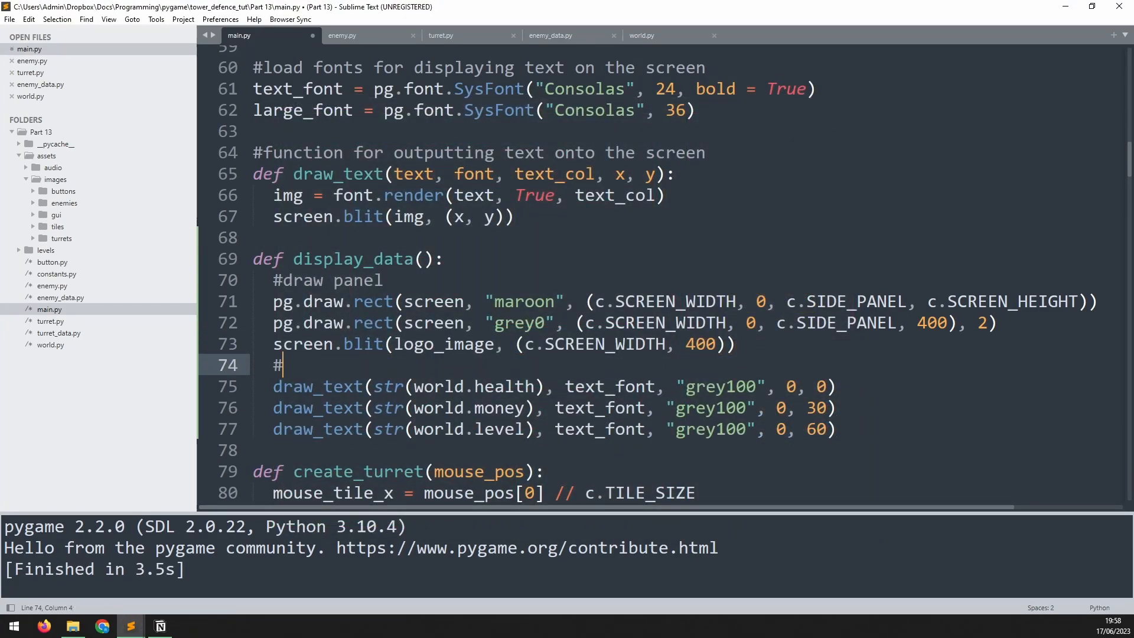
Locate the display_data function and its draw_text lines.
{"action": "type", "text": "display"}
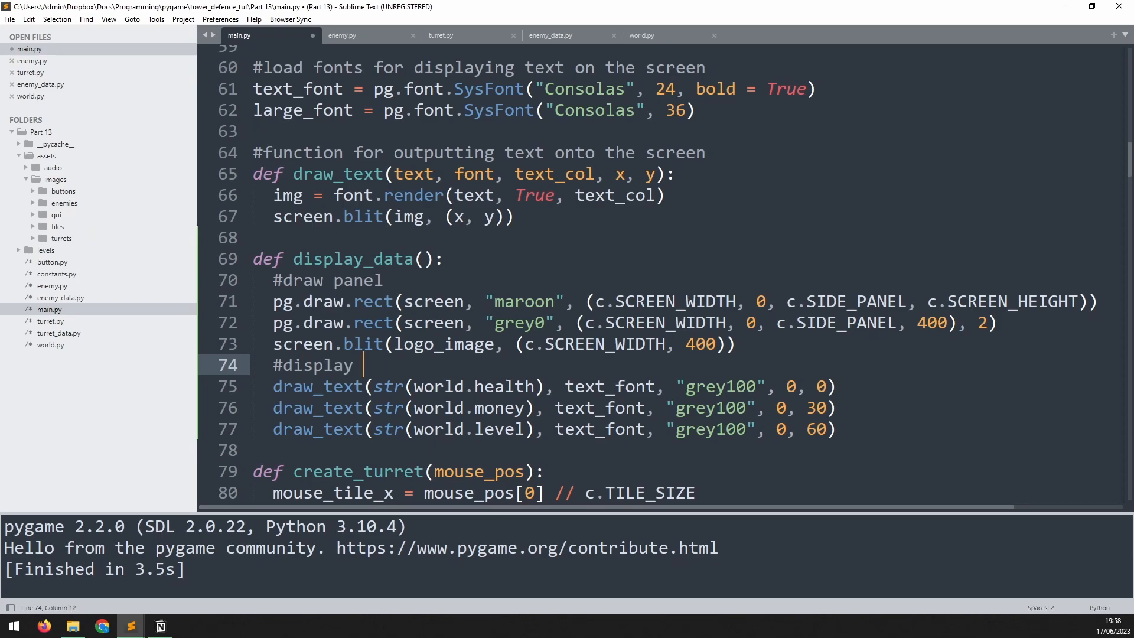
{"action": "type", "text": "data"}
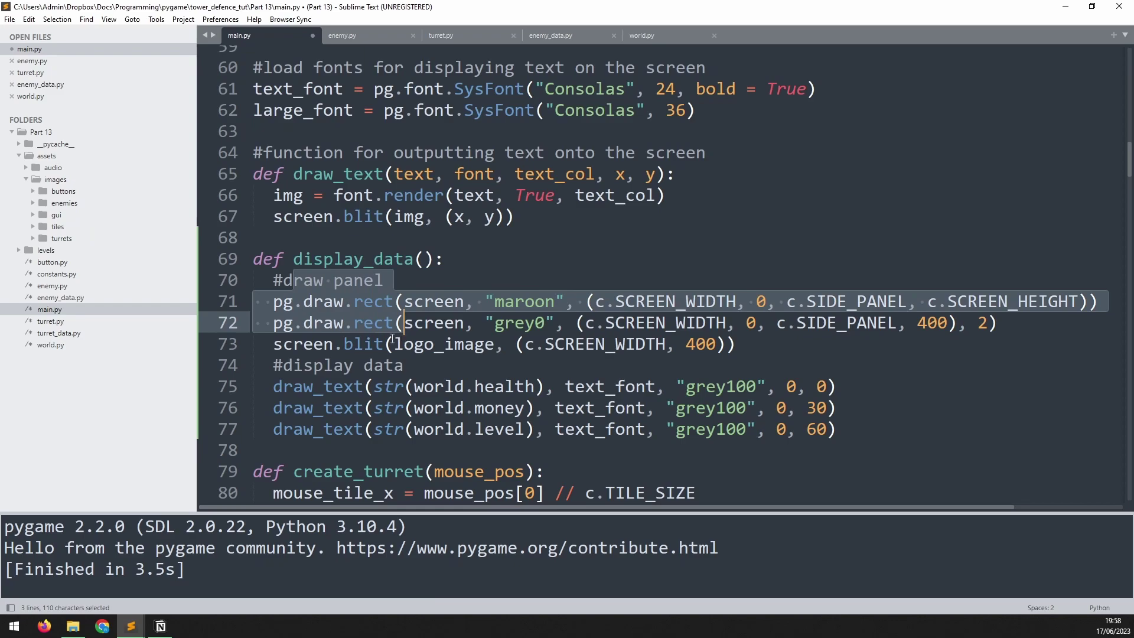
{"action": "left_click", "coordinate": [353, 364]}
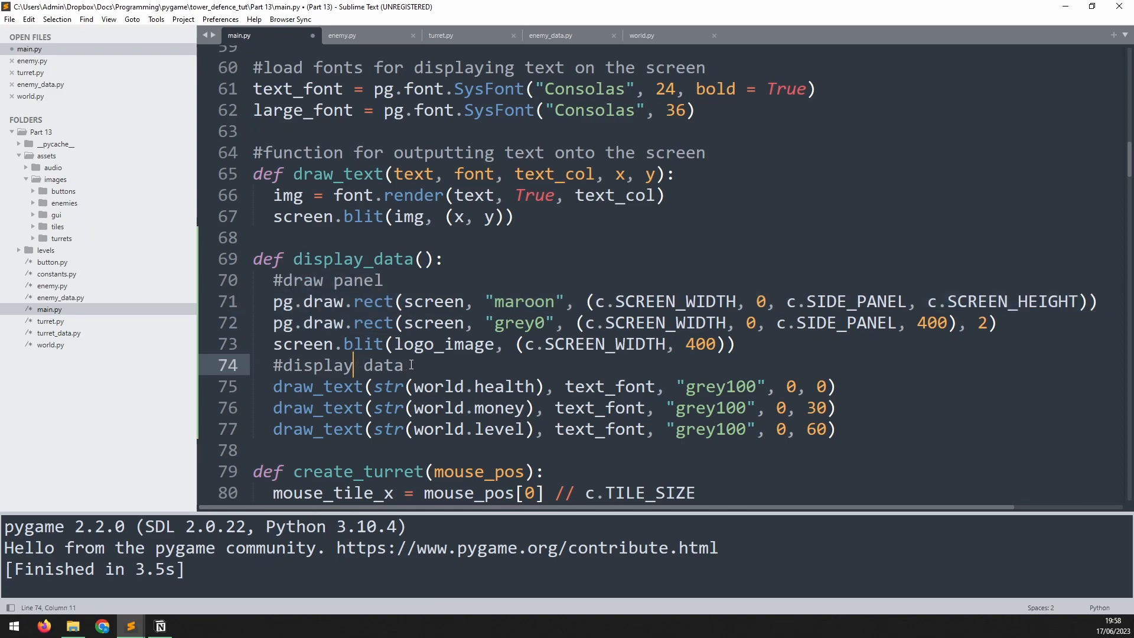
{"action": "left_click", "coordinate": [838, 429]}
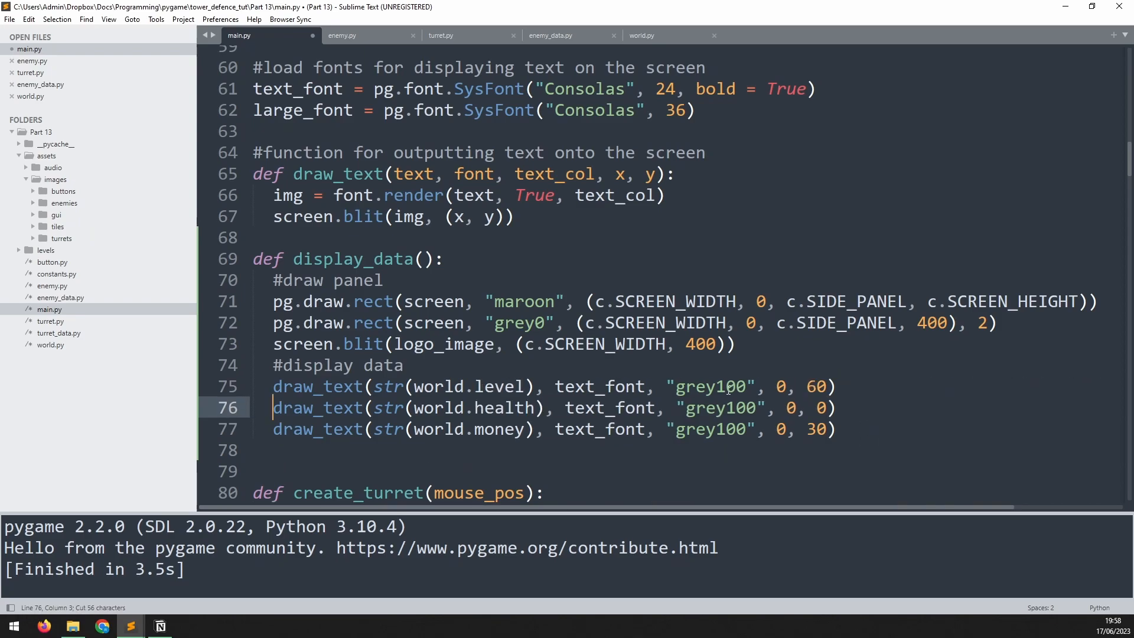
Position the LEVEL text at c.SCREEN_WIDTH + 10, 10, then test it in the game.
{"action": "left_click", "coordinate": [371, 386]}
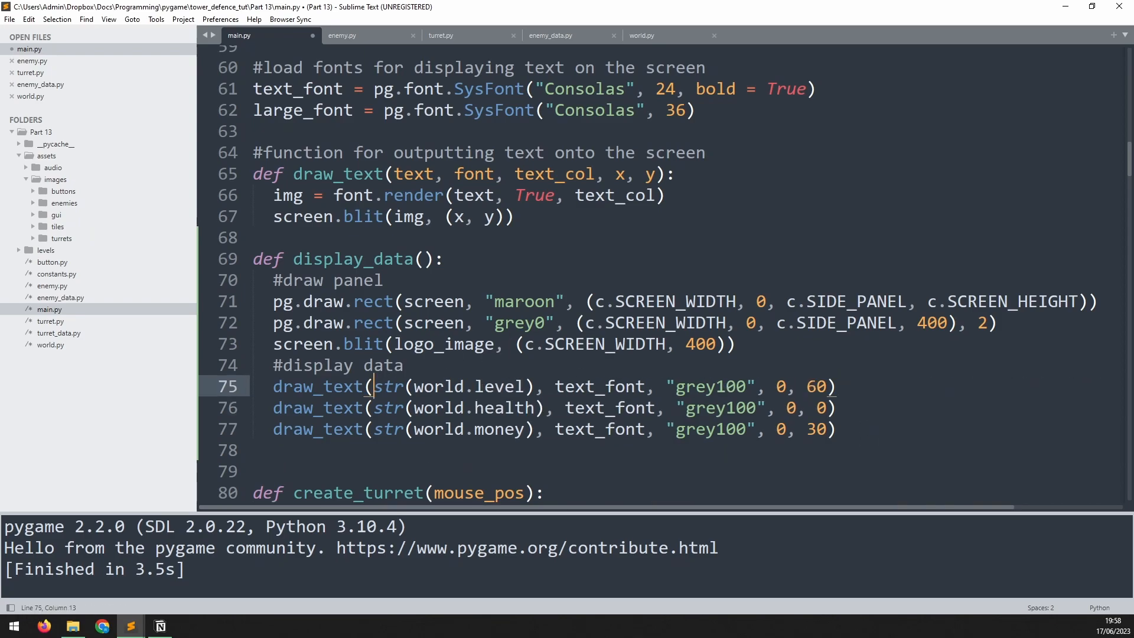
{"action": "type", "text": "\"LEVEL: \" +"}
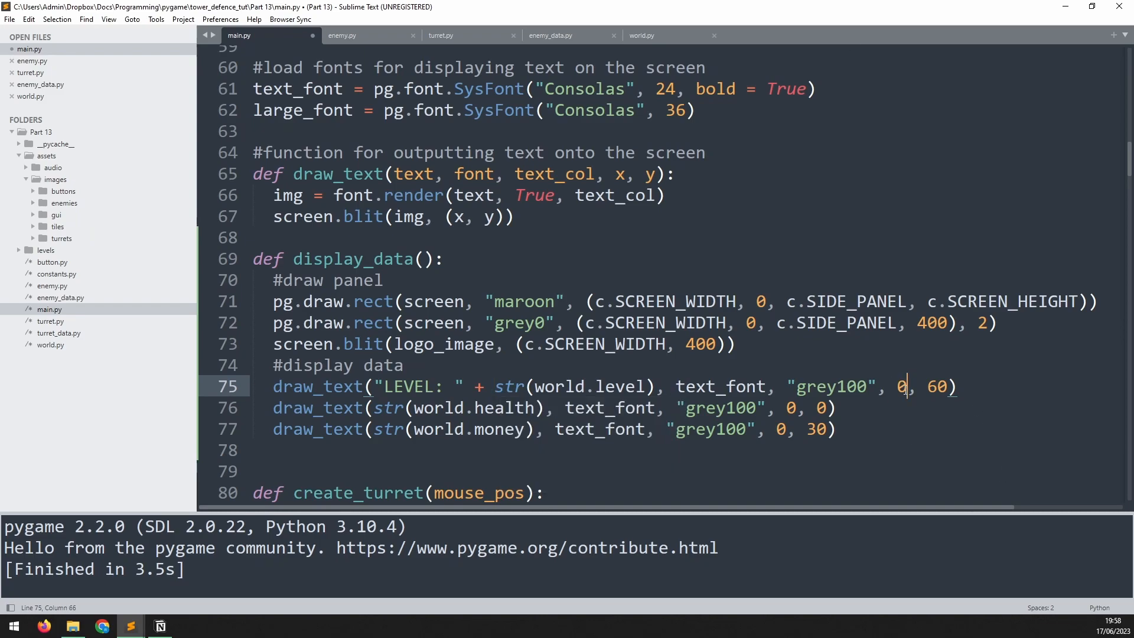
{"action": "key", "text": "Backspace"}
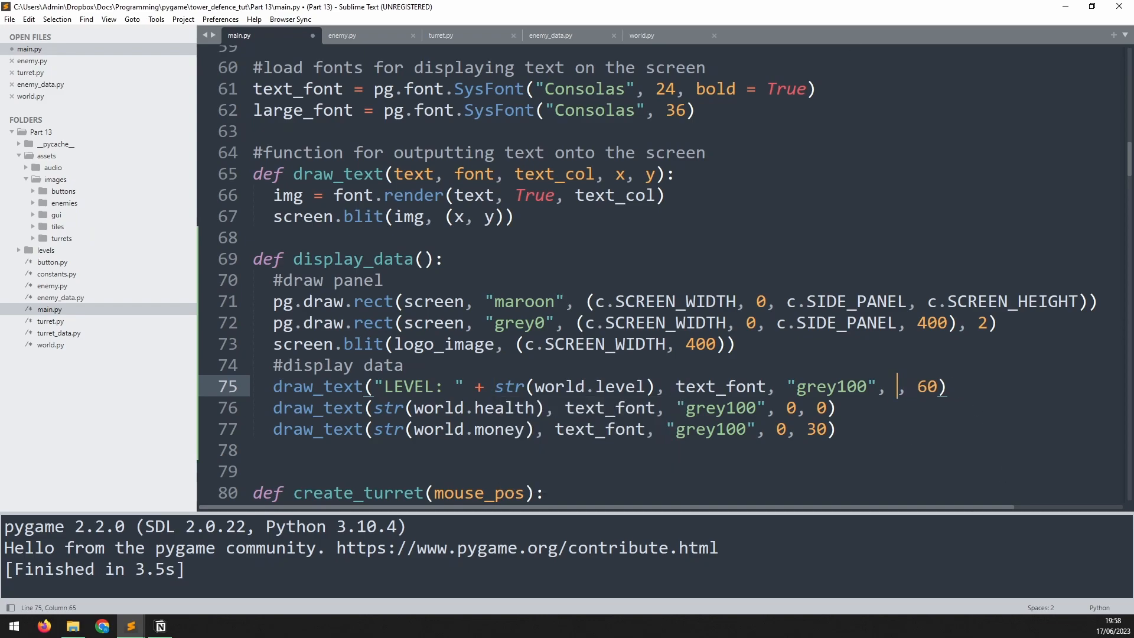
{"action": "type", "text": "c."}
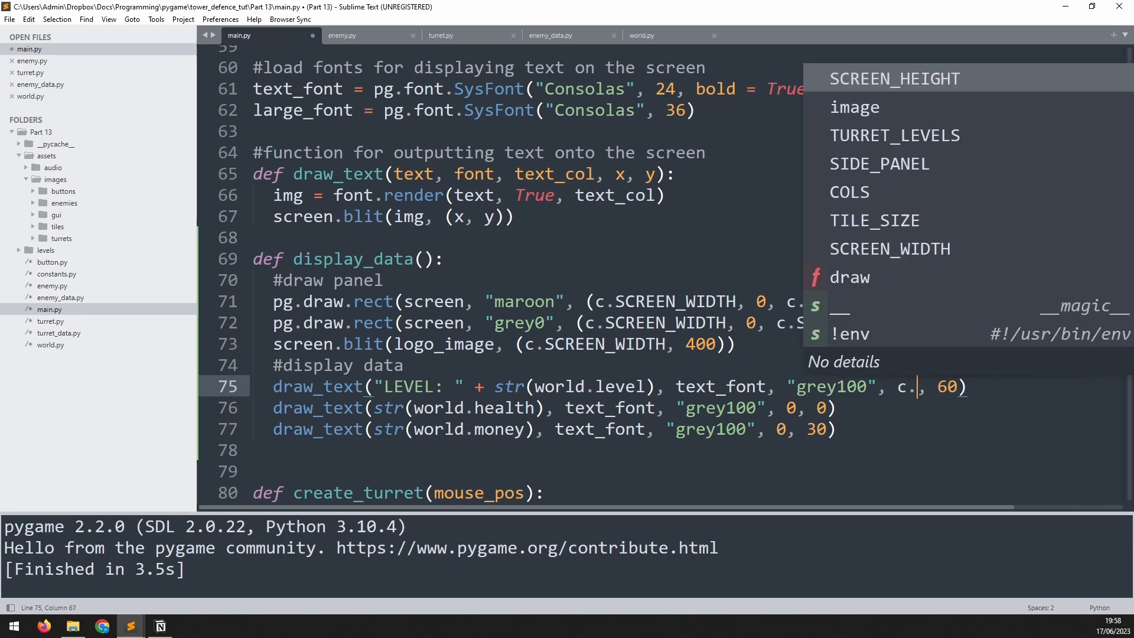
{"action": "mouse_move", "coordinate": [880, 163]}
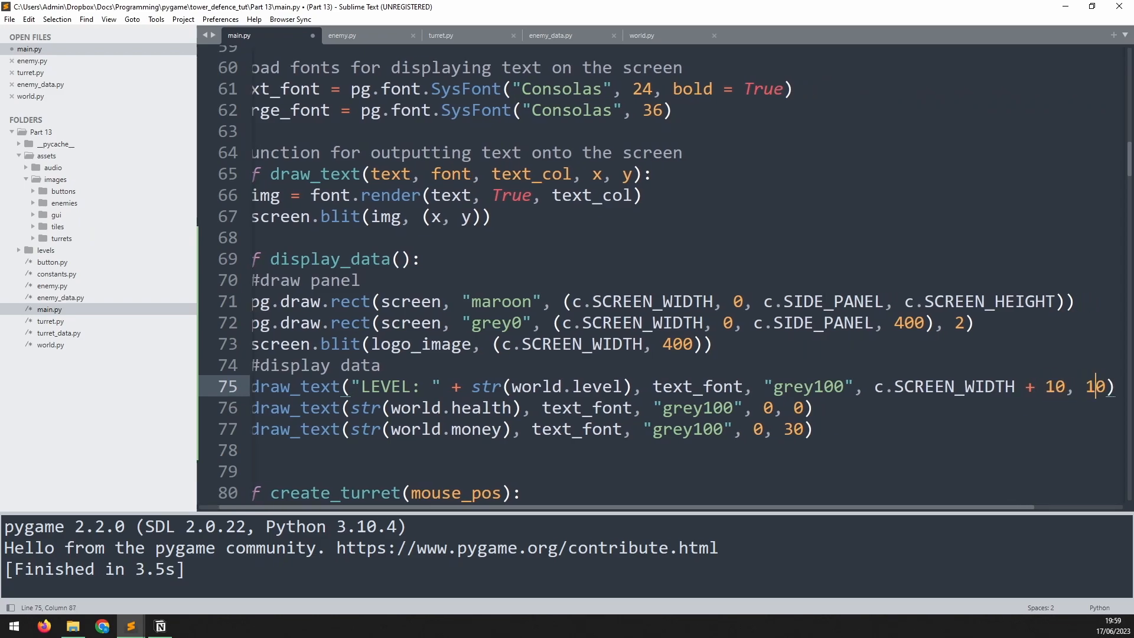
{"action": "key", "text": "ctrl+b"}
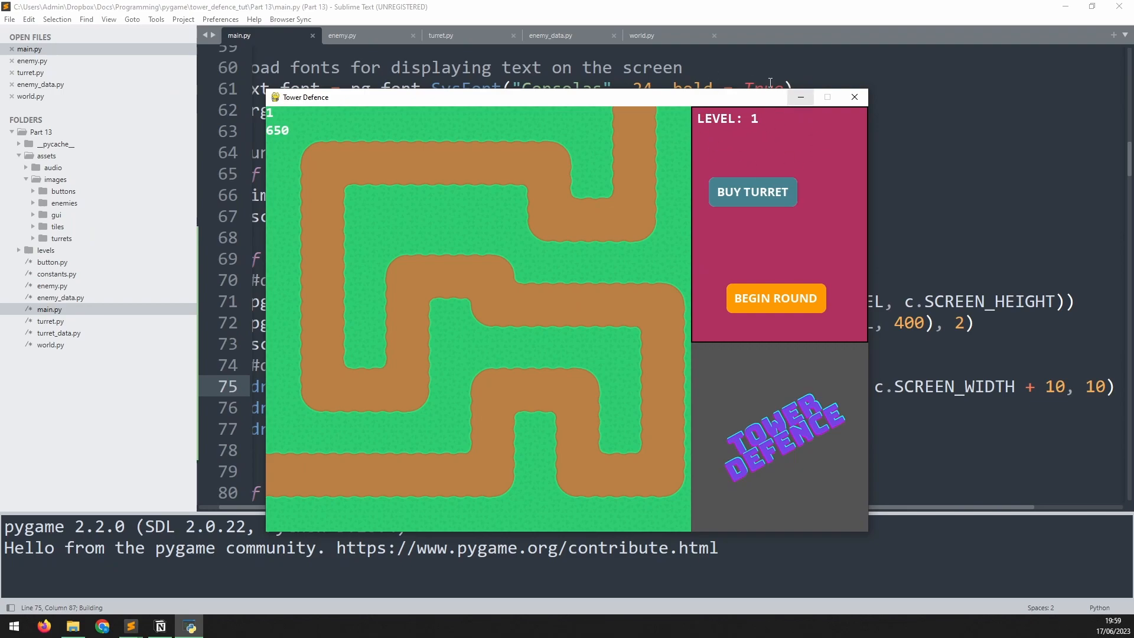
{"action": "mouse_move", "coordinate": [281, 136]}
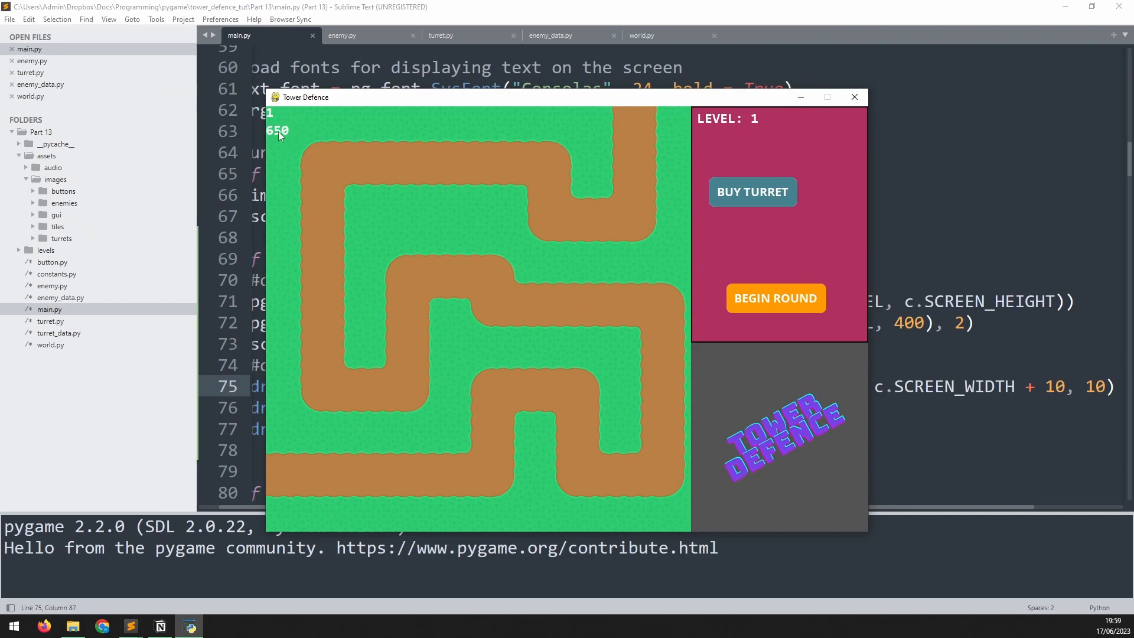
{"action": "left_click", "coordinate": [853, 97]}
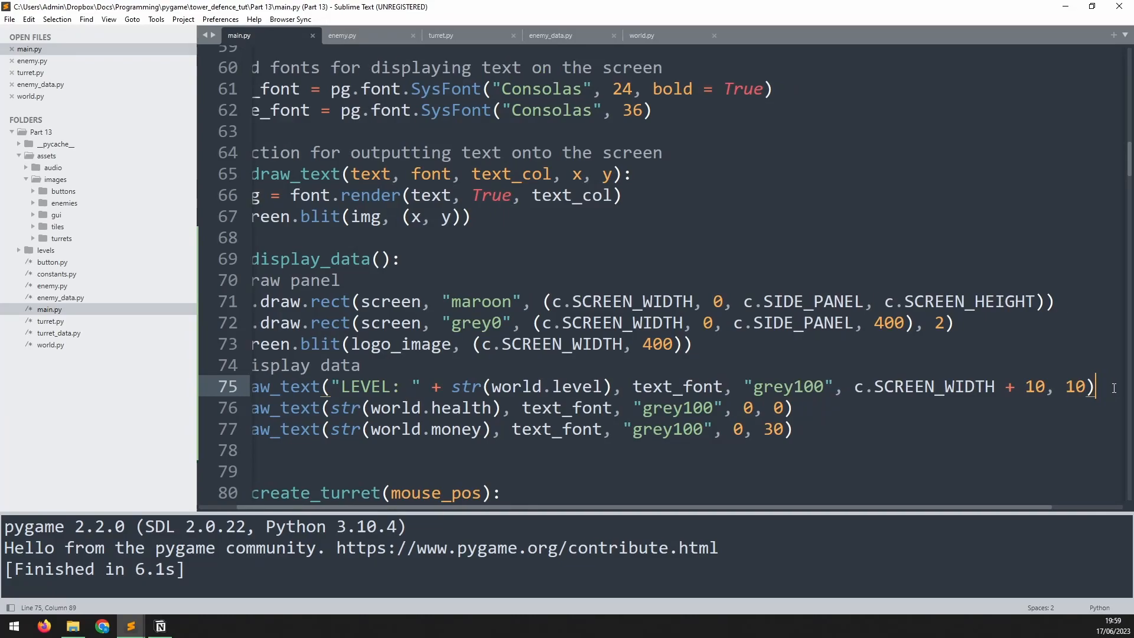
Blit heart_image at (c.SCREEN_WIDTH + 10, 35) below the level text.
{"action": "key", "text": "enter"}
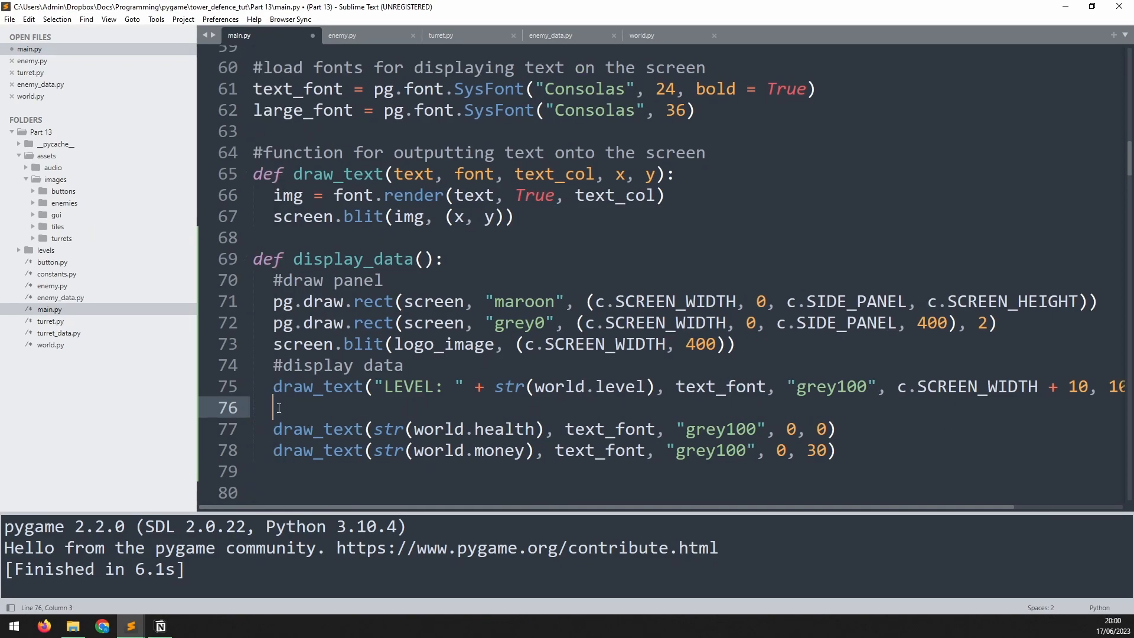
{"action": "type", "text": "screen.blit("}
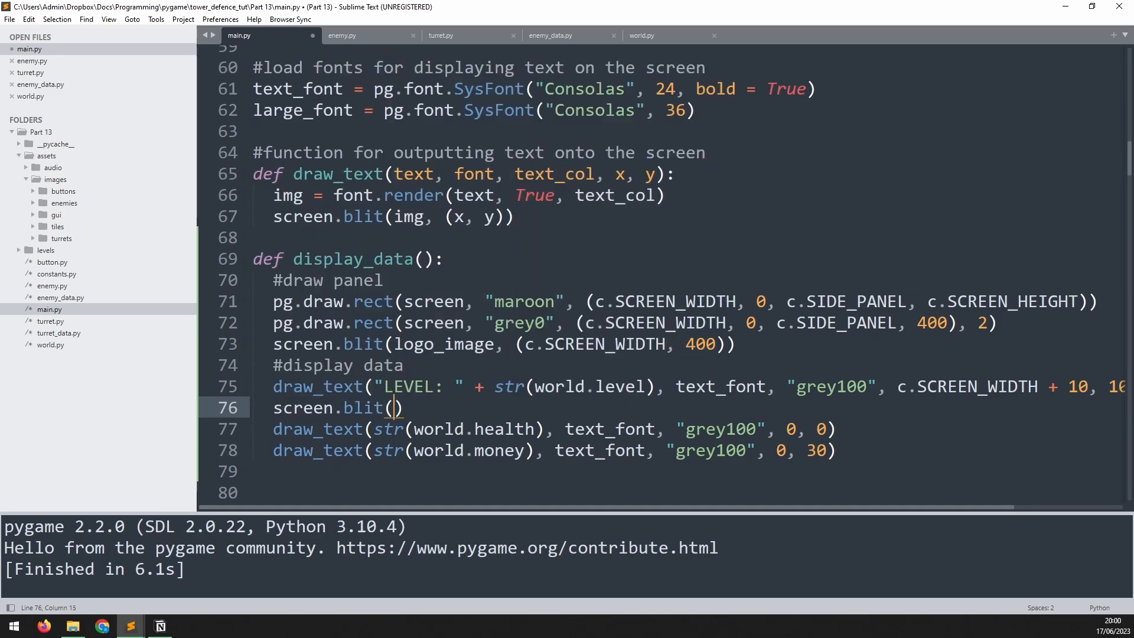
{"action": "type", "text": "heart_image,"}
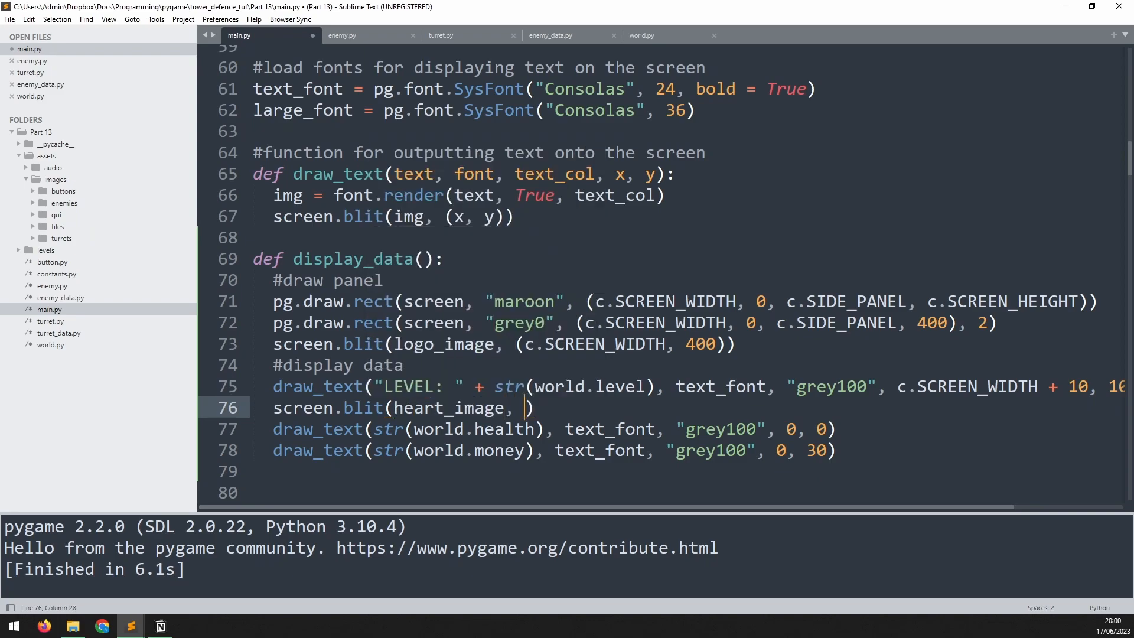
{"action": "type", "text": "(c.SCREEN_WIDTH +"}
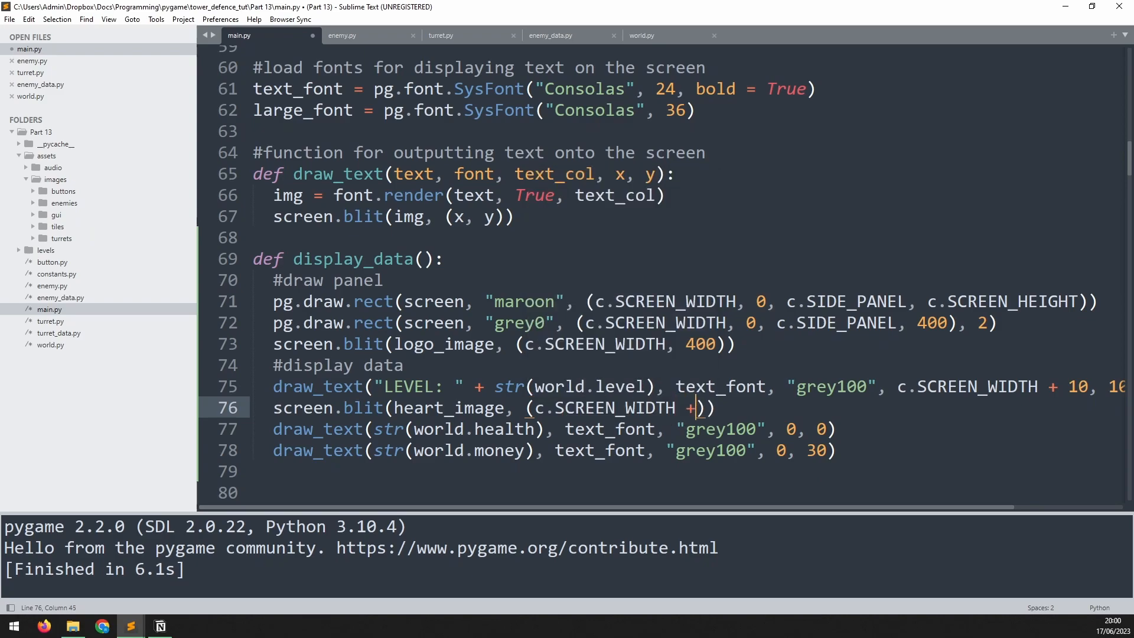
{"action": "type", "text": "10, 35"}
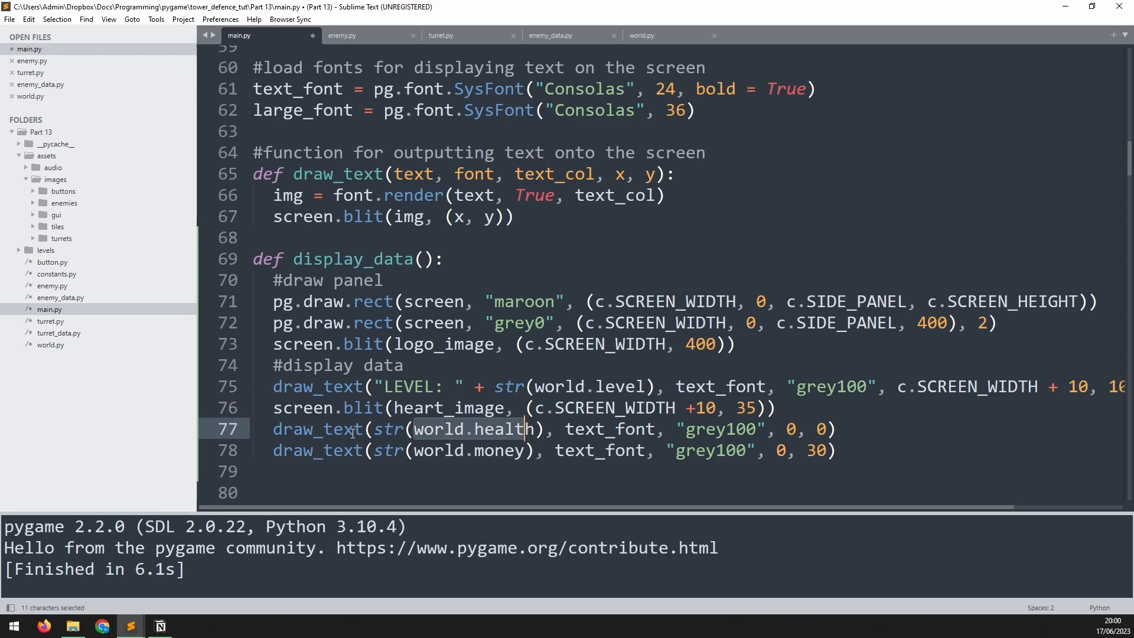
Move the health text to c.SCREEN_WIDTH + 50, 40 beside the heart.
{"action": "left_click", "coordinate": [376, 428]}
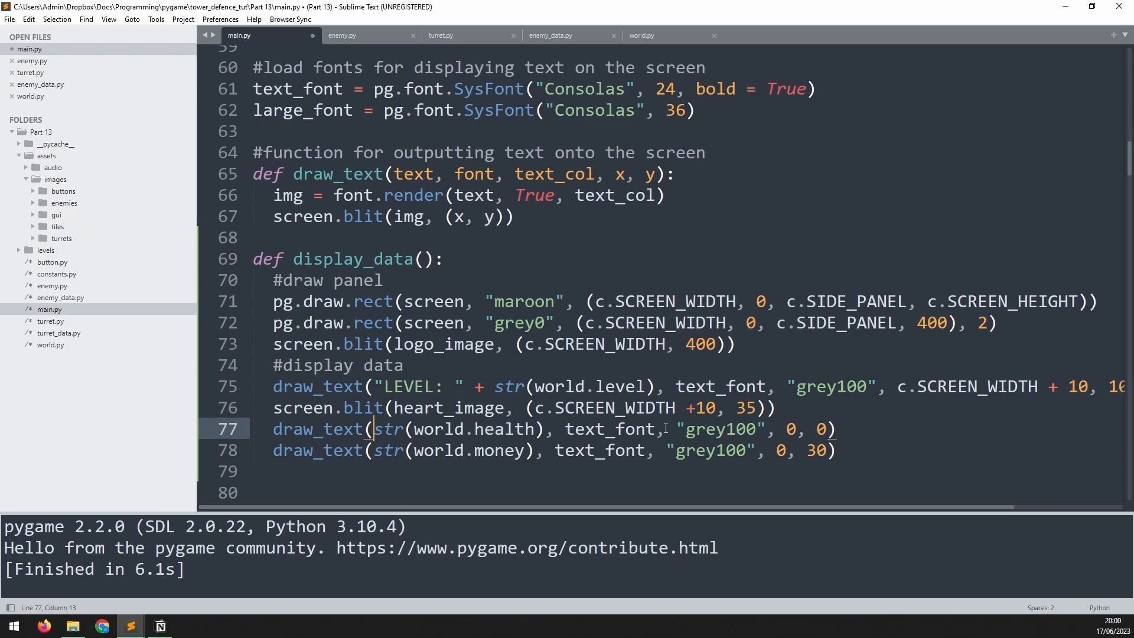
{"action": "left_click", "coordinate": [784, 428]}
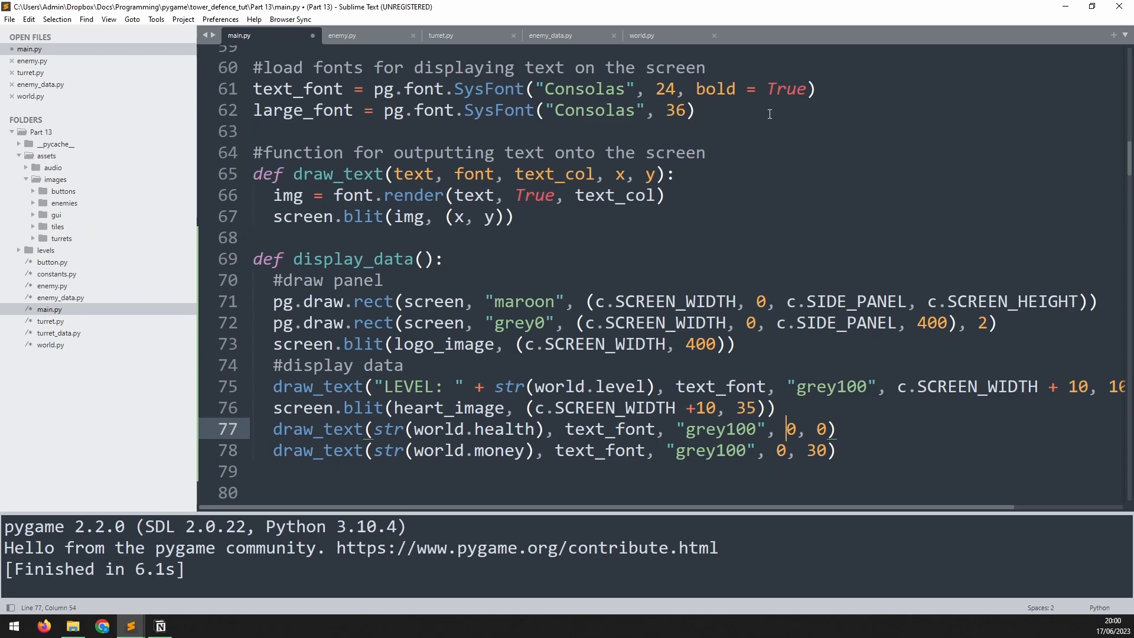
{"action": "type", "text": "c.SCREEN_WIDTH"}
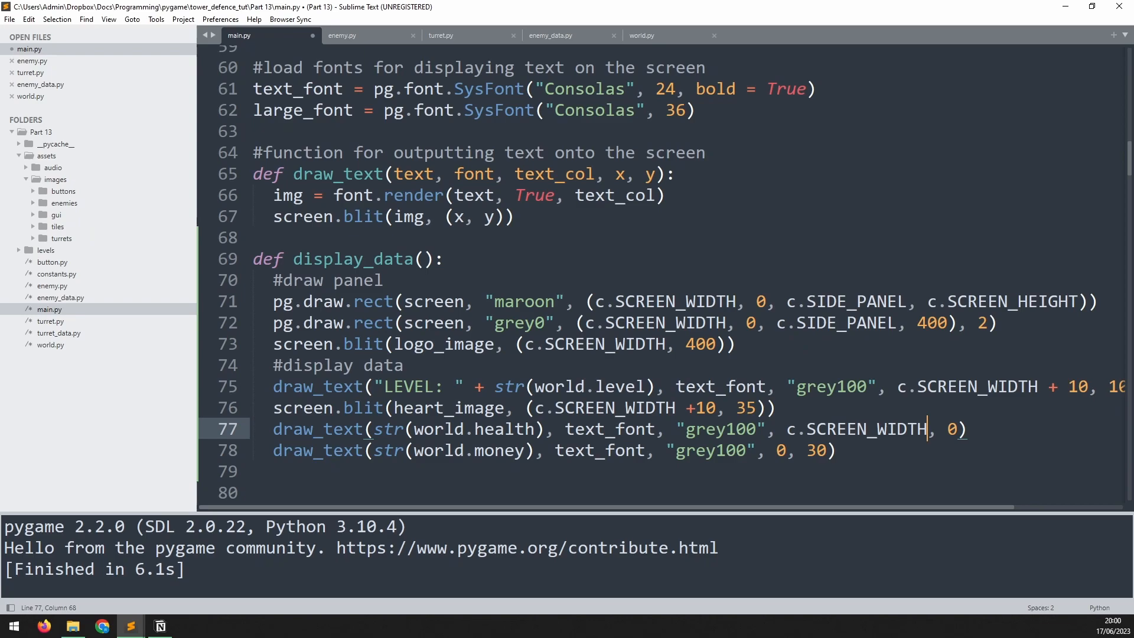
{"action": "type", "text": "+"}
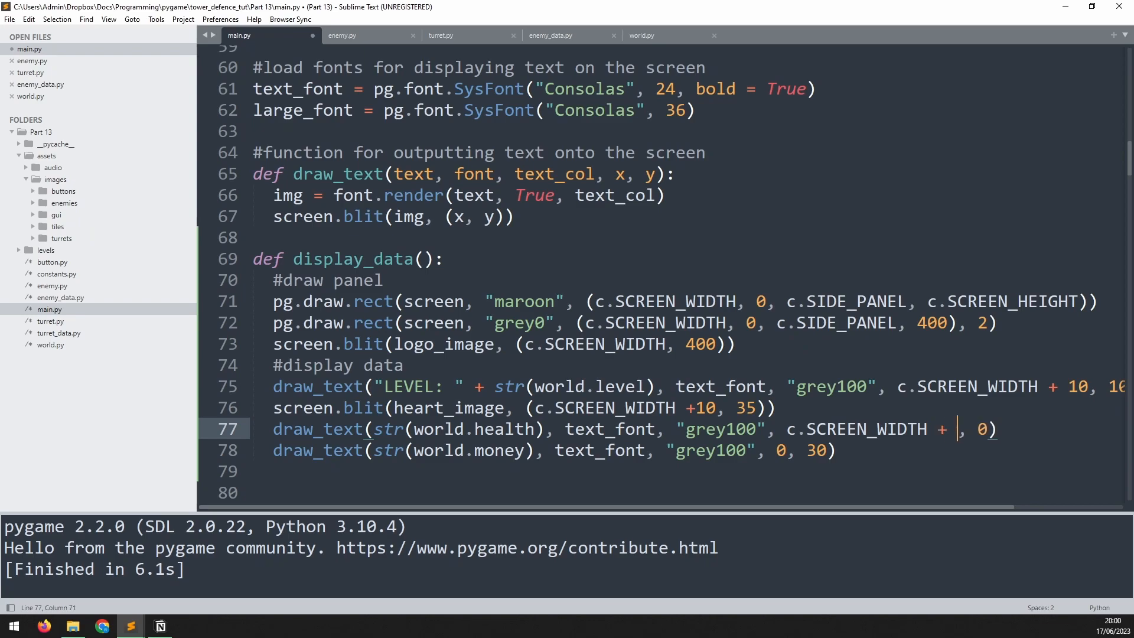
{"action": "type", "text": "50"}
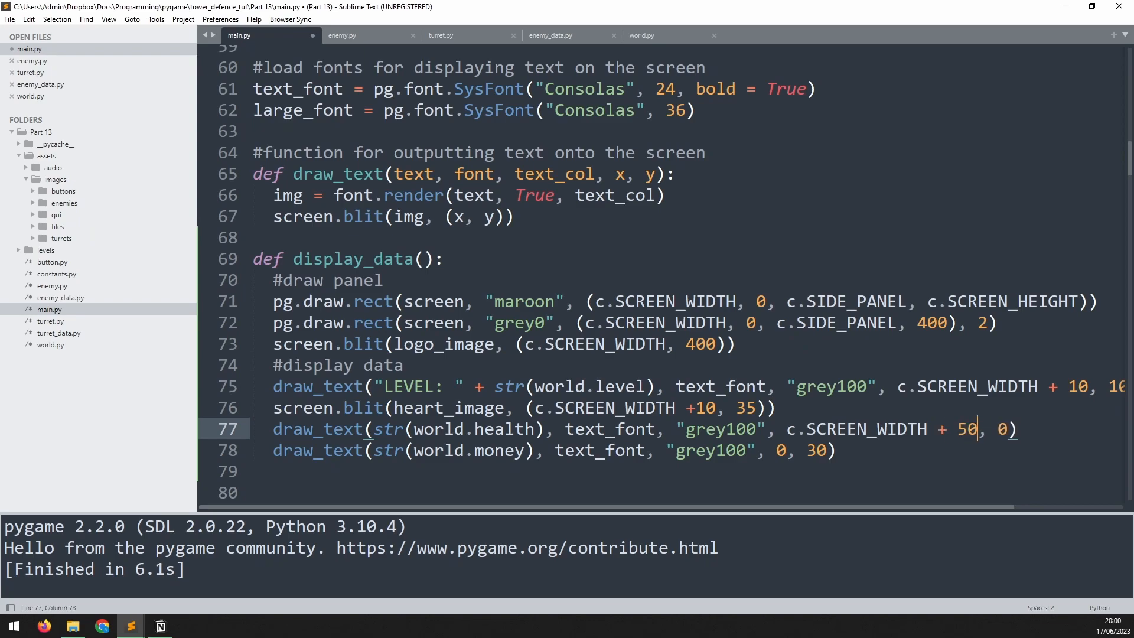
{"action": "type", "text": "4"}
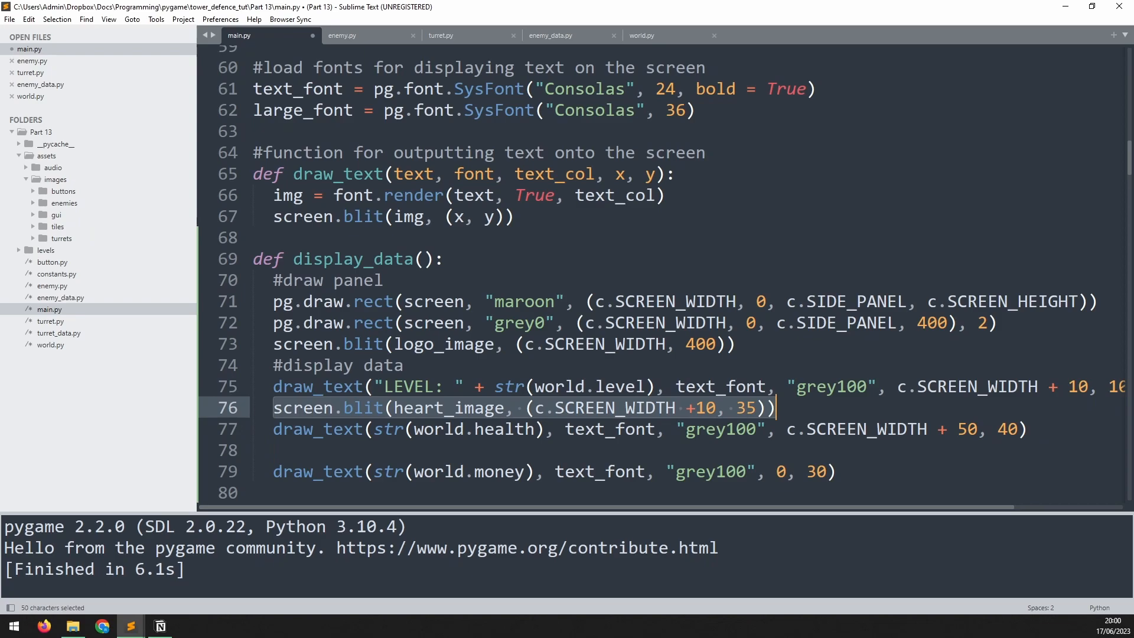
Blit coin_image at (c.SCREEN_WIDTH + 10, 65) with the money text at c.SCREEN_WIDTH + 50, 70.
{"action": "key", "text": "ctrl+v"}
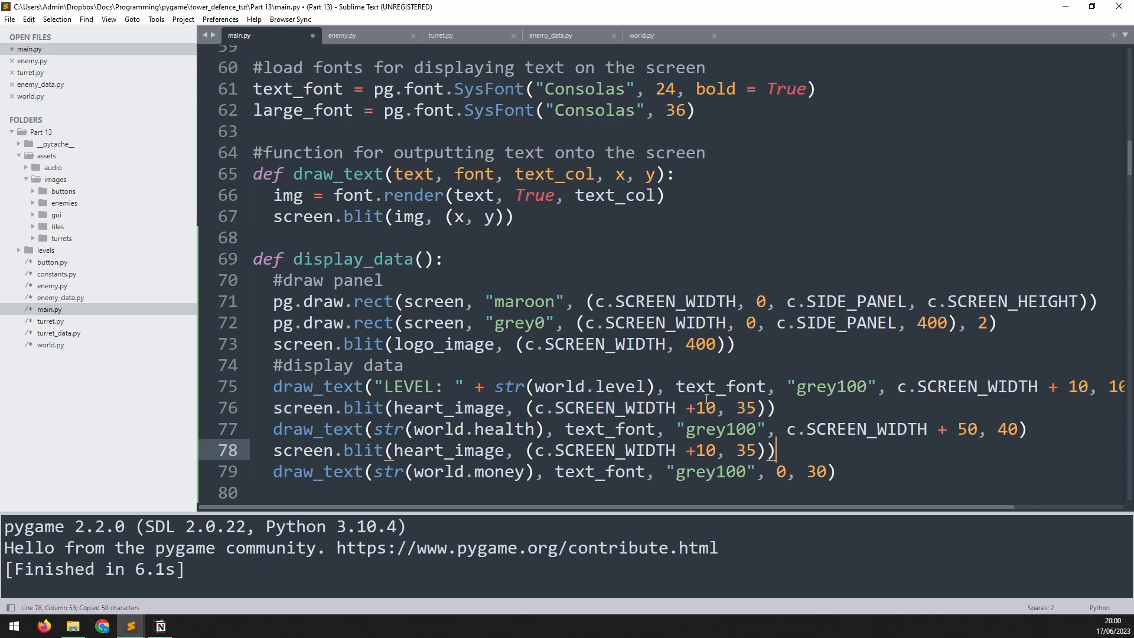
{"action": "double_click", "coordinate": [418, 450]}
{"action": "type", "text": "coin"}
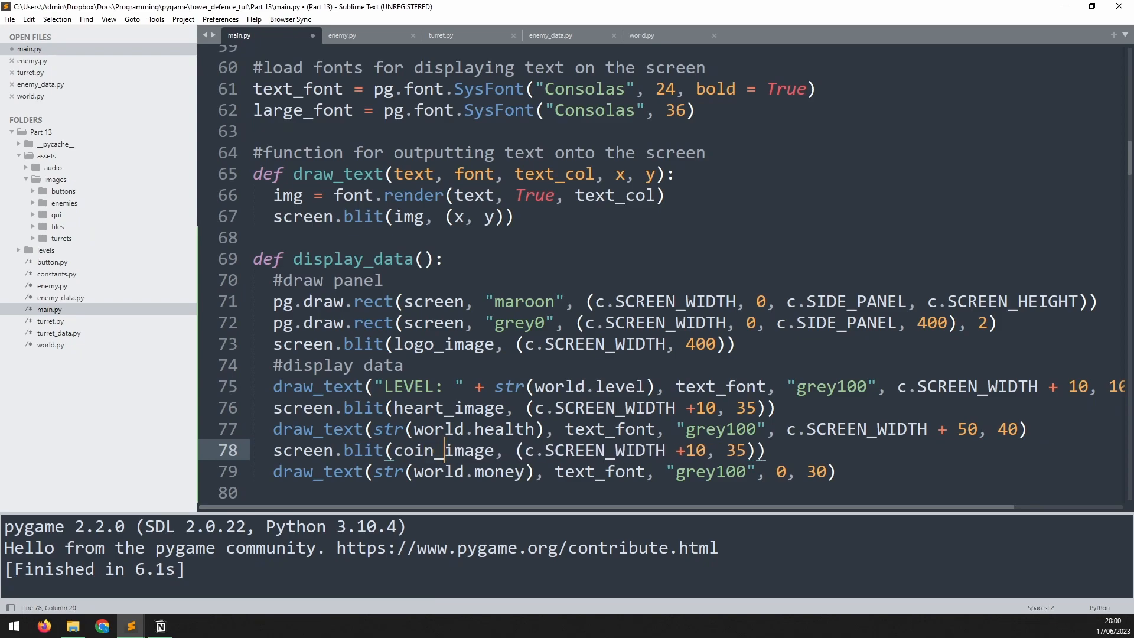
{"action": "left_click", "coordinate": [690, 450]}
{"action": "type", "text": "6"}
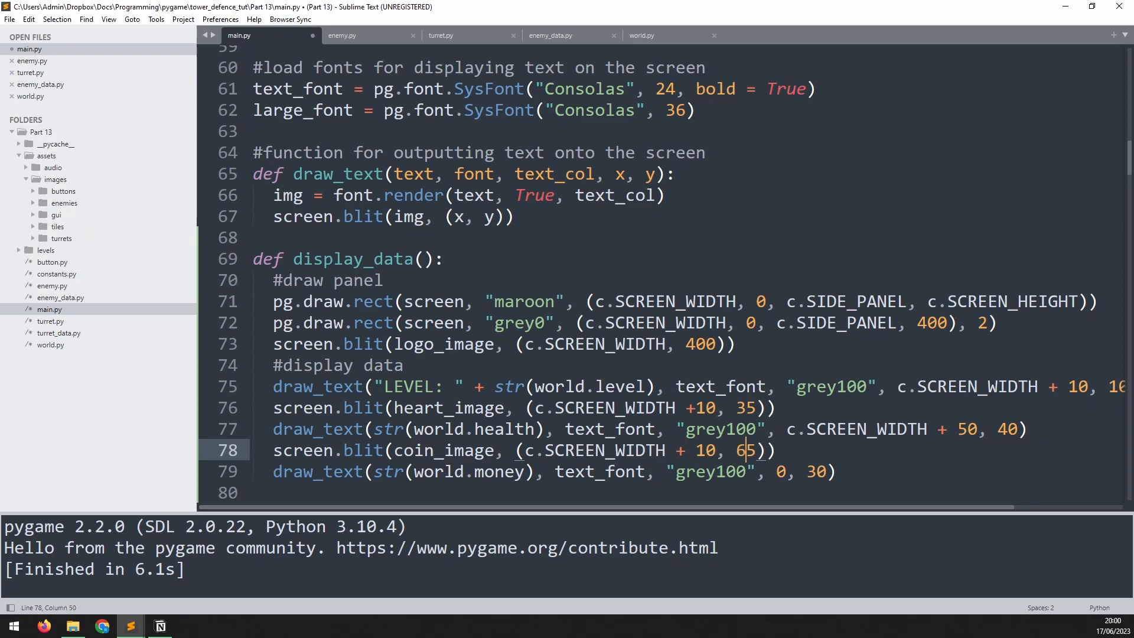
{"action": "left_click", "coordinate": [694, 408]}
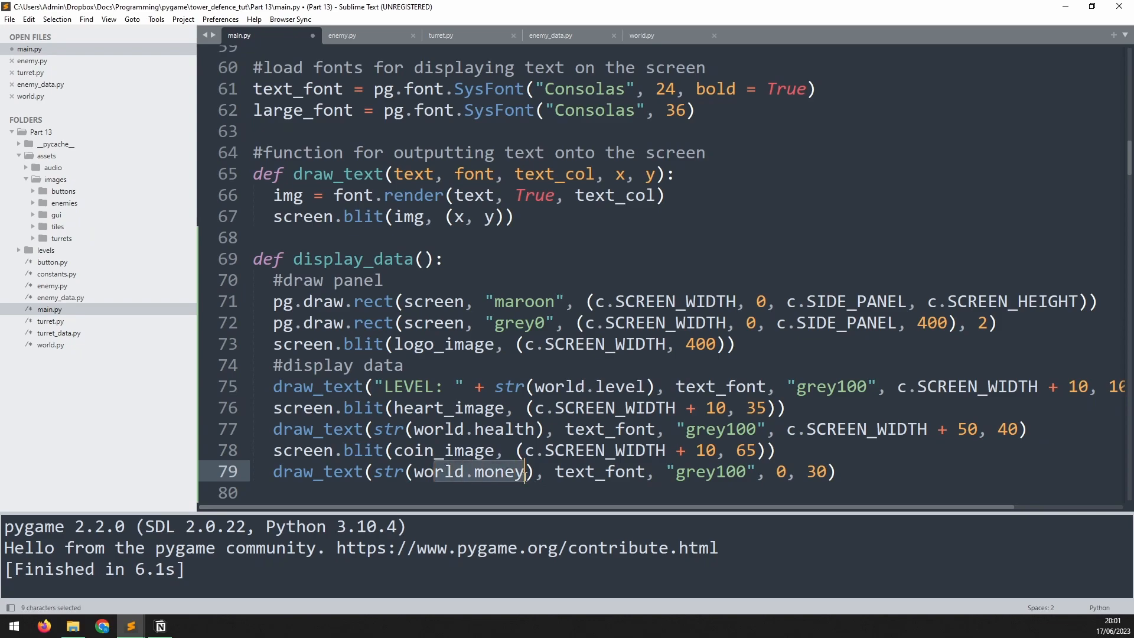
{"action": "left_click", "coordinate": [776, 471]}
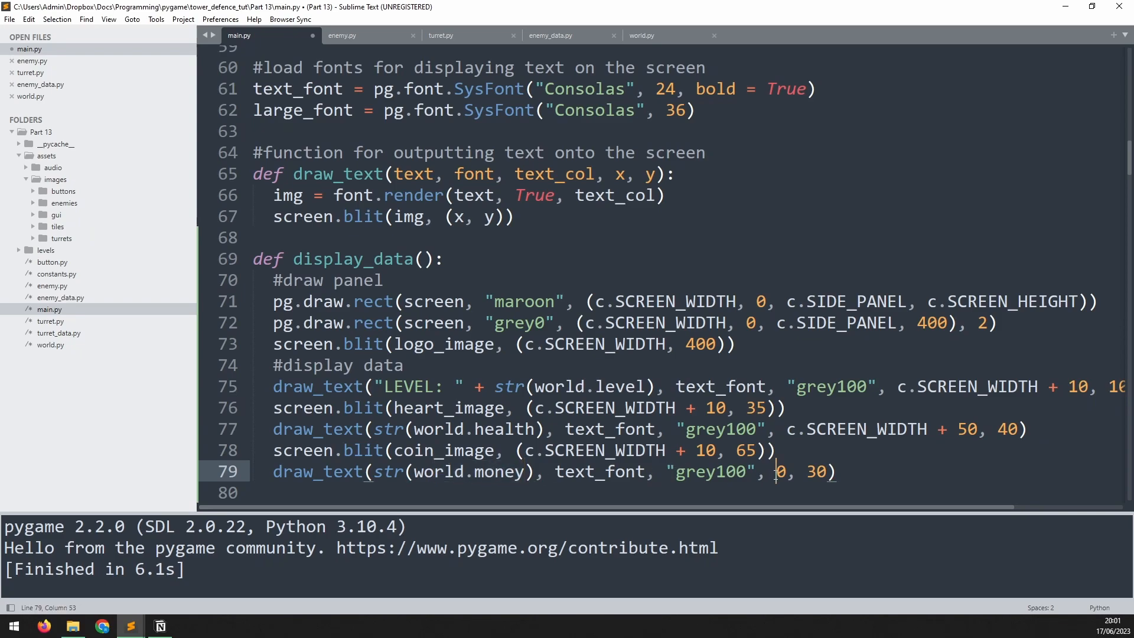
{"action": "mouse_move", "coordinate": [844, 434]}
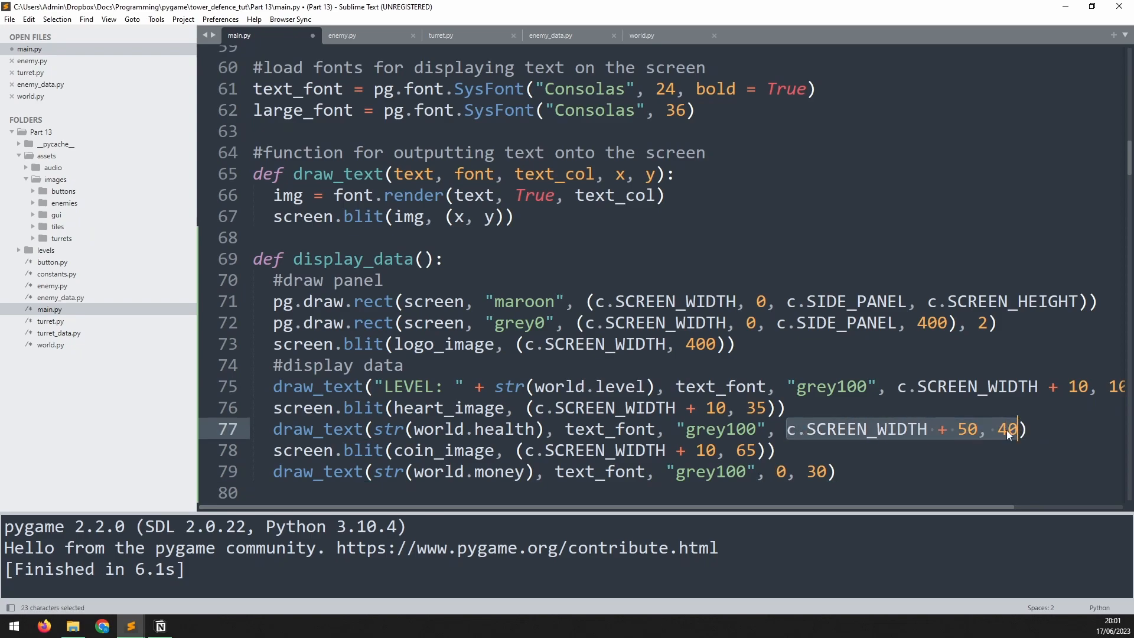
{"action": "key", "text": "ctrl+v"}
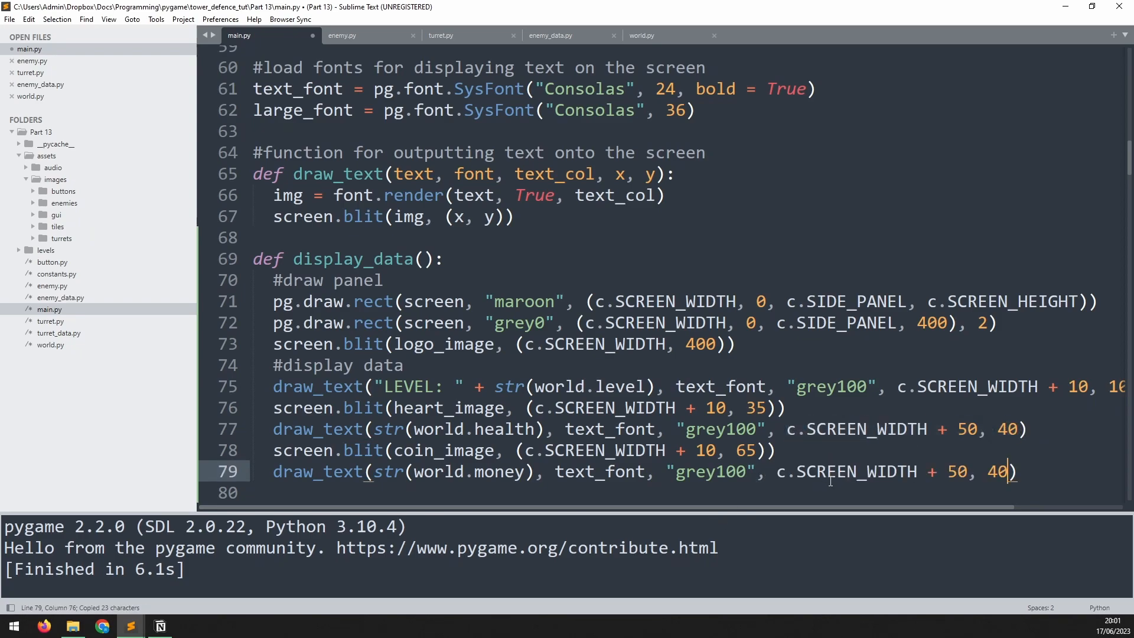
{"action": "key", "text": "Left"}
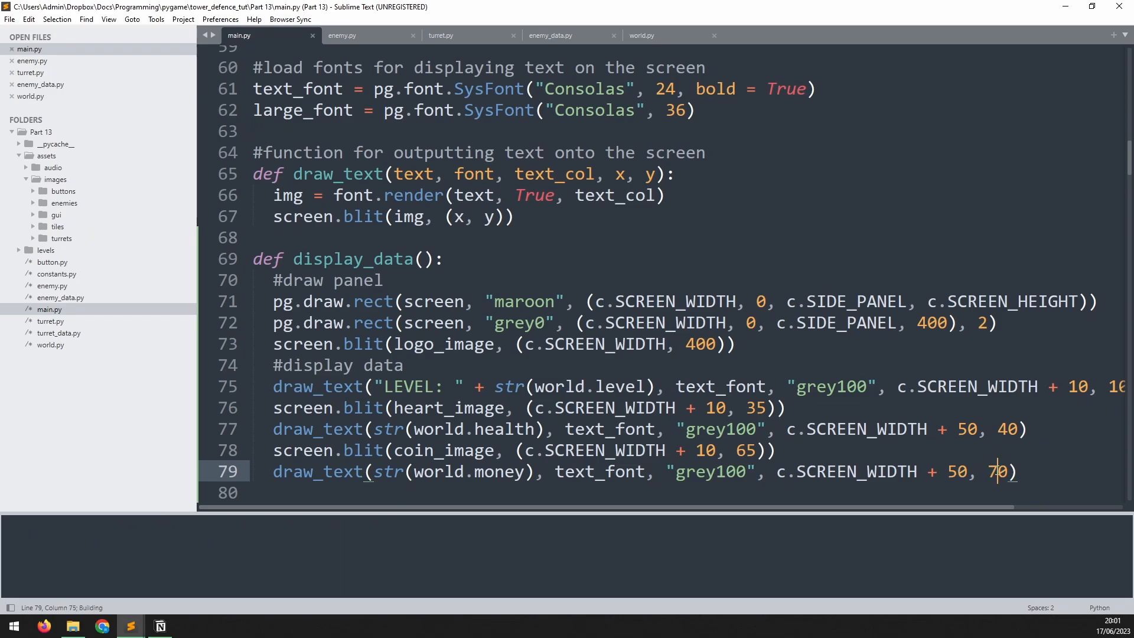
Run main.py to check the panel's heart icon with health 1 and coin icon with 650.
{"action": "key", "text": "ctrl+b"}
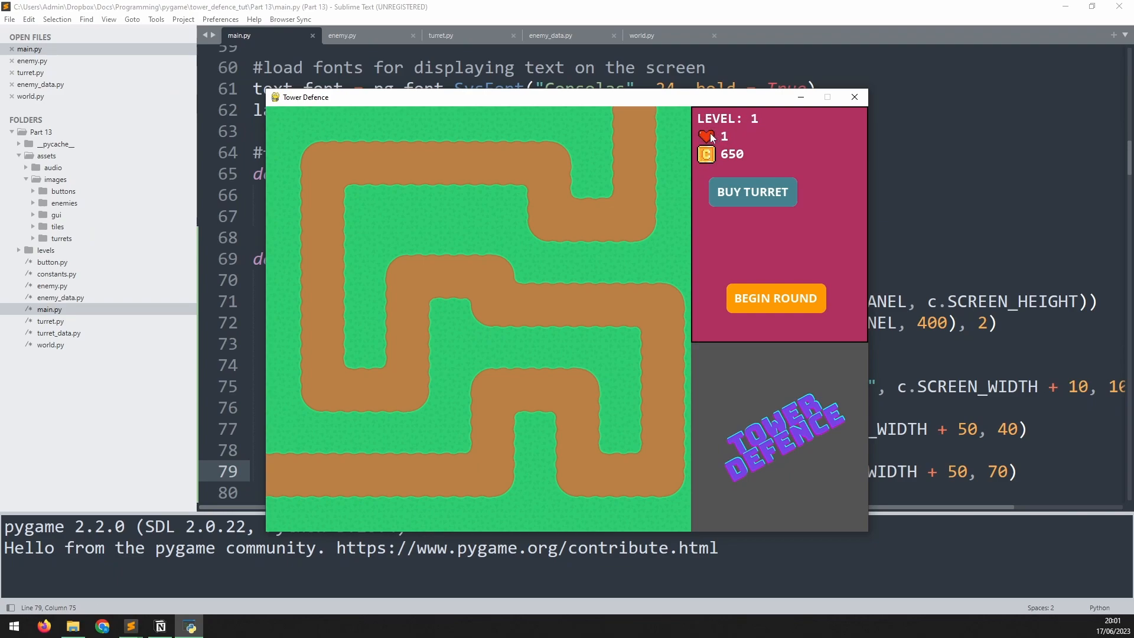
{"action": "mouse_move", "coordinate": [730, 138]}
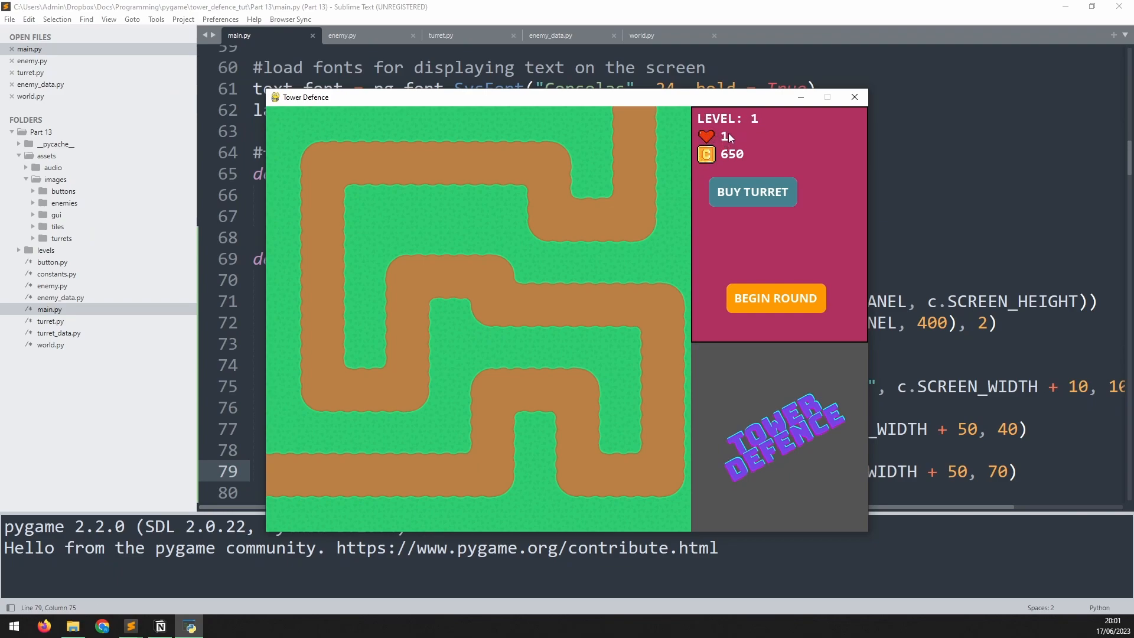
{"action": "mouse_move", "coordinate": [750, 220]}
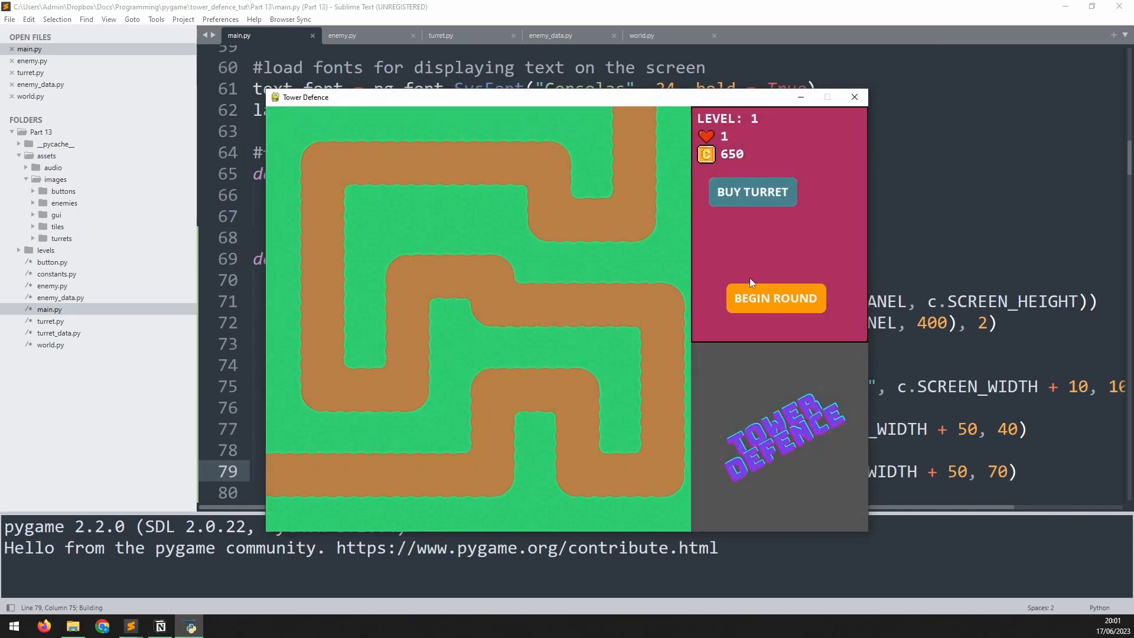
{"action": "mouse_move", "coordinate": [757, 137]}
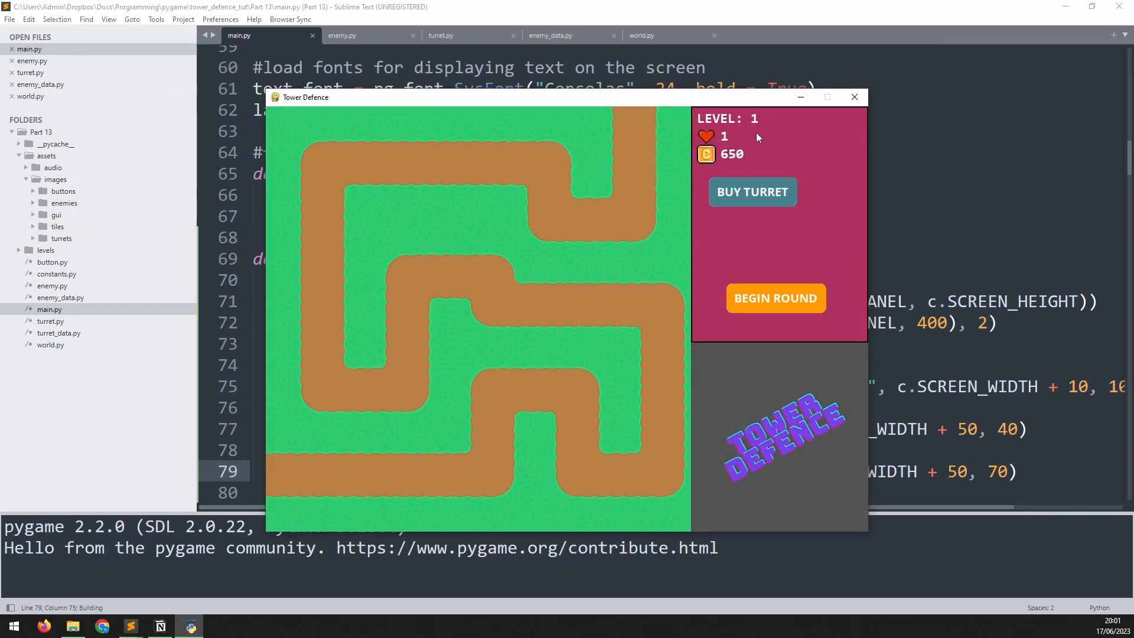
{"action": "mouse_move", "coordinate": [708, 167]}
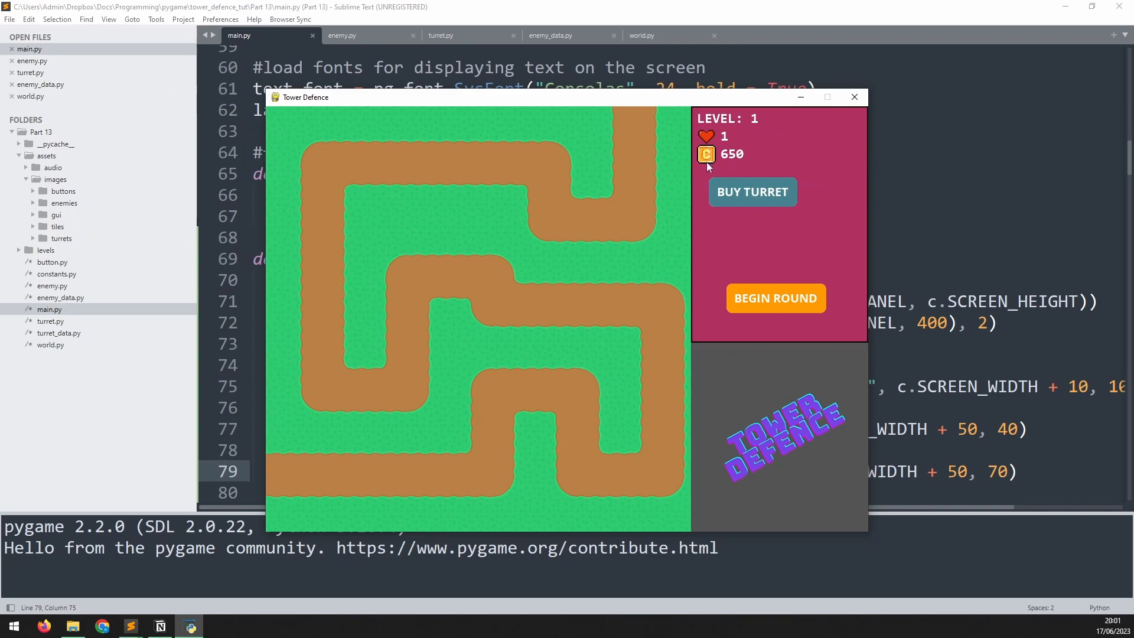
{"action": "mouse_move", "coordinate": [825, 199]}
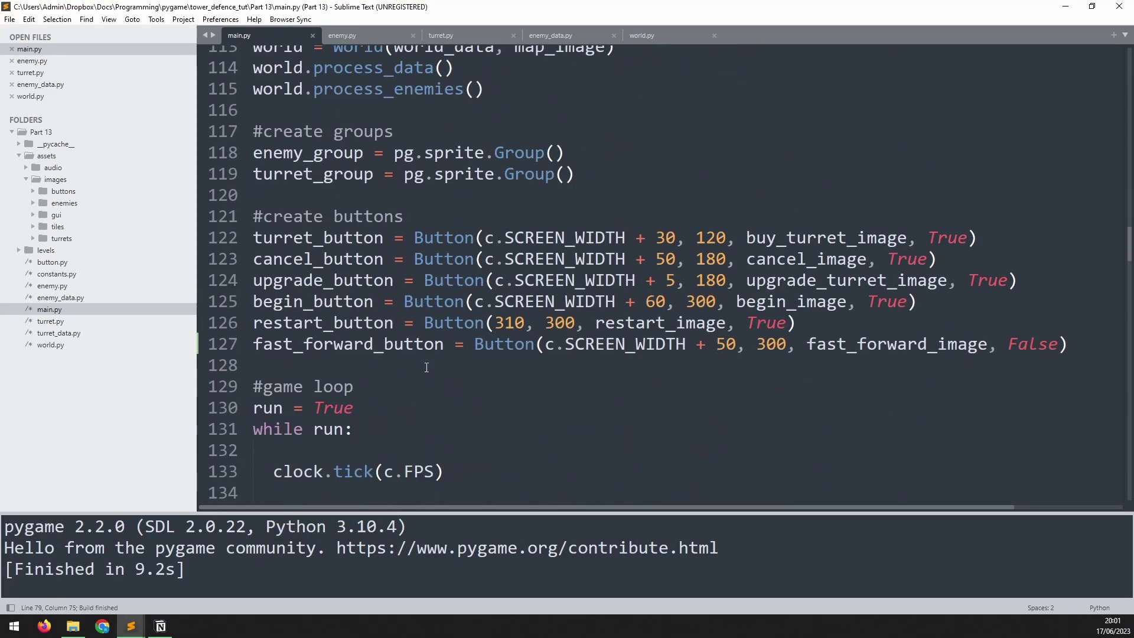
Add a turret-cost comment and draw str(c.BUY_COST) in grey100 at SCREEN_WIDTH + 215, 135.
{"action": "scroll", "scroll_direction": "down", "scroll_amount": 3}
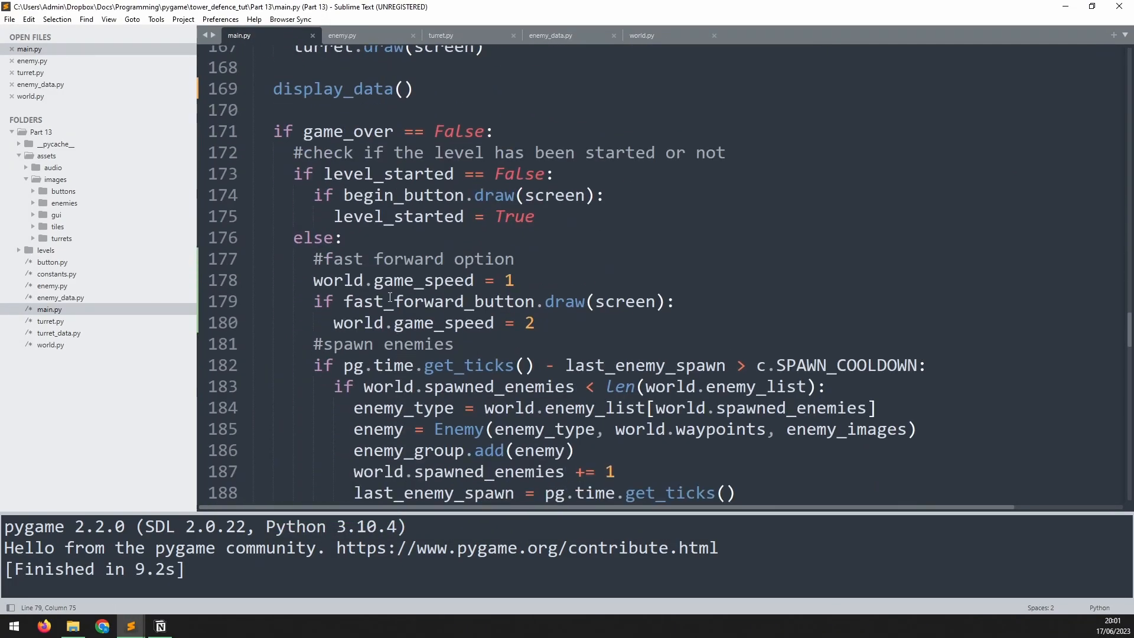
{"action": "scroll", "scroll_direction": "down", "scroll_amount": 3}
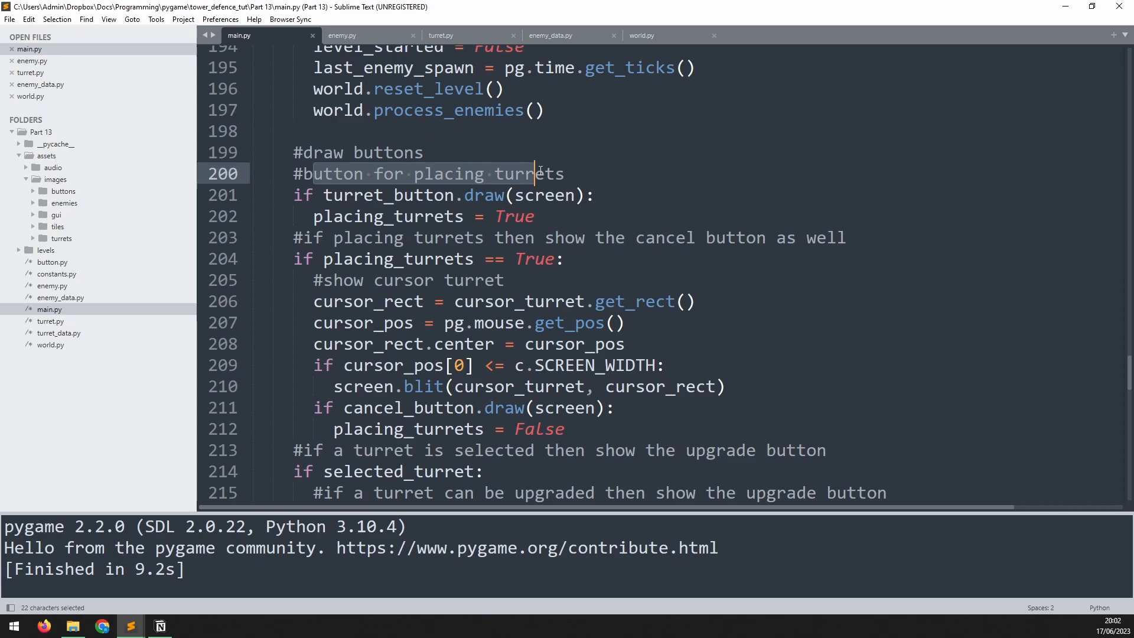
{"action": "key", "text": "enter"}
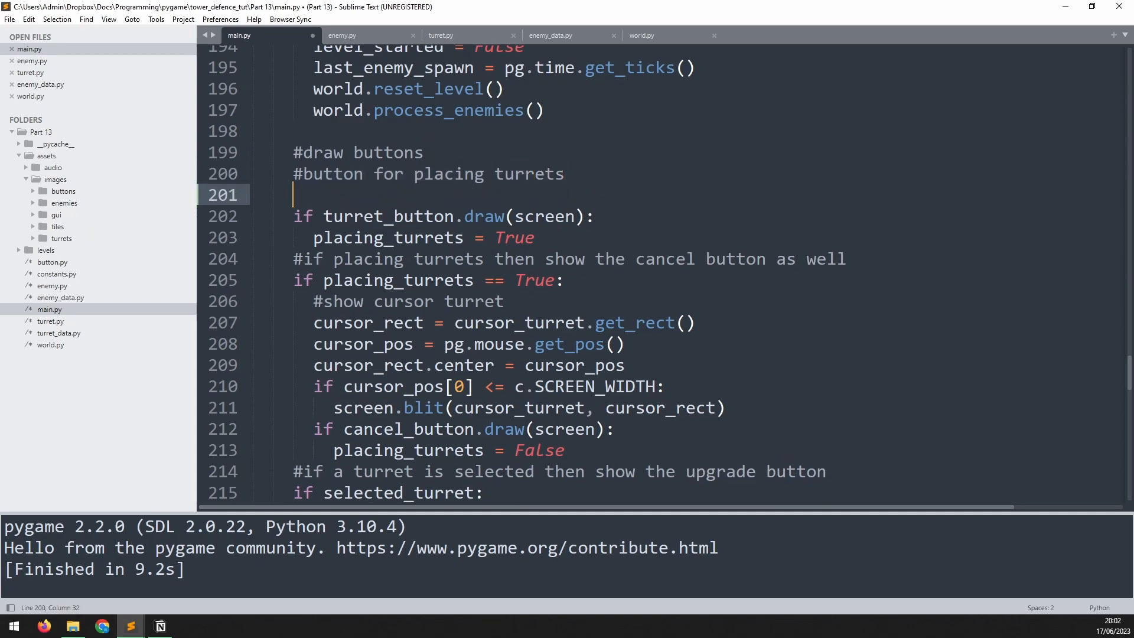
{"action": "left_click", "coordinate": [293, 194]}
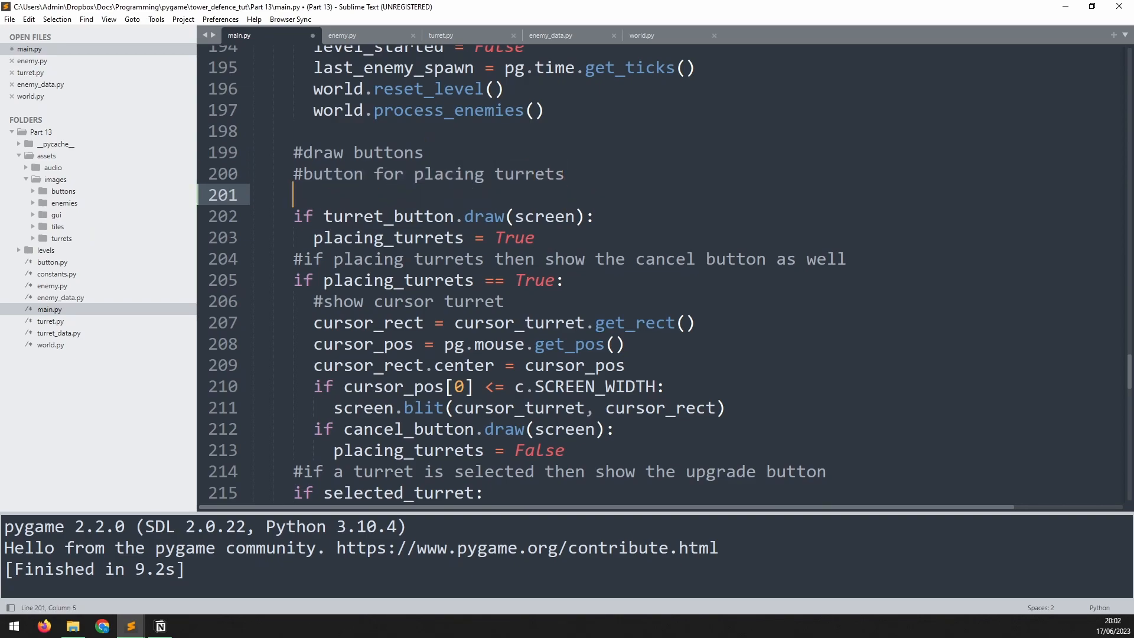
{"action": "type", "text": "#for the \"turret"}
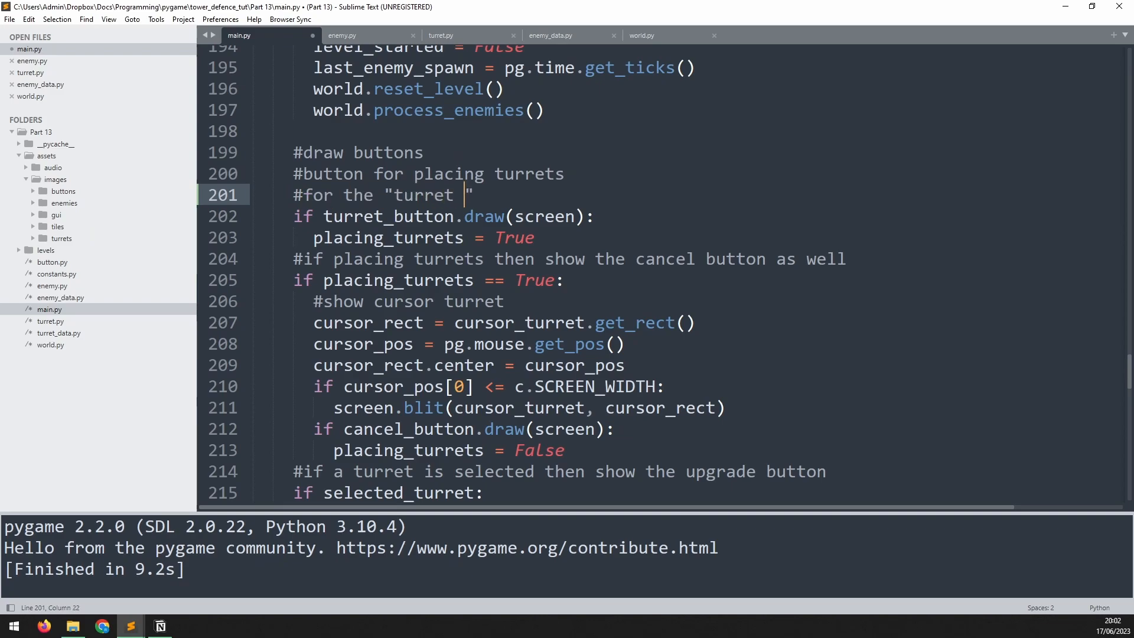
{"action": "type", "text": "button\" s"}
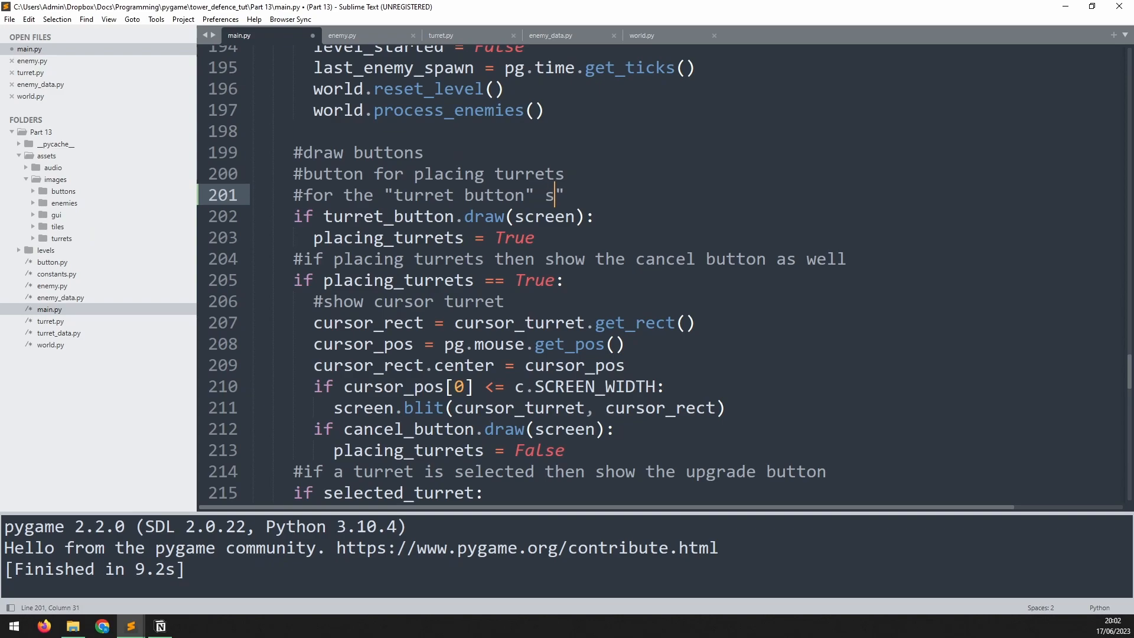
{"action": "type", "text": "how cost of turret a"}
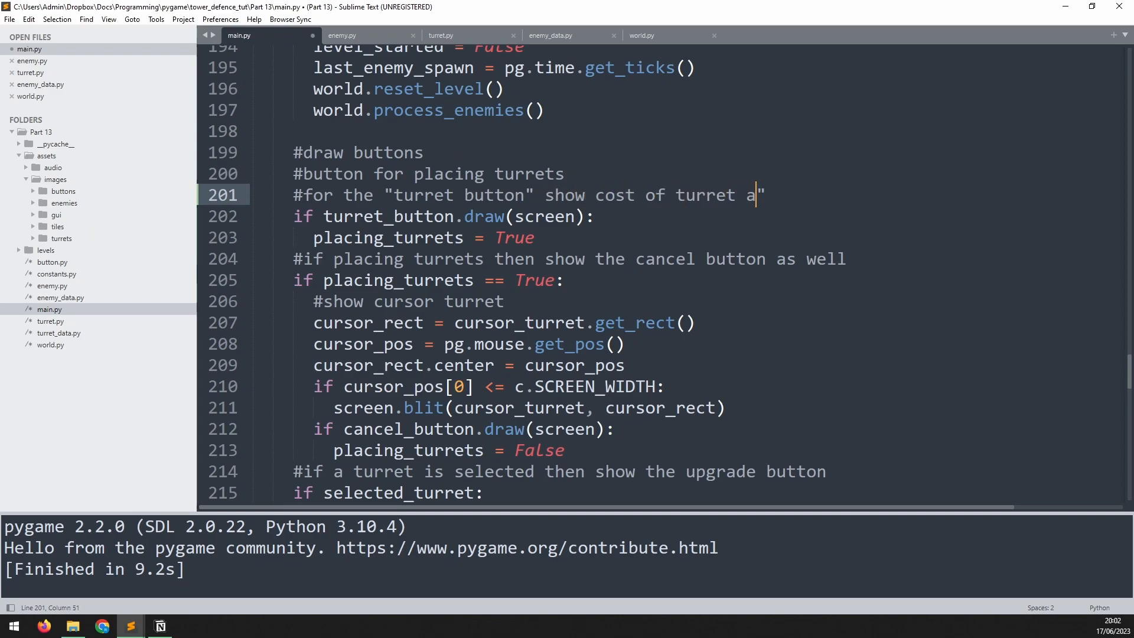
{"action": "type", "text": "nd draw the button"}
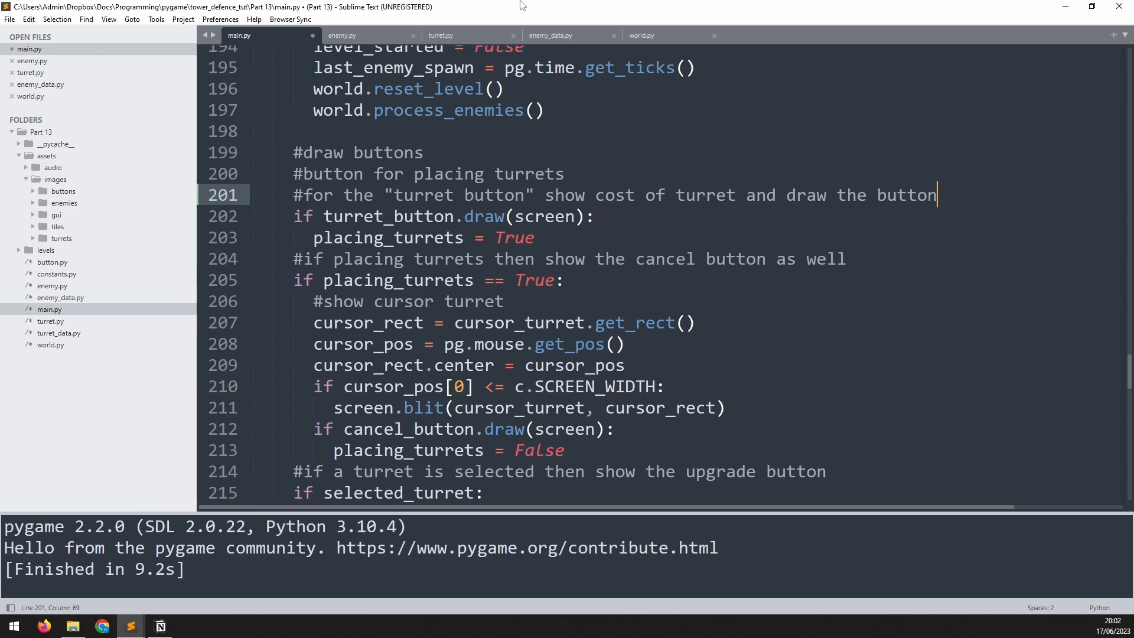
{"action": "key", "text": "enter"}
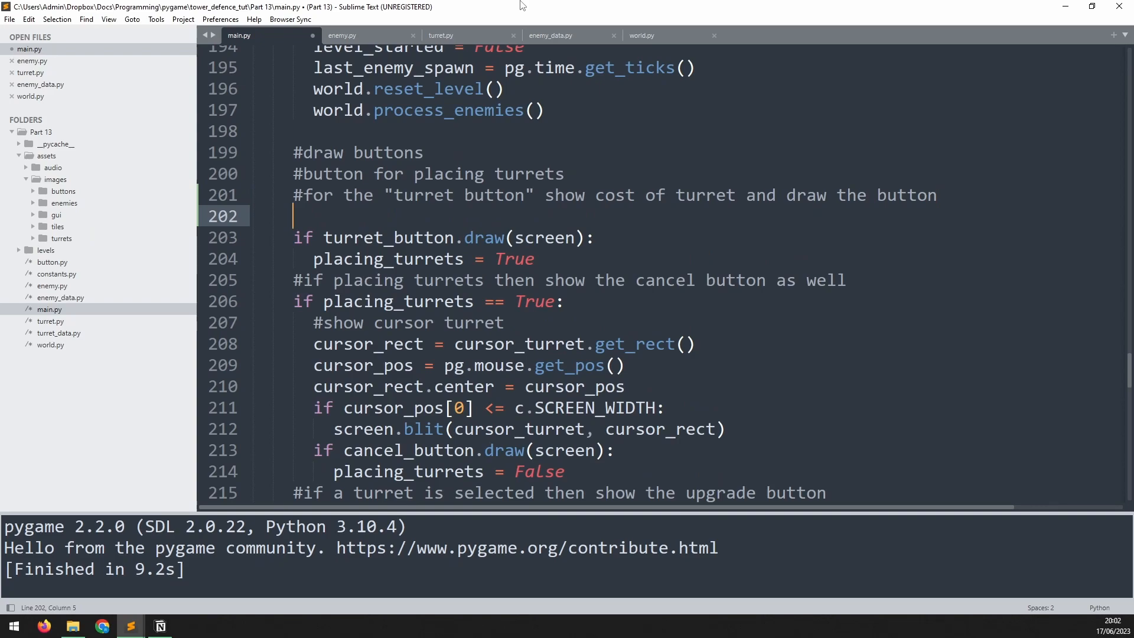
{"action": "type", "text": "draw_text(str(c.BUY_COST), text_font, \"grey100\", c.SCREEN_WIDTH + 215, 135)"}
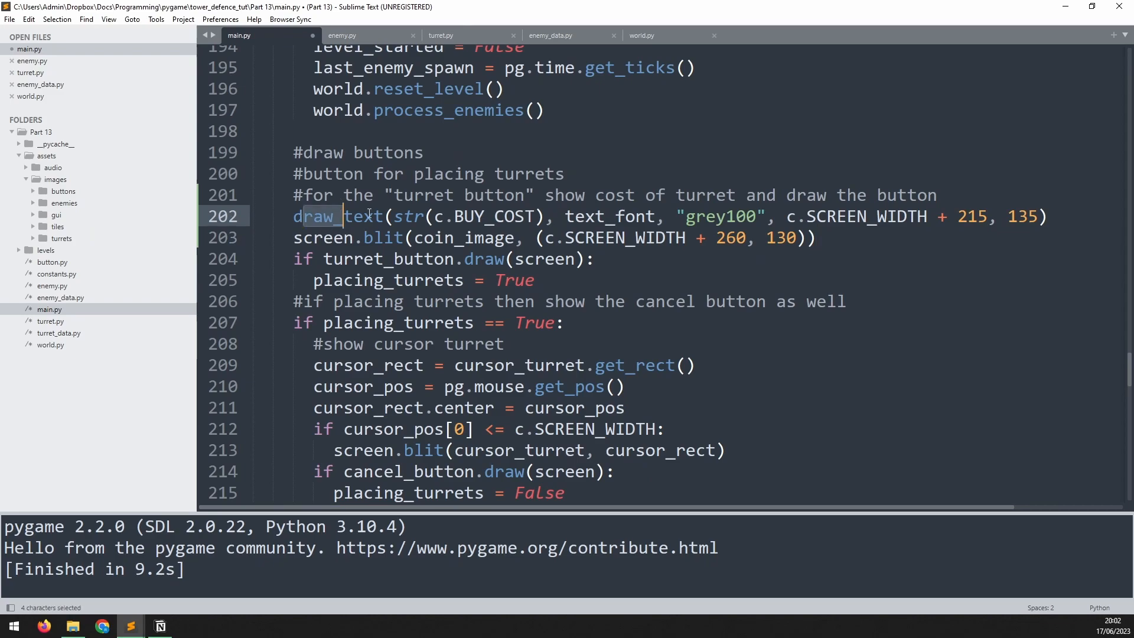
{"action": "double_click", "coordinate": [488, 216]}
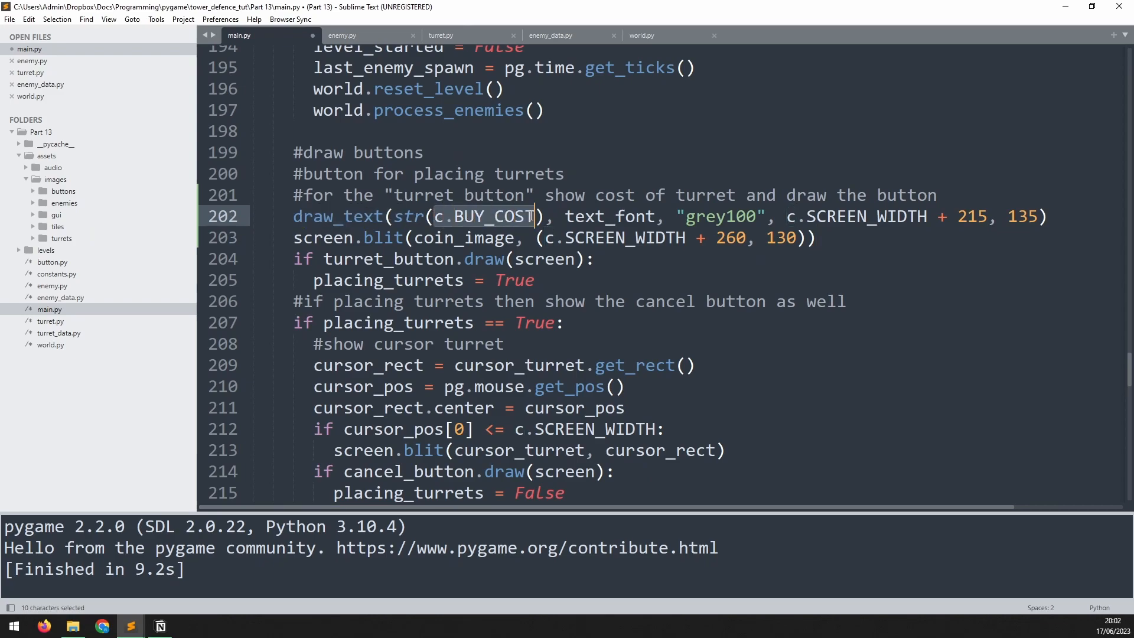
{"action": "left_click", "coordinate": [473, 216]}
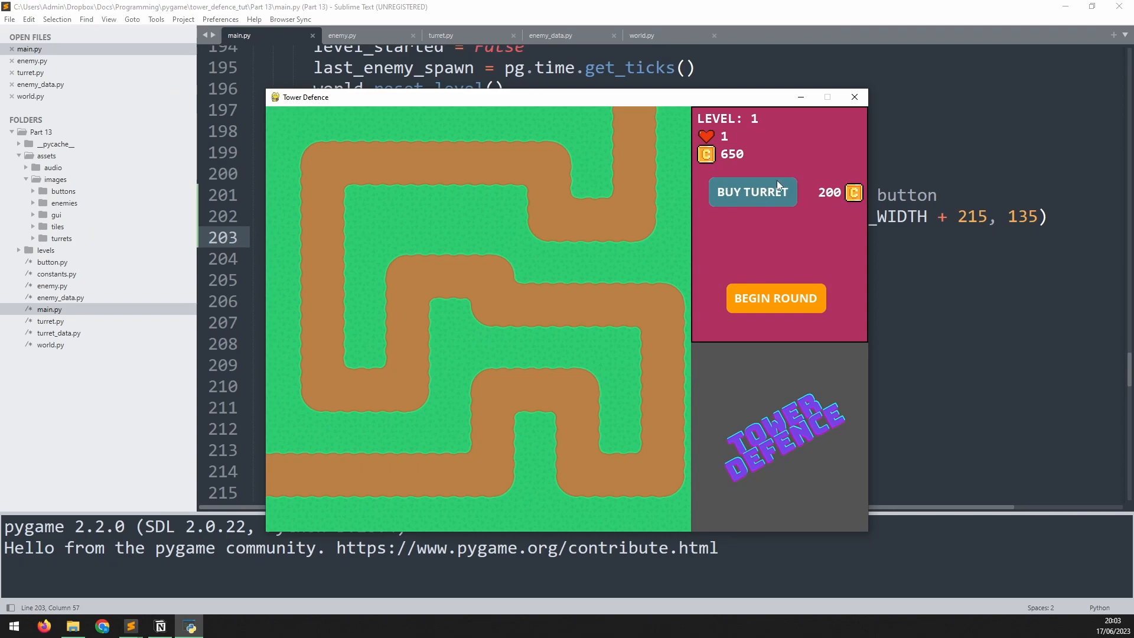
{"action": "left_click", "coordinate": [751, 191]}
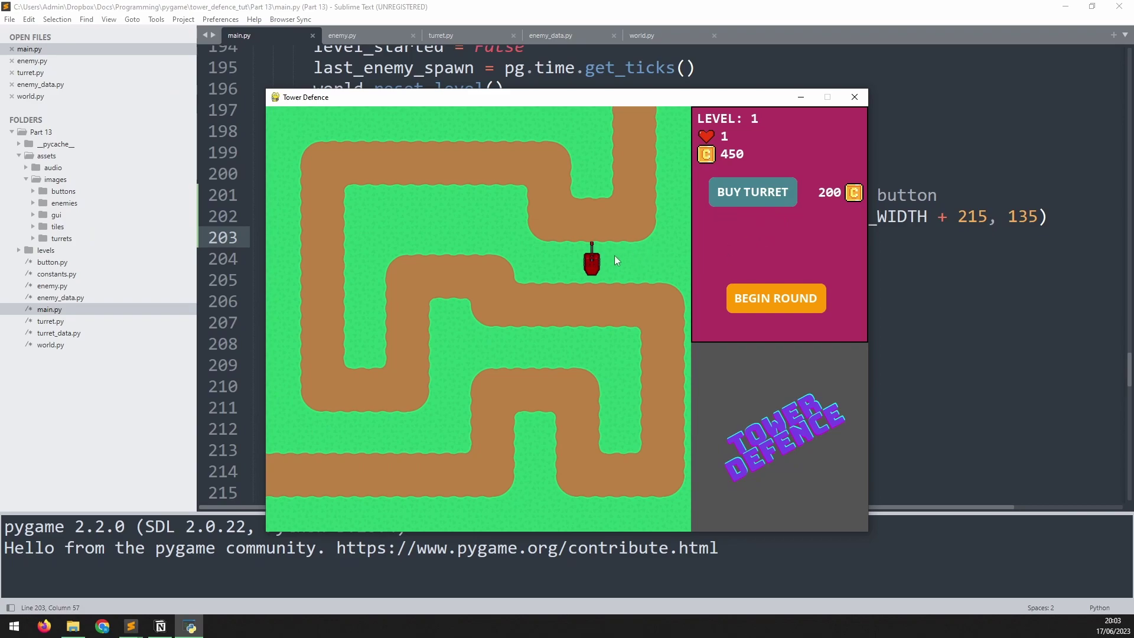
{"action": "left_click", "coordinate": [590, 261]}
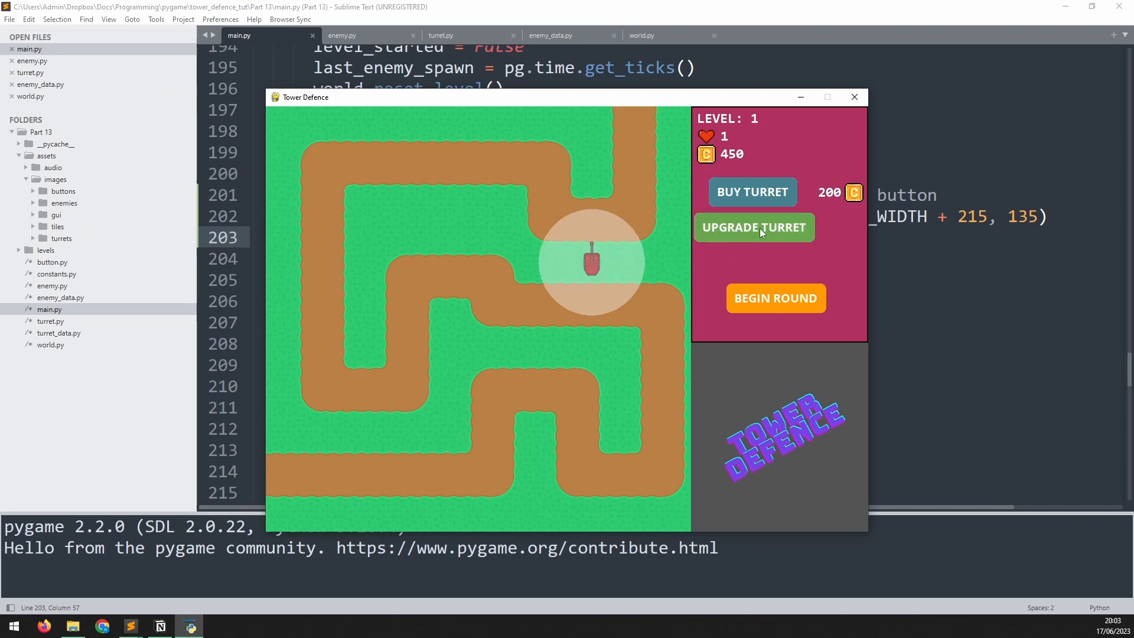
{"action": "mouse_move", "coordinate": [835, 226]}
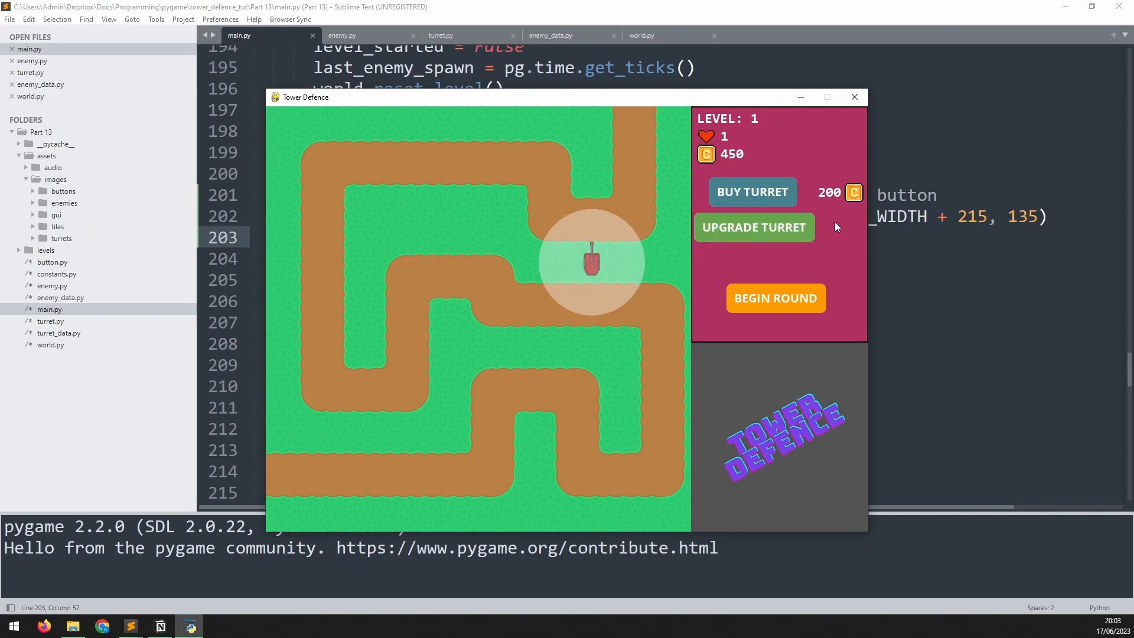
{"action": "left_click", "coordinate": [853, 96]}
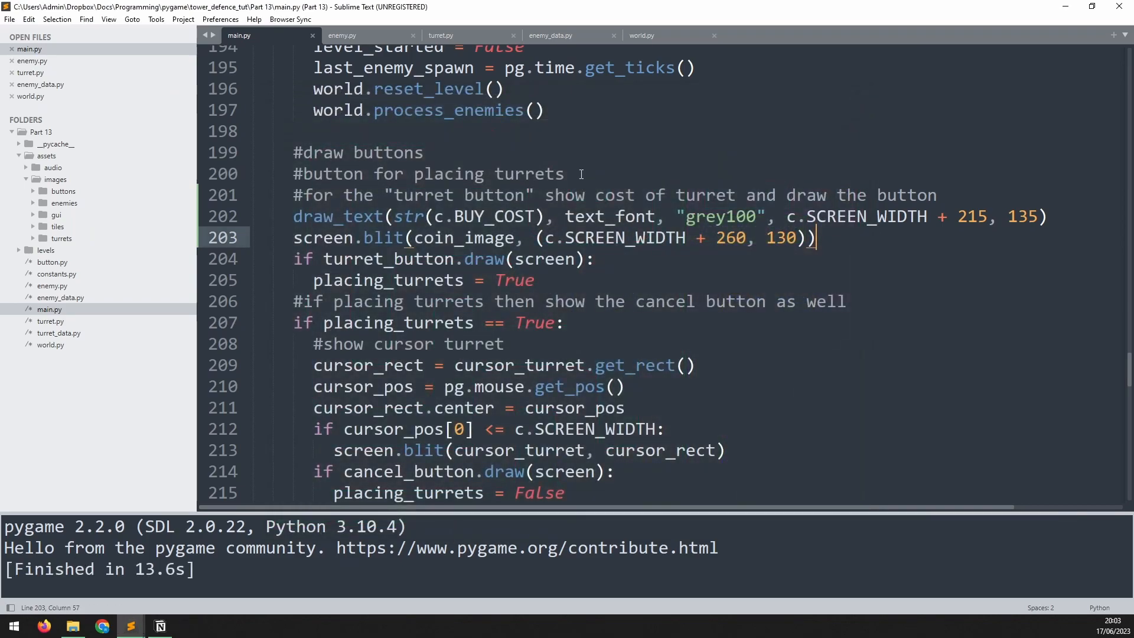
Insert the comment '#show cost of upgrade and draw the button' above the upgrade check.
{"action": "scroll", "scroll_direction": "down", "scroll_amount": 3}
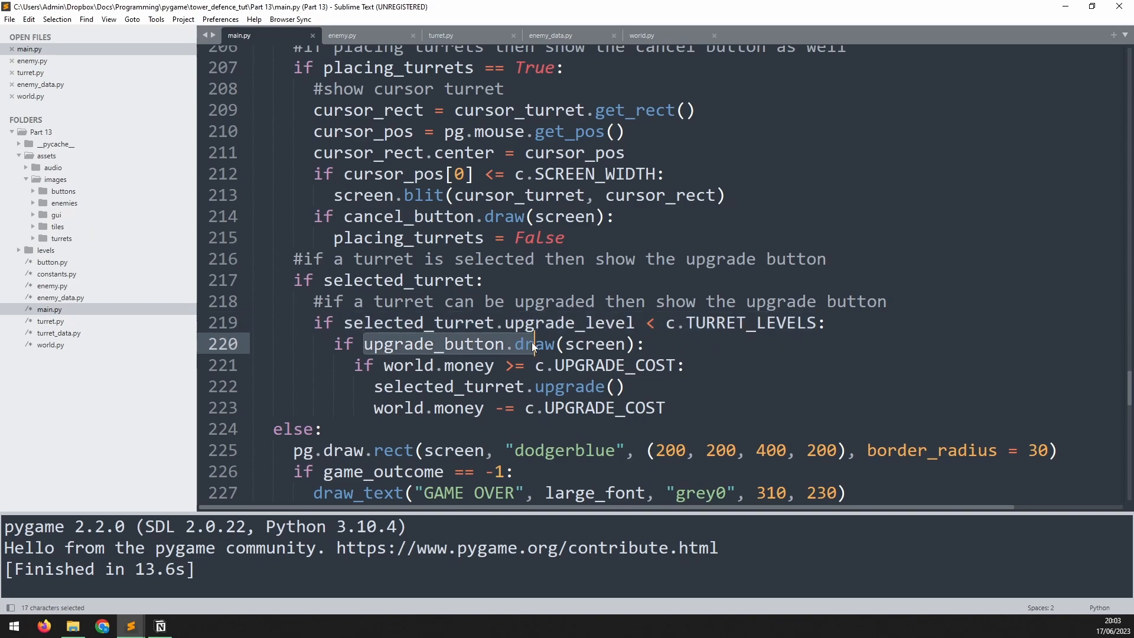
{"action": "key", "text": "Return"}
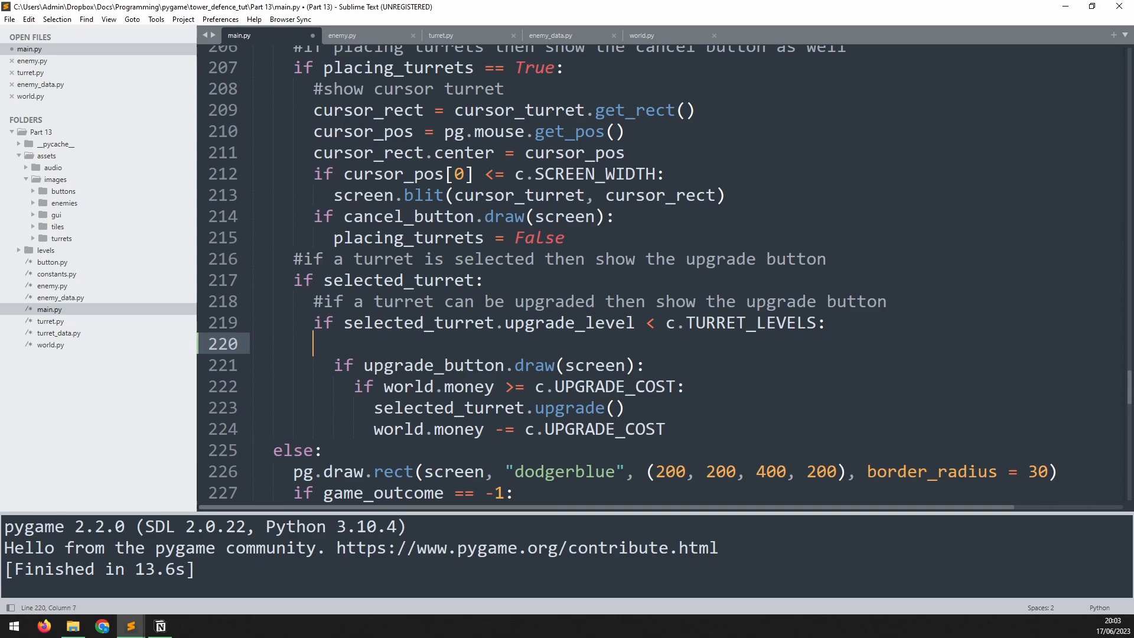
{"action": "type", "text": "#show cost of upgrade and draw the button"}
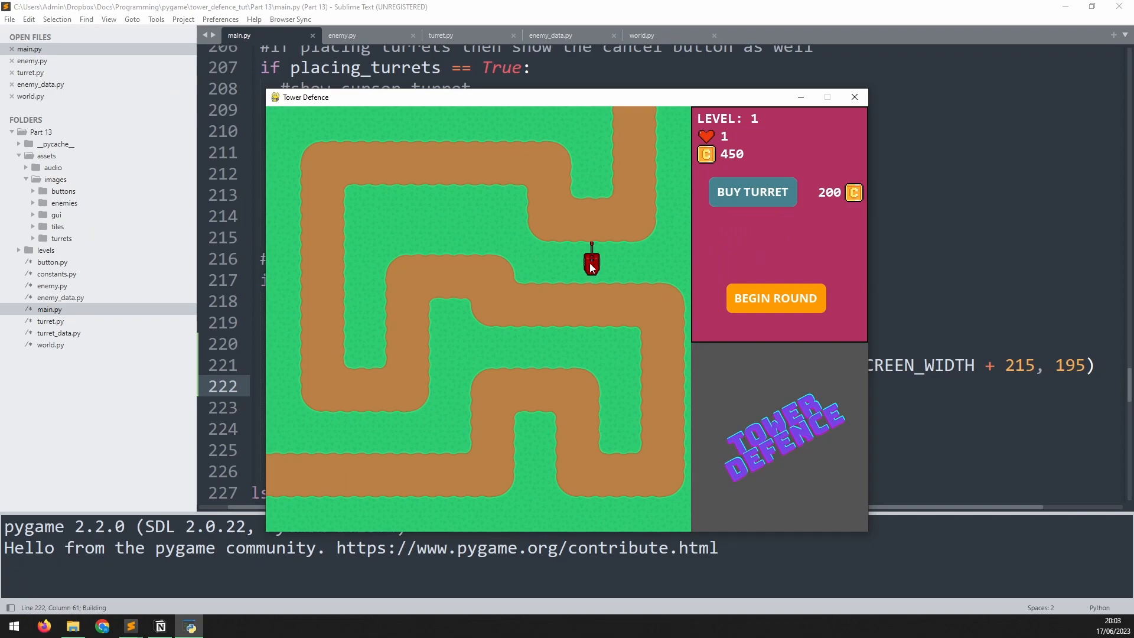
{"action": "left_click", "coordinate": [590, 261]}
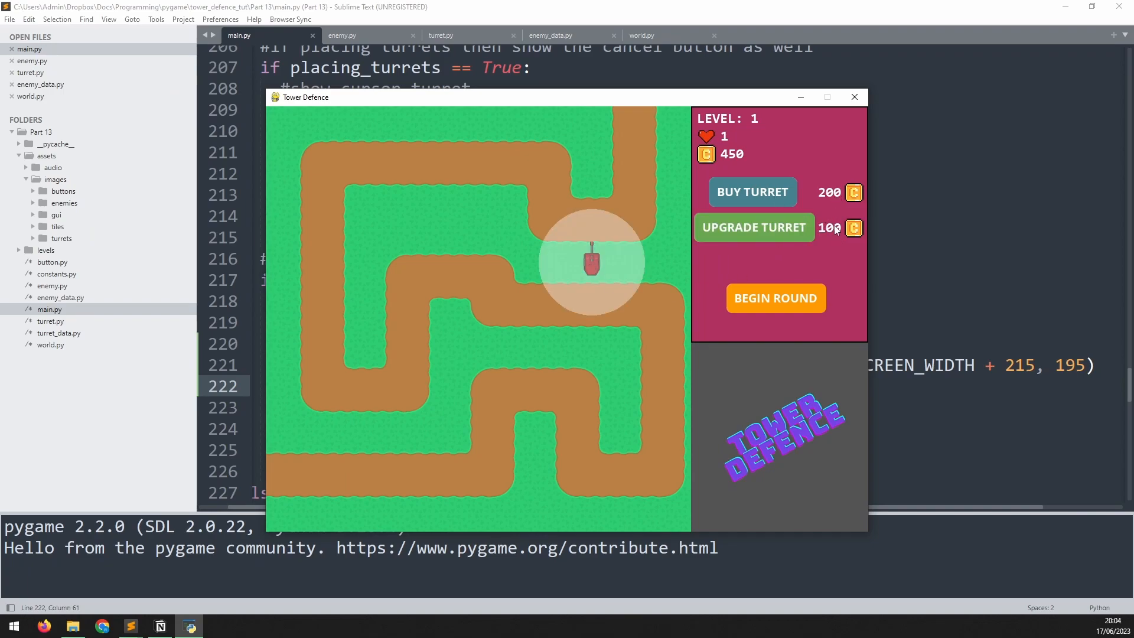
{"action": "mouse_move", "coordinate": [804, 229]}
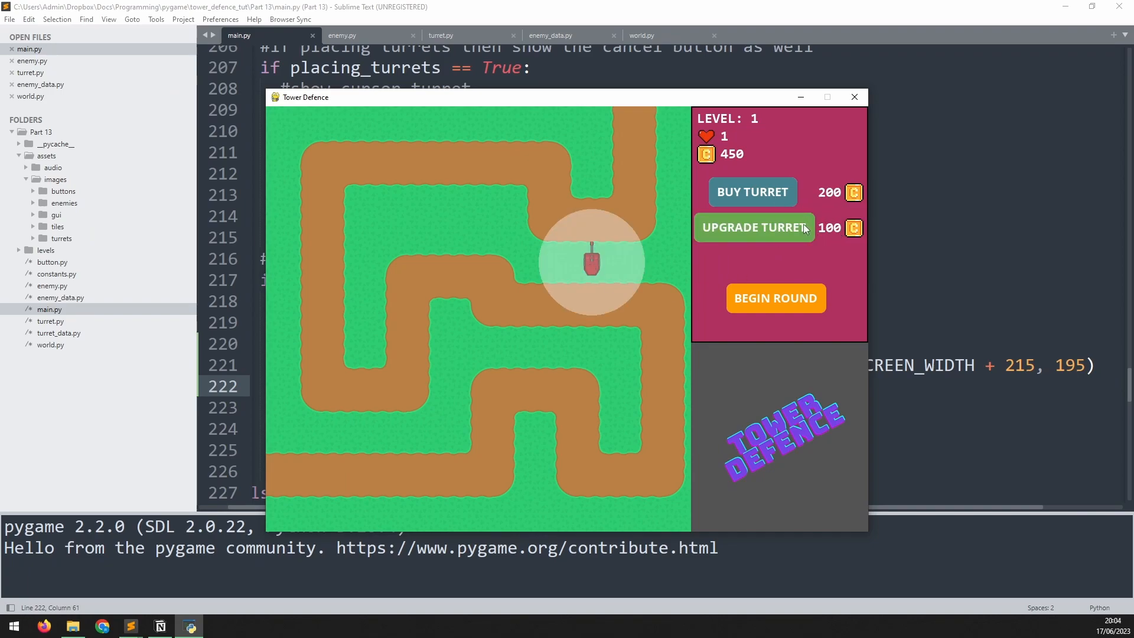
{"action": "mouse_move", "coordinate": [791, 193]}
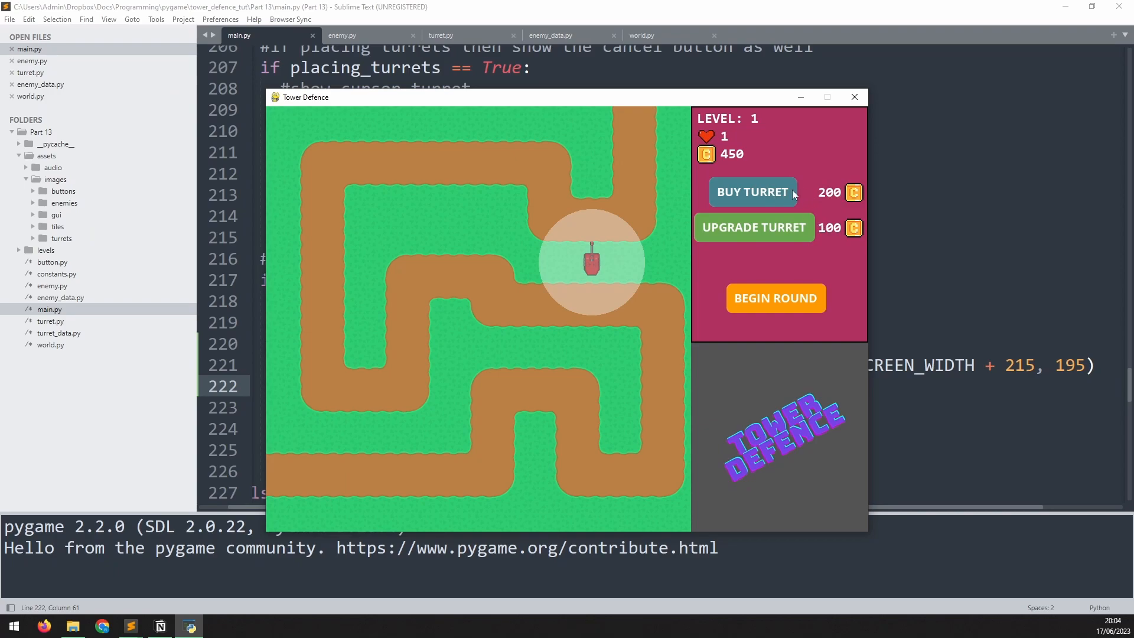
{"action": "mouse_move", "coordinate": [777, 227]}
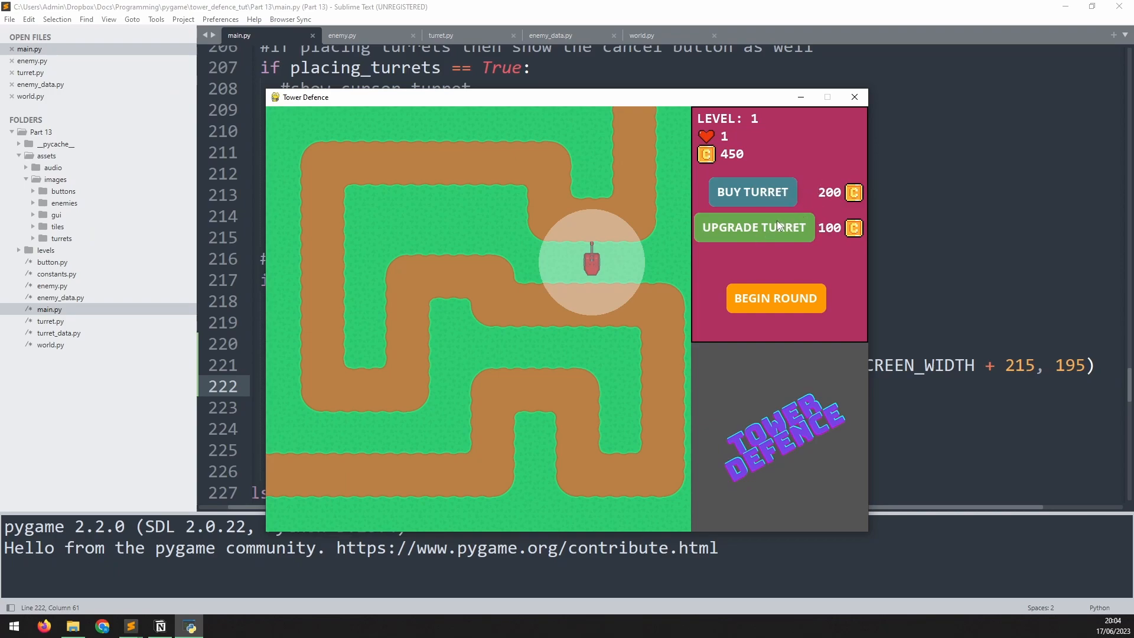
{"action": "left_click", "coordinate": [854, 96]}
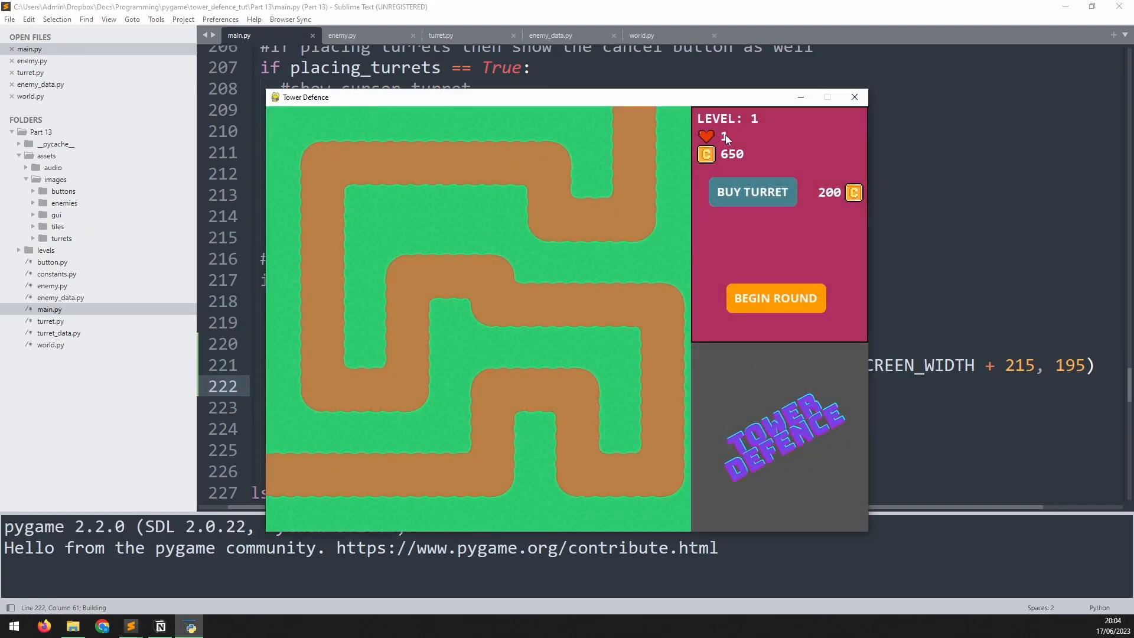
{"action": "mouse_move", "coordinate": [829, 123]}
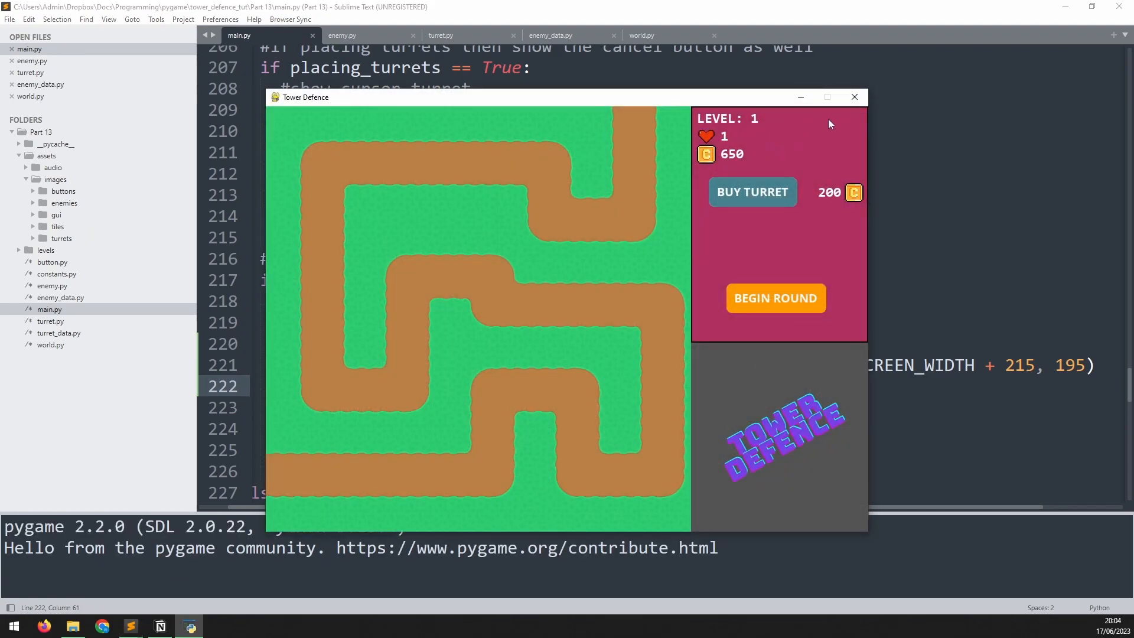
{"action": "left_click", "coordinate": [853, 96]}
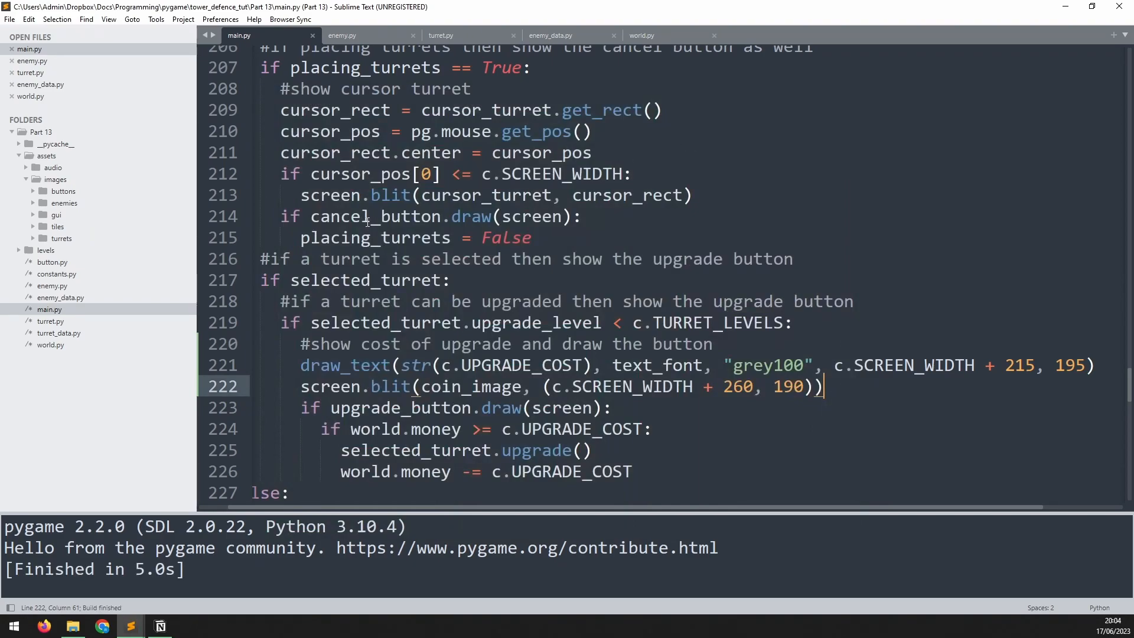
Set HEALTH to 100 and TOTAL_LEVELS to 15 in constants.py.
{"action": "left_click", "coordinate": [55, 285]}
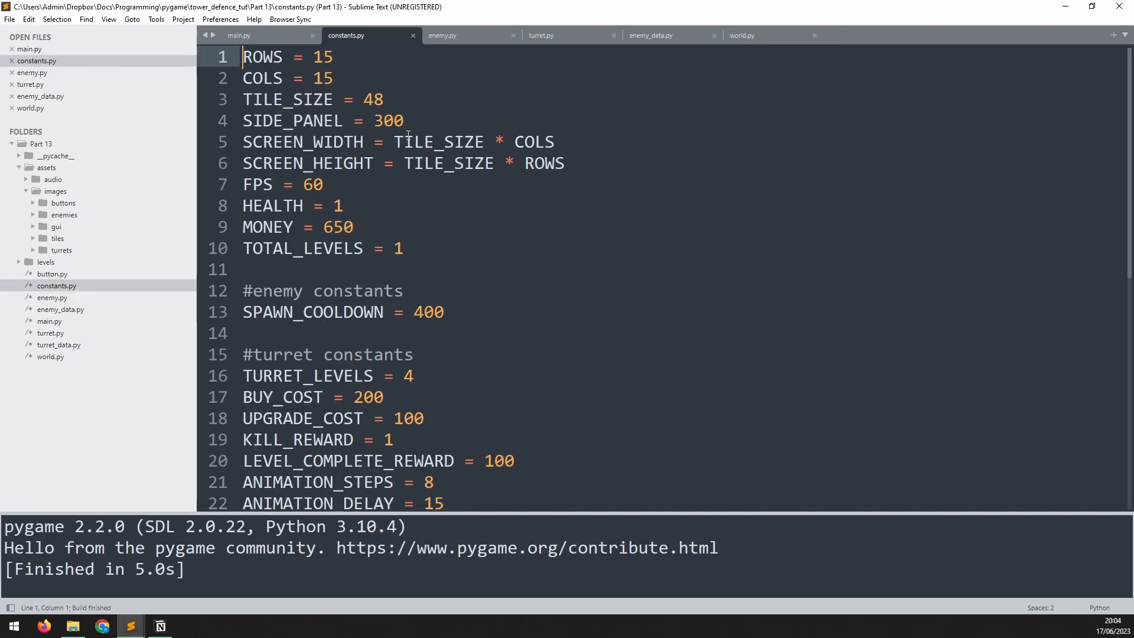
{"action": "type", "text": "00"}
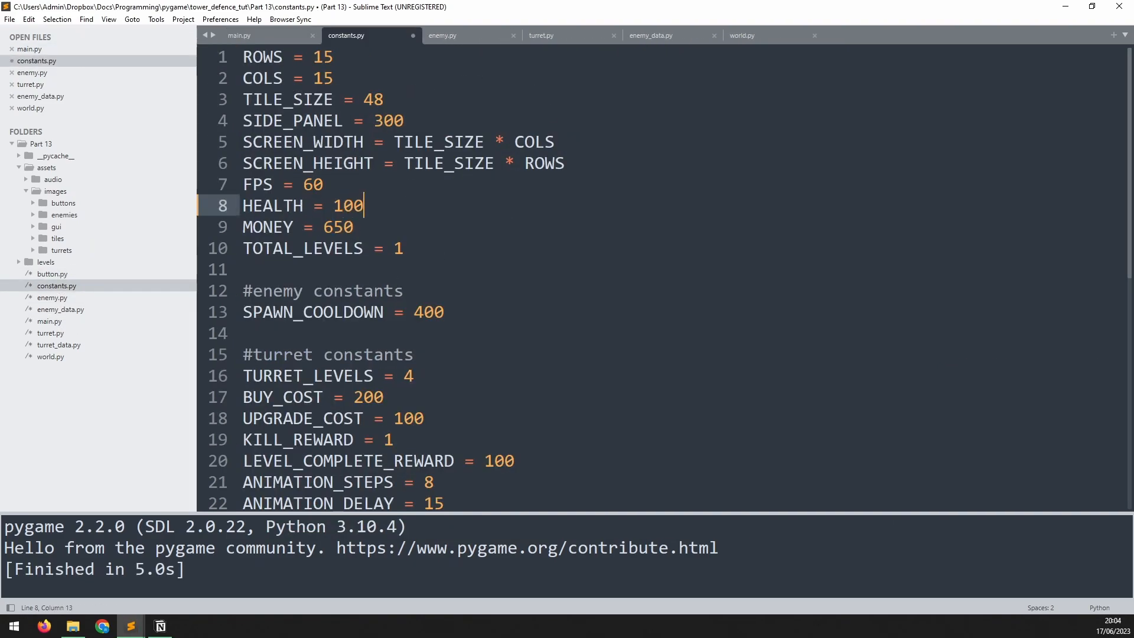
{"action": "left_click", "coordinate": [403, 248]}
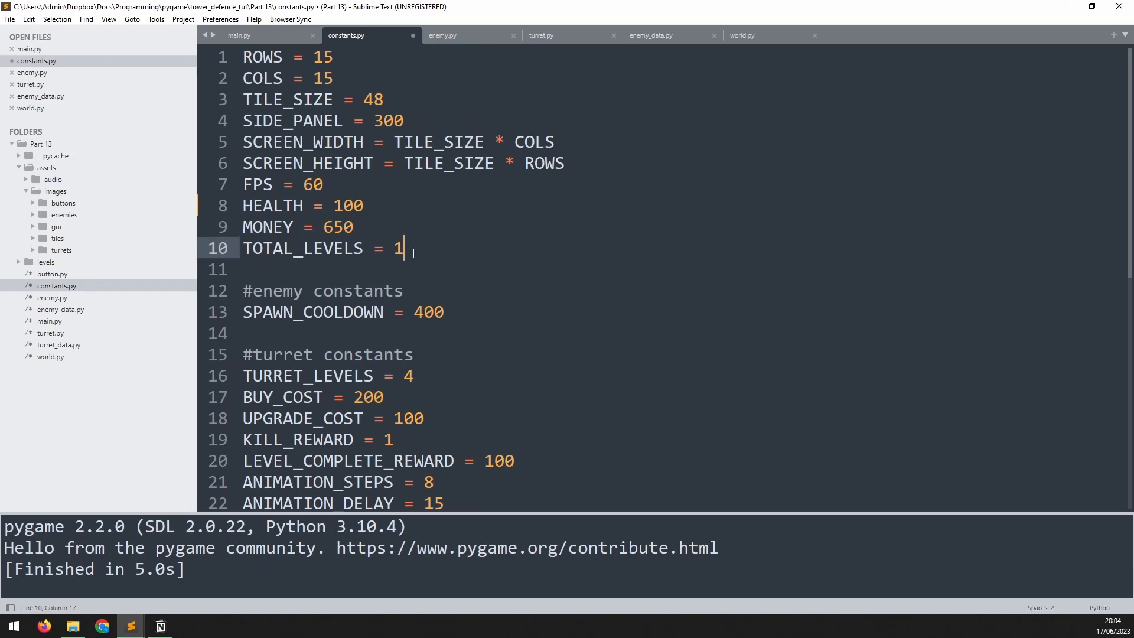
{"action": "type", "text": "5"}
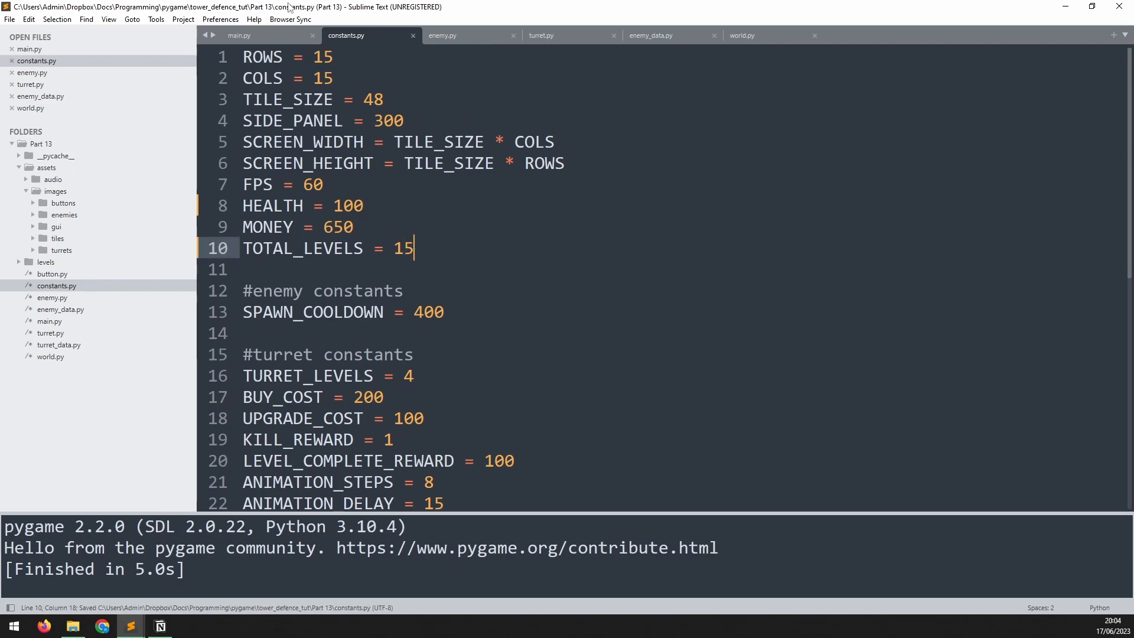
{"action": "left_click", "coordinate": [239, 35]}
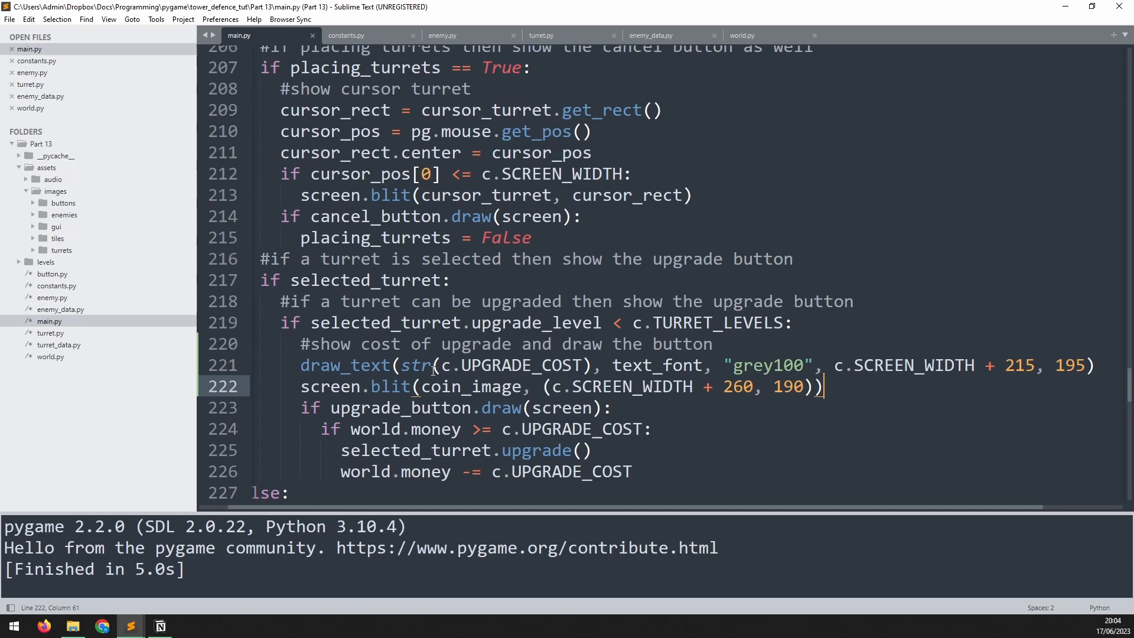
Add a '#load sounds' section loading assets/audio/shot.wav as shot_fx.
{"action": "scroll", "scroll_direction": "up", "scroll_amount": 3}
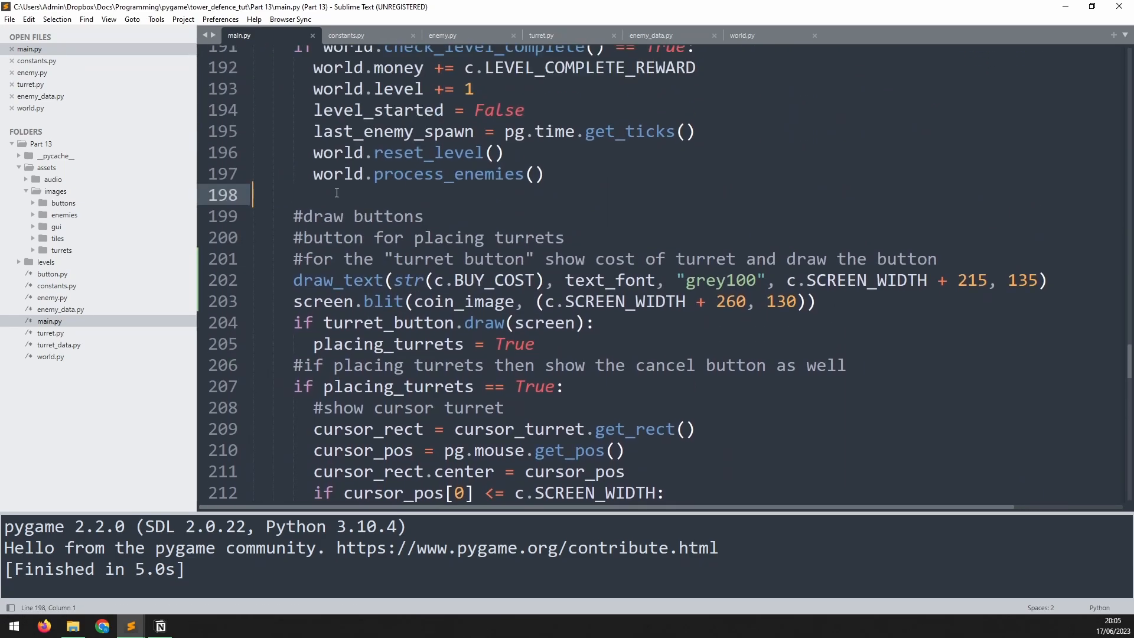
{"action": "scroll", "scroll_direction": "up", "scroll_amount": 3}
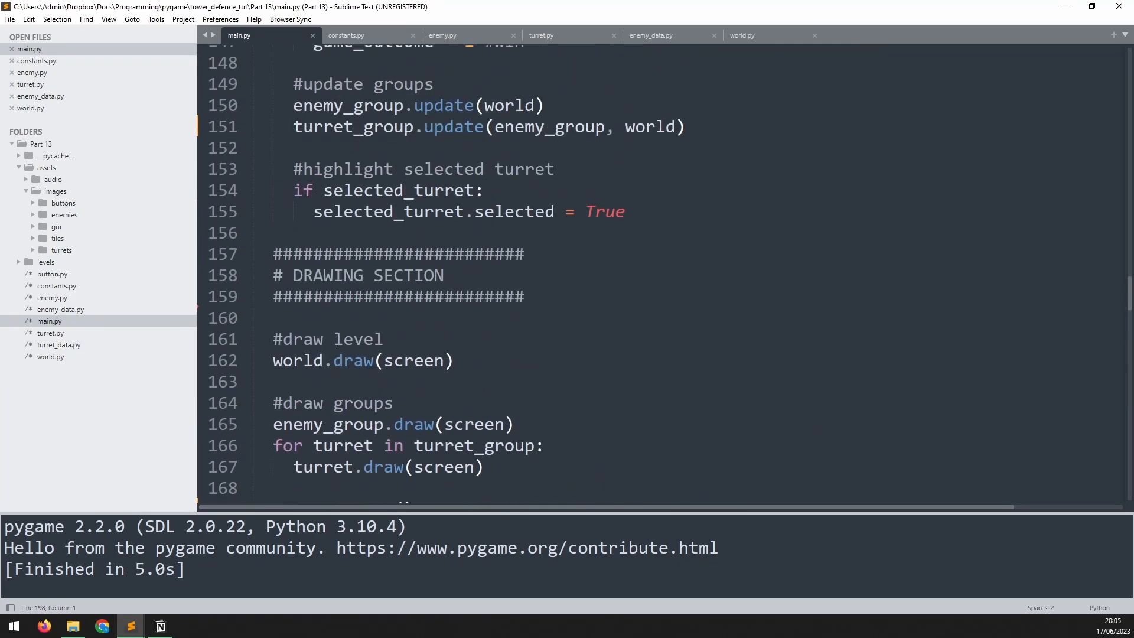
{"action": "scroll", "scroll_direction": "up", "scroll_amount": 3}
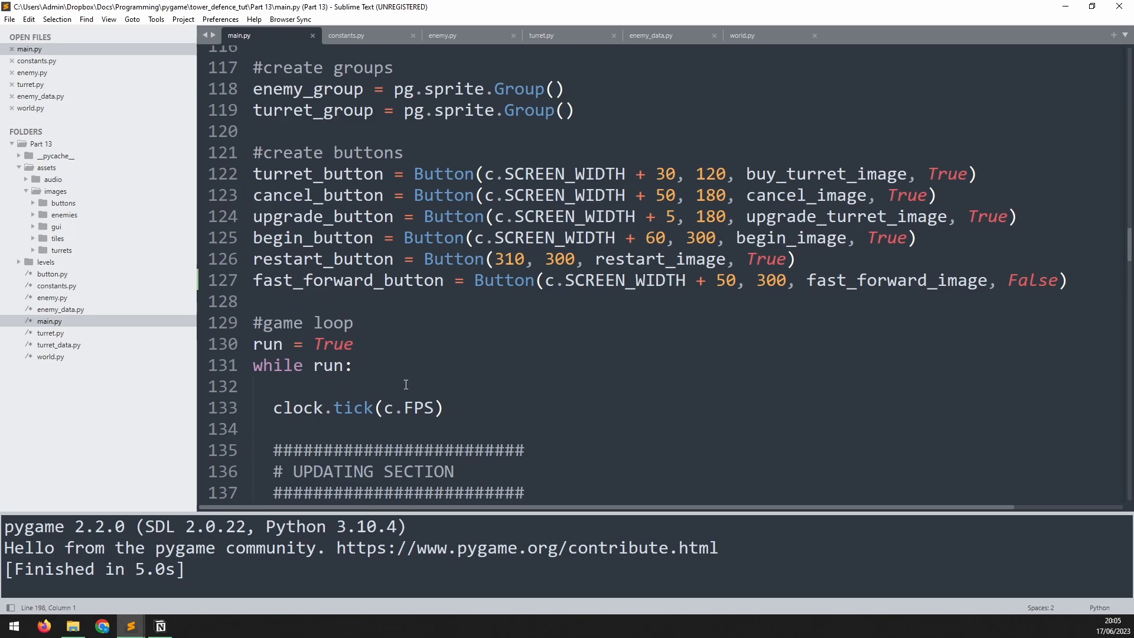
{"action": "scroll", "scroll_direction": "up", "scroll_amount": 3}
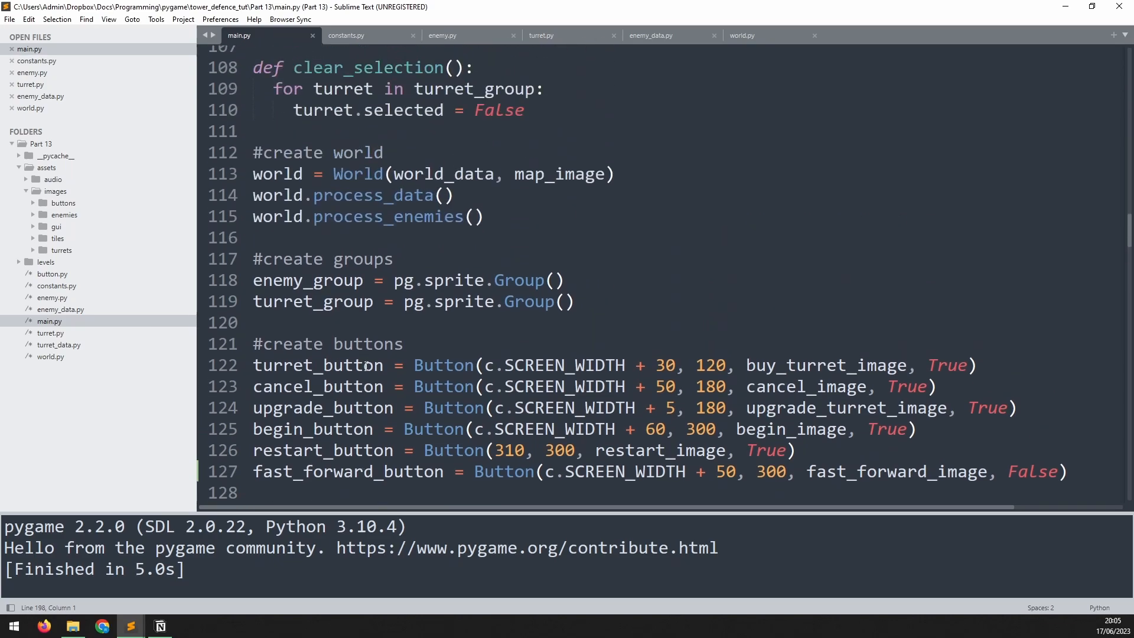
{"action": "scroll", "scroll_direction": "up", "scroll_amount": 3}
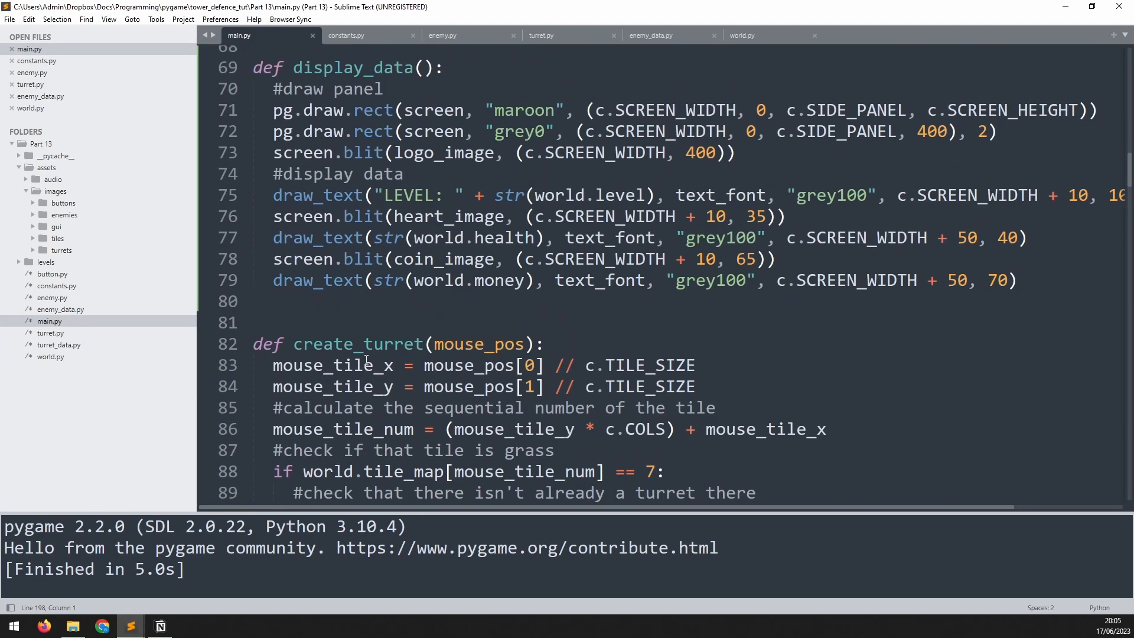
{"action": "scroll", "scroll_direction": "up", "scroll_amount": 3}
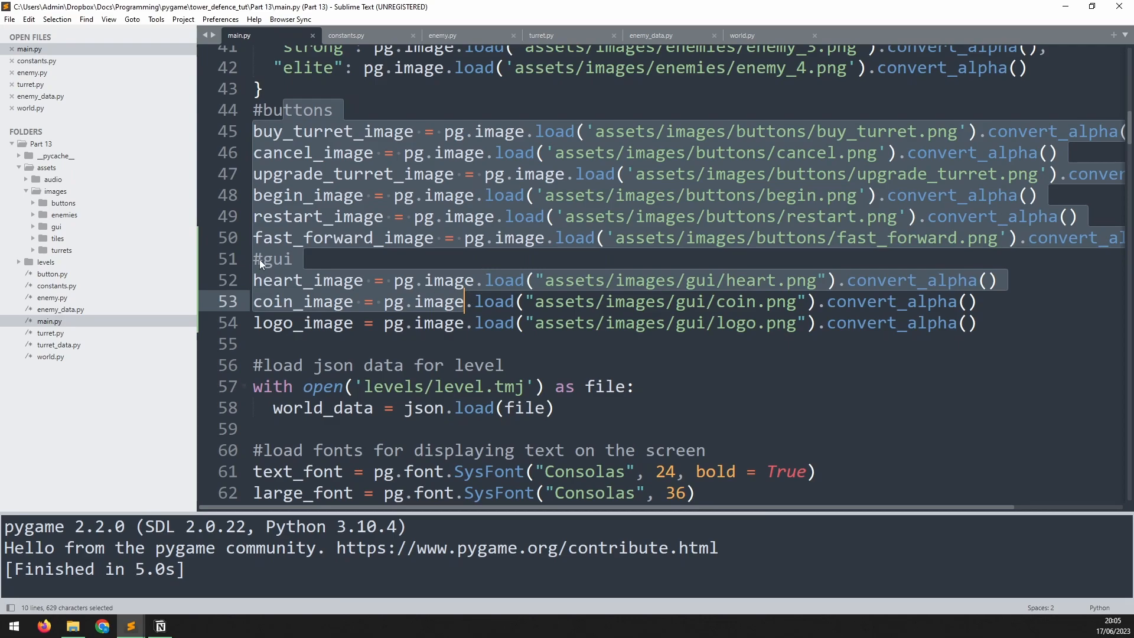
{"action": "left_click", "coordinate": [335, 343]}
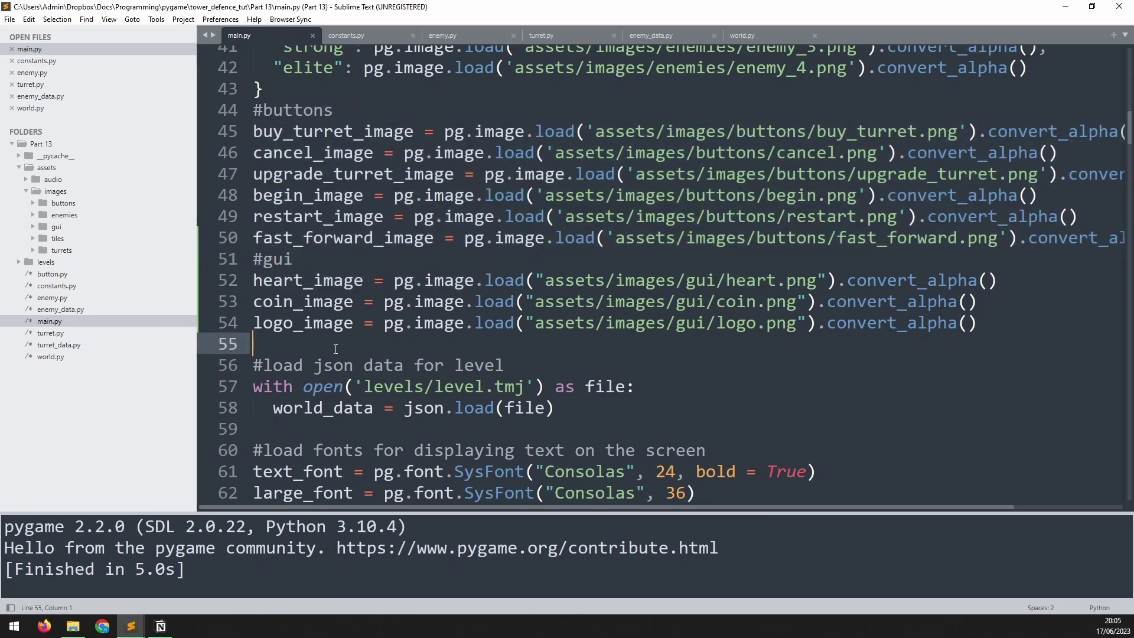
{"action": "key", "text": "enter"}
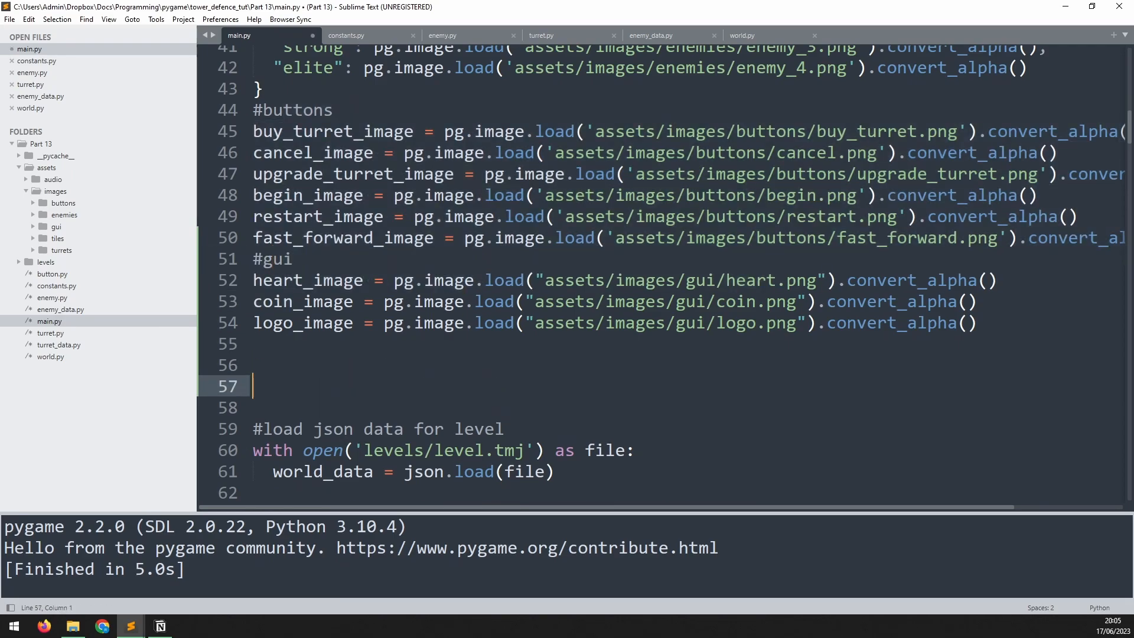
{"action": "type", "text": "#load s"}
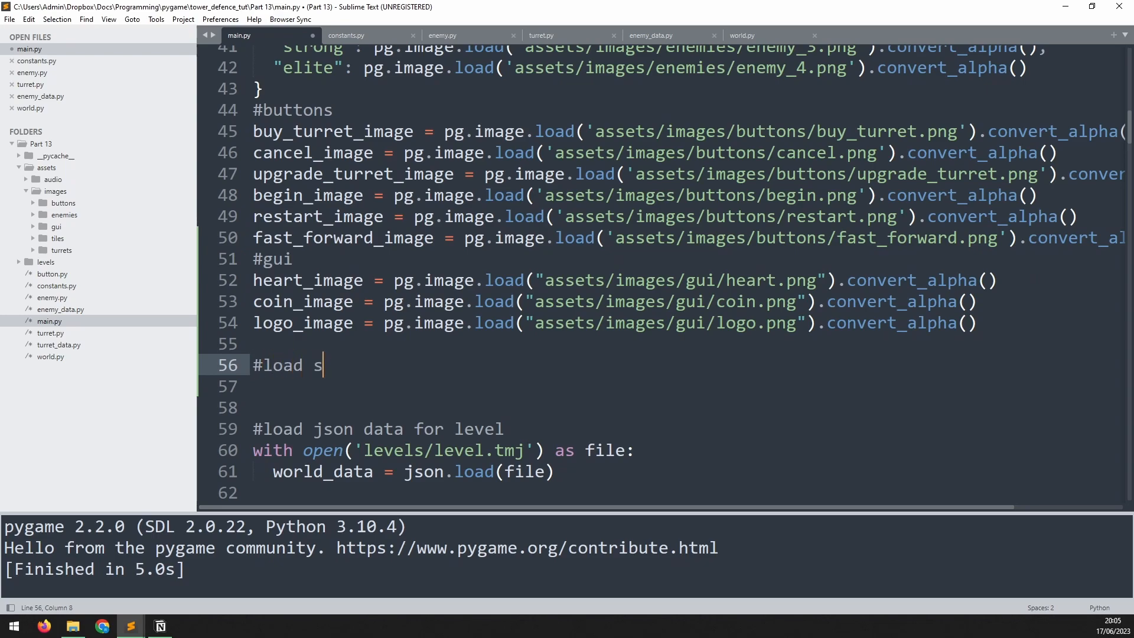
{"action": "type", "text": "ounds"}
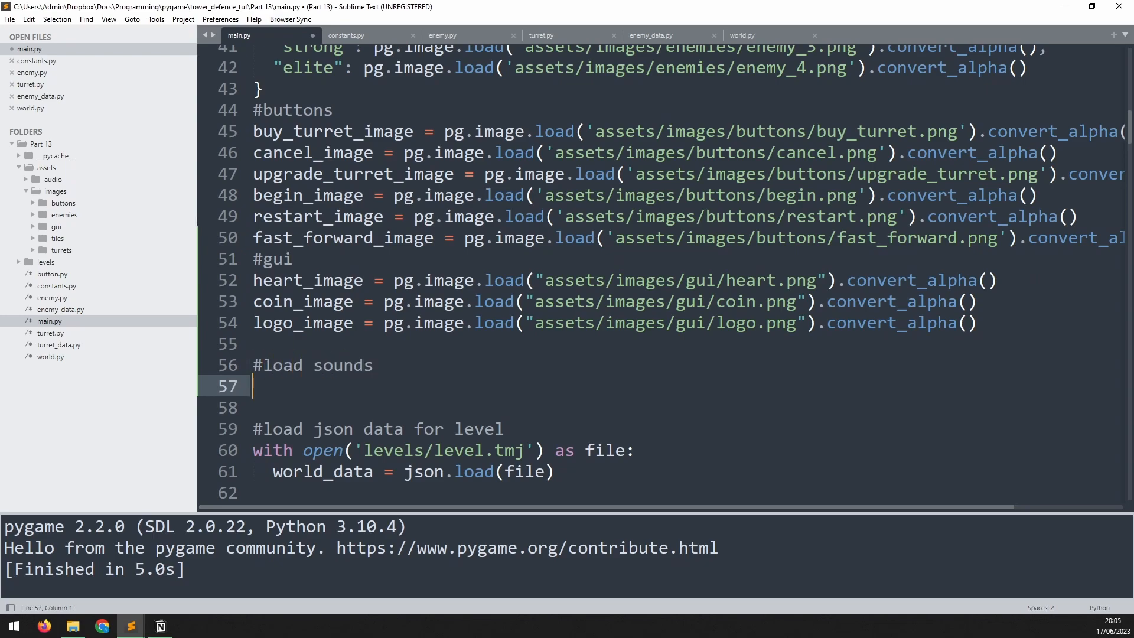
{"action": "type", "text": "s"}
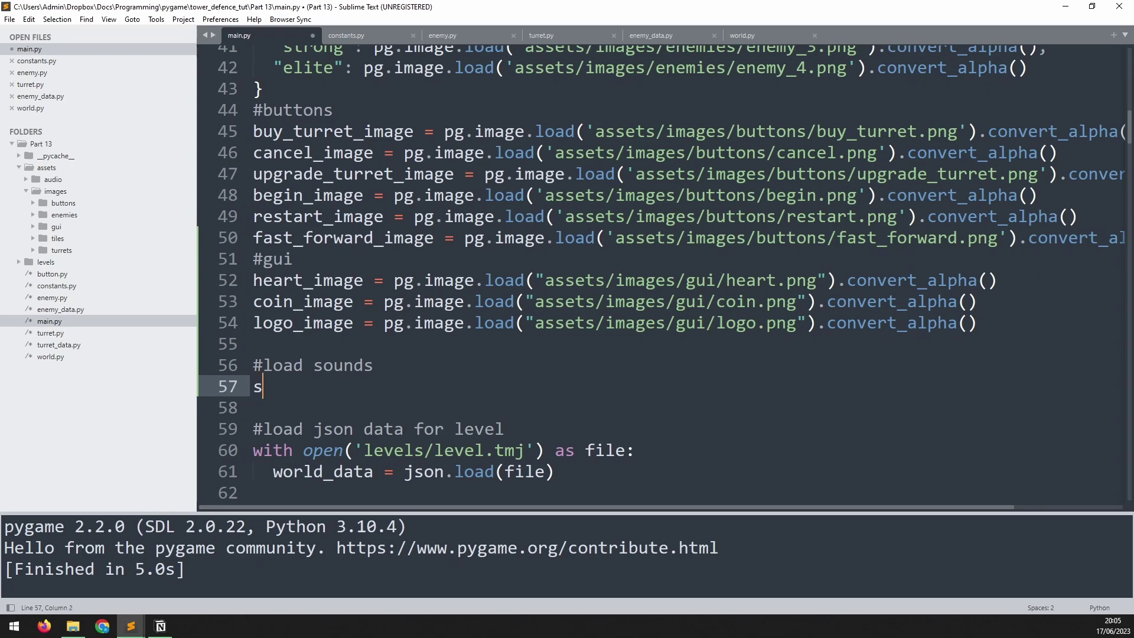
{"action": "type", "text": "hot_fx"}
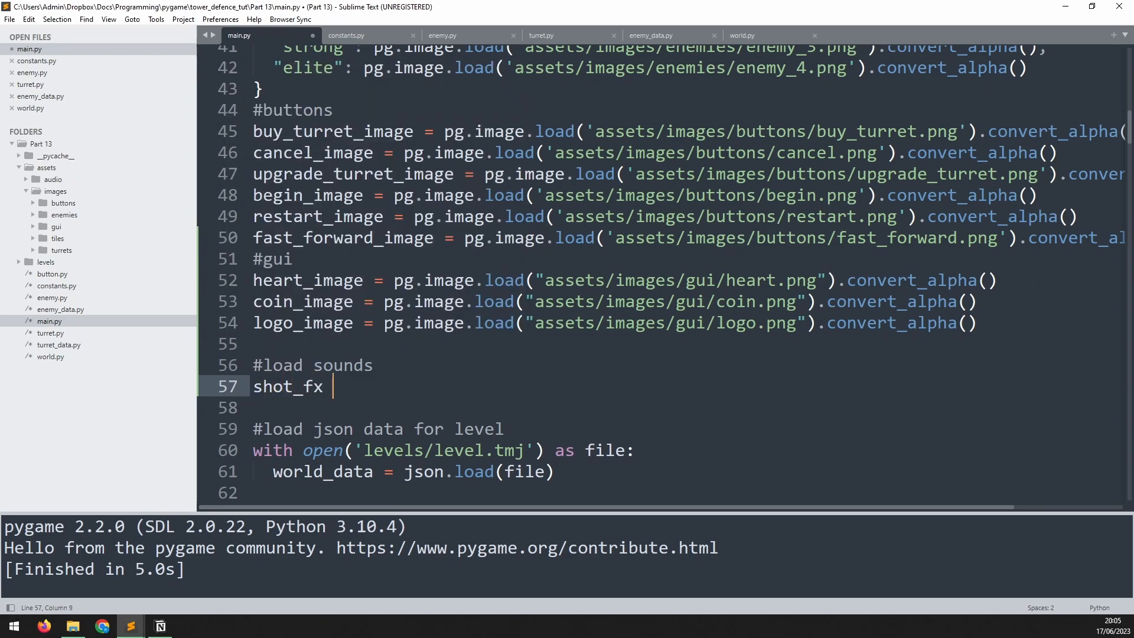
{"action": "type", "text": "= pg"}
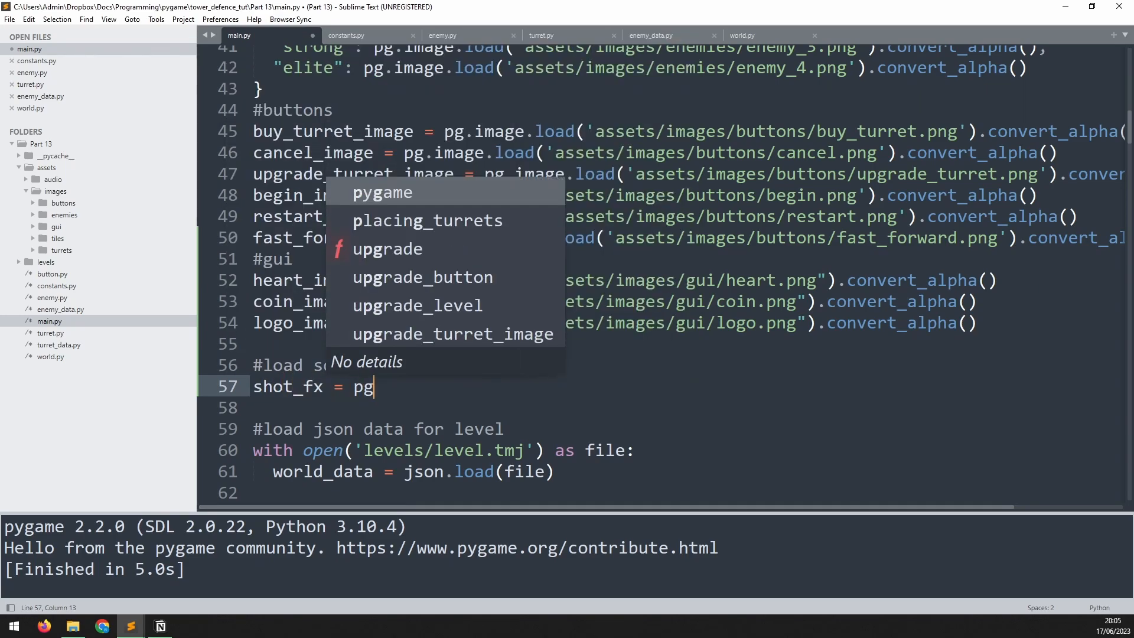
{"action": "type", "text": ".mixer.Soun"}
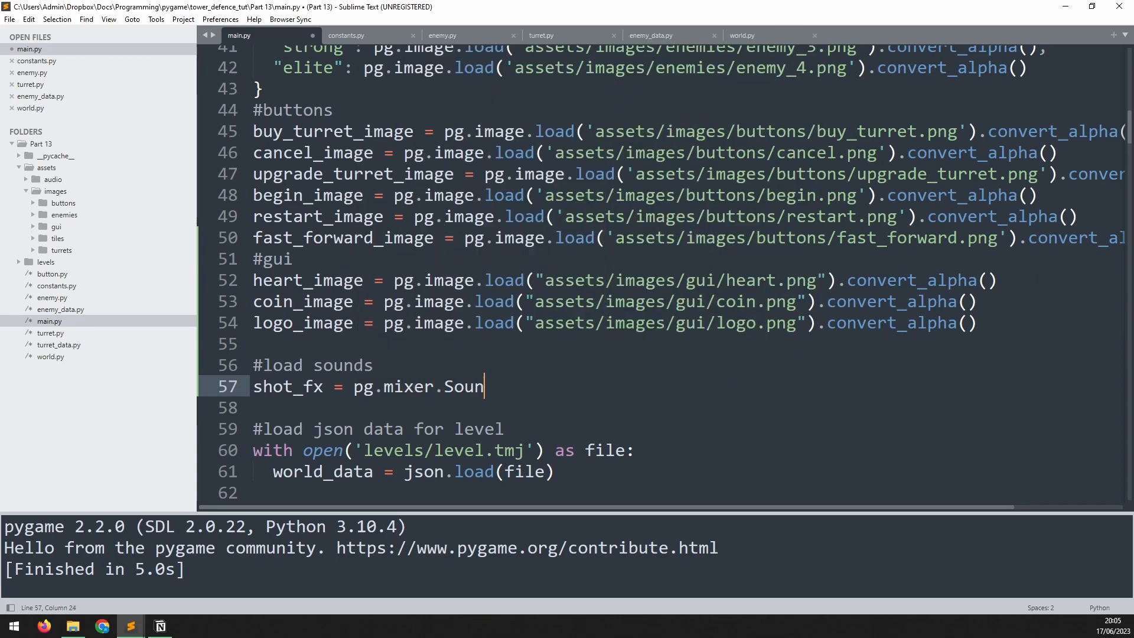
{"action": "type", "text": "d()"}
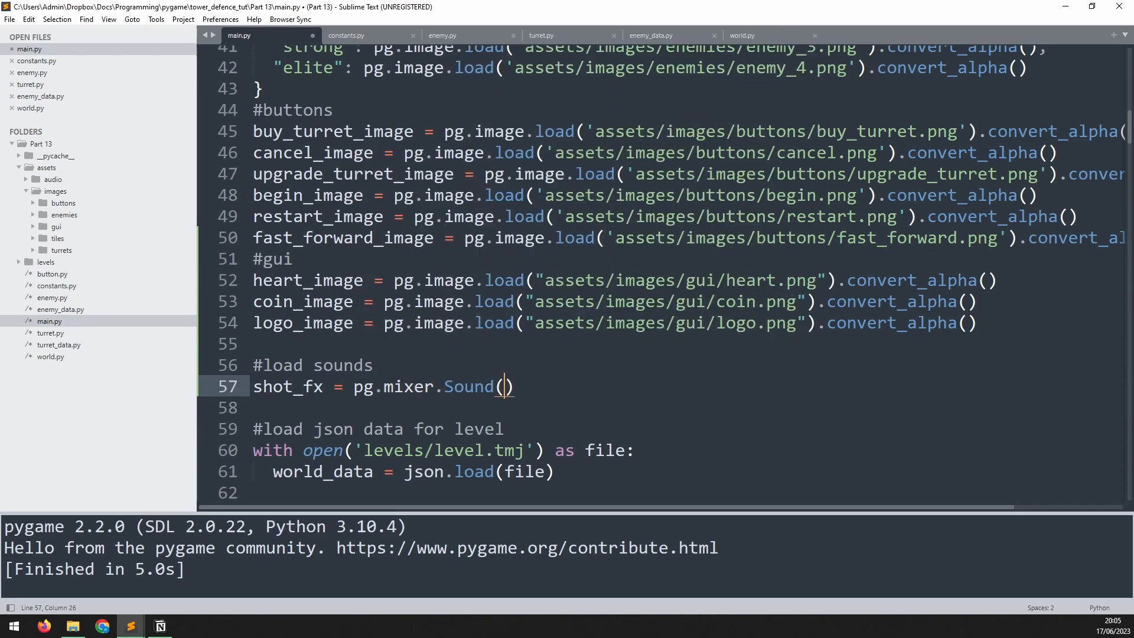
{"action": "type", "text": "assets/audio'"}
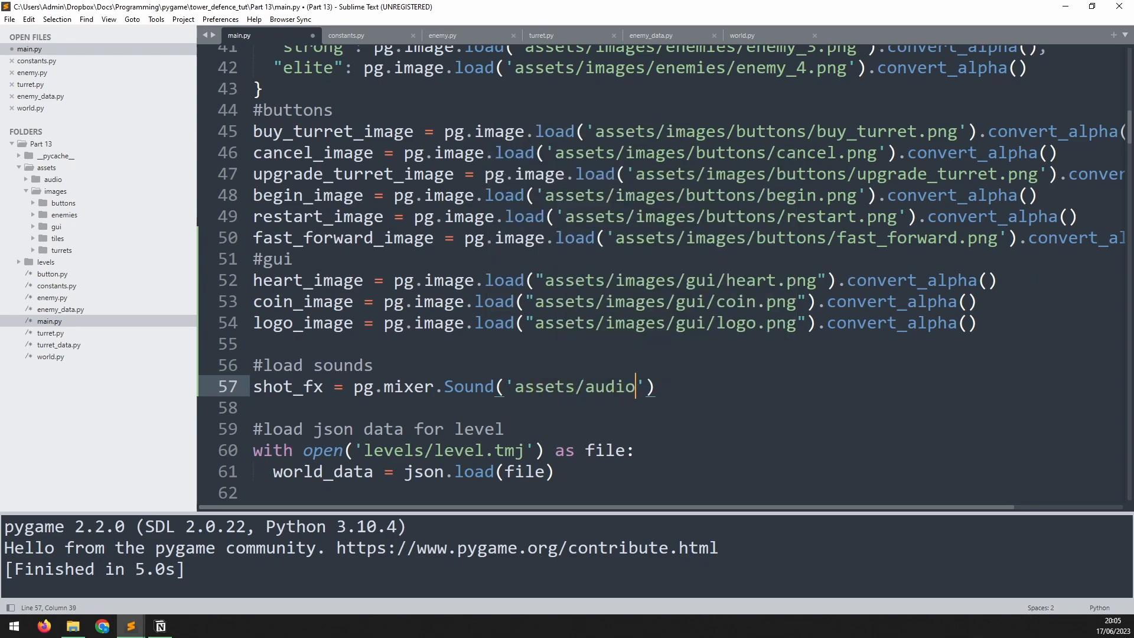
{"action": "type", "text": "/shot.w"}
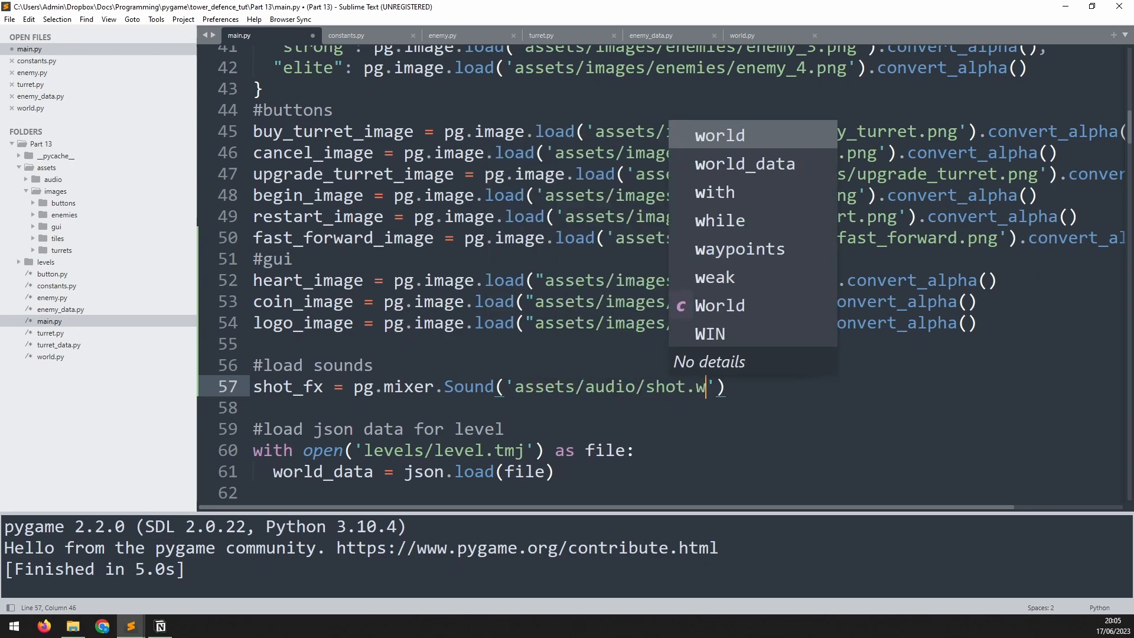
{"action": "type", "text": "av"}
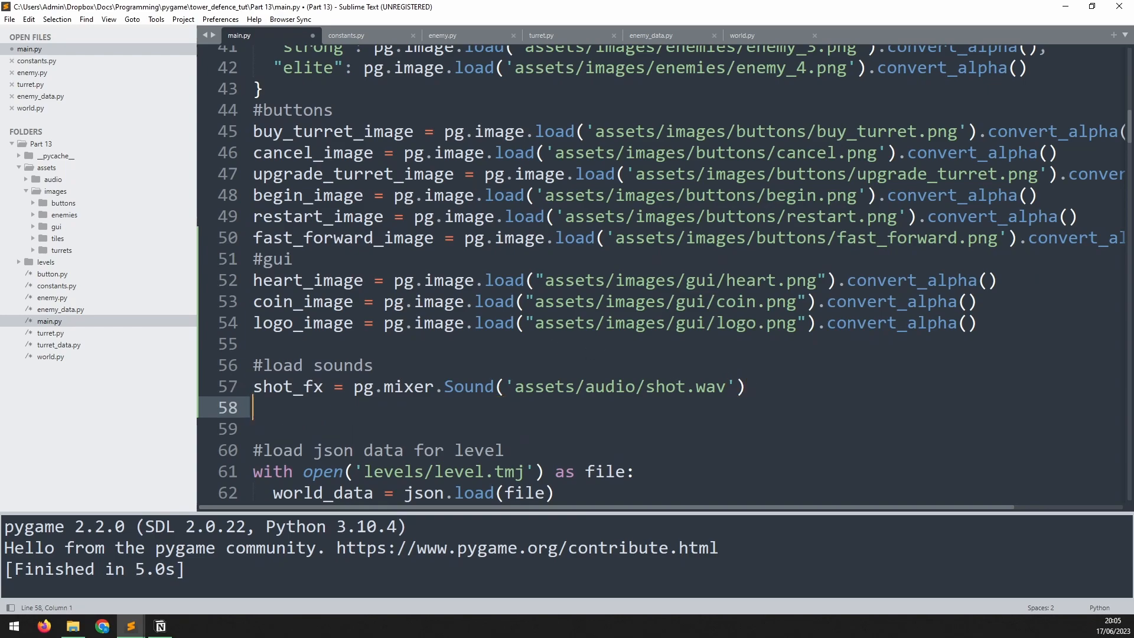
Set the shot_fx volume to 0.5.
{"action": "type", "text": "shot_fx"}
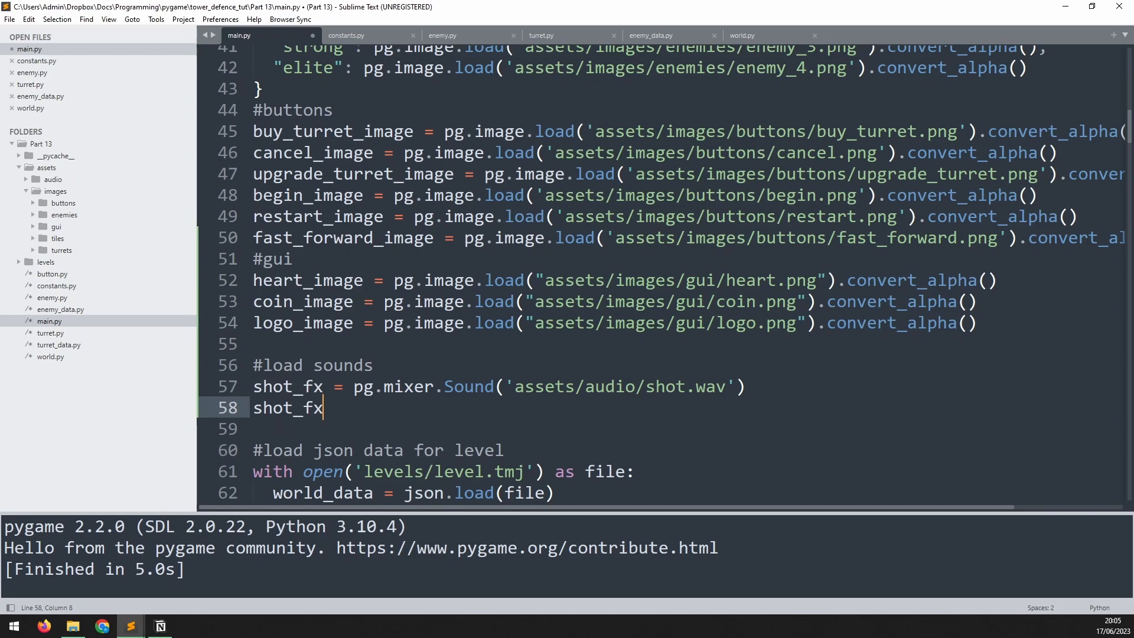
{"action": "type", "text": ".set"}
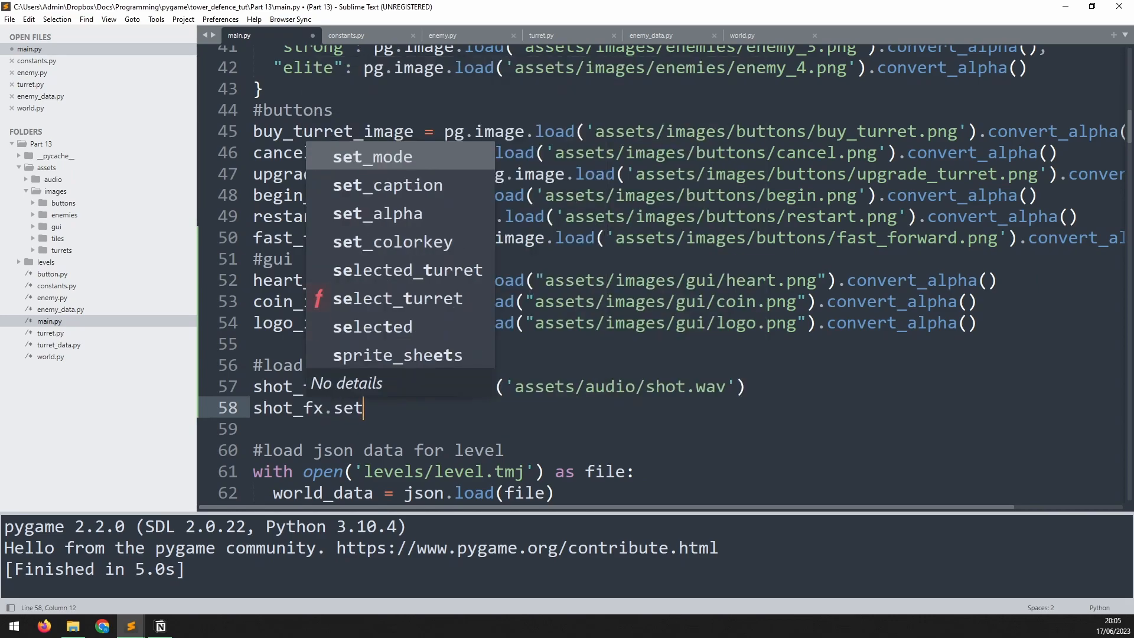
{"action": "type", "text": "_volume(0"}
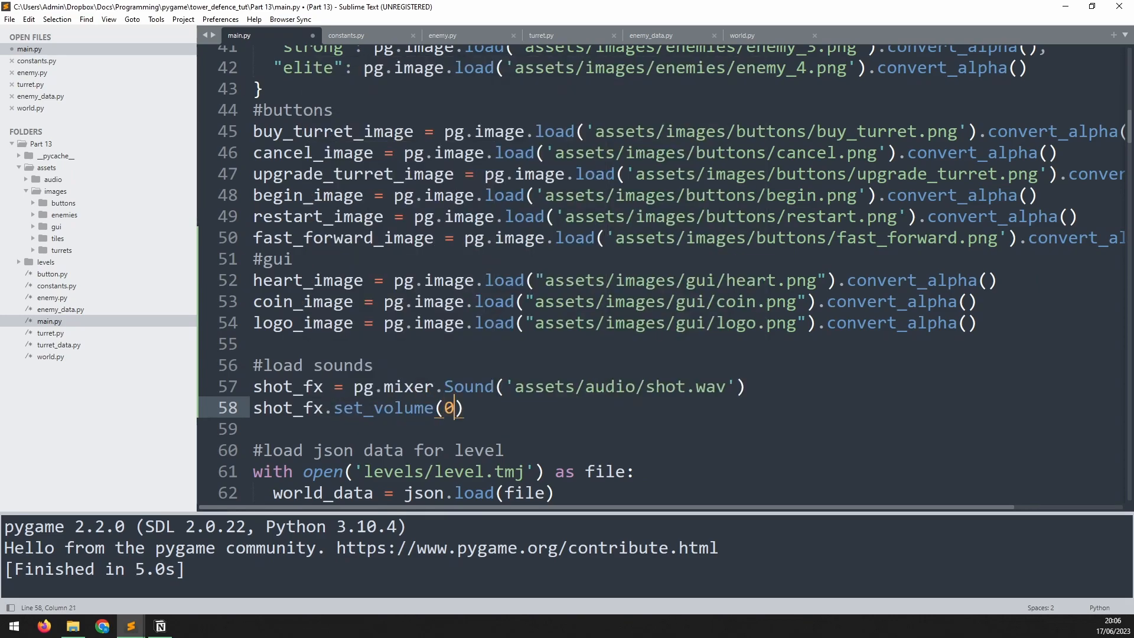
{"action": "type", "text": ".5"}
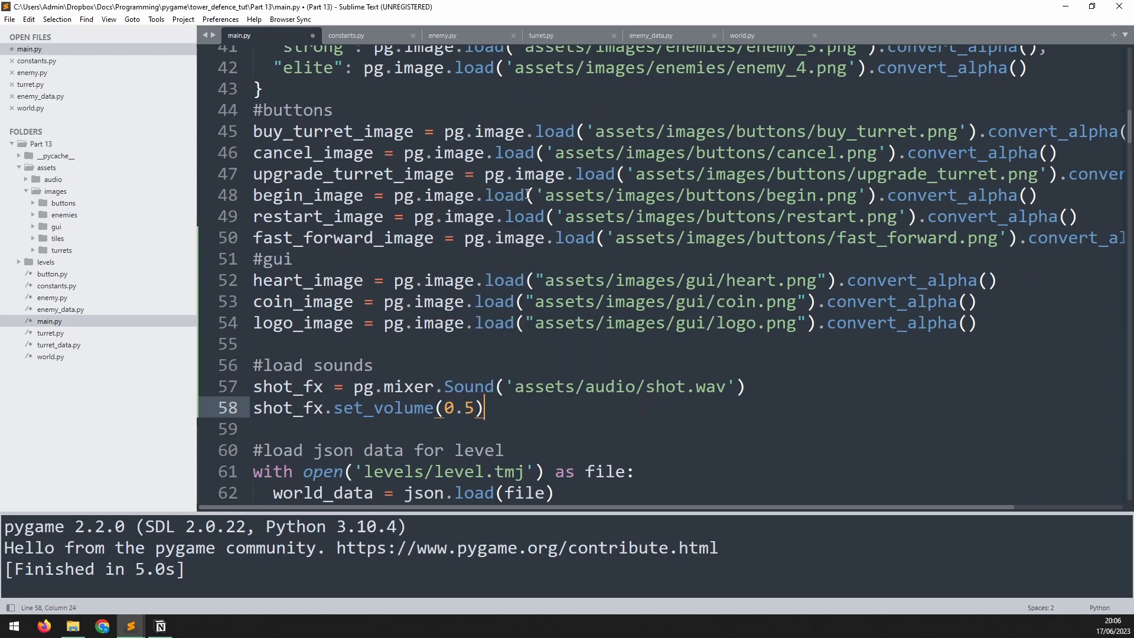
Scroll through main.py to locate the Turret(...) call in create_turret.
{"action": "scroll", "scroll_direction": "down", "scroll_amount": 3}
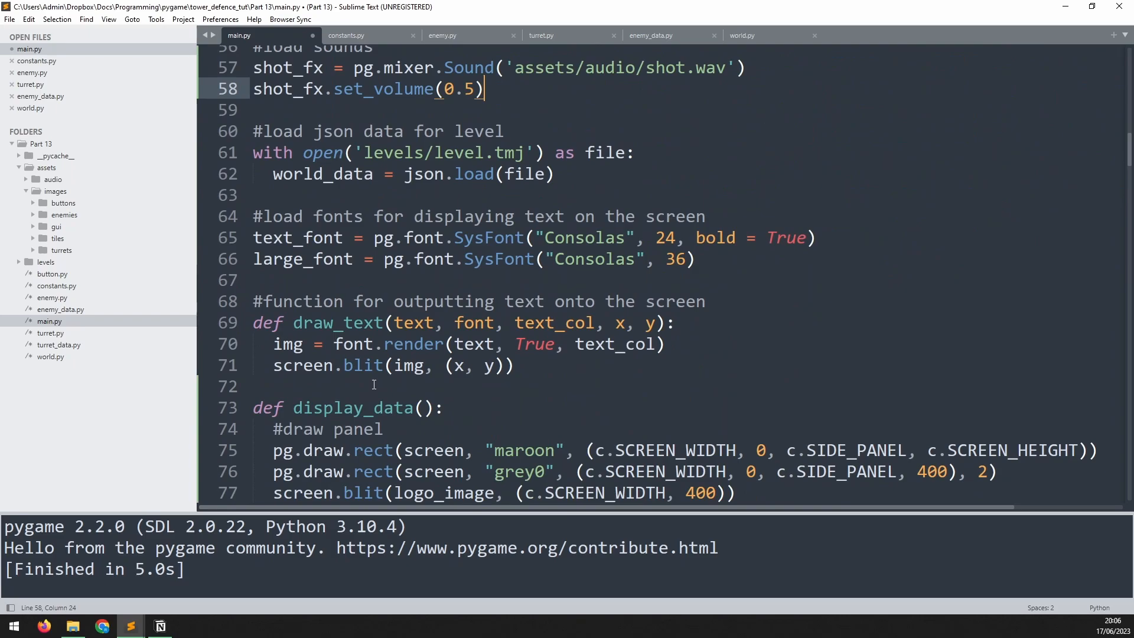
{"action": "scroll", "scroll_direction": "down", "scroll_amount": 3}
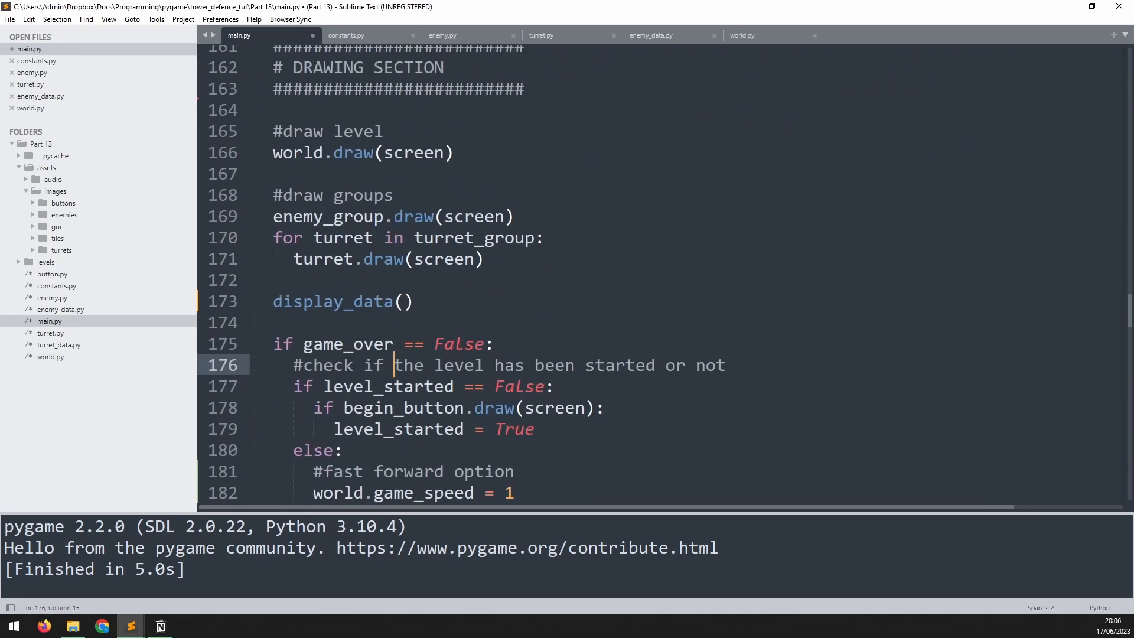
{"action": "scroll", "scroll_direction": "up", "scroll_amount": 3}
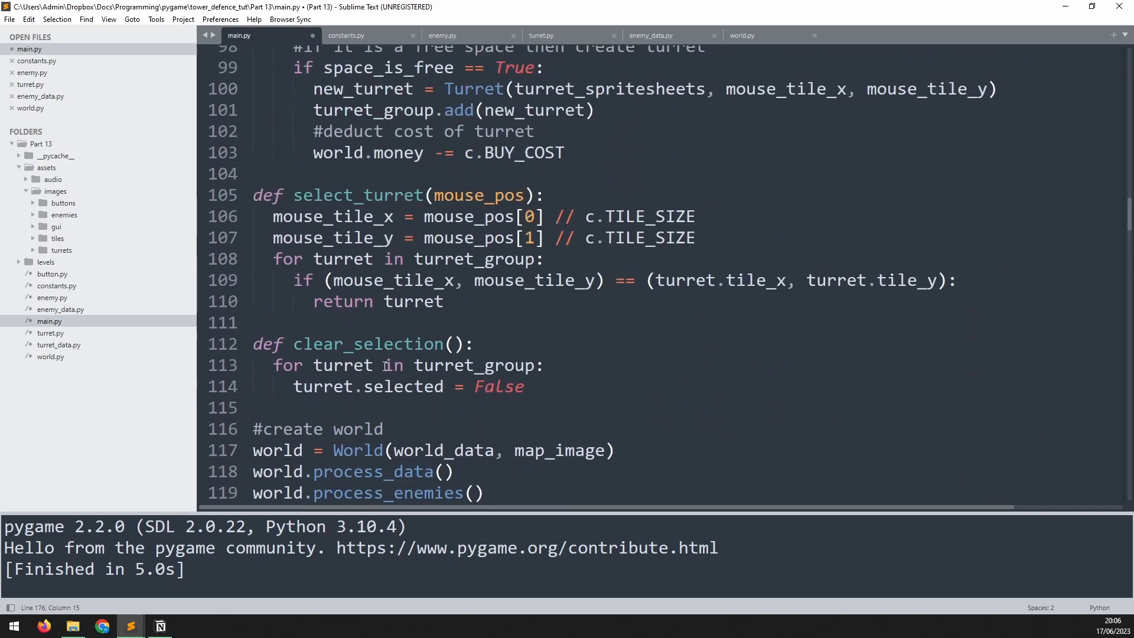
{"action": "scroll", "scroll_direction": "up", "scroll_amount": 3}
{"action": "type", "text": ", shot_fx"}
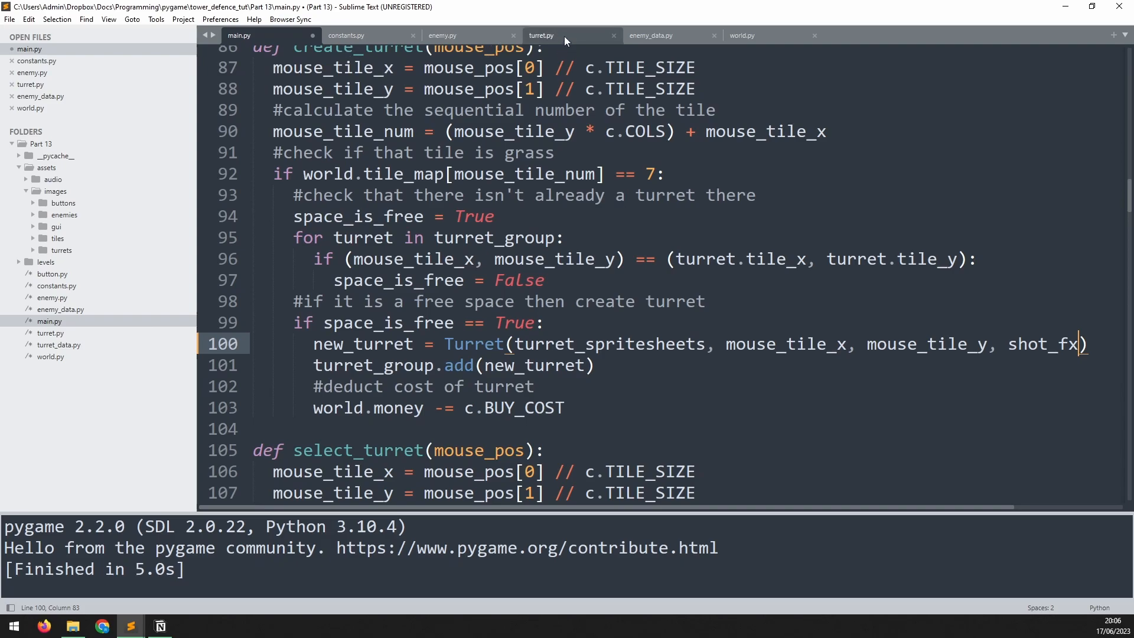
In turret.py, add a shot_fx parameter and store it as self.shot_fx under '#shot sound effect'.
{"action": "left_click", "coordinate": [541, 35]}
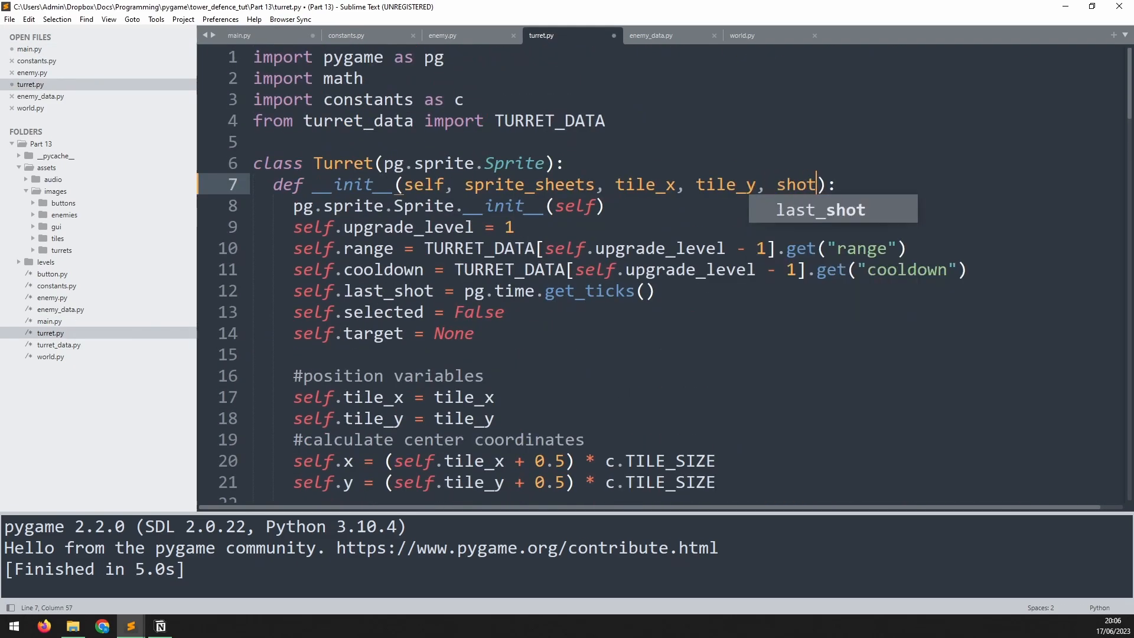
{"action": "type", "text": "_fx"}
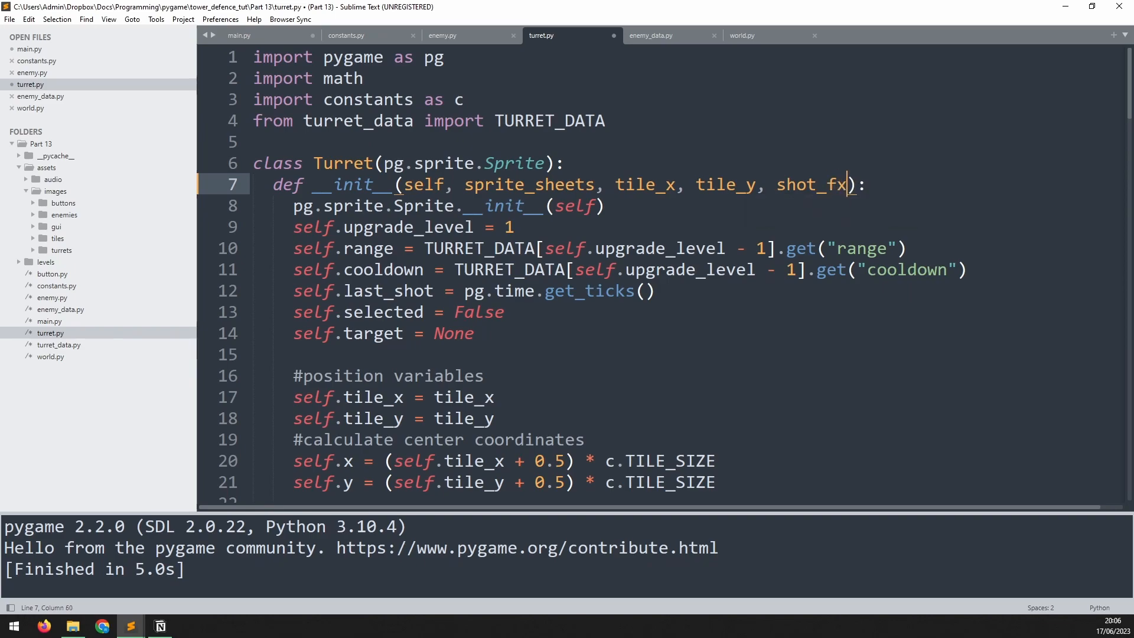
{"action": "scroll", "scroll_direction": "down", "scroll_amount": 3}
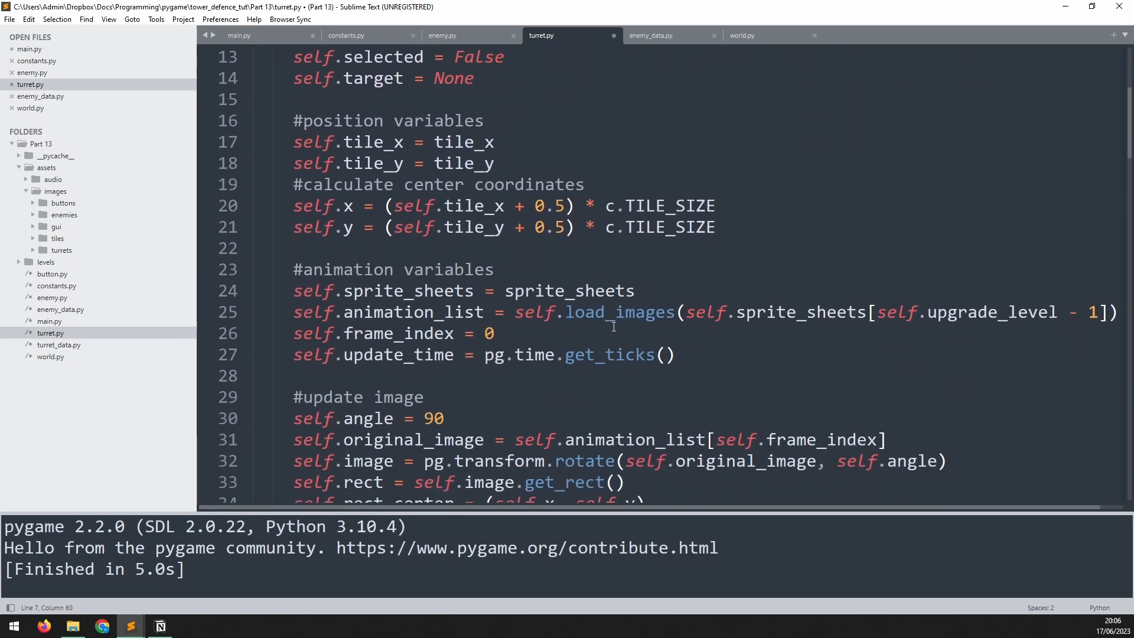
{"action": "left_click", "coordinate": [719, 227]}
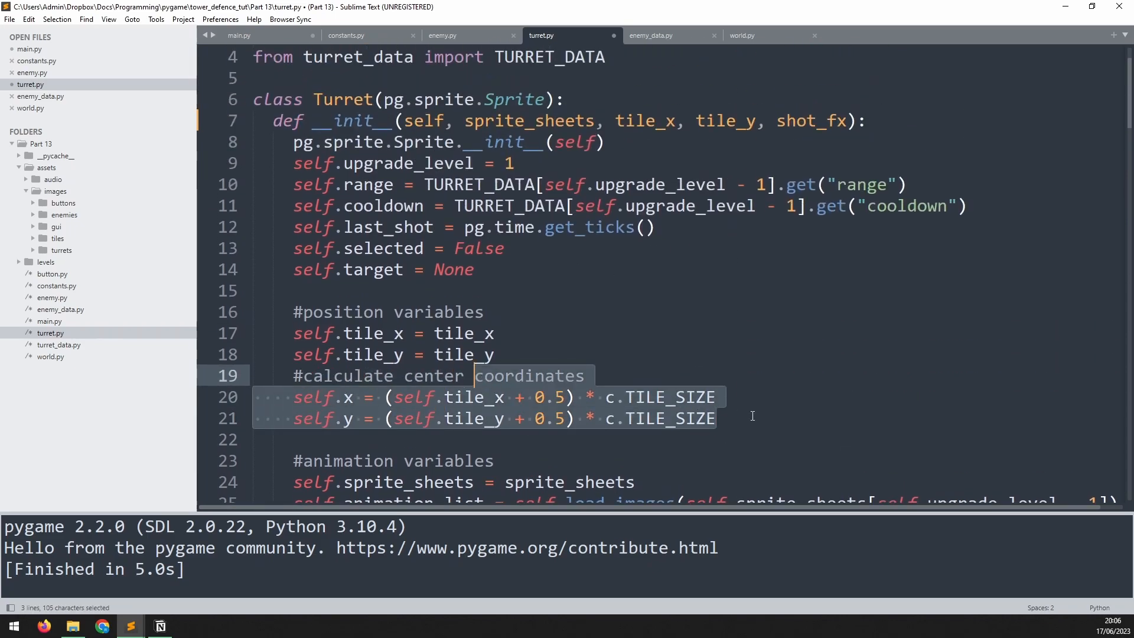
{"action": "type", "text": "#sho"}
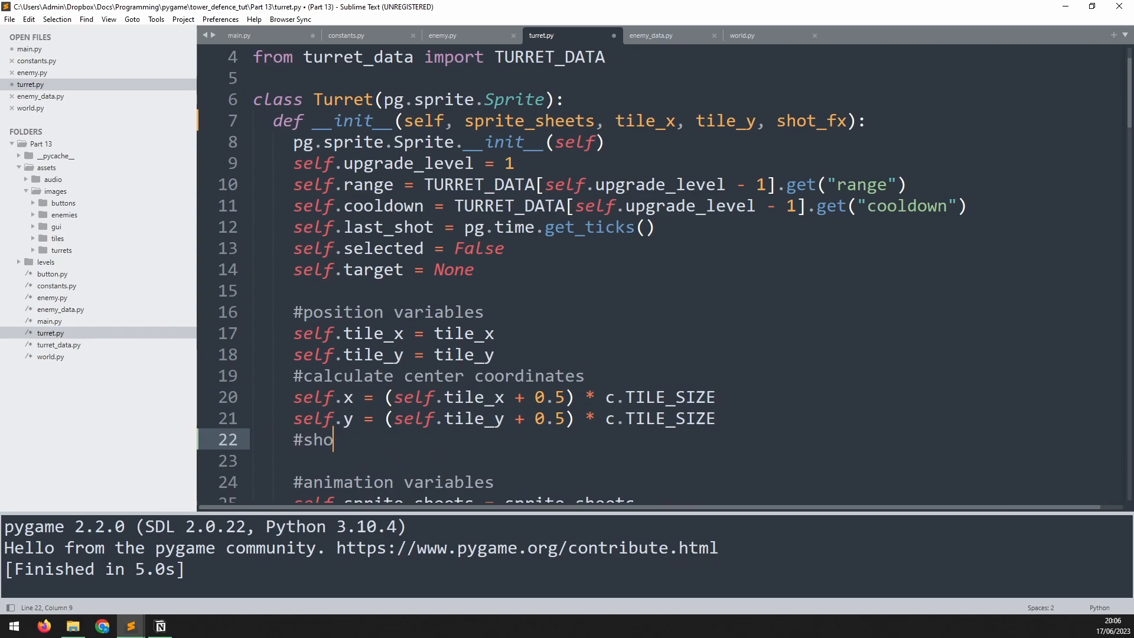
{"action": "type", "text": "t sound e"}
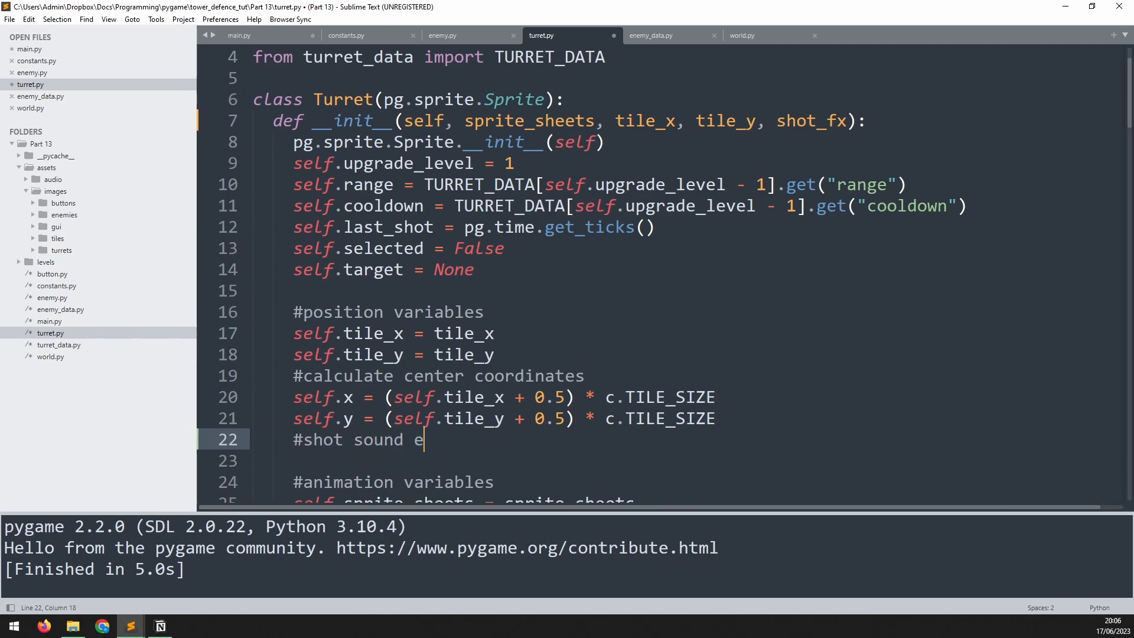
{"action": "type", "text": "ffect"}
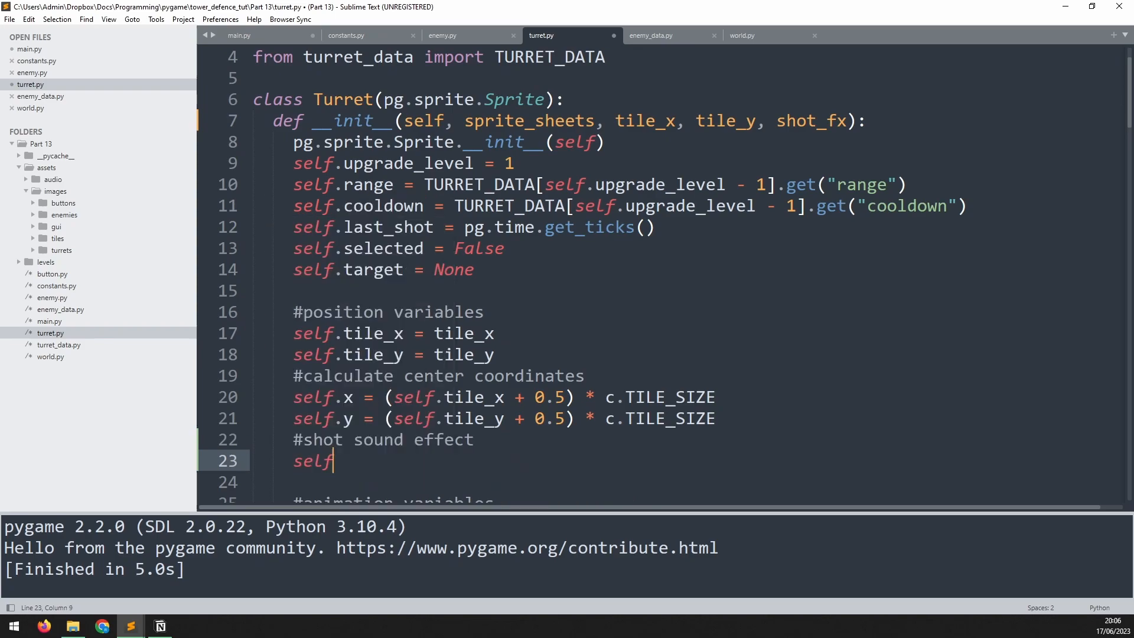
{"action": "type", "text": ".shot_fx = shot_fx"}
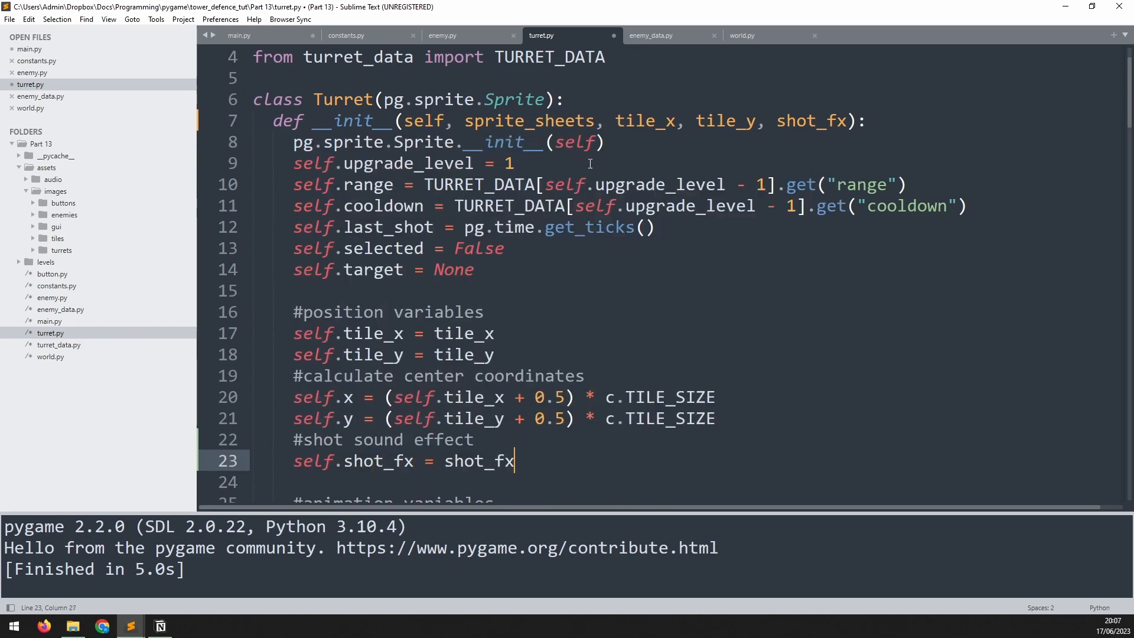
{"action": "mouse_move", "coordinate": [438, 394]}
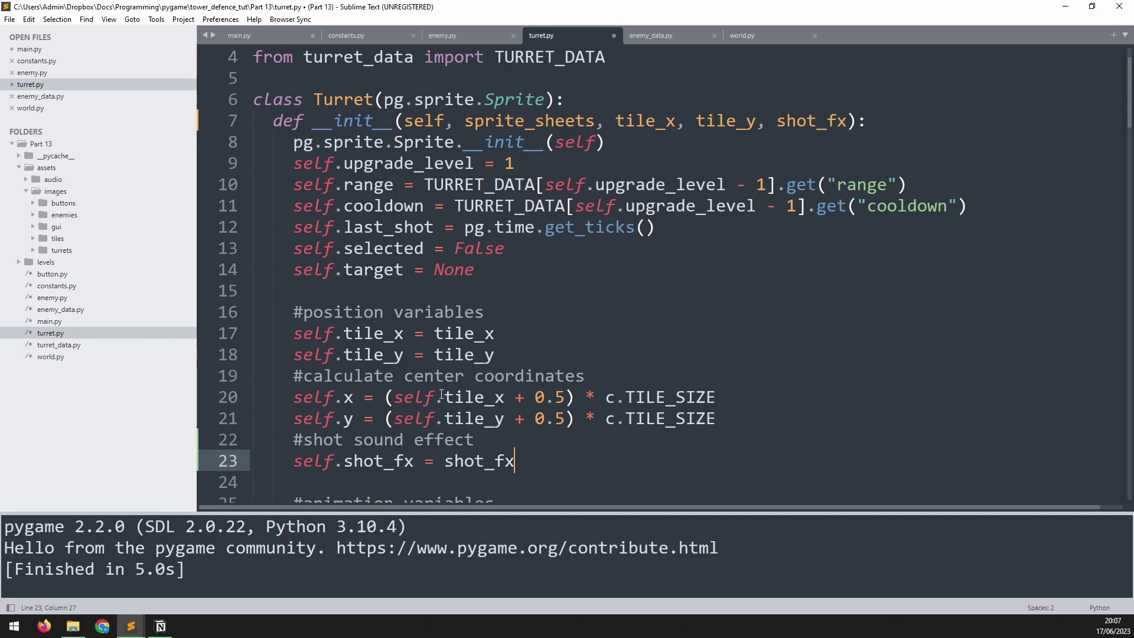
Add '#play sound effect' and a self.shot_fx play call after the damage line in pick_target.
{"action": "scroll", "scroll_direction": "down", "scroll_amount": 3}
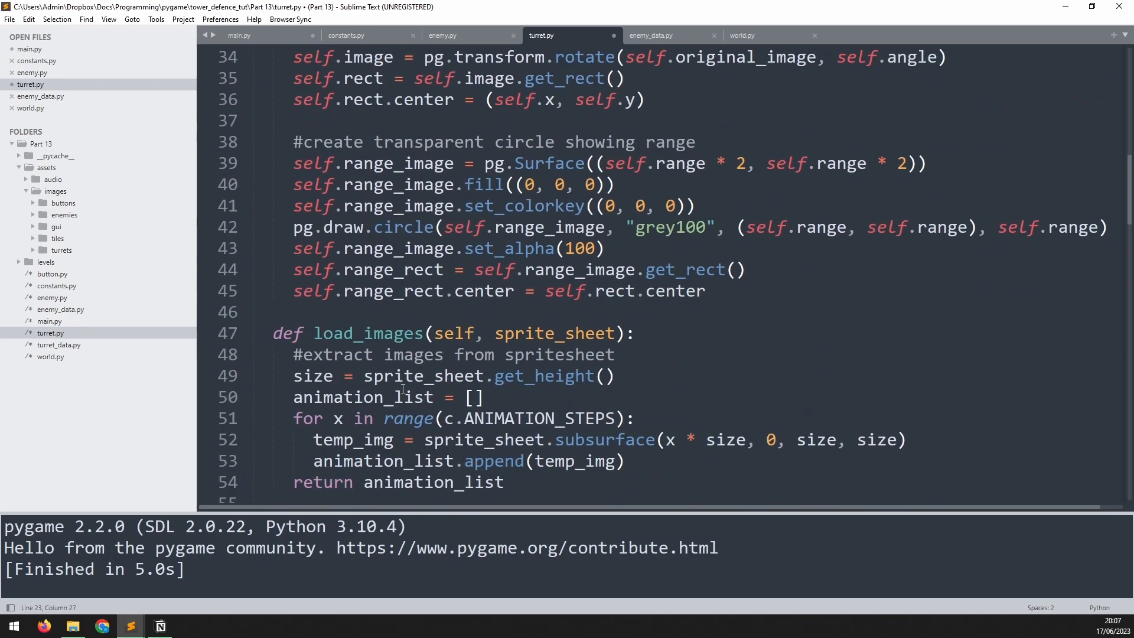
{"action": "scroll", "scroll_direction": "down", "scroll_amount": 3}
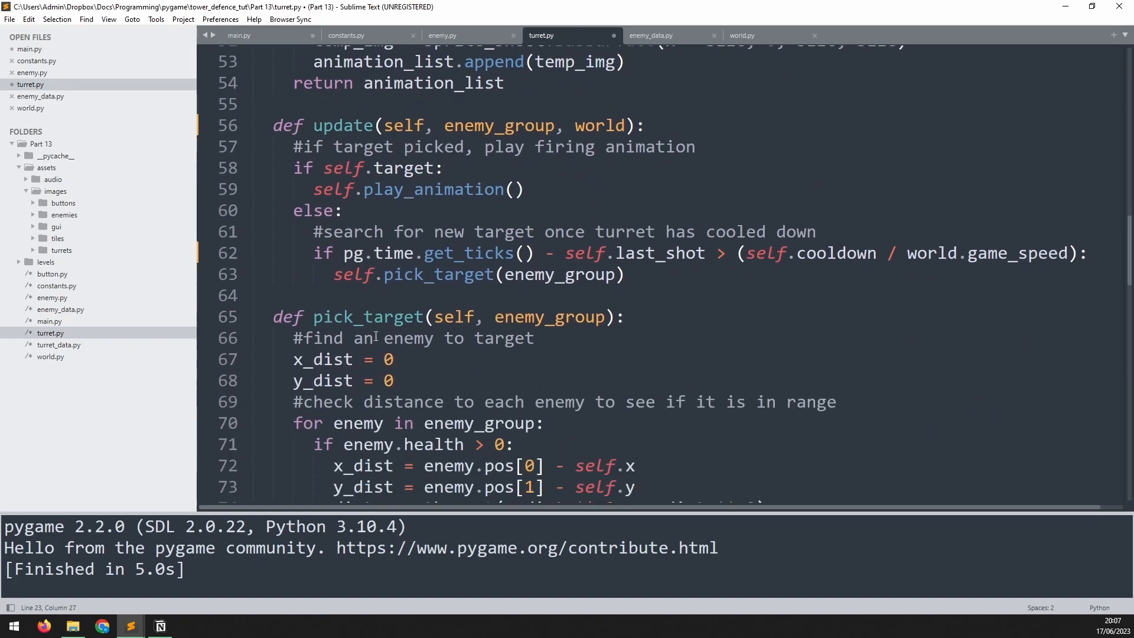
{"action": "scroll", "scroll_direction": "down", "scroll_amount": 3}
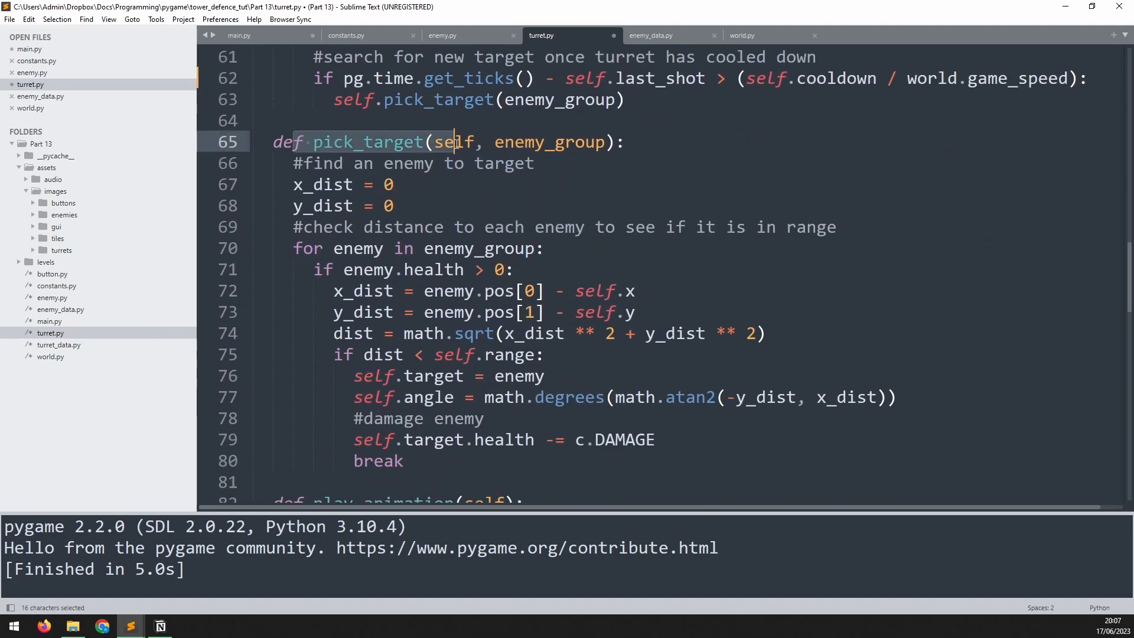
{"action": "scroll", "scroll_direction": "down", "scroll_amount": 3}
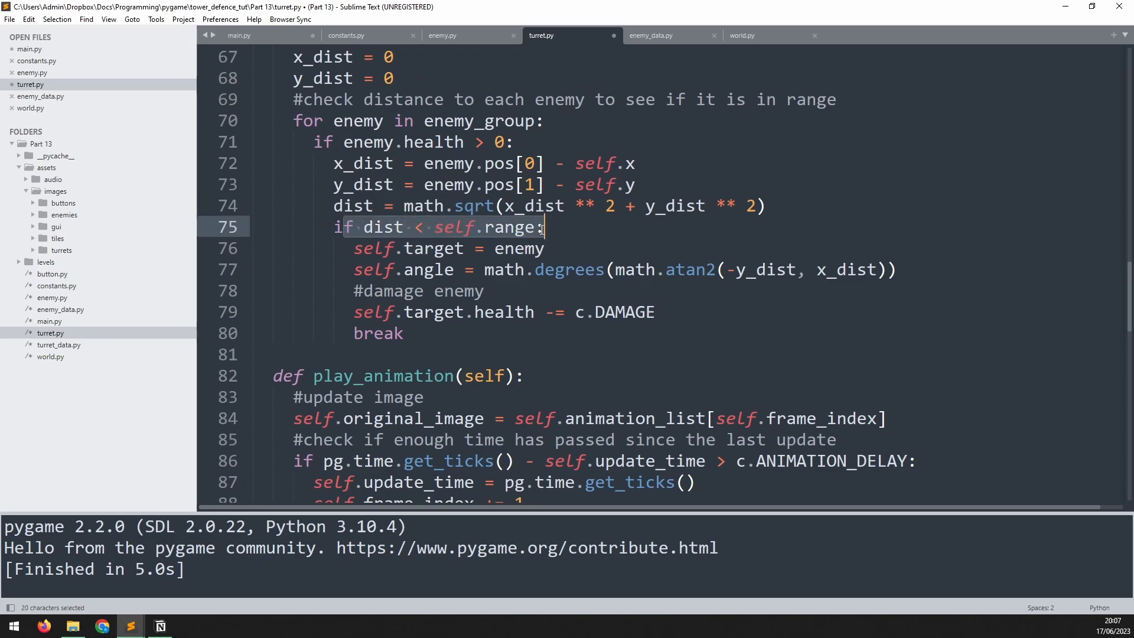
{"action": "mouse_move", "coordinate": [541, 234]}
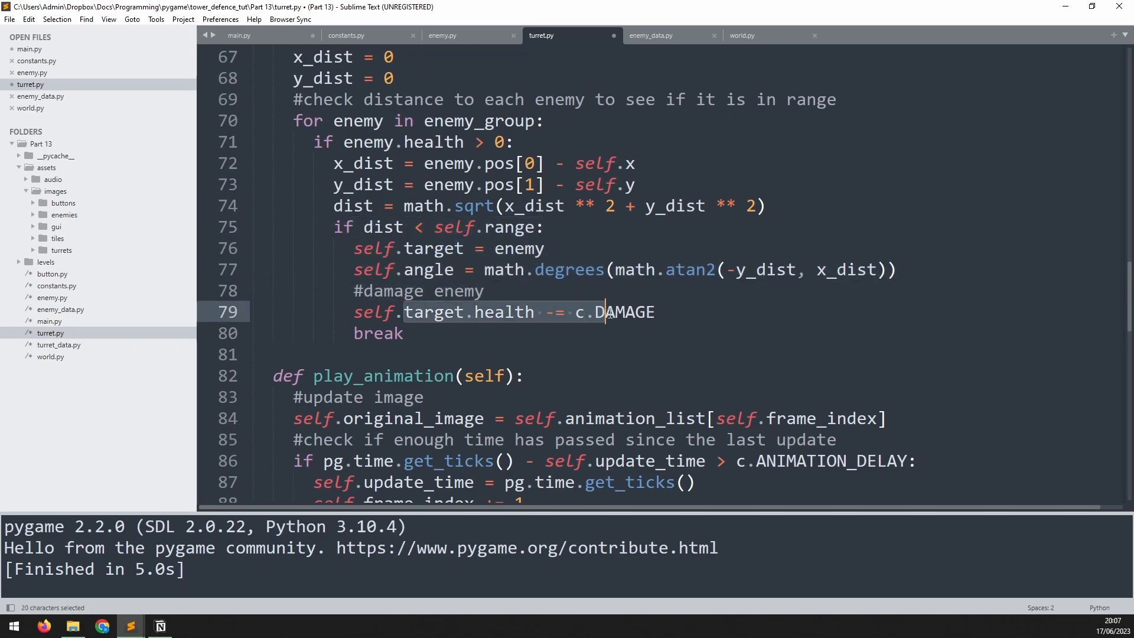
{"action": "key", "text": "enter"}
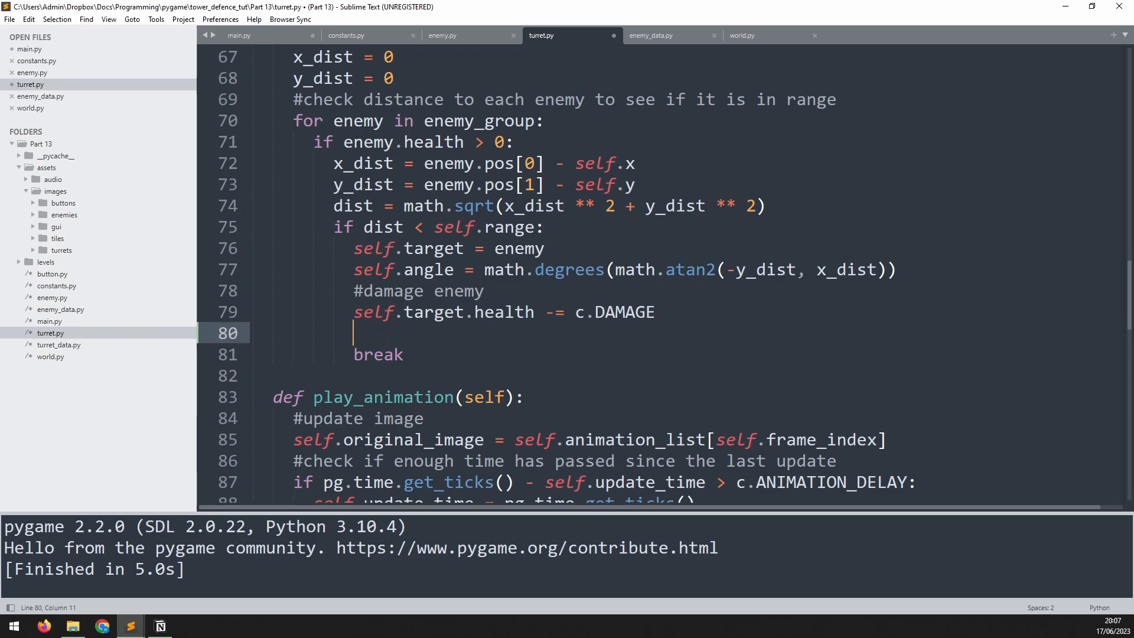
{"action": "type", "text": "#pl"}
{"action": "type", "text": "self."}
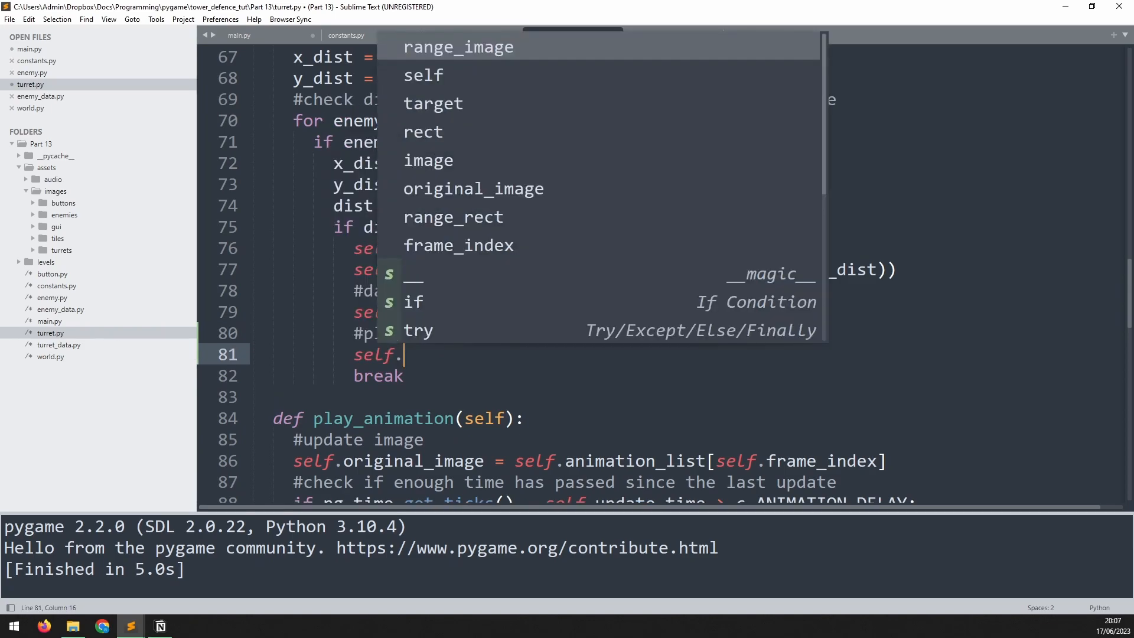
{"action": "type", "text": "shot_fx.["}
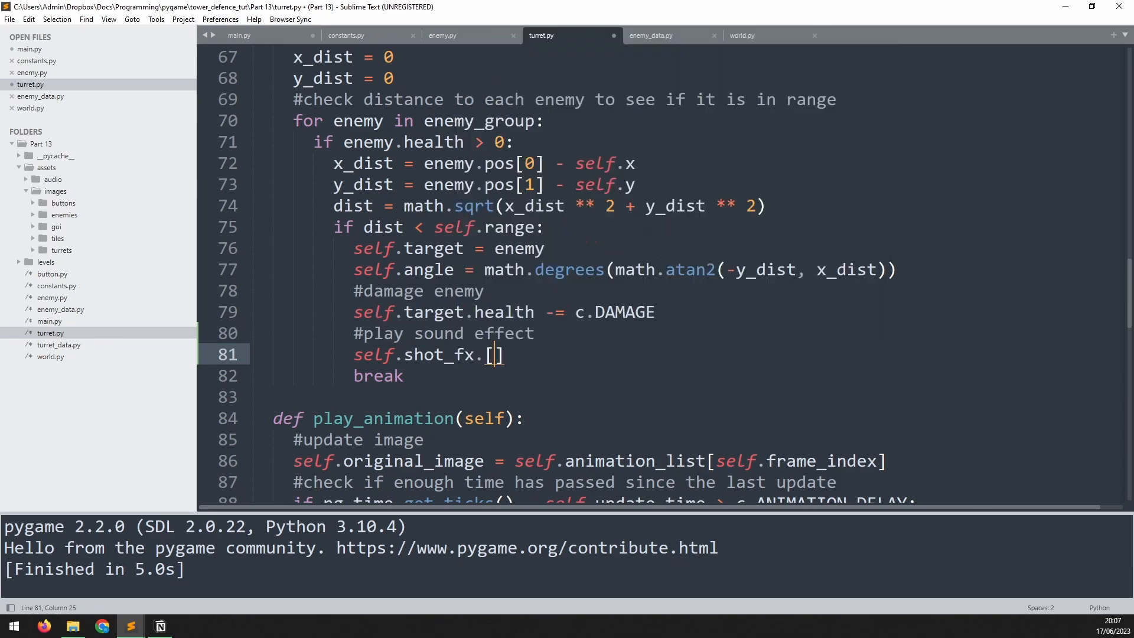
{"action": "type", "text": "pla"}
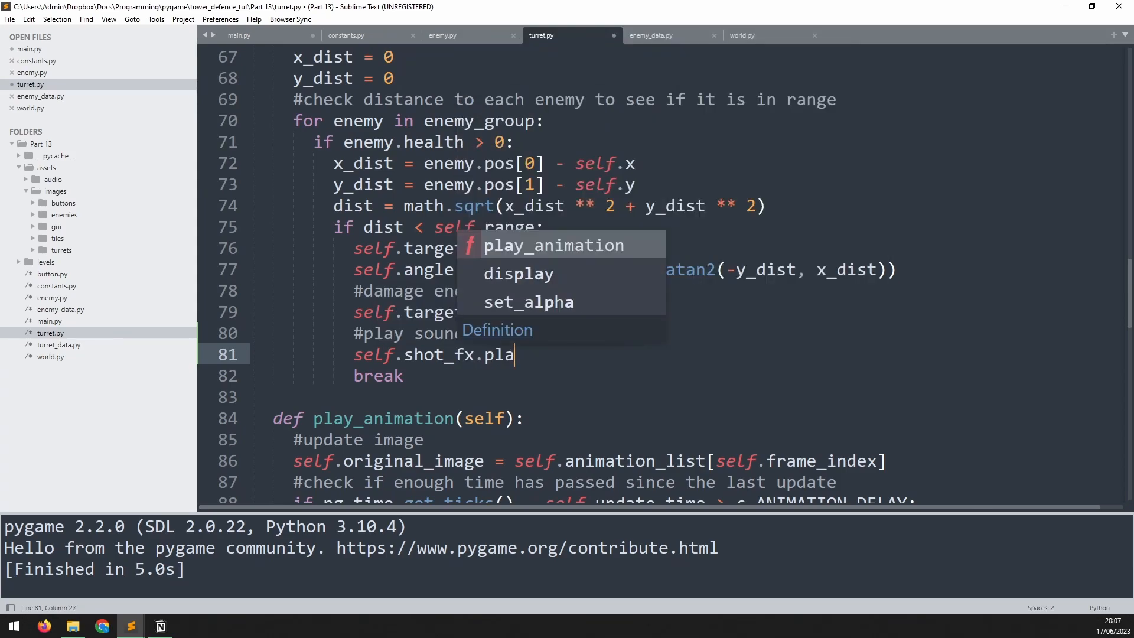
{"action": "left_click", "coordinate": [239, 34]}
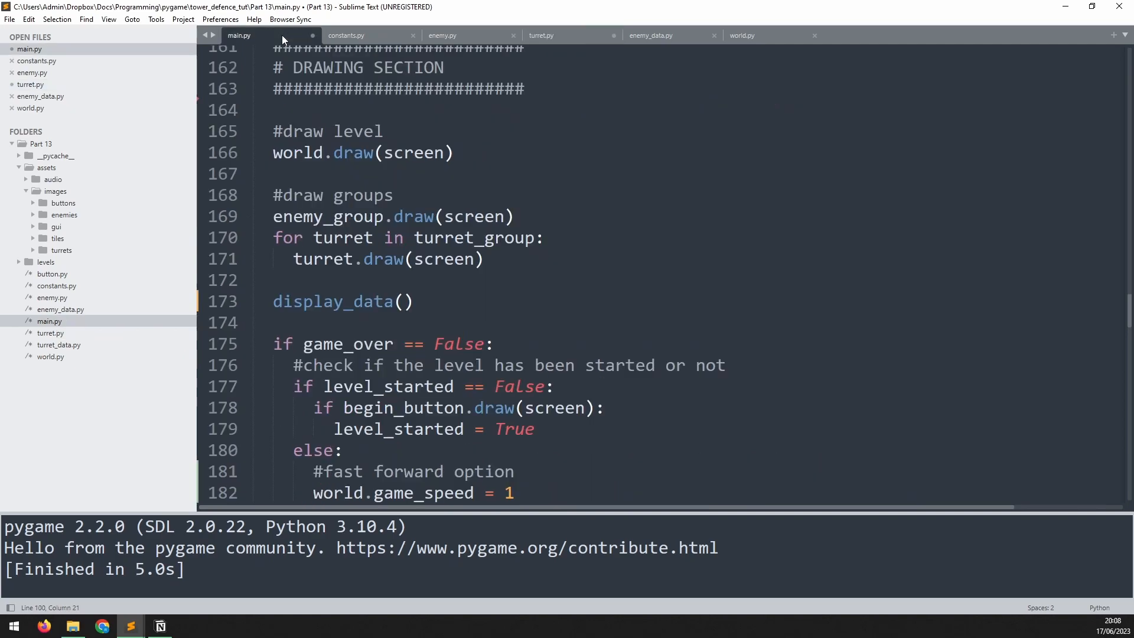
Run the game, place three turrets, start a fast-forwarded round, then close the window.
{"action": "key", "text": "ctrl+b"}
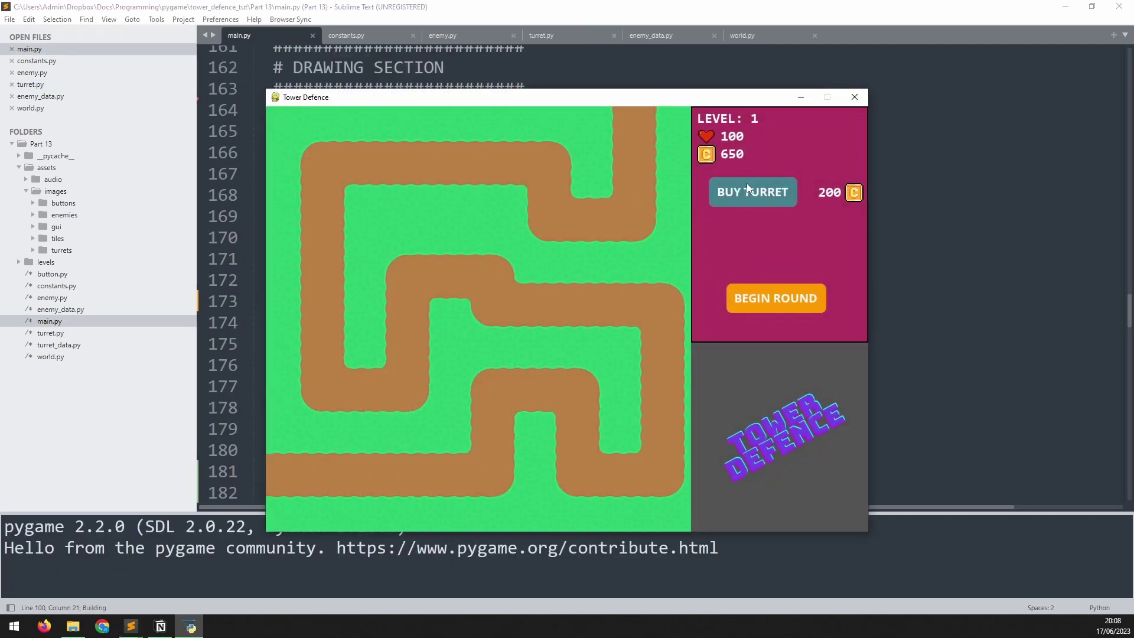
{"action": "left_click", "coordinate": [751, 191]}
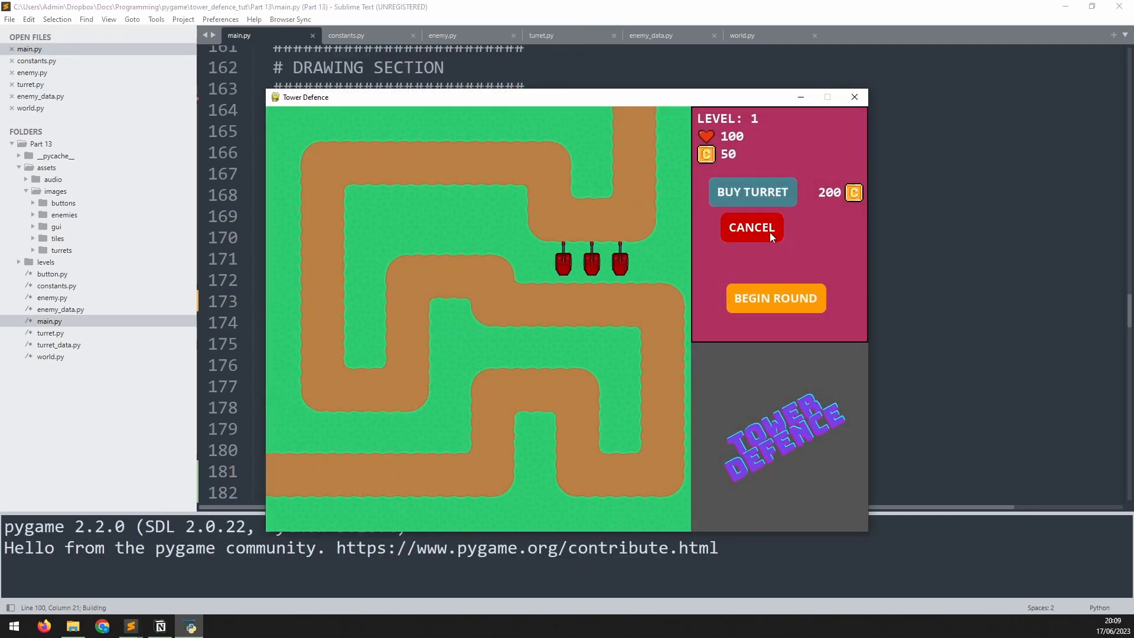
{"action": "left_click", "coordinate": [774, 297]}
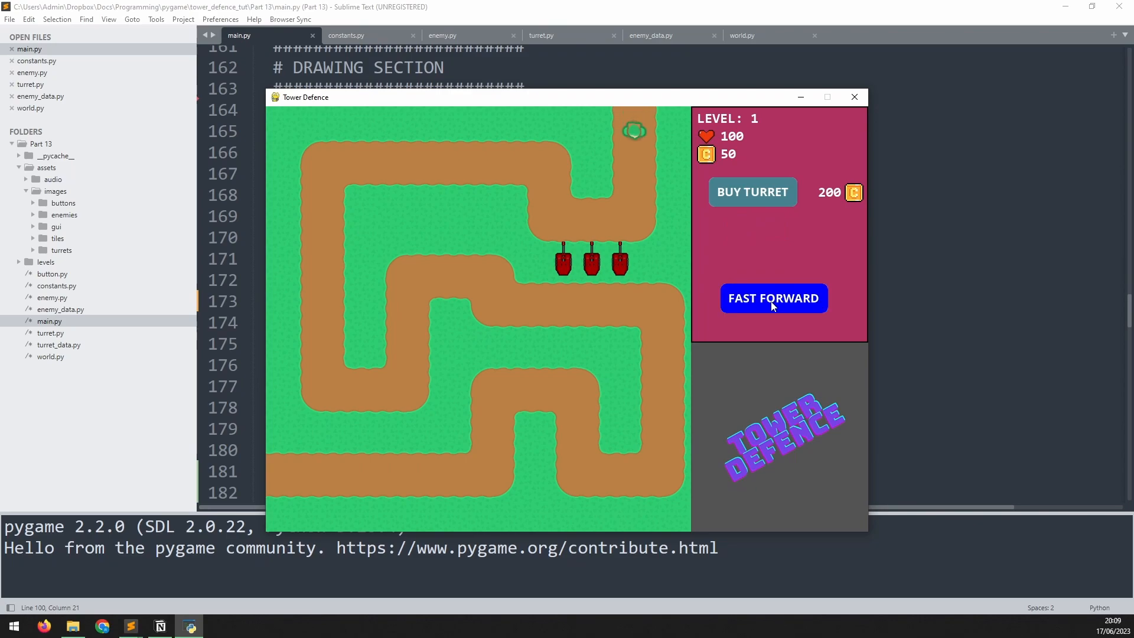
{"action": "left_click", "coordinate": [773, 298]}
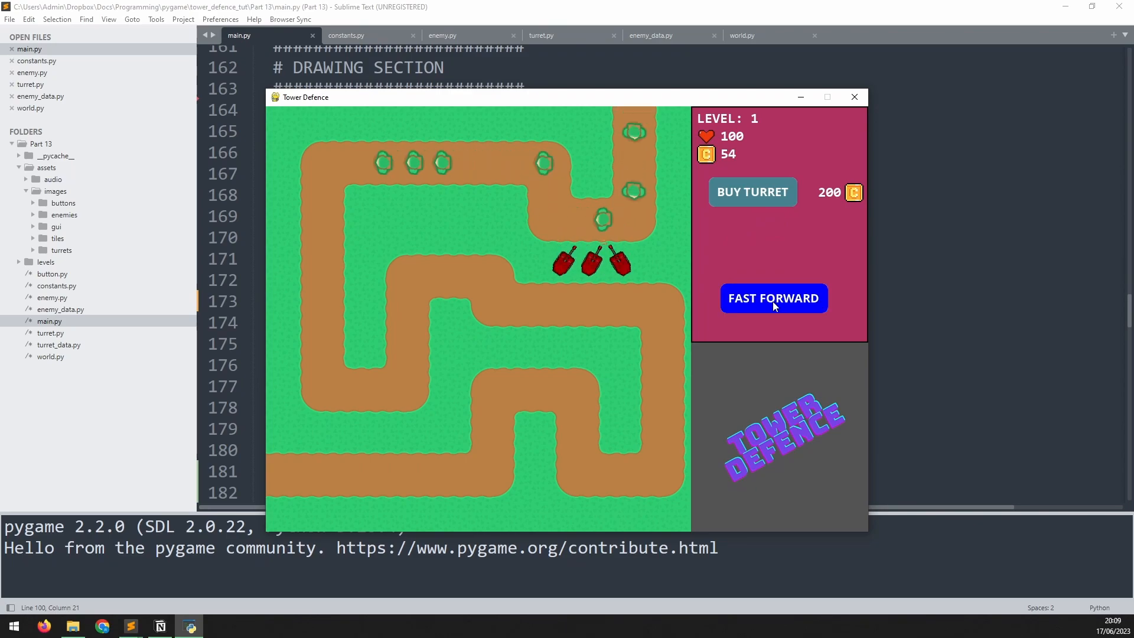
{"action": "left_click", "coordinate": [773, 298]}
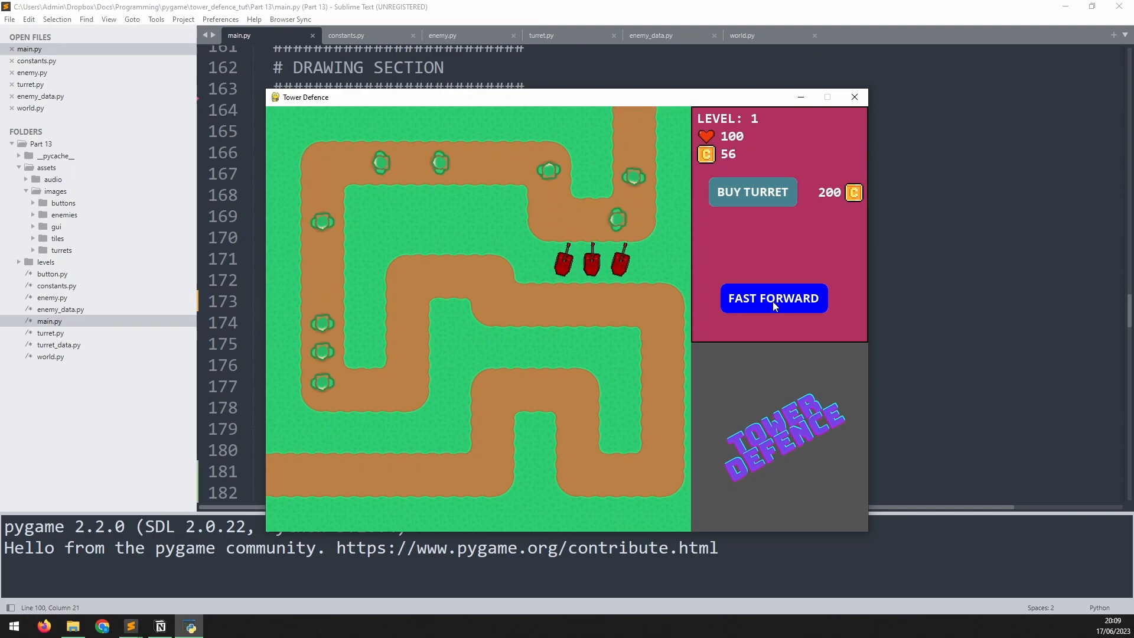
{"action": "left_click", "coordinate": [853, 97]}
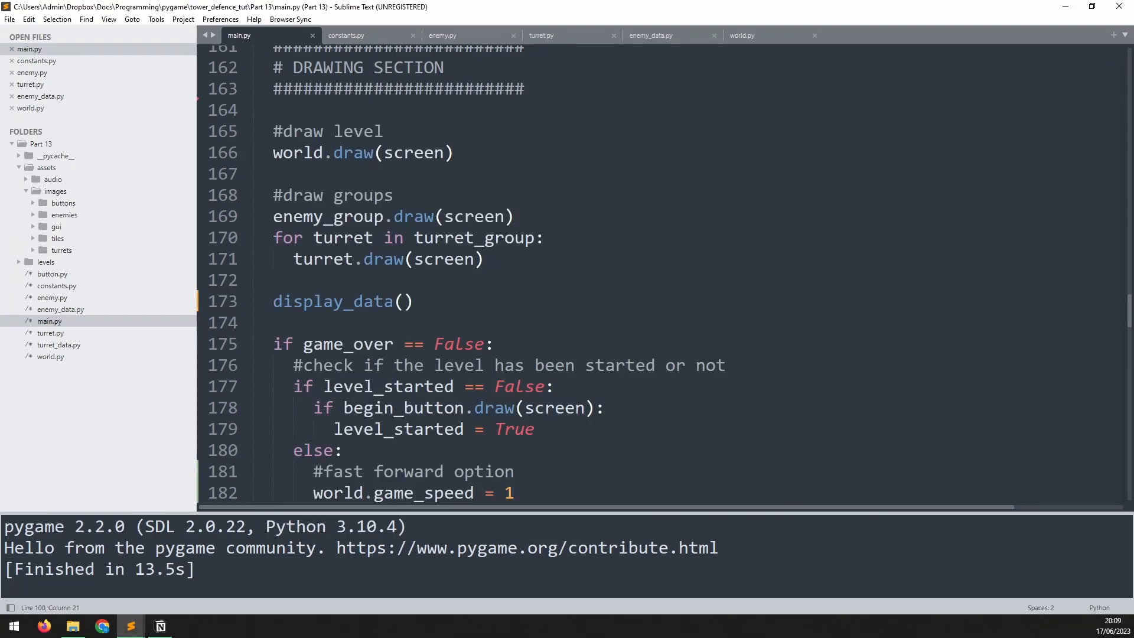